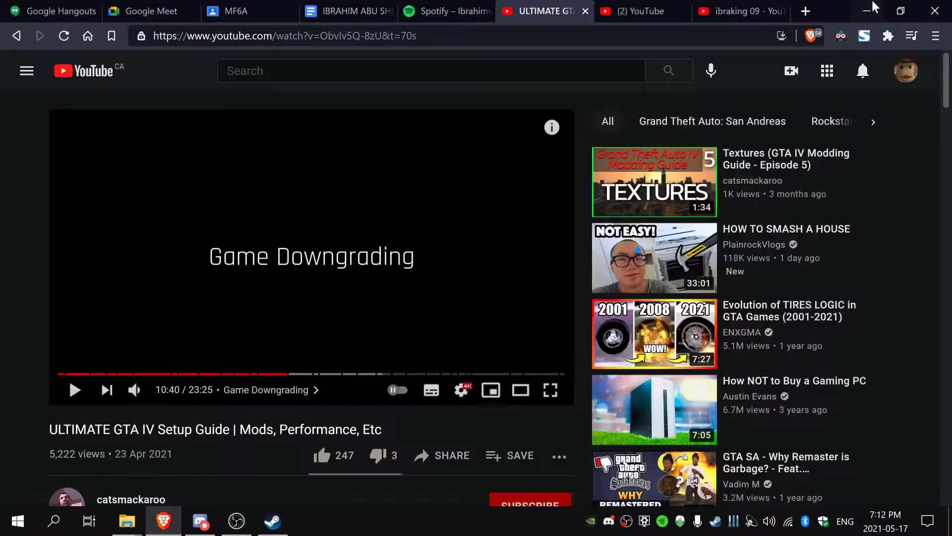
mouse_move(298, 507)
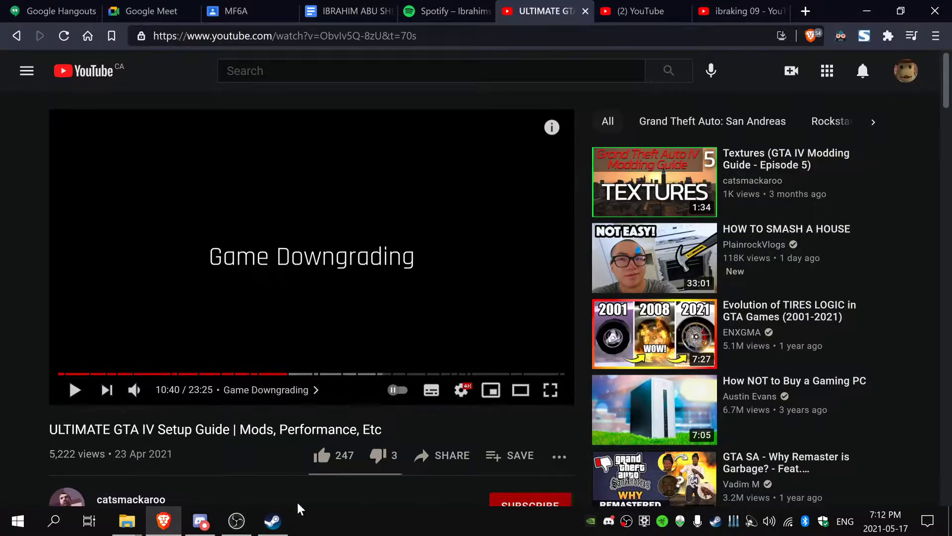
mouse_move(380, 278)
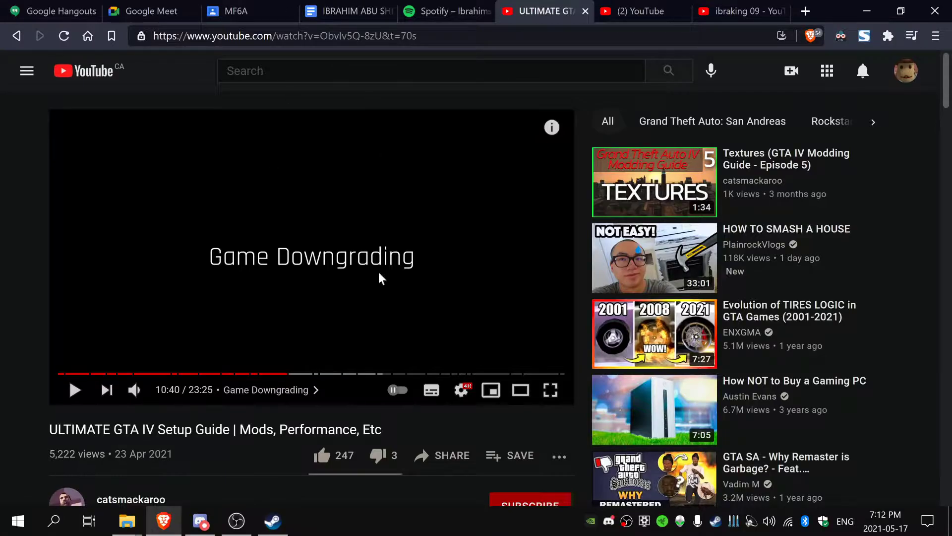
Step: Skim the GTA IV setup guide video's description links
double_click(317, 428)
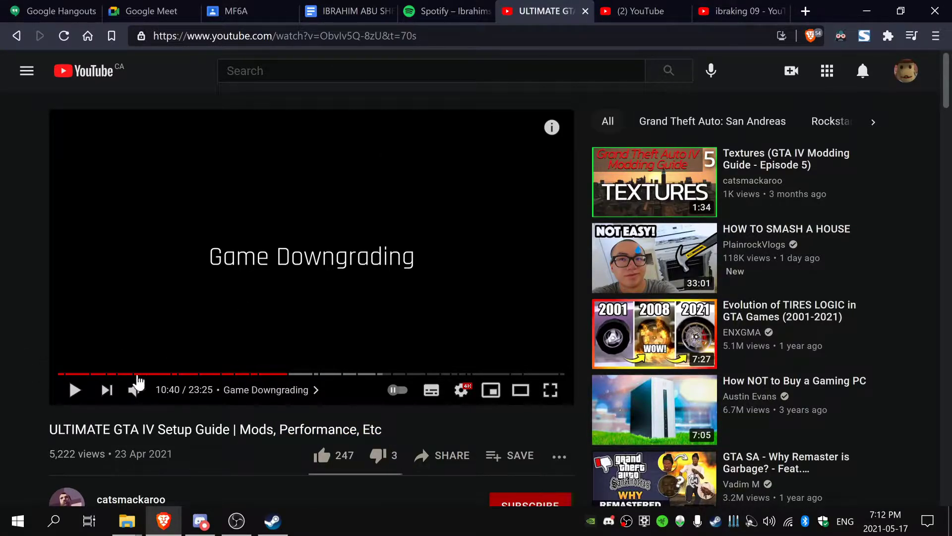
scroll(down, 3)
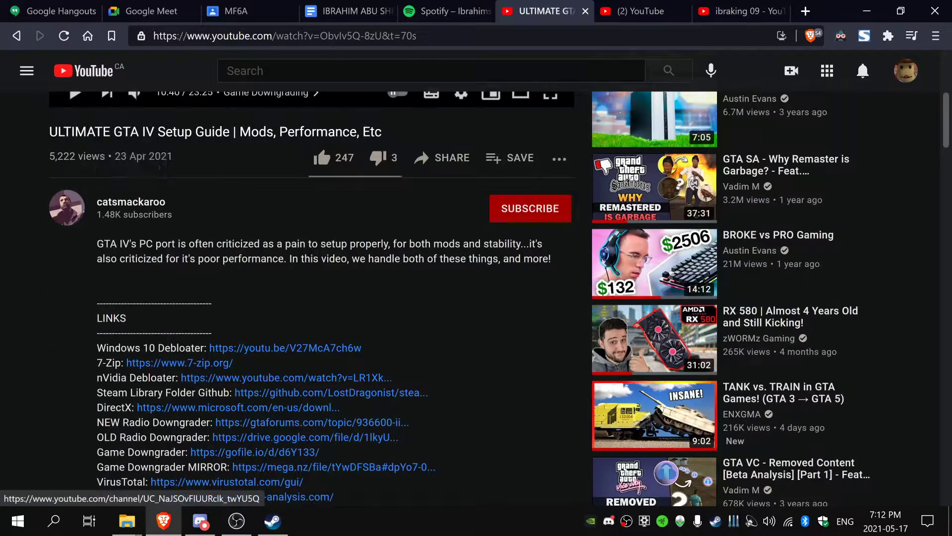
mouse_move(209, 218)
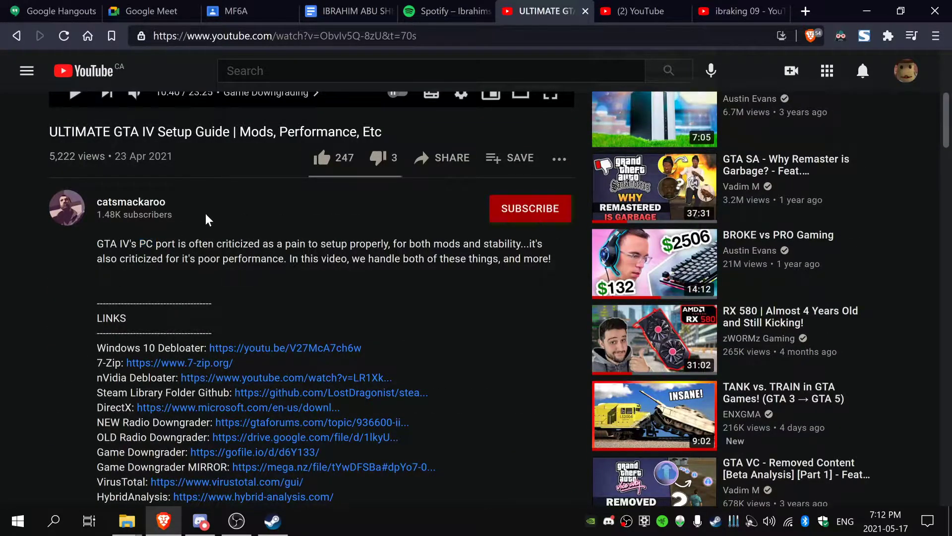
scroll(down, 3)
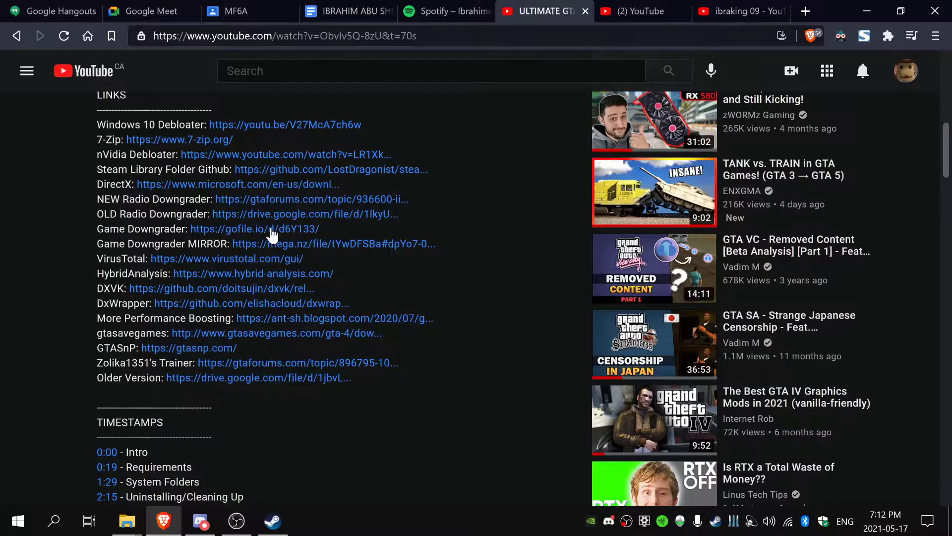
scroll(up, 3)
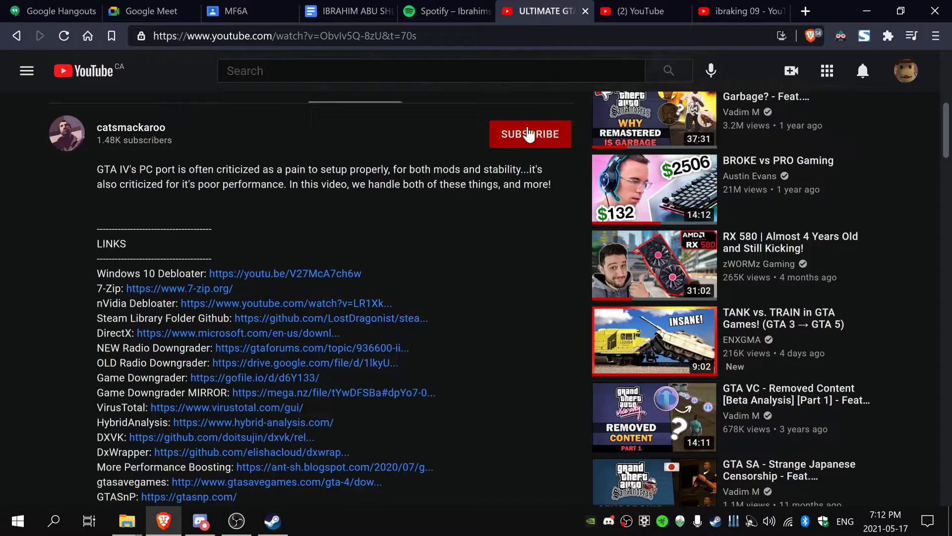
Step: Subscribe to the guide's channel and scroll back through the description
click(530, 134)
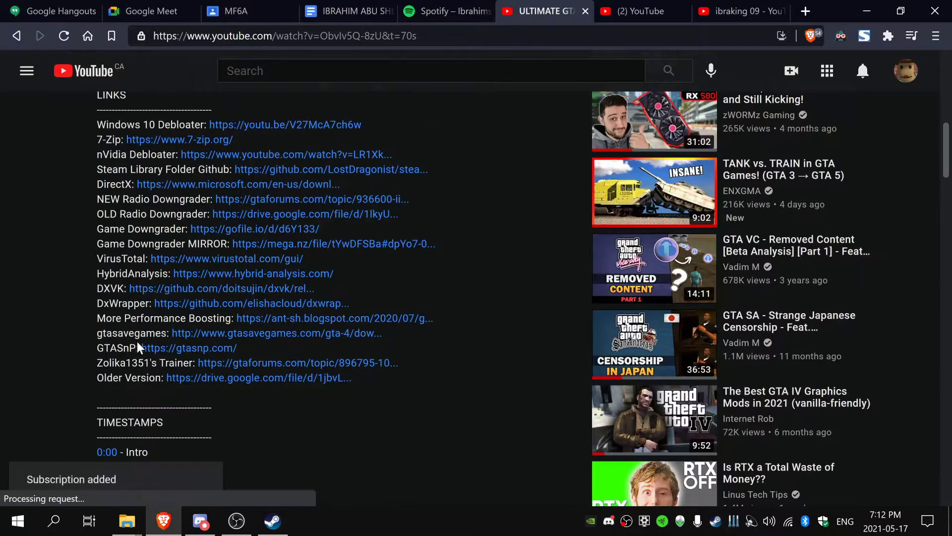
right_click(310, 255)
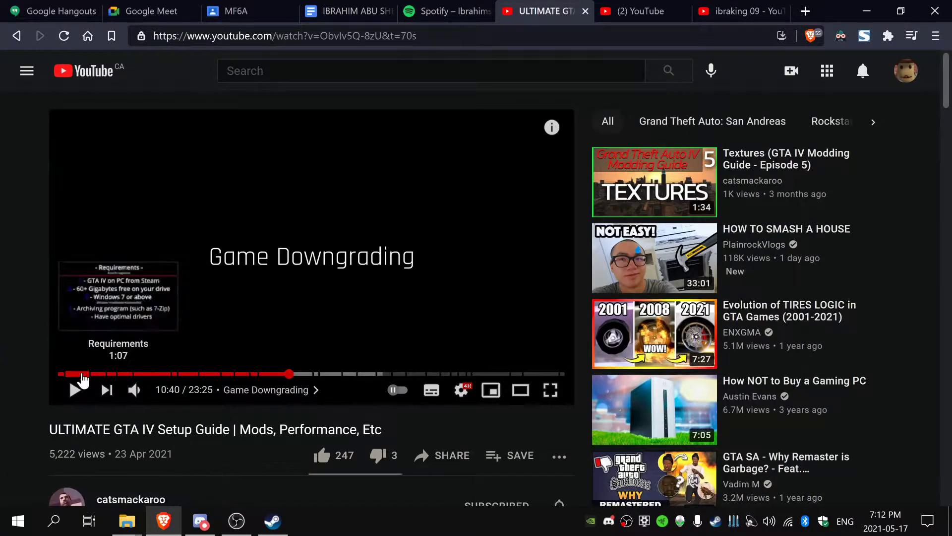
scroll(down, 3)
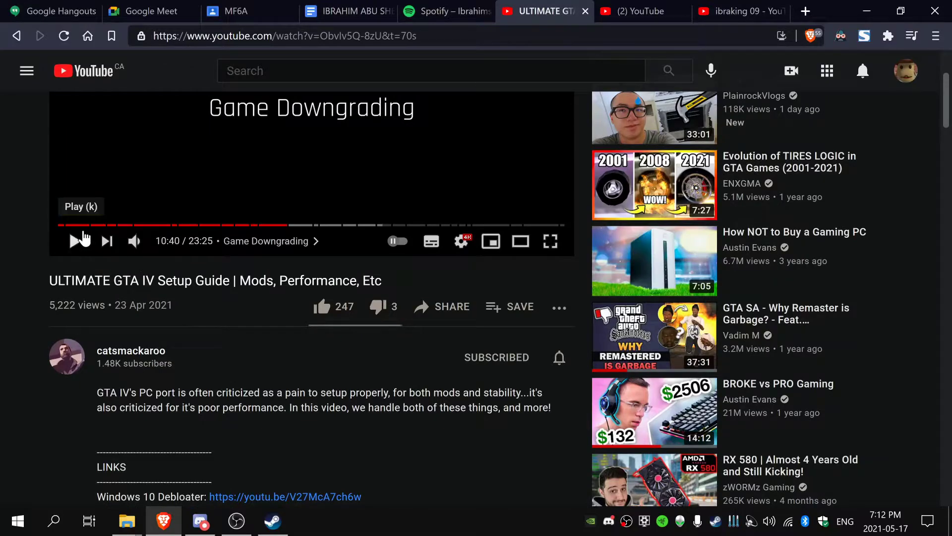
scroll(down, 3)
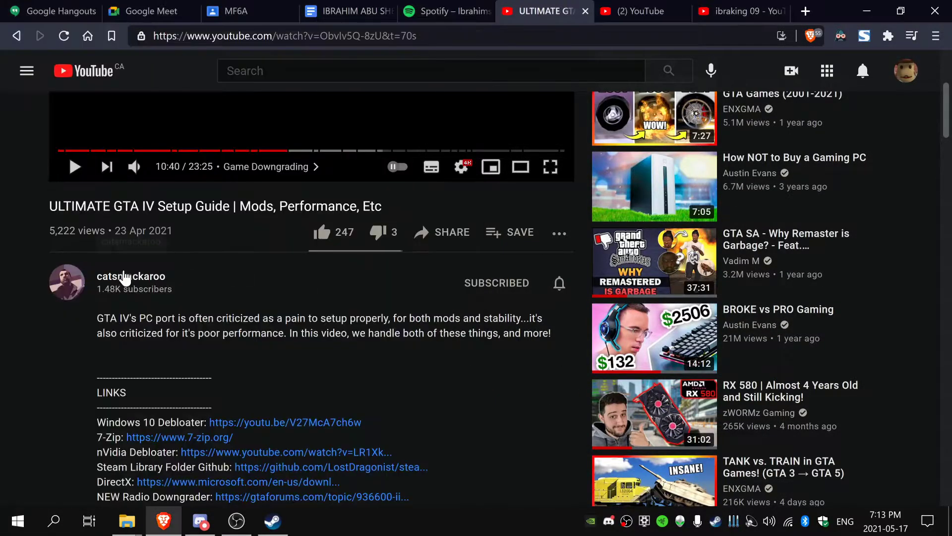
mouse_move(89, 151)
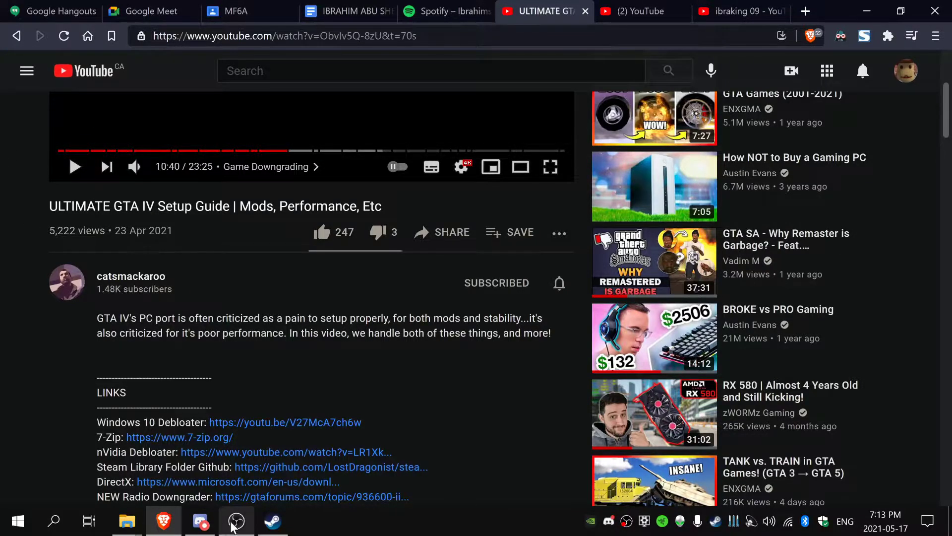
Step: Bring up GTA IV in the Steam library and show its GTAIV install folder under C:\gta 4
click(272, 521)
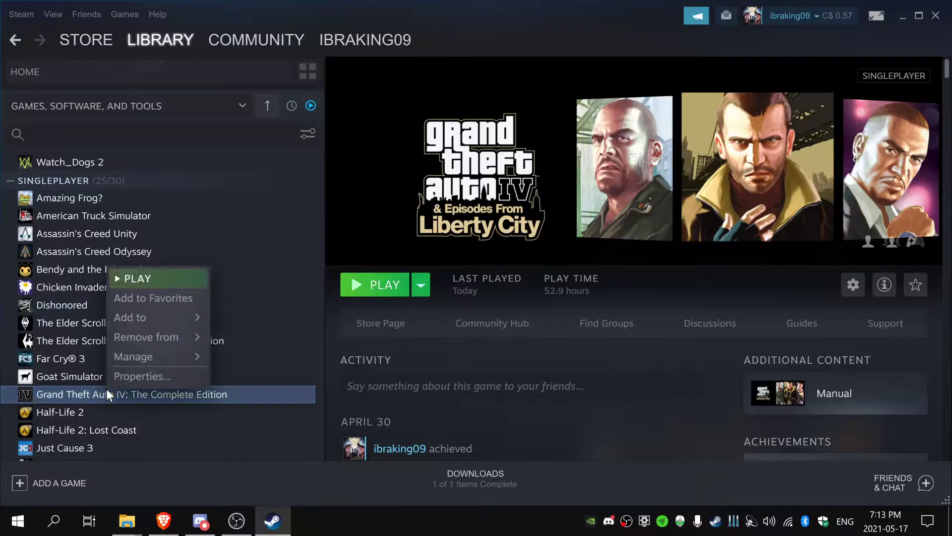
mouse_move(106, 358)
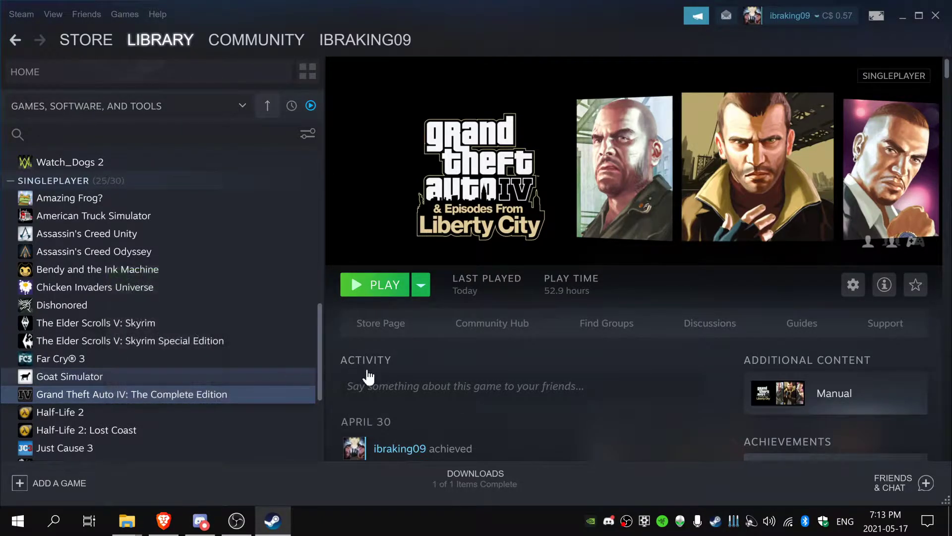
mouse_move(126, 521)
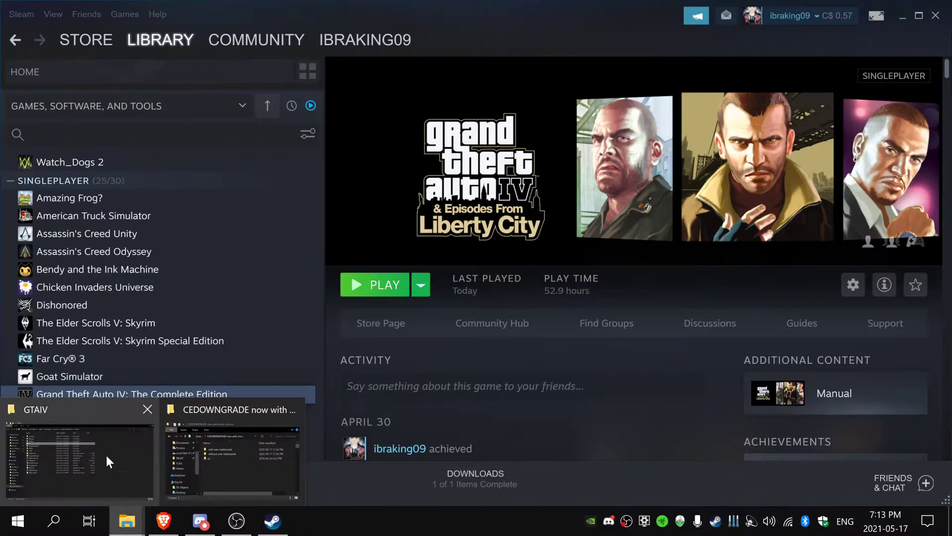
click(77, 459)
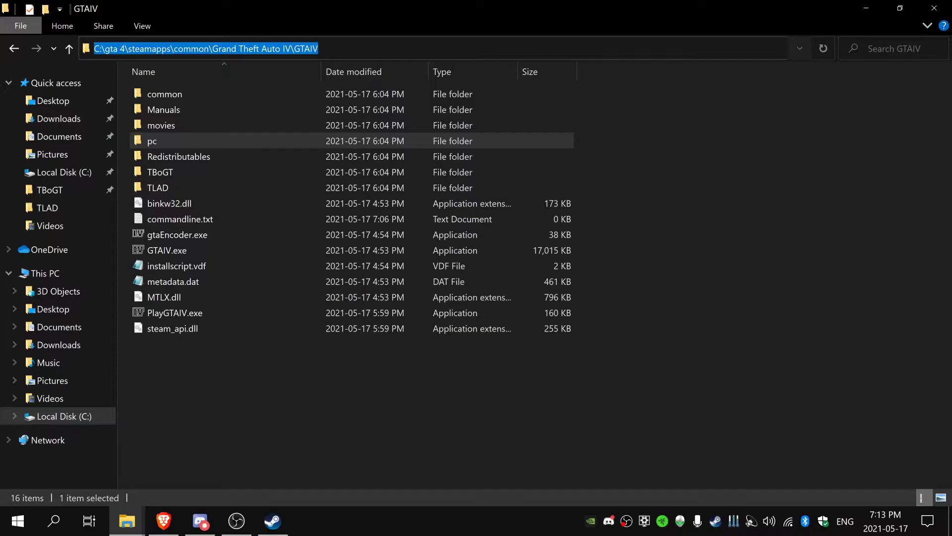
click(416, 72)
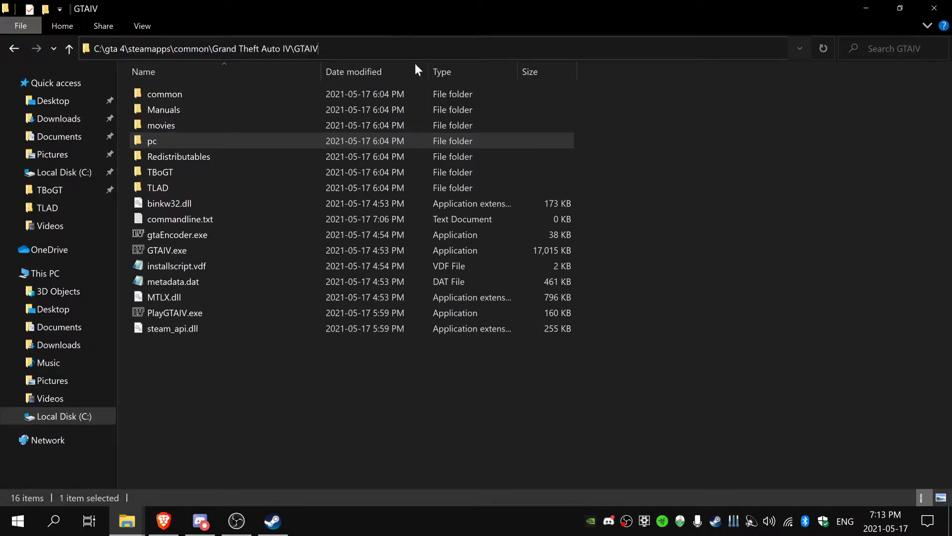
click(273, 521)
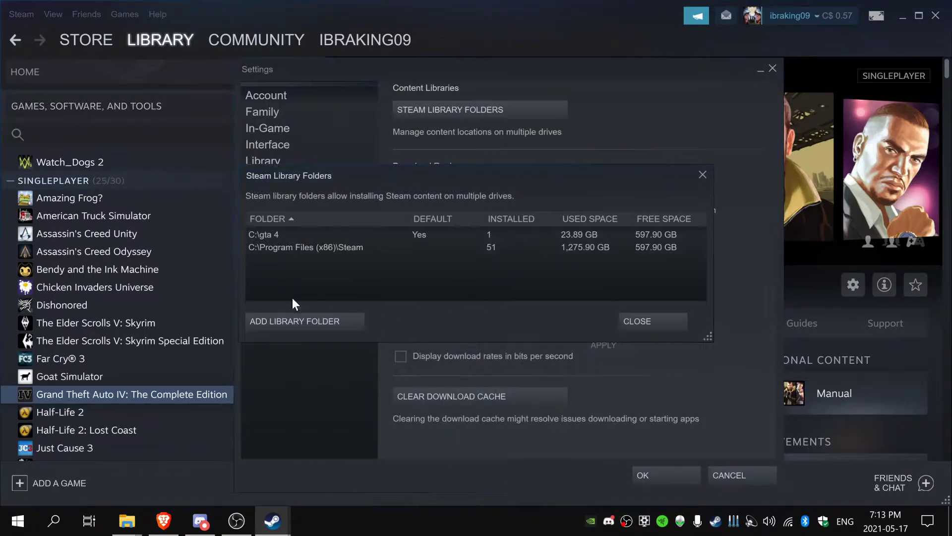
click(636, 321)
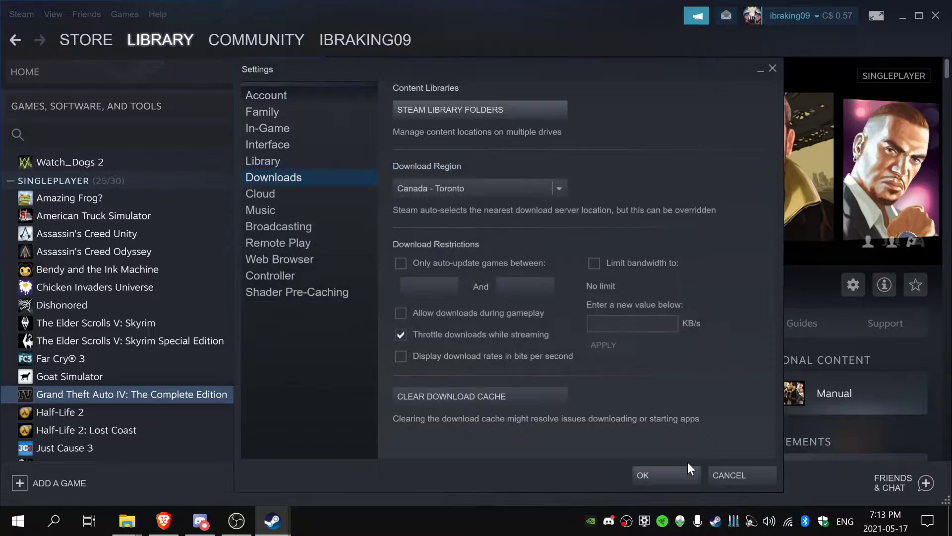
click(641, 475)
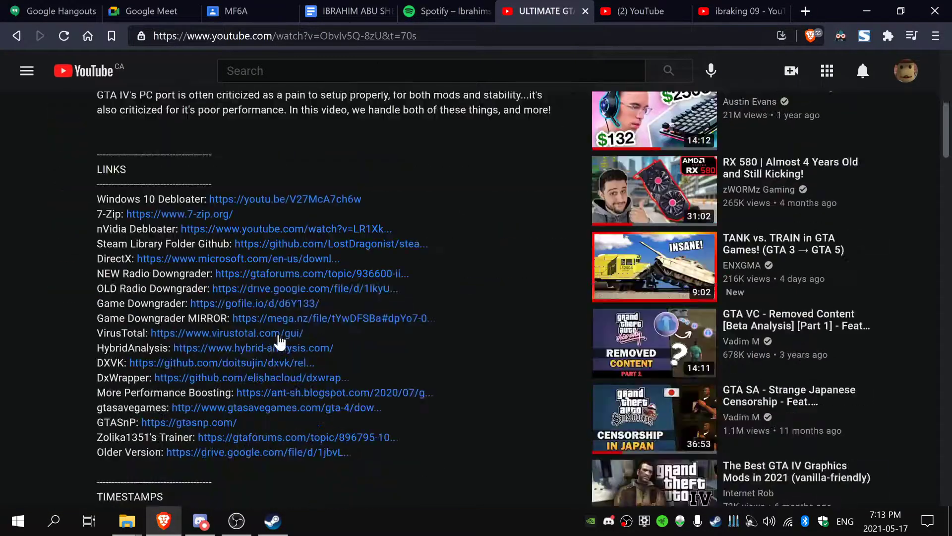
scroll(down, 3)
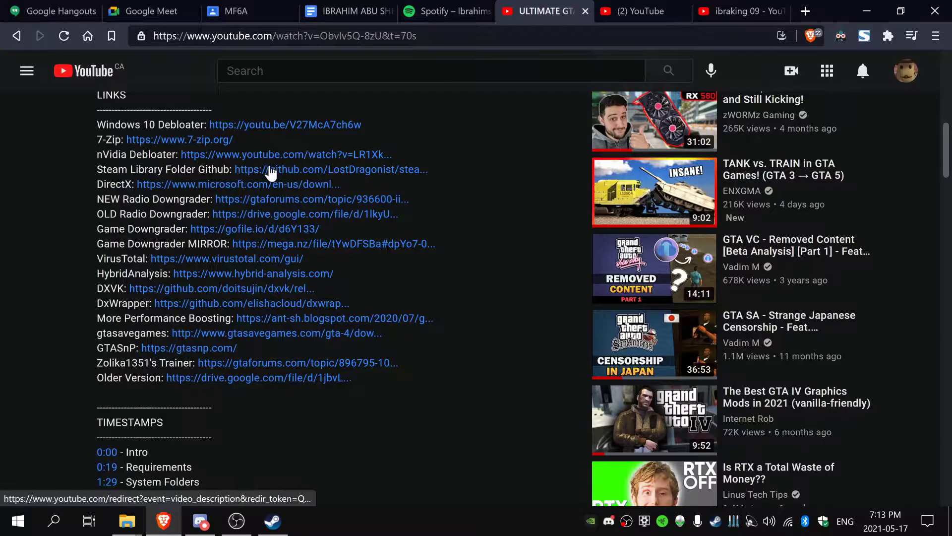
click(272, 172)
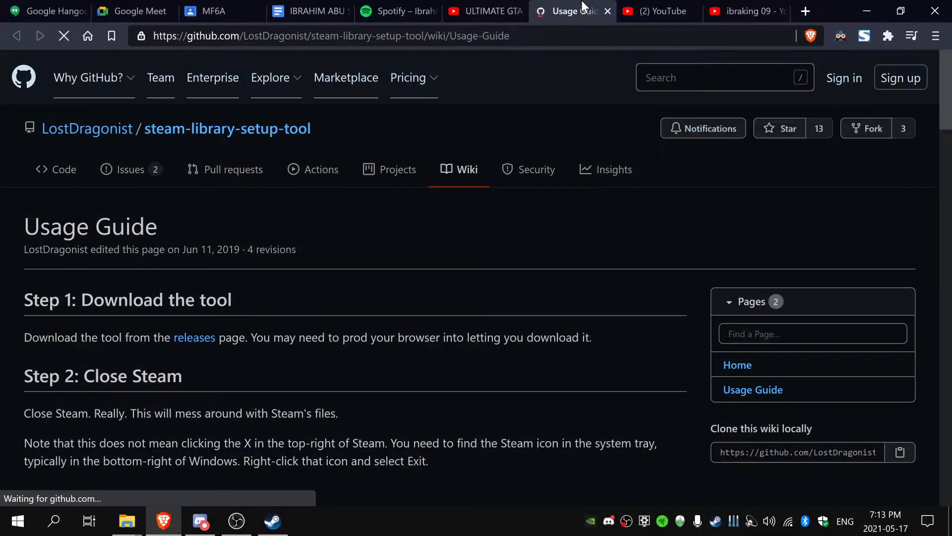
scroll(down, 3)
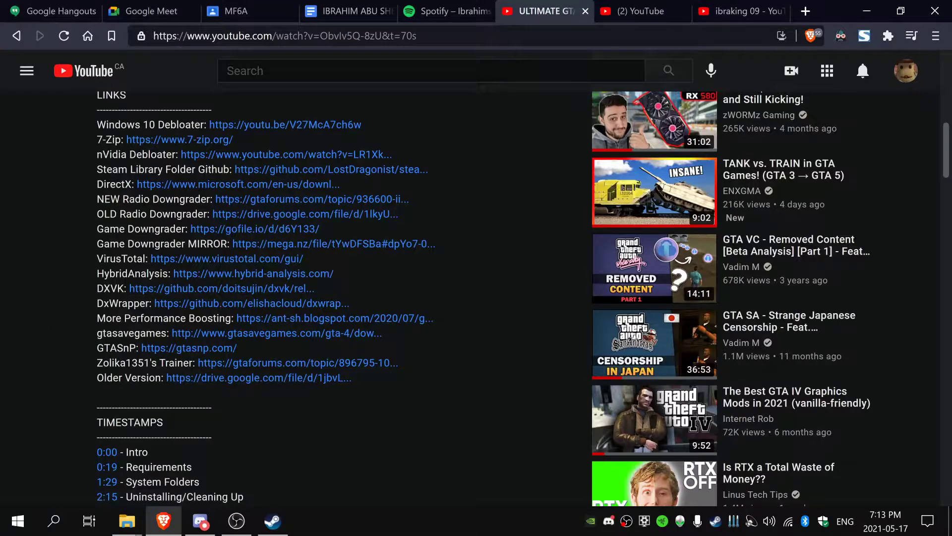
scroll(up, 3)
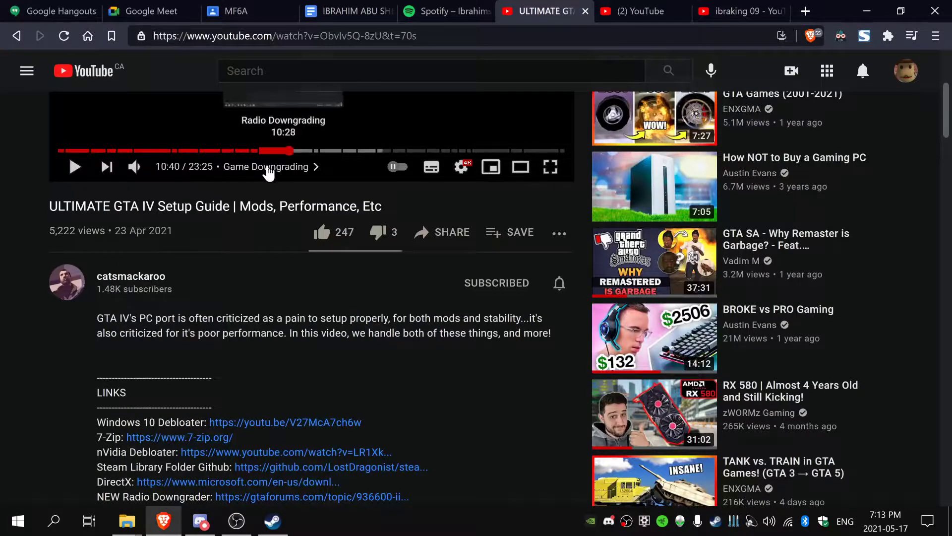
mouse_move(94, 399)
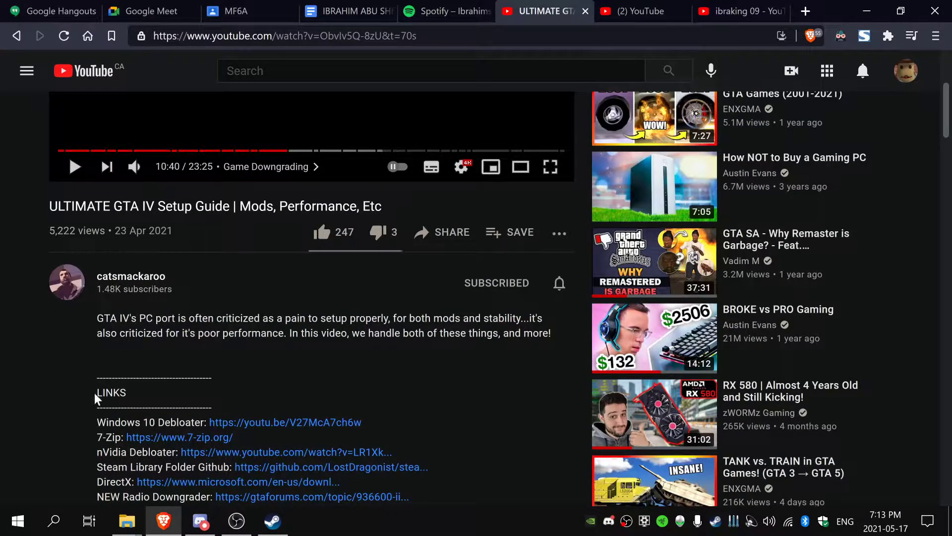
Step: Return to Downloads and select the CEDOWNGRADE now with more calcium.rar archive
click(126, 521)
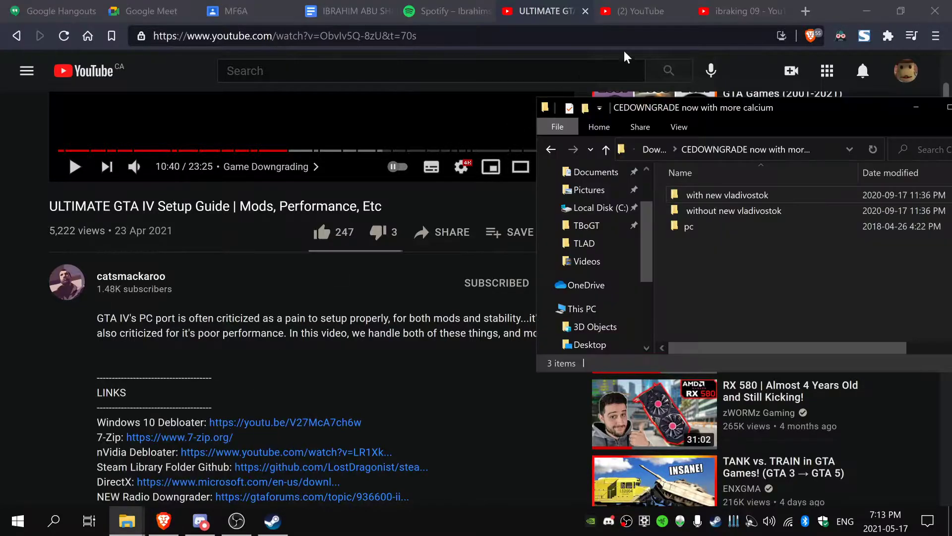
scroll(down, 3)
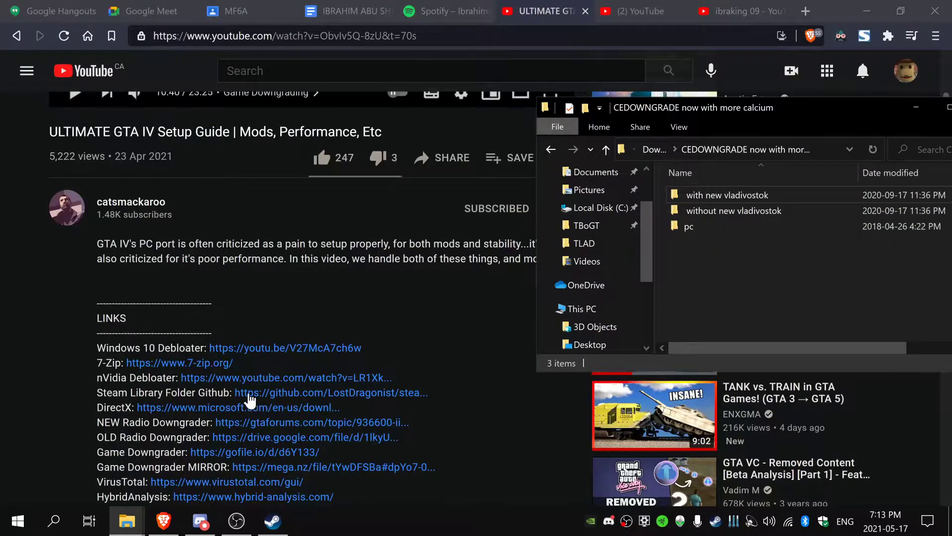
mouse_move(455, 350)
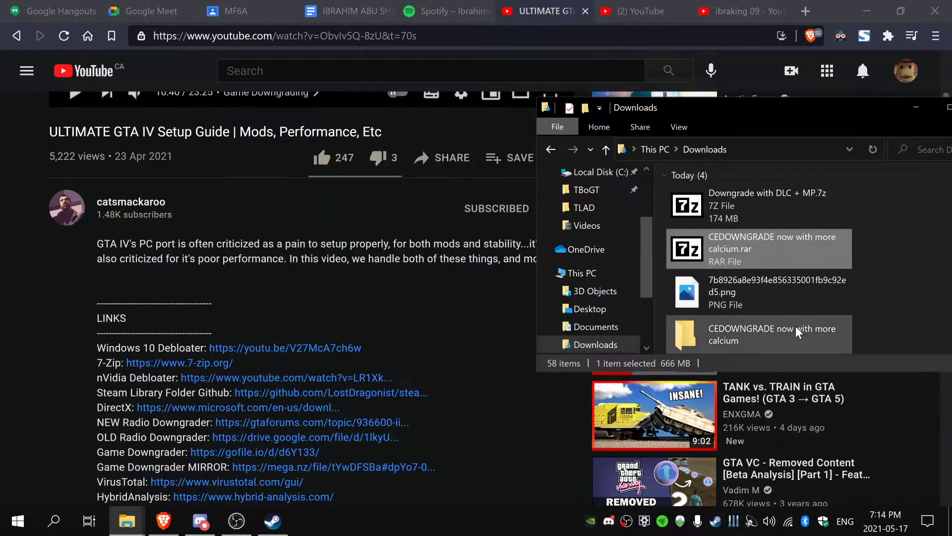
click(759, 247)
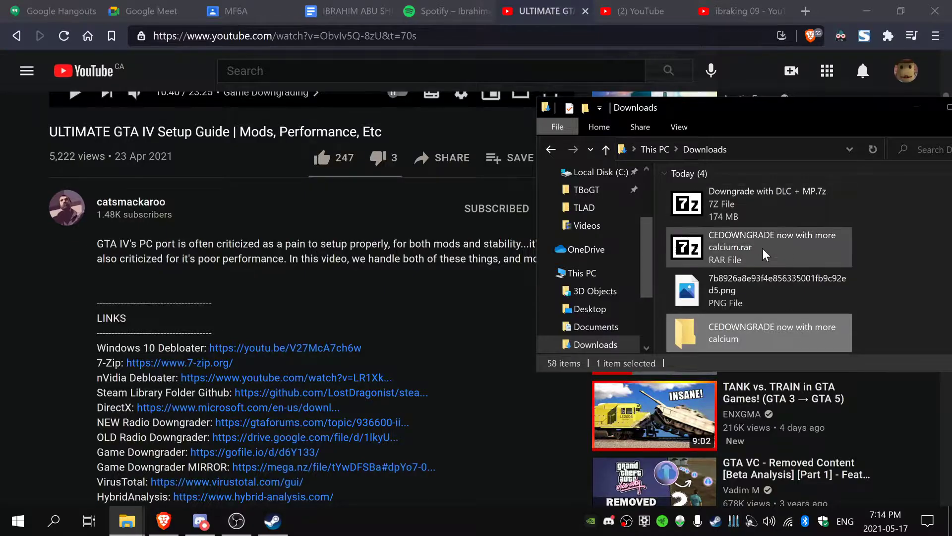
click(765, 247)
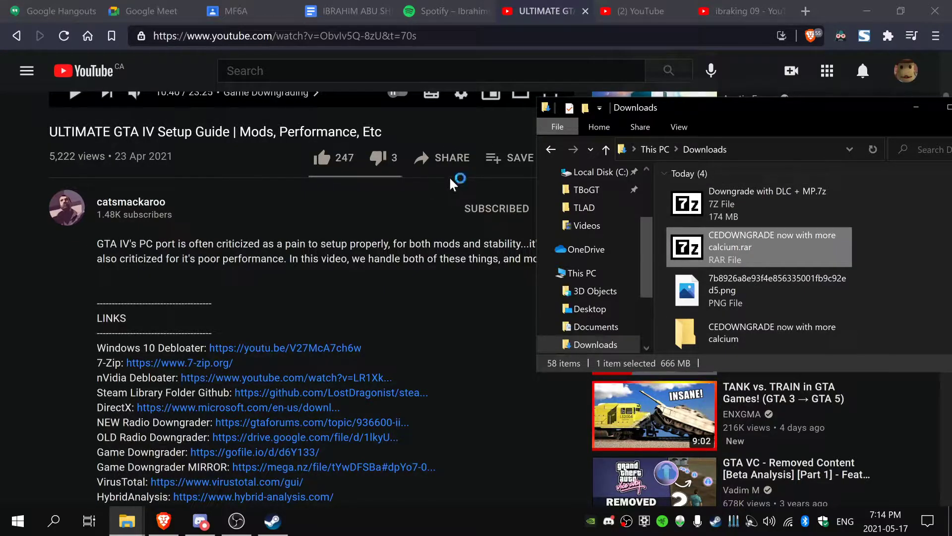
Step: Open the CEDOWNGRADE rar in 7-Zip, inspect its eight items and clear the selection
double_click(758, 247)
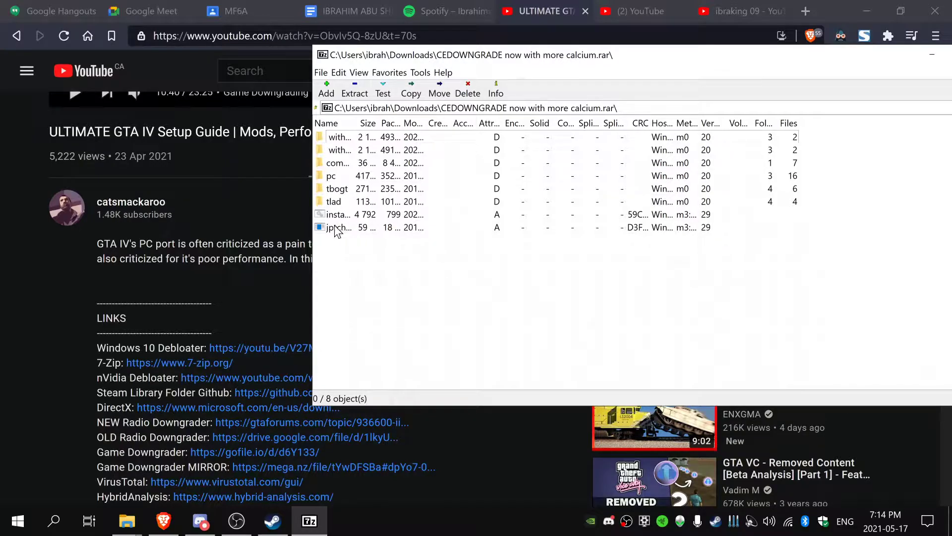
mouse_move(339, 176)
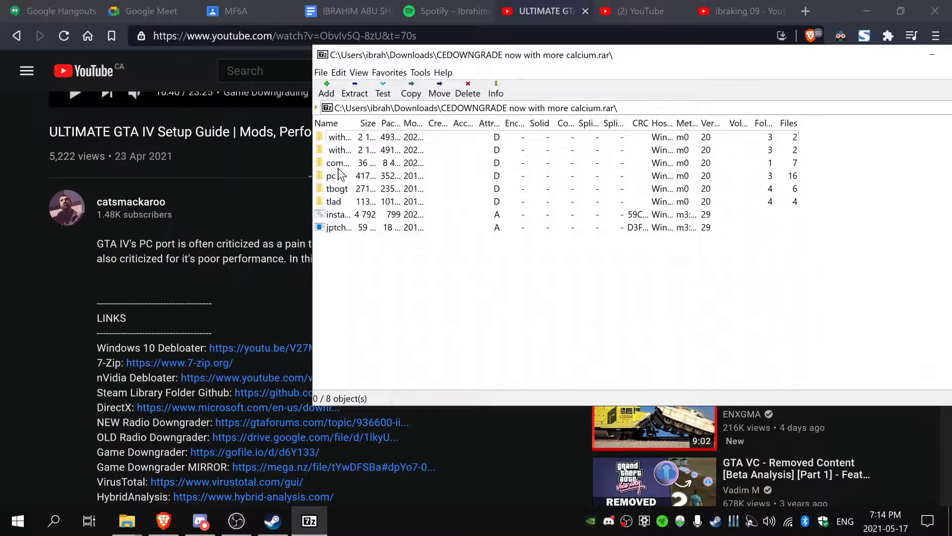
mouse_move(342, 285)
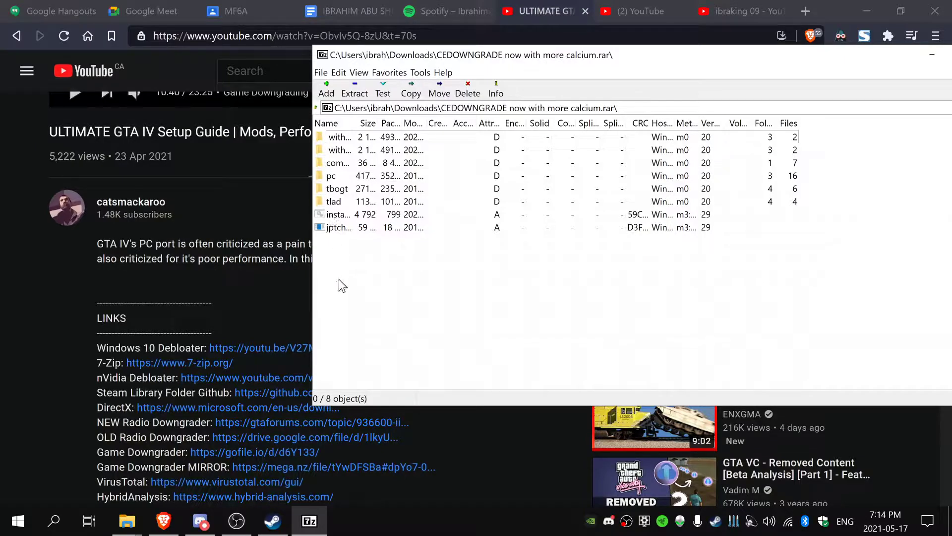
click(337, 162)
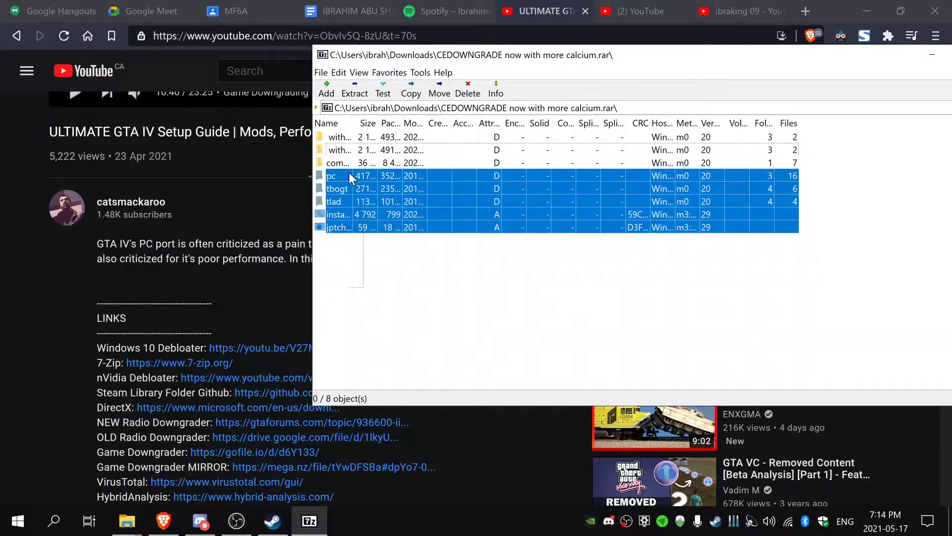
click(374, 285)
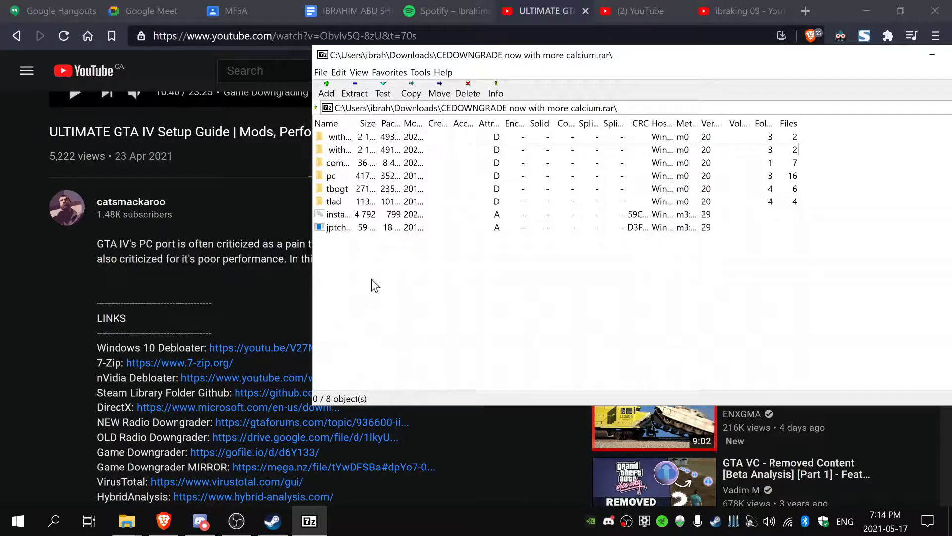
mouse_move(372, 294)
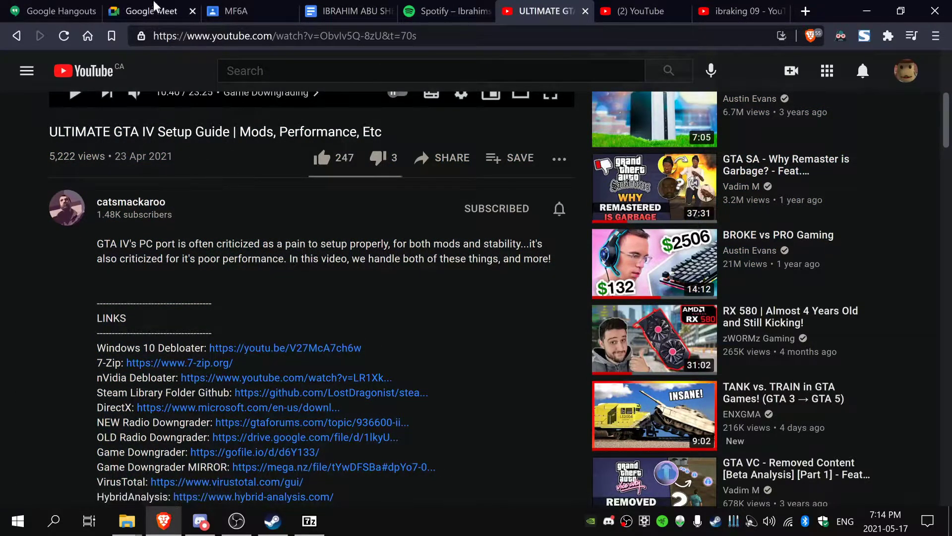
mouse_move(388, 325)
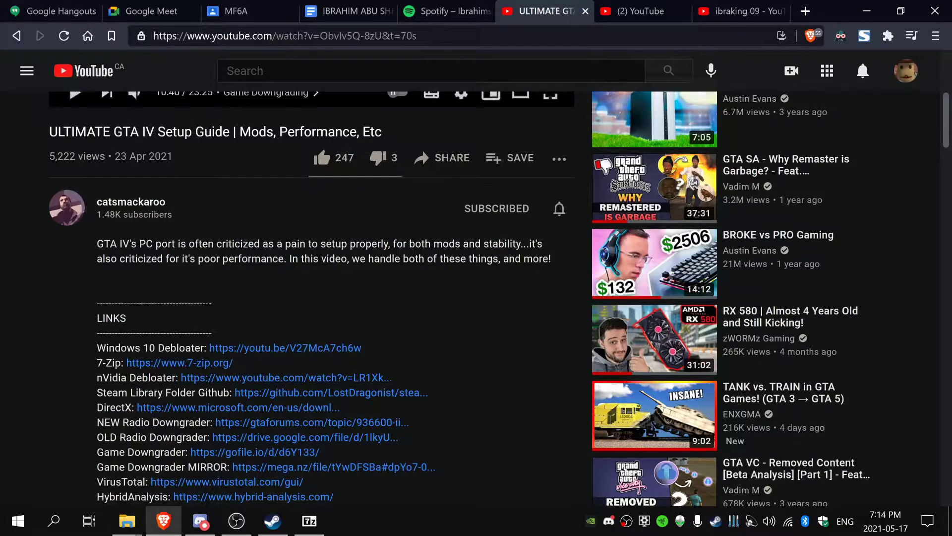
mouse_move(145, 297)
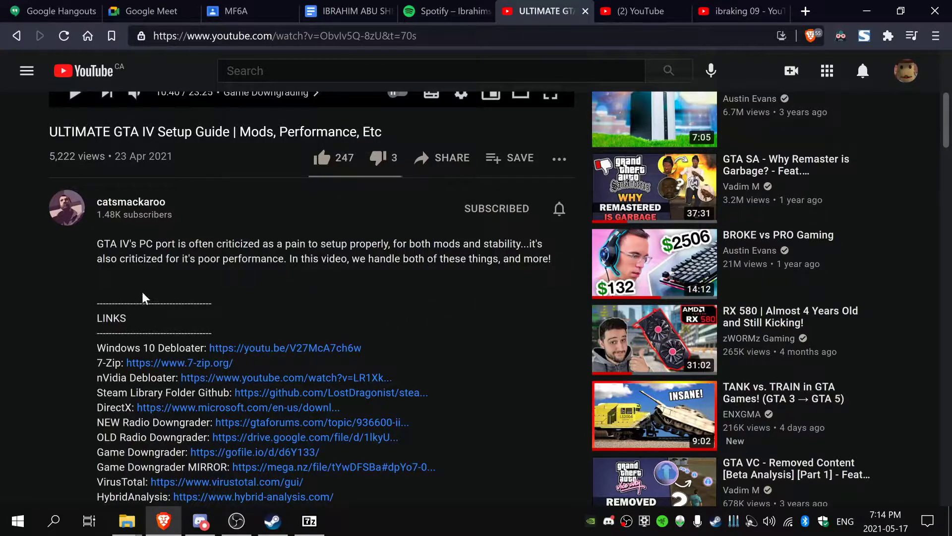
mouse_move(73, 193)
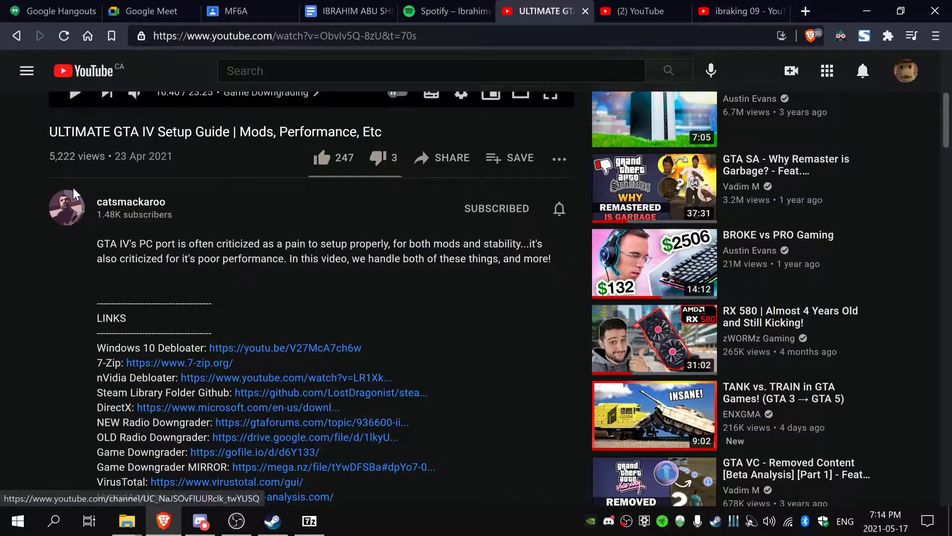
mouse_move(9, 231)
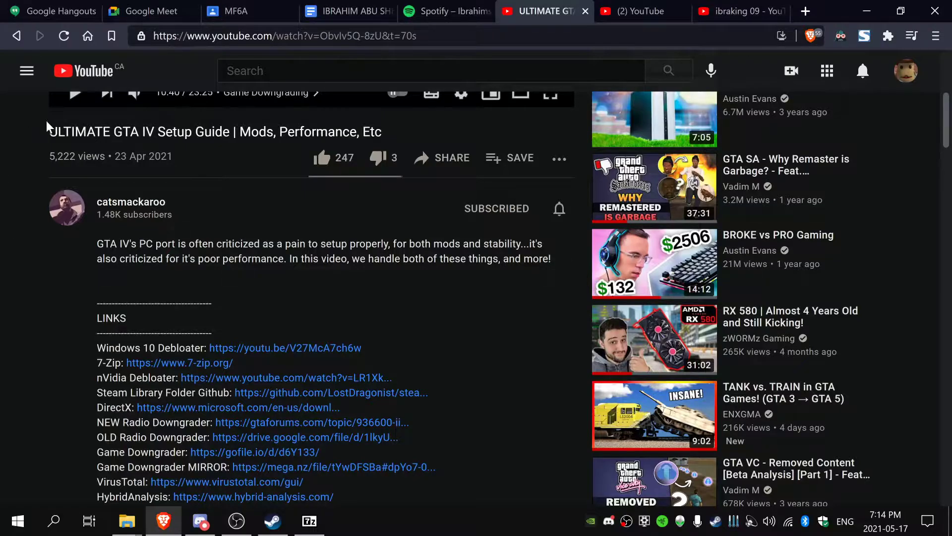
double_click(237, 244)
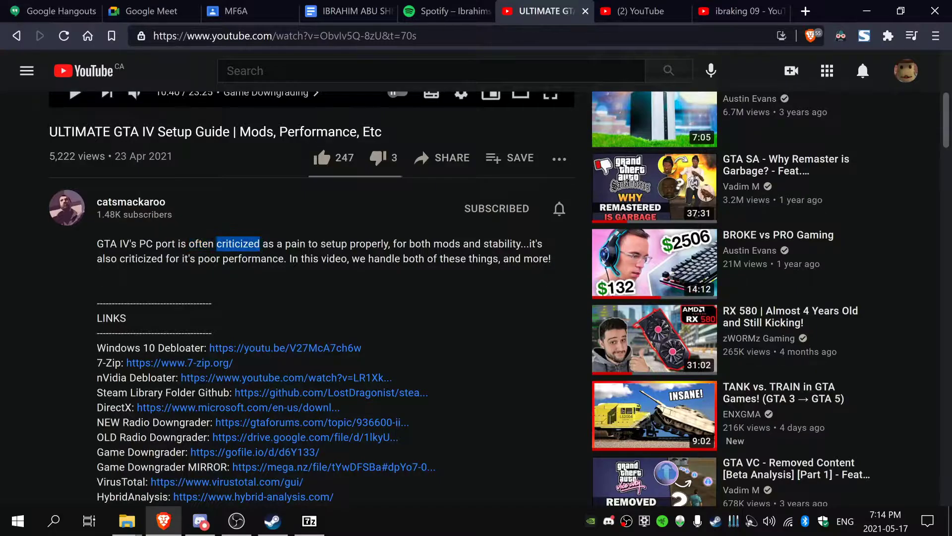
click(237, 244)
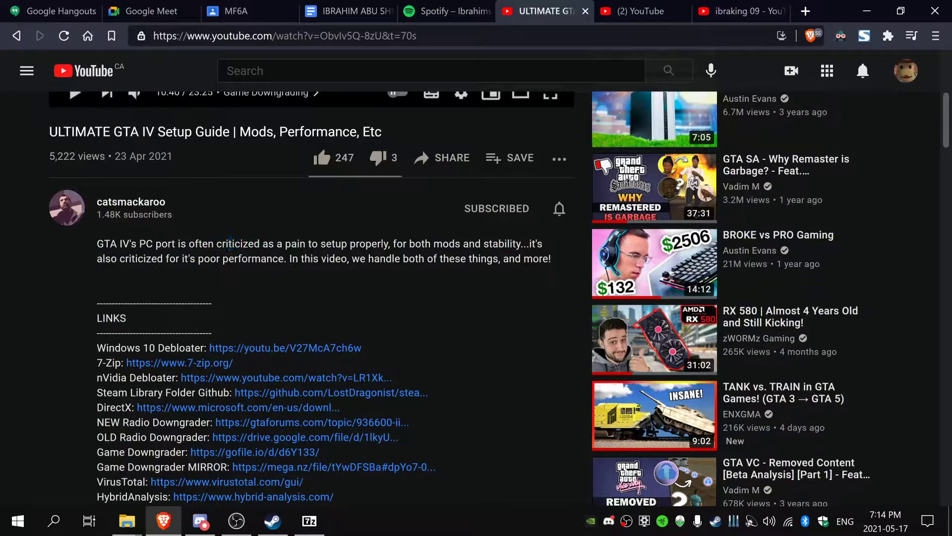
mouse_move(260, 426)
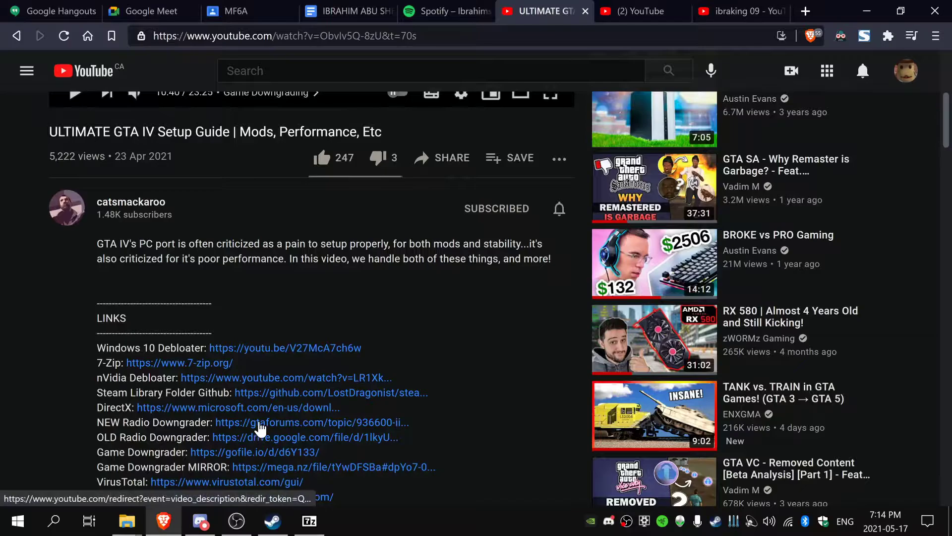
mouse_move(100, 407)
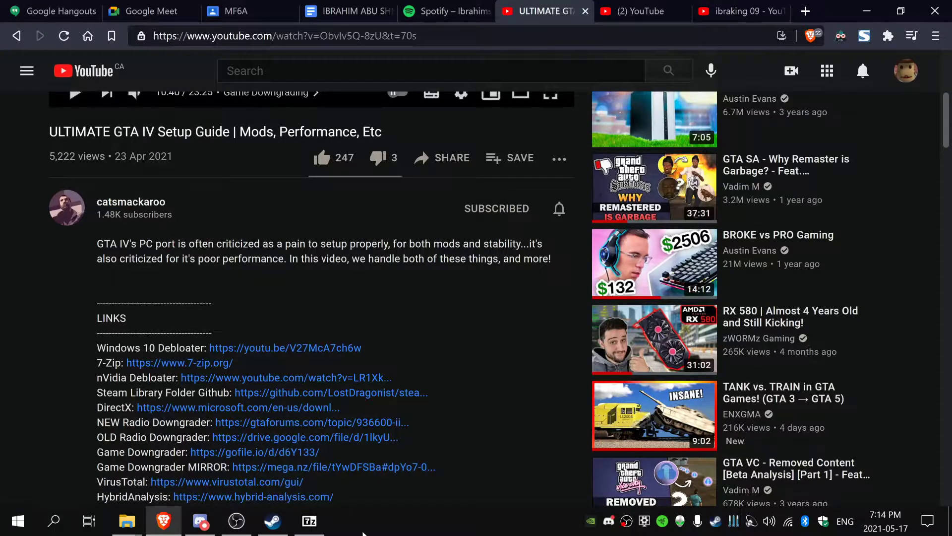
click(310, 521)
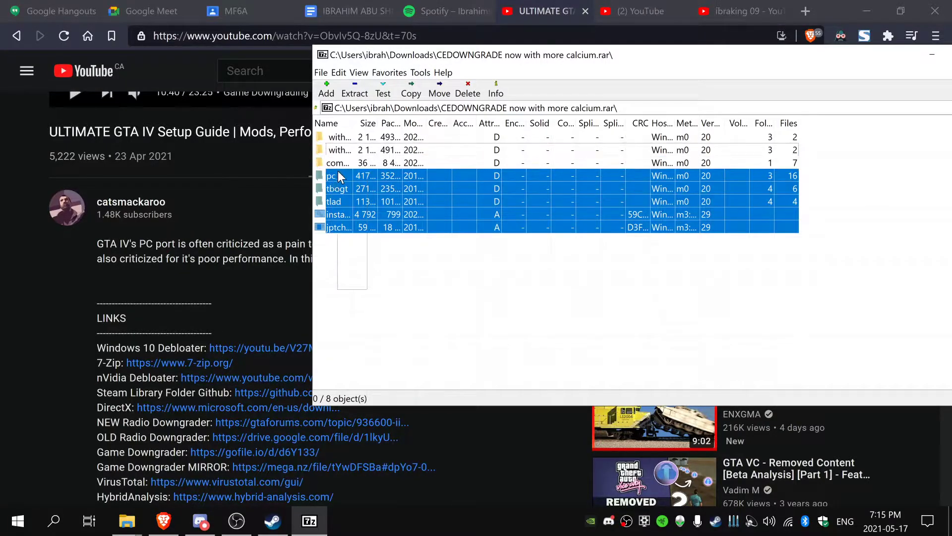
Step: Select archive items including the pc, tbogt and tlad folders and copy them into GTAIV
click(338, 163)
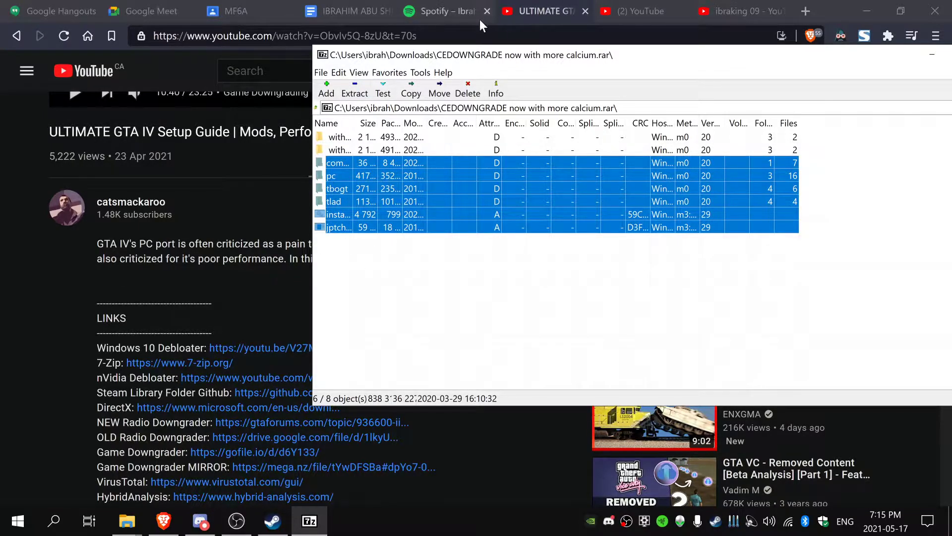
mouse_move(126, 520)
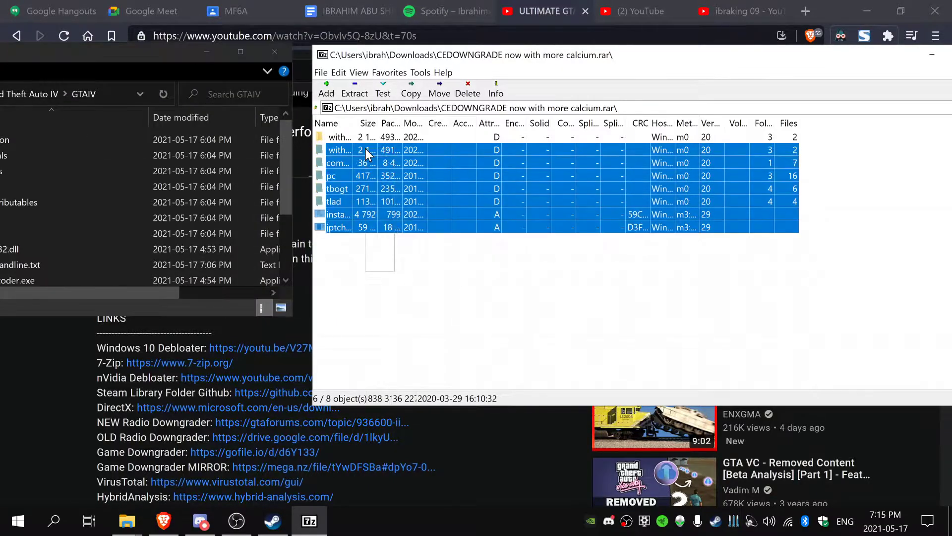
click(410, 88)
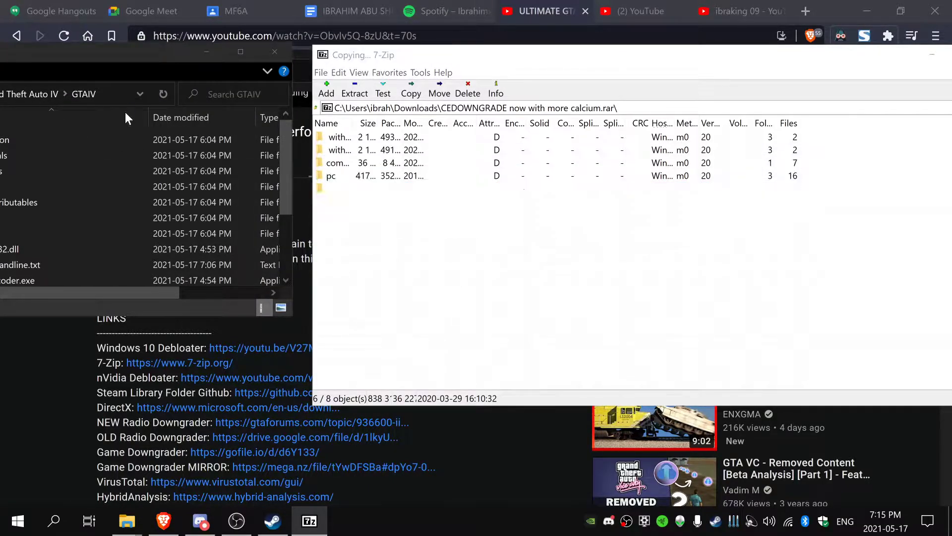
click(640, 359)
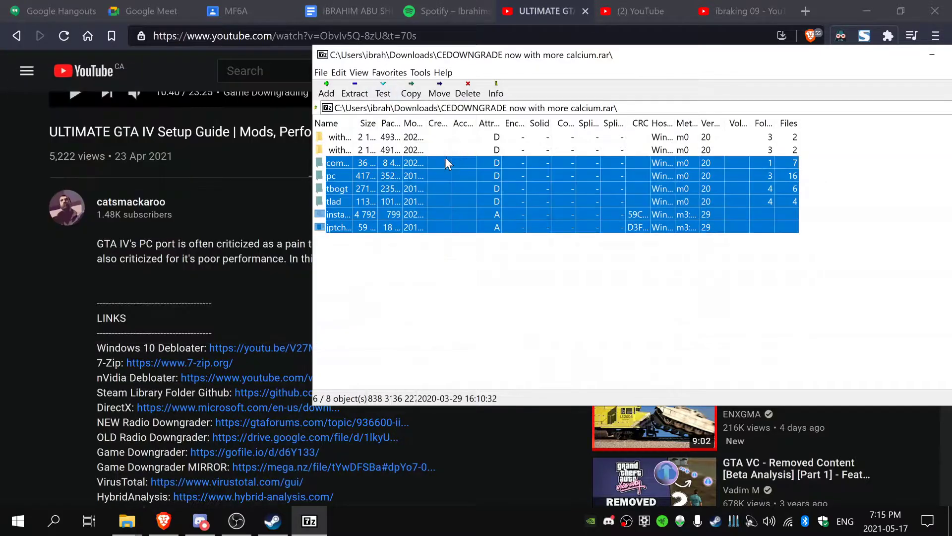
mouse_move(707, 129)
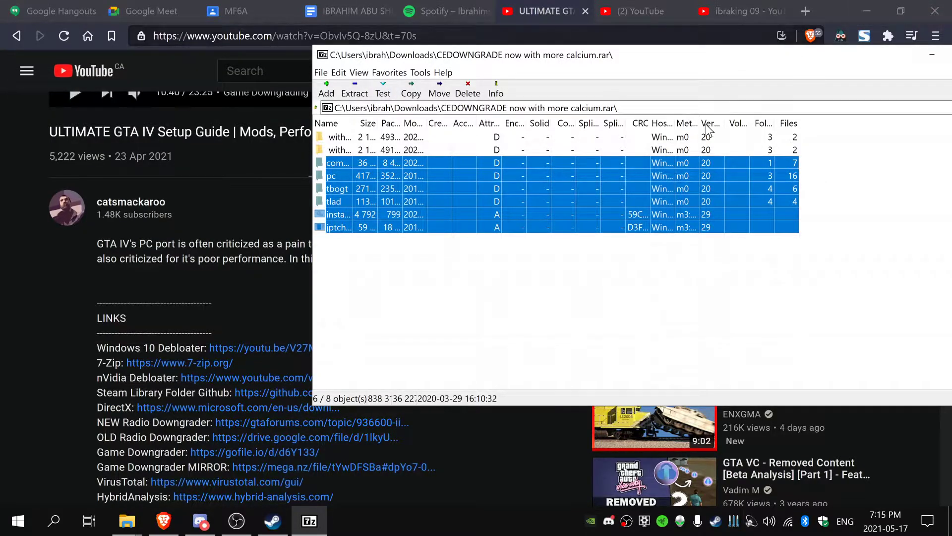
Step: Extract the remaining similarly named folder into GTAIV and bring File Explorer back in front
click(337, 149)
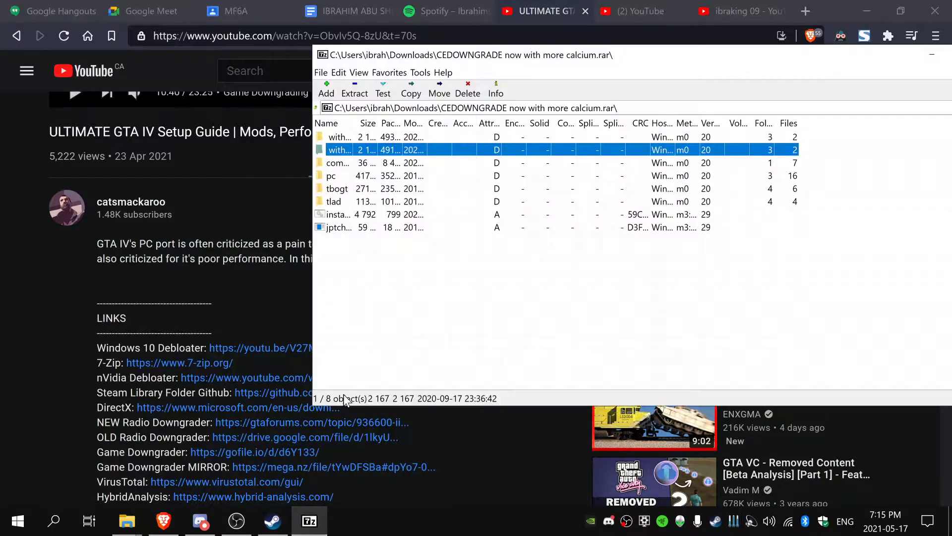
mouse_move(455, 211)
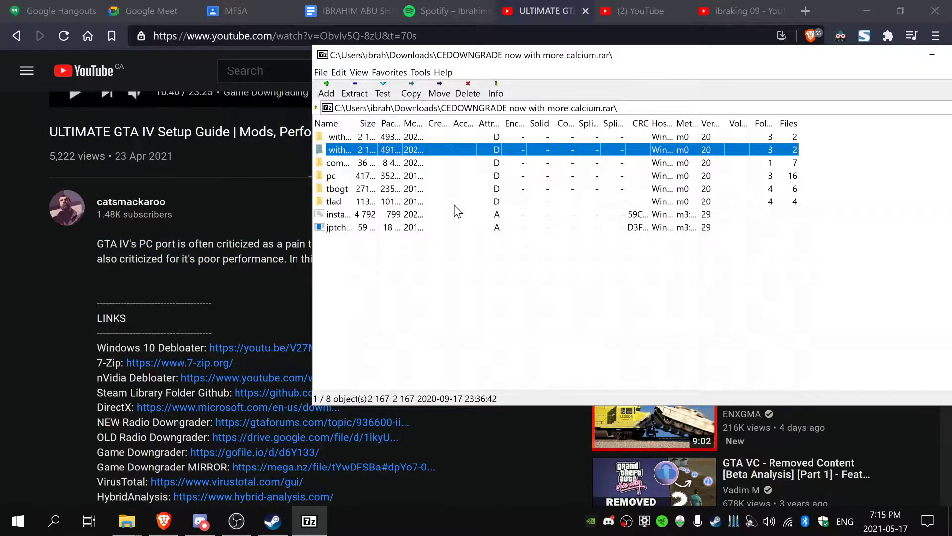
mouse_move(14, 363)
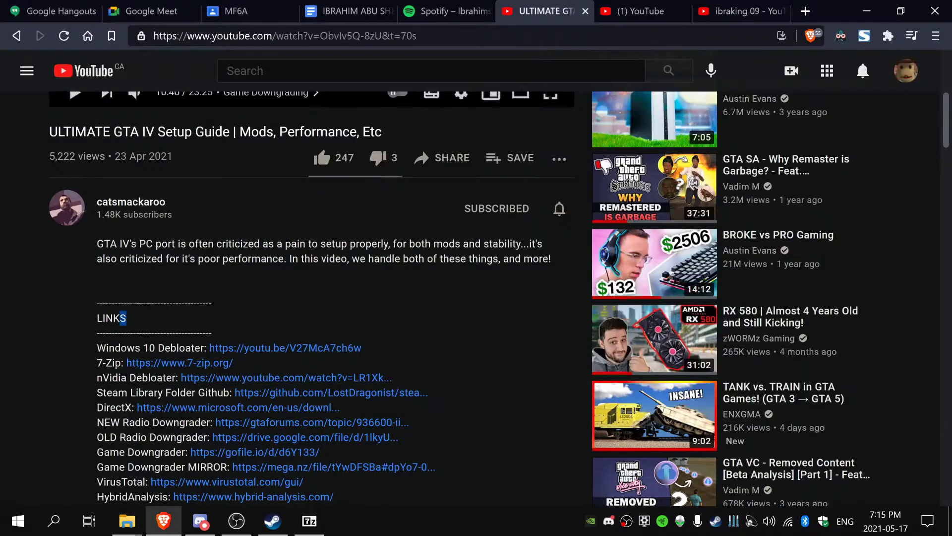
click(309, 521)
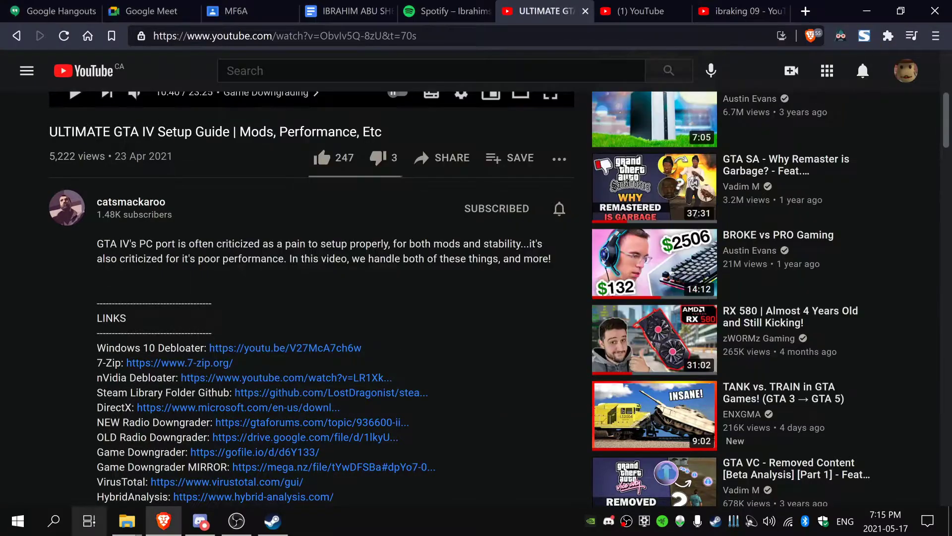
click(126, 521)
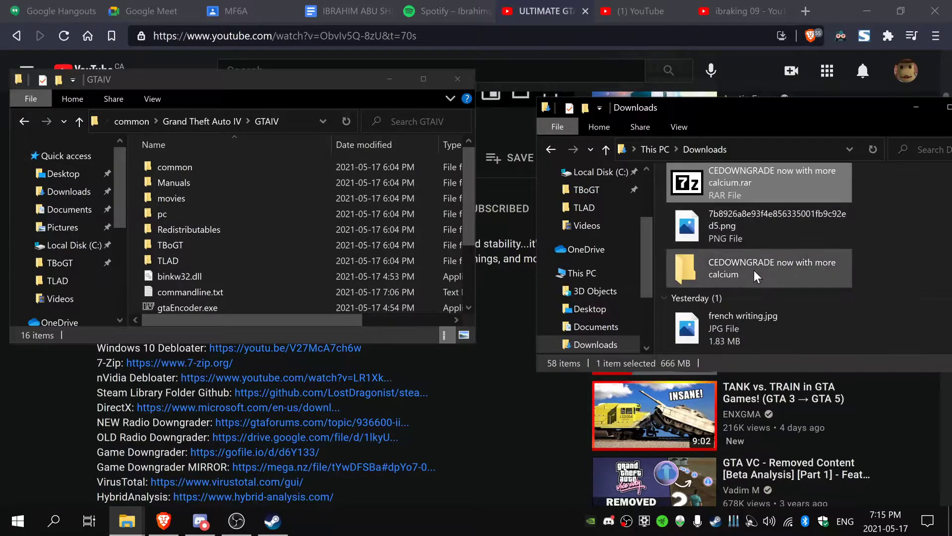
Step: Move the pc folder from without new vladivostok into GTAIV, replacing the same-named files
double_click(773, 267)
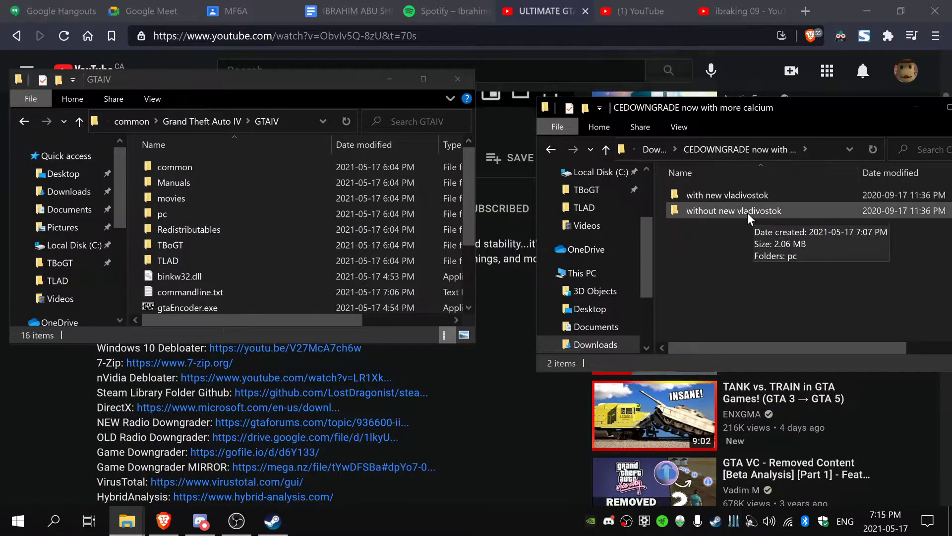
double_click(734, 211)
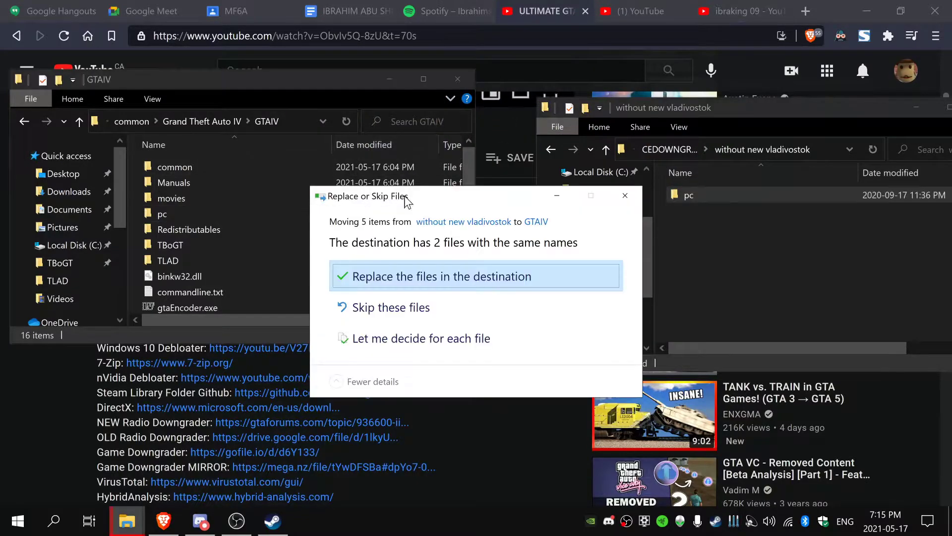
click(451, 277)
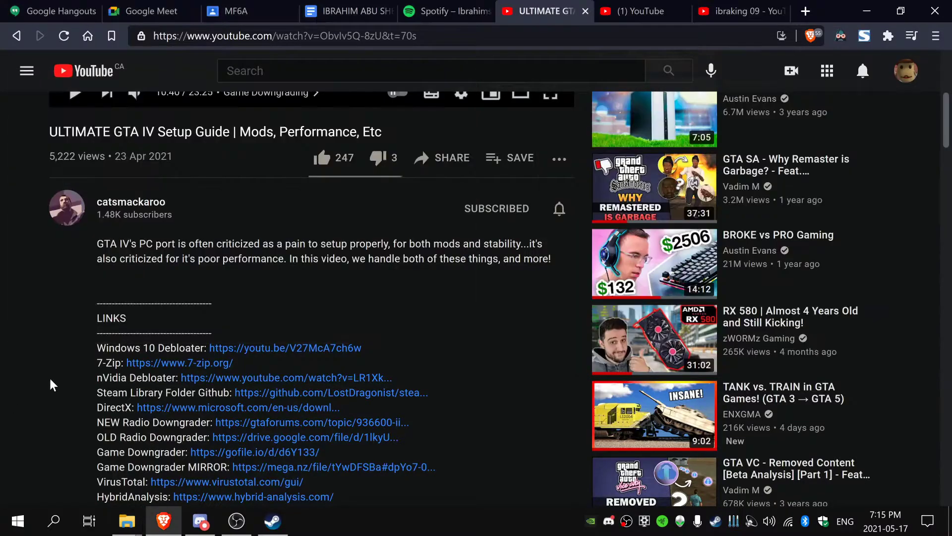
scroll(down, 3)
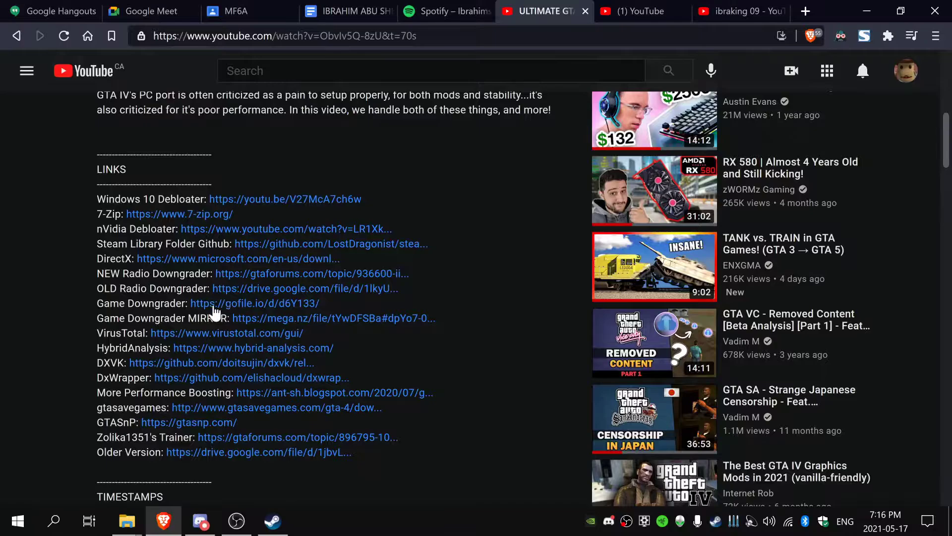
mouse_move(326, 304)
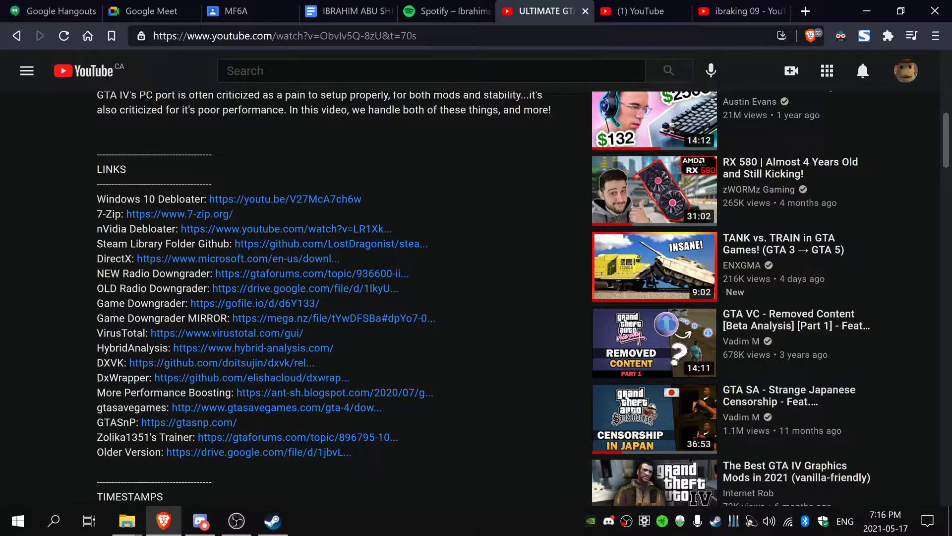
Step: Open Downloads' Downgrade with DLC + MP folder showing 1070, 1080 and the installers
click(126, 521)
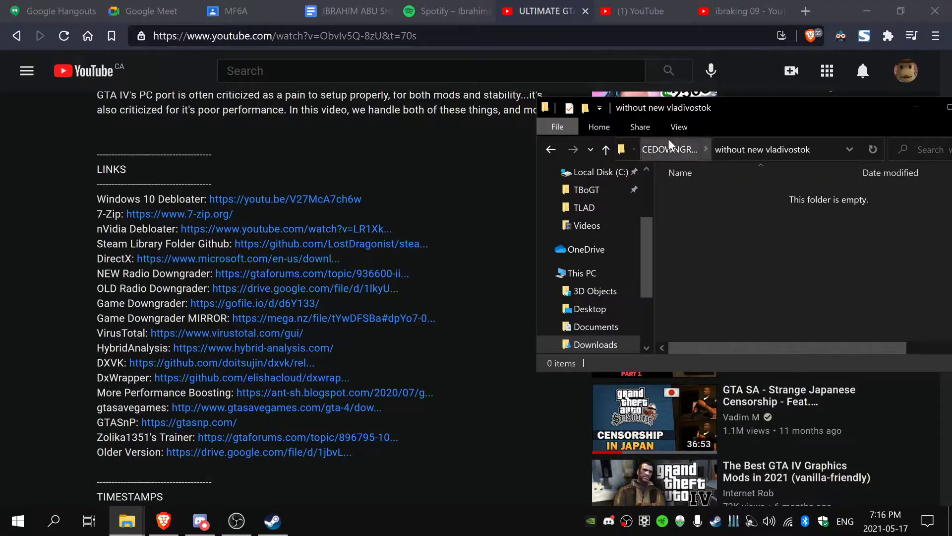
click(594, 344)
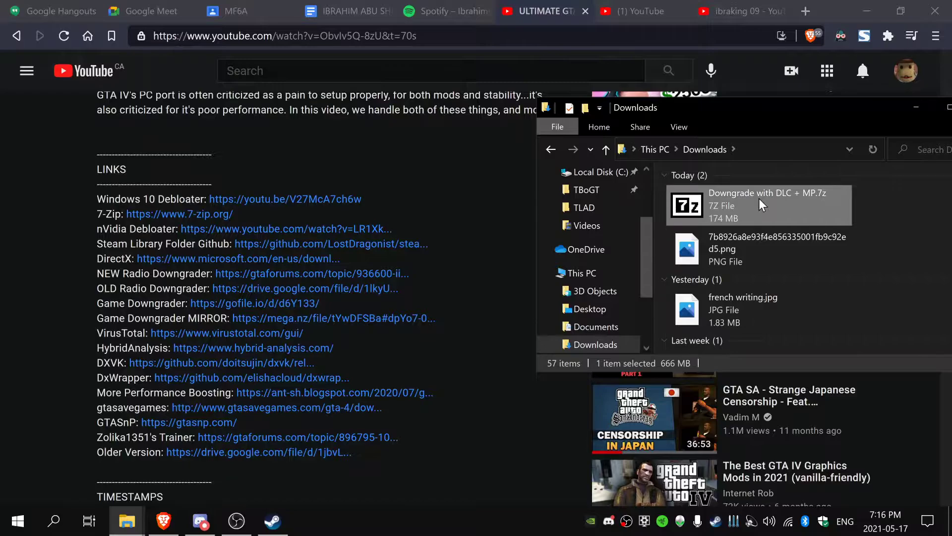
double_click(757, 205)
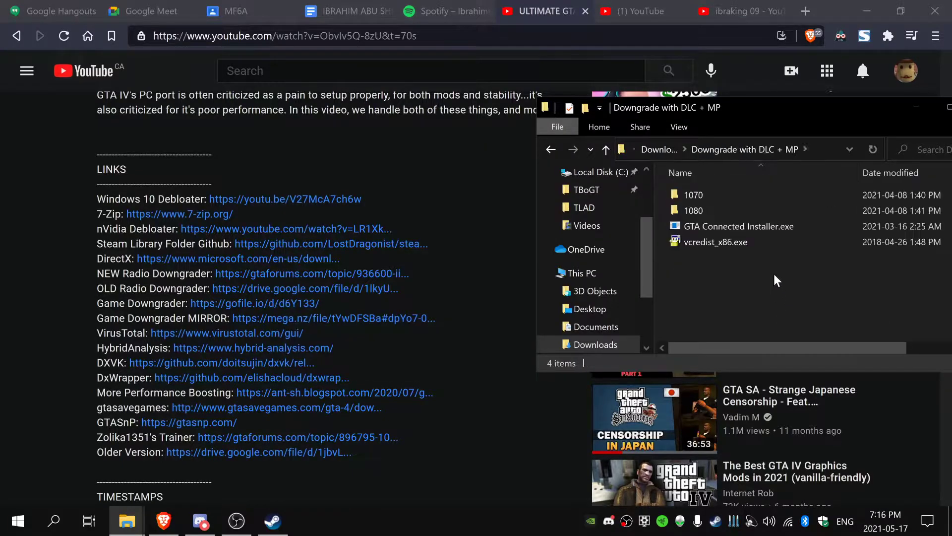
mouse_move(716, 242)
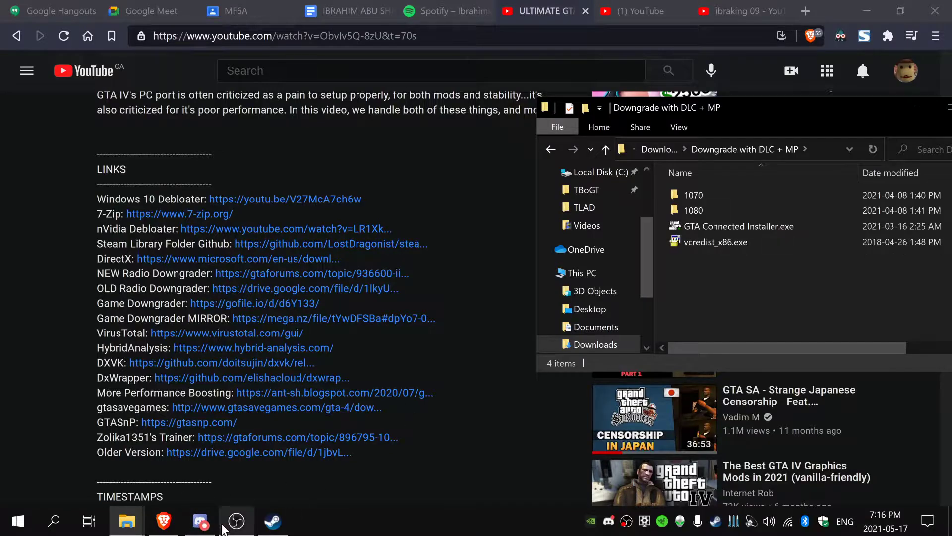
click(692, 195)
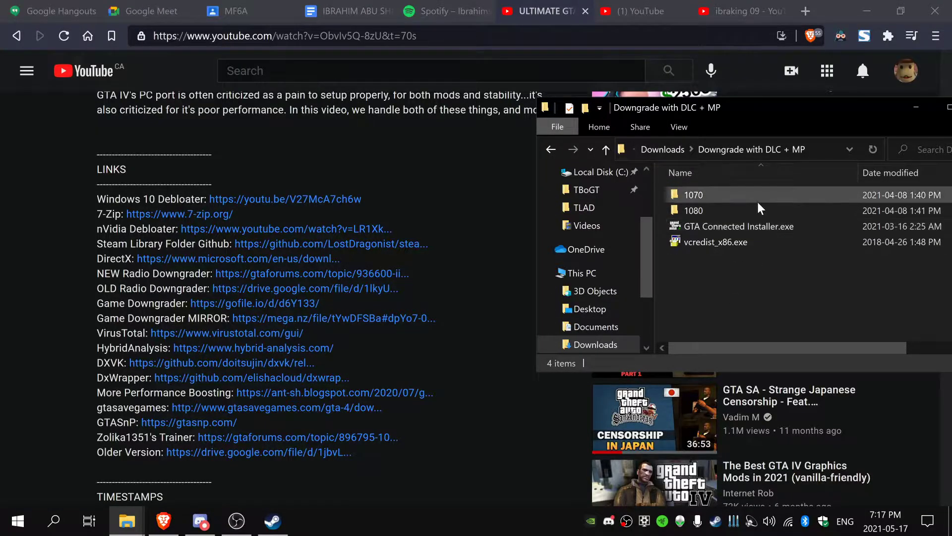
mouse_move(679, 127)
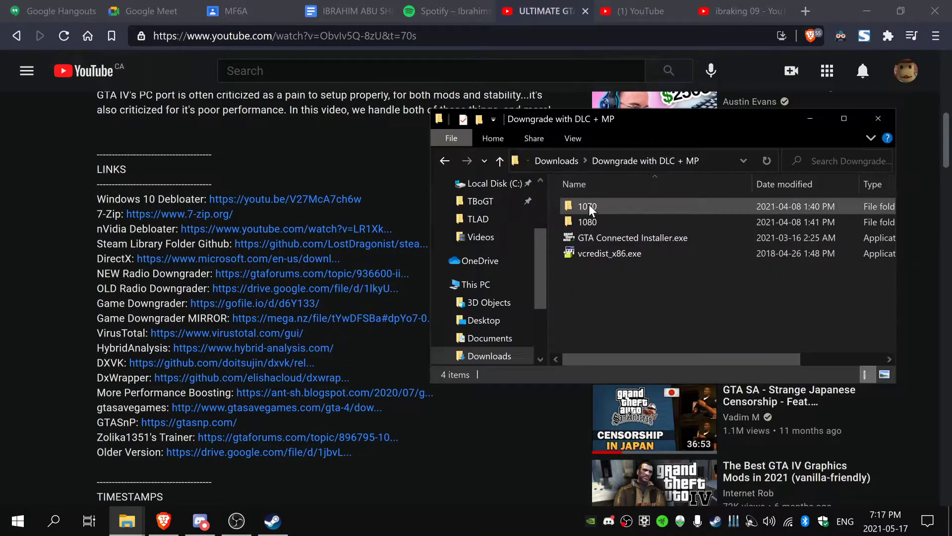
Step: Move all 19 items from the 1070 folder into the GTAIV game folder
double_click(587, 207)
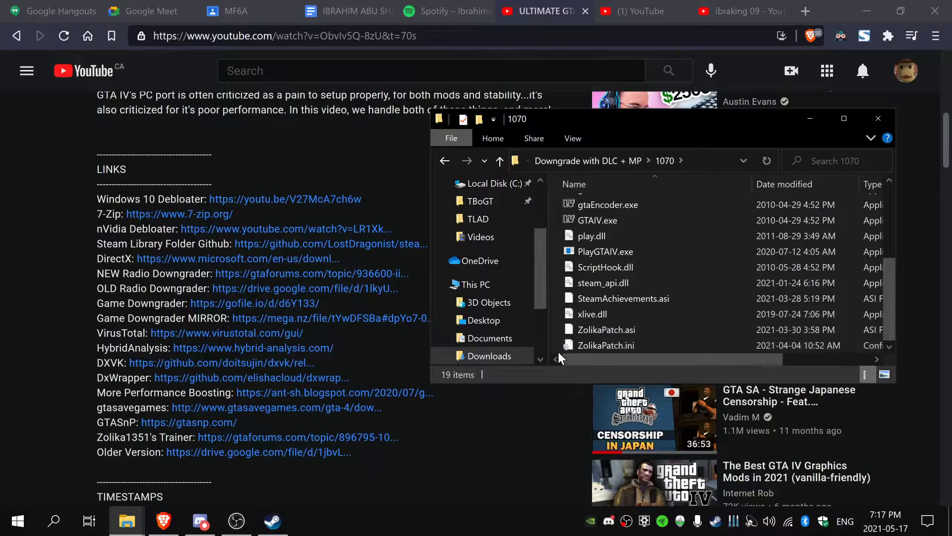
key(ctrl+a)
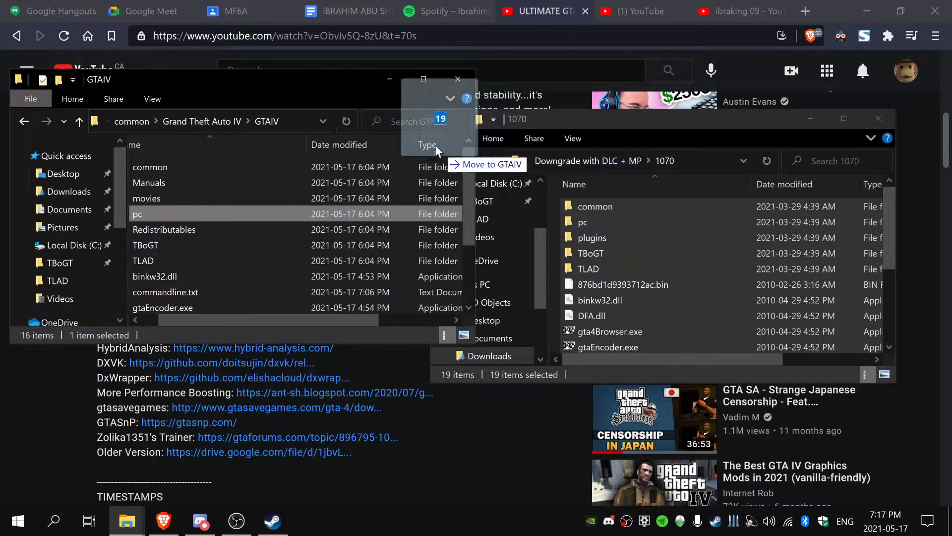
click(485, 163)
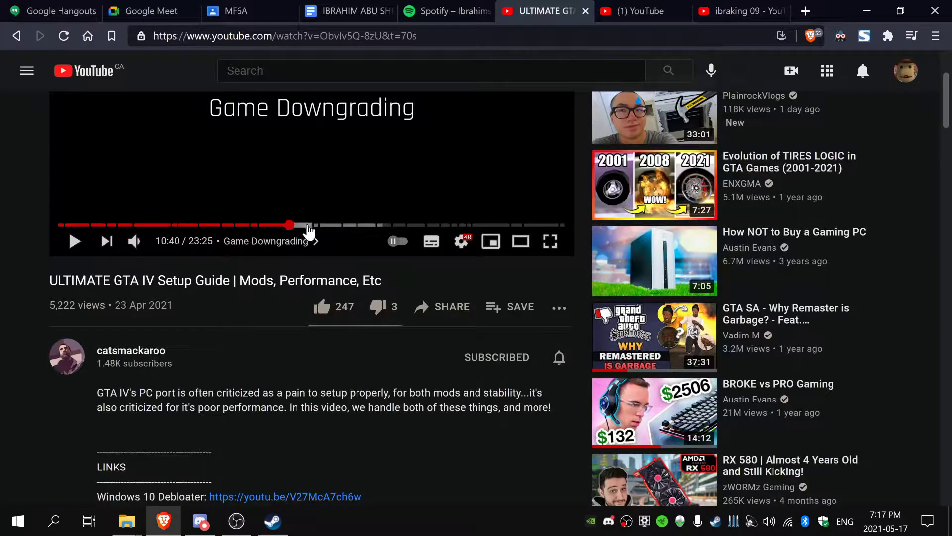
mouse_move(177, 309)
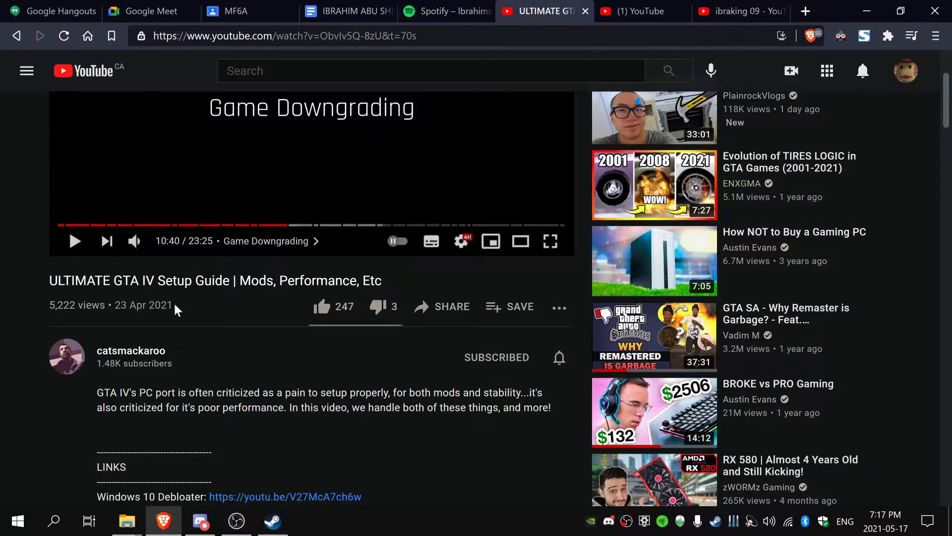
scroll(down, 3)
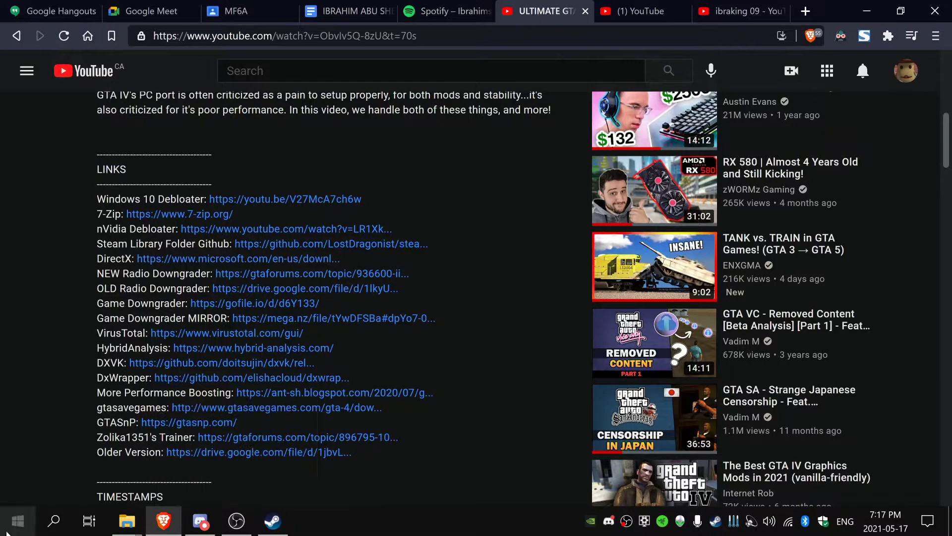
click(16, 521)
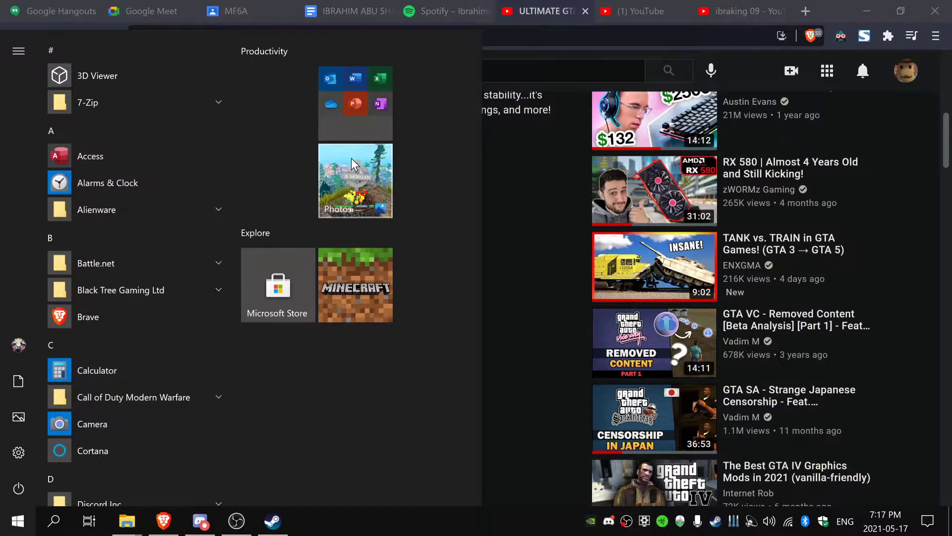
text(volume mi)
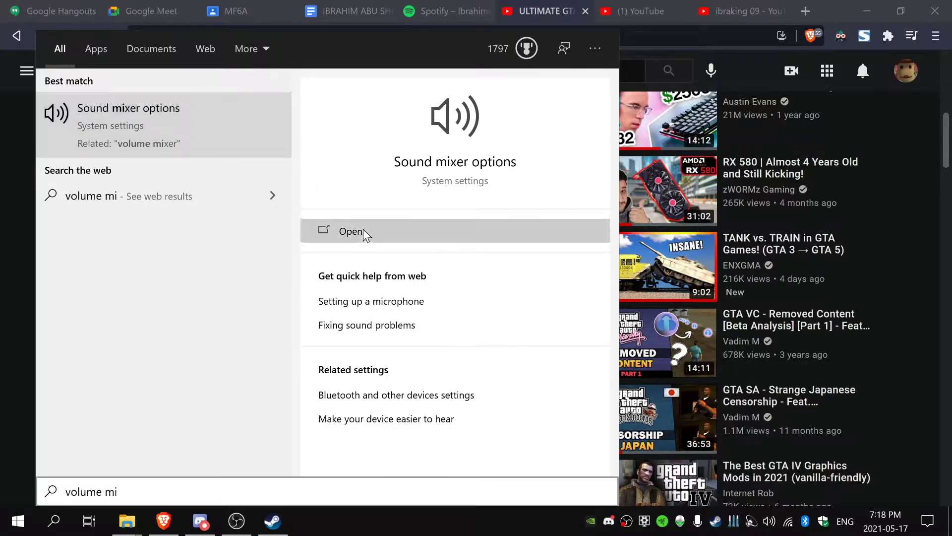
click(350, 231)
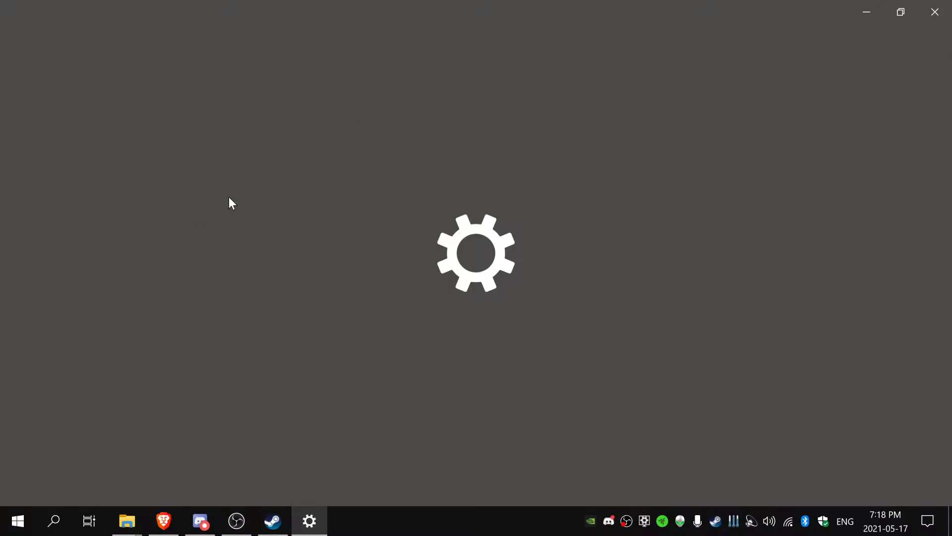
mouse_move(127, 521)
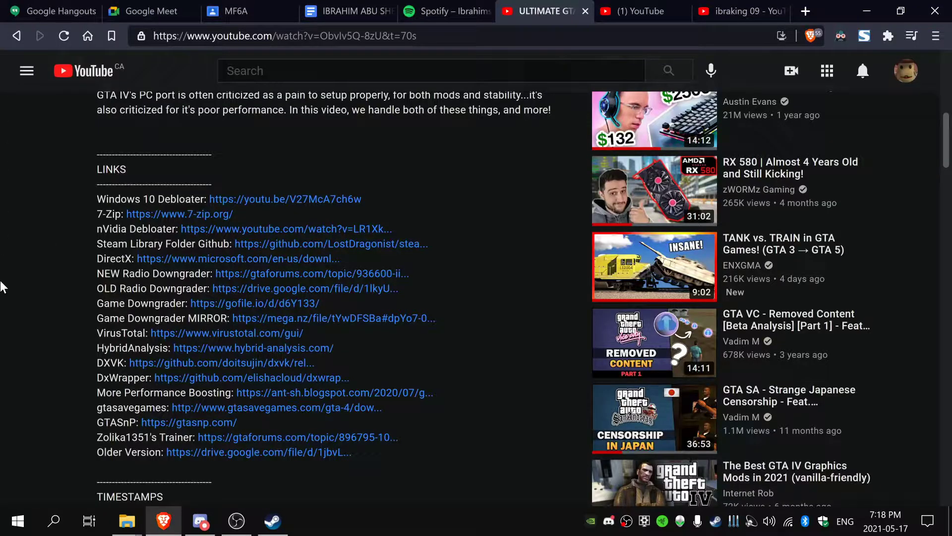
mouse_move(157, 344)
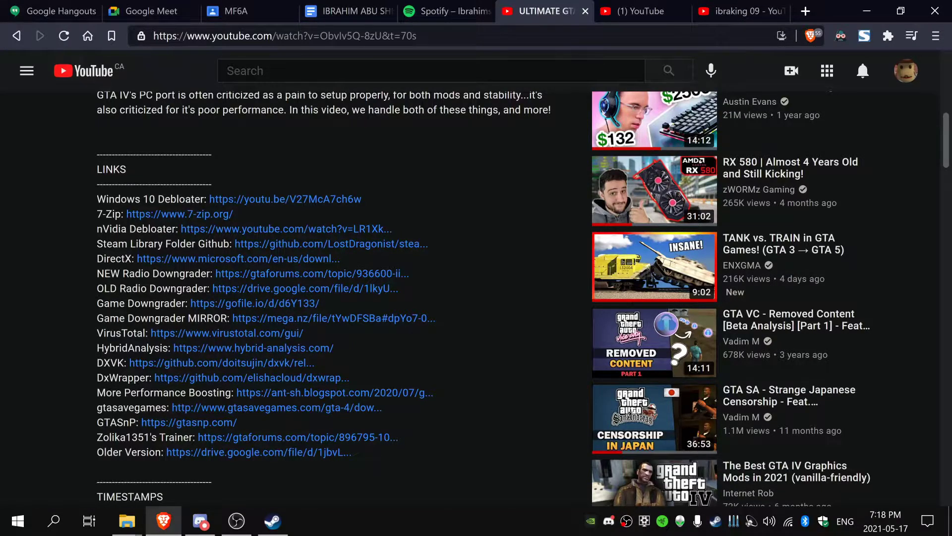
scroll(up, 3)
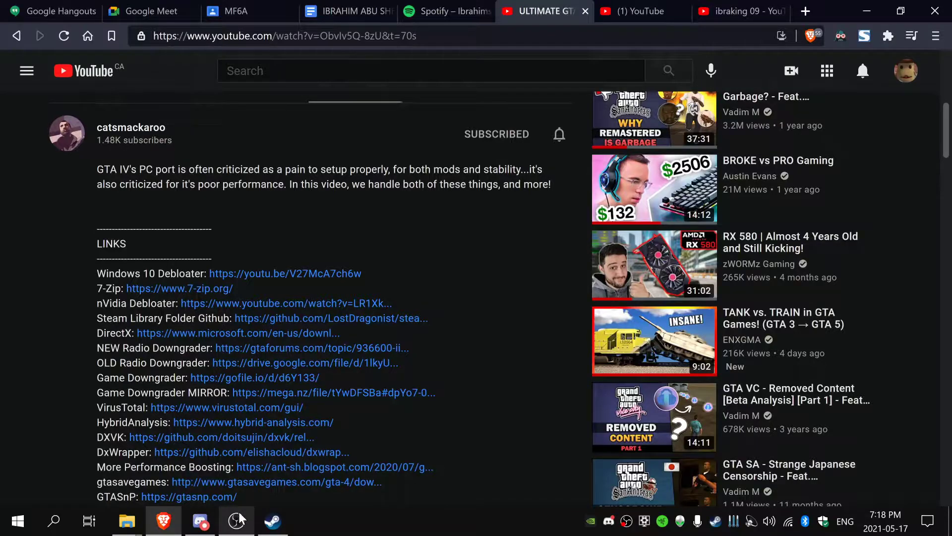
click(237, 521)
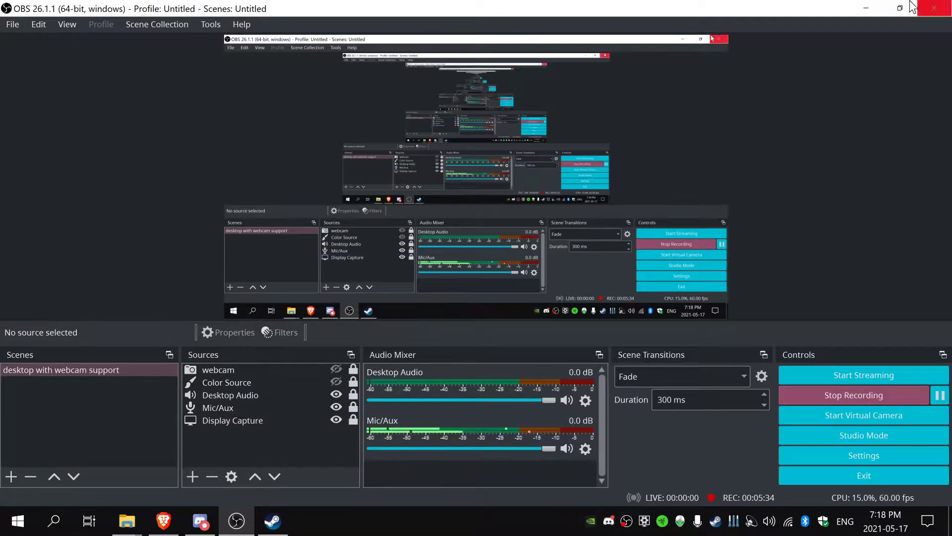
click(310, 521)
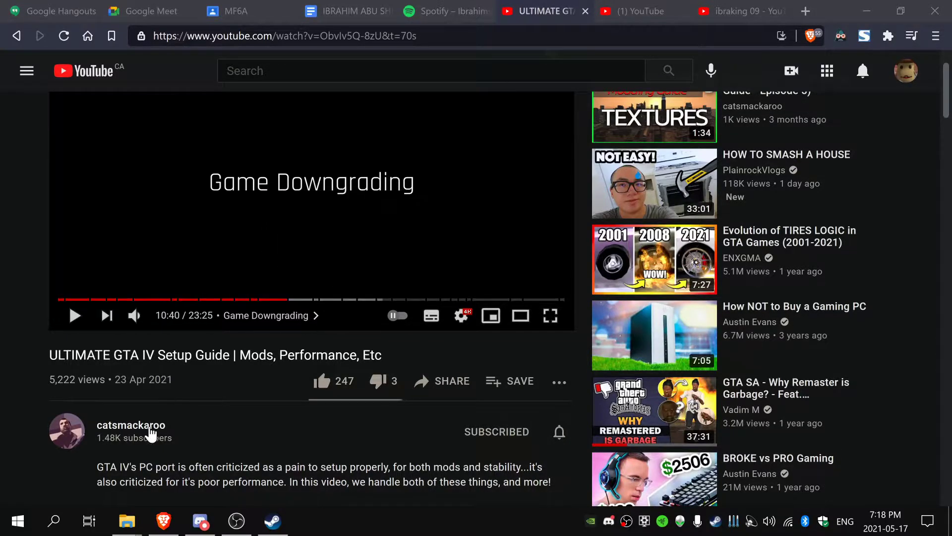
scroll(down, 3)
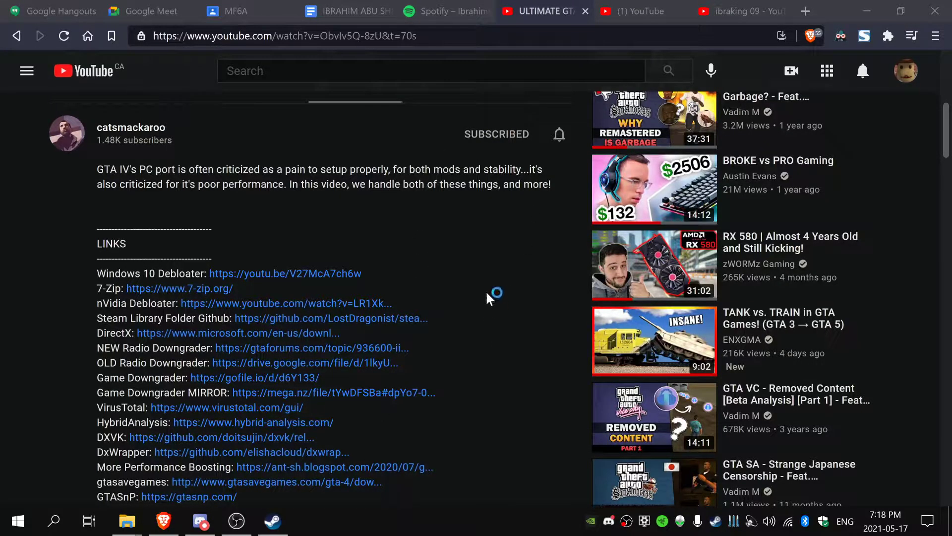
mouse_move(486, 278)
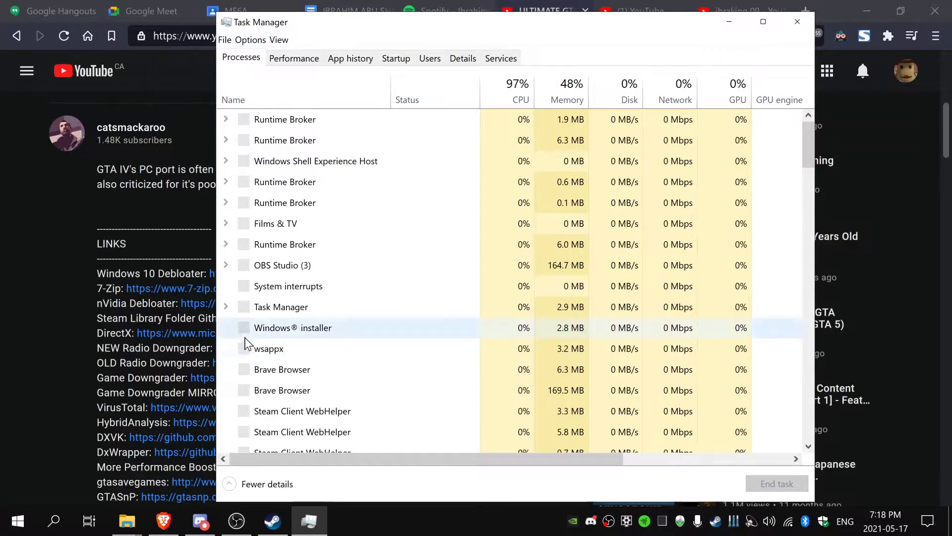
Step: Expand Task Manager to the detailed Processes list with CPU, memory and GPU columns
click(266, 483)
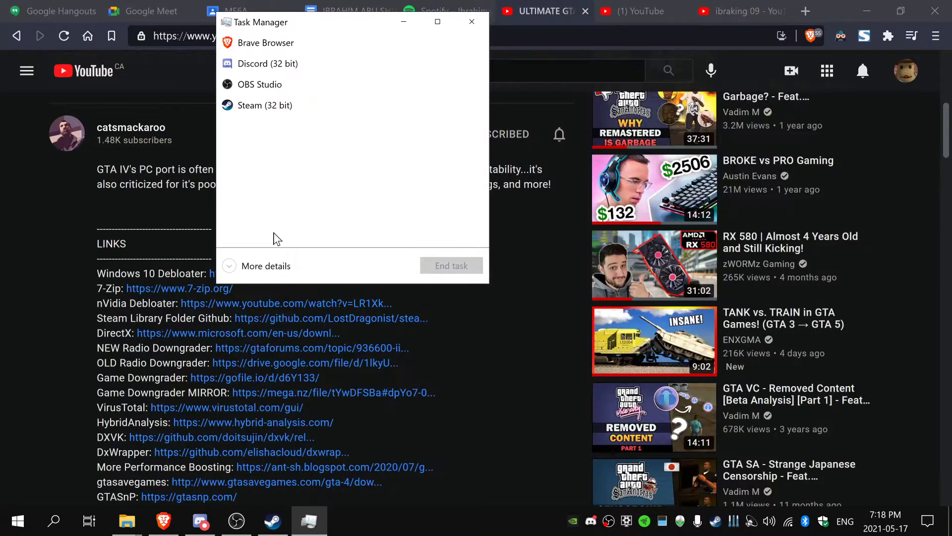
click(266, 265)
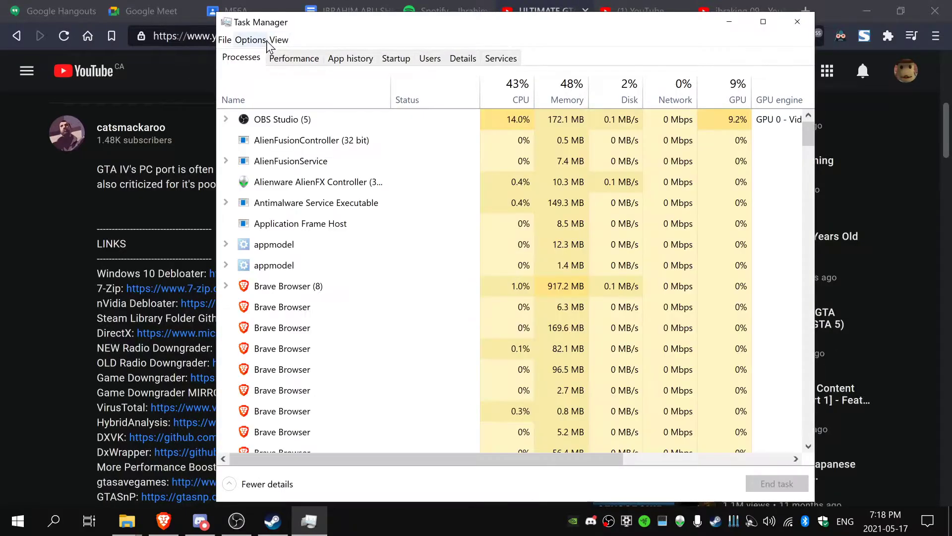
click(250, 39)
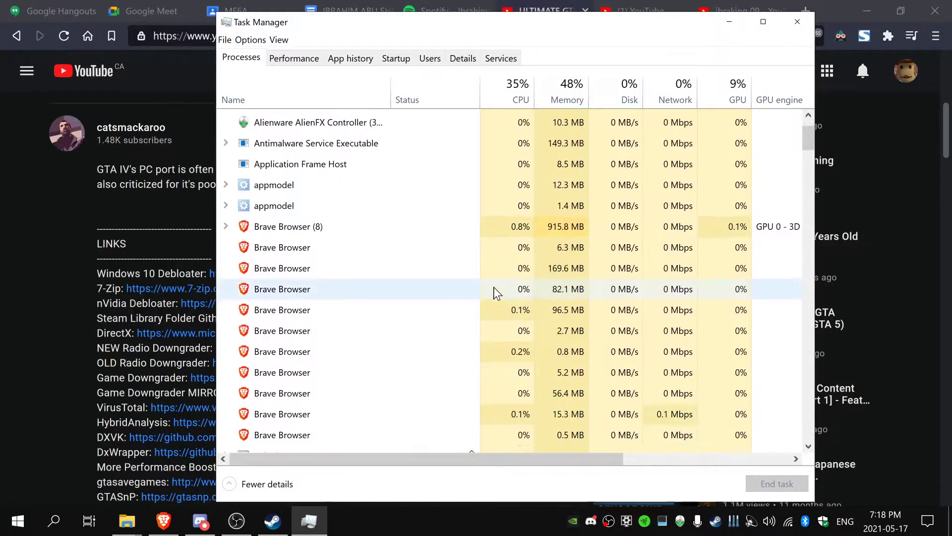
click(279, 40)
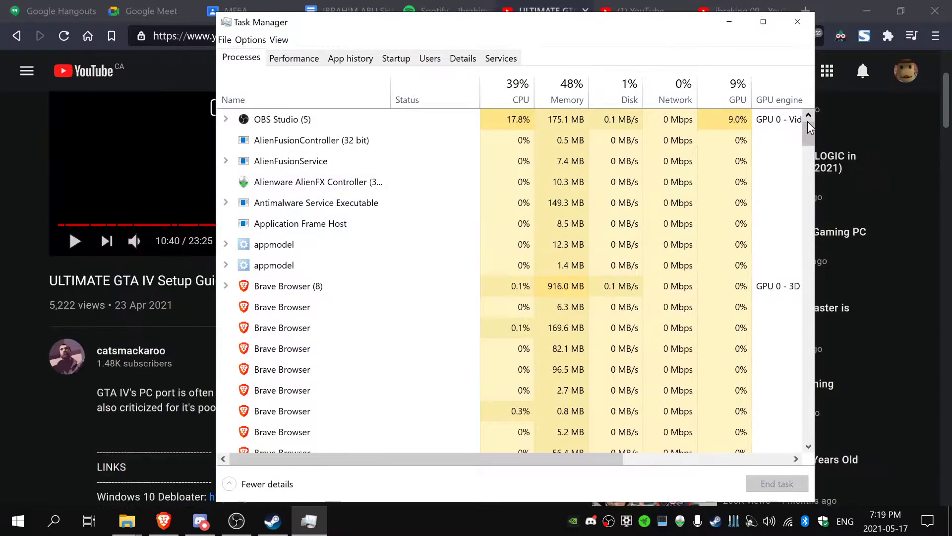
Step: Scroll through the running processes, noting OBS Studio near 18% CPU and GPU around 35%
scroll(down, 3)
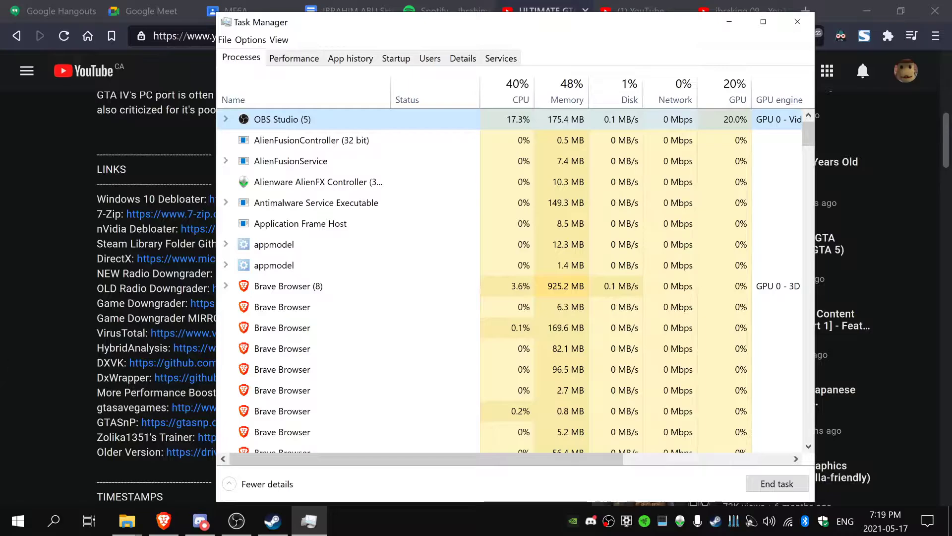
mouse_move(741, 97)
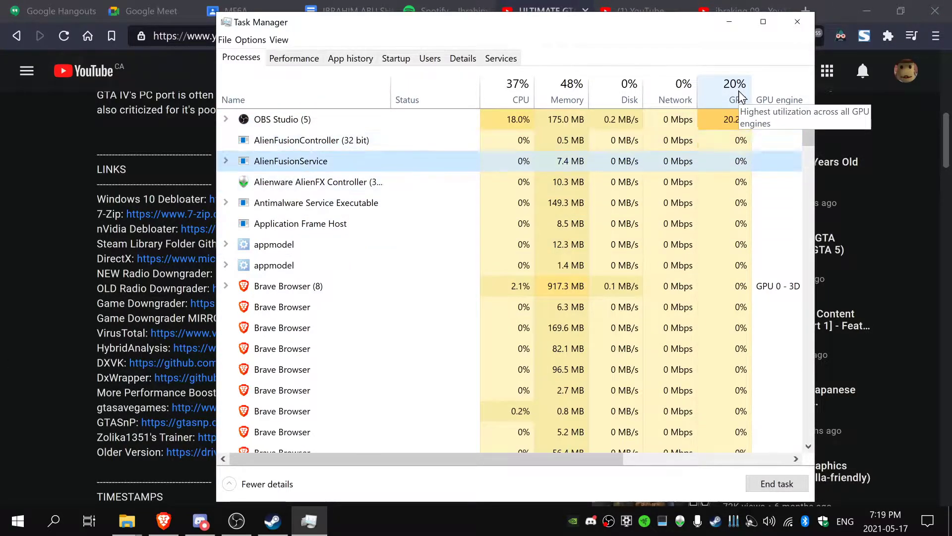
click(282, 306)
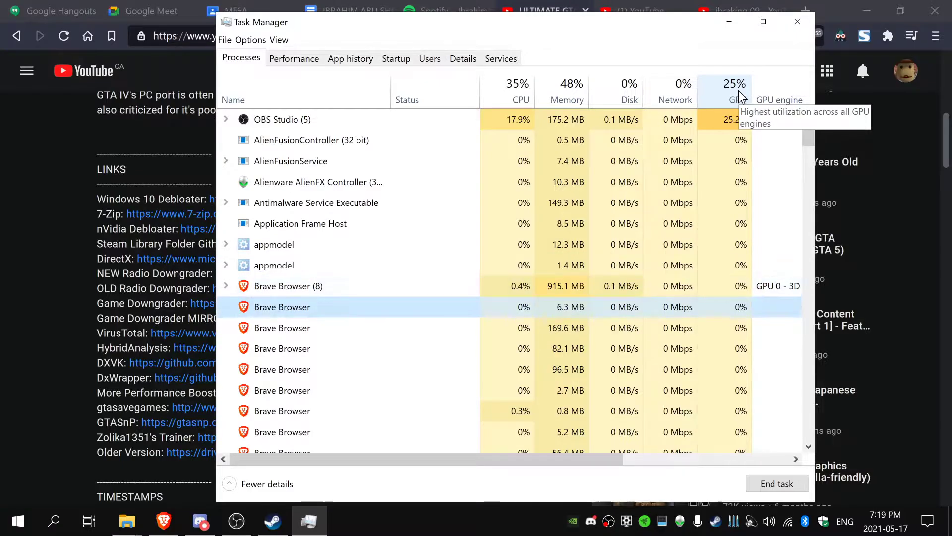
scroll(down, 3)
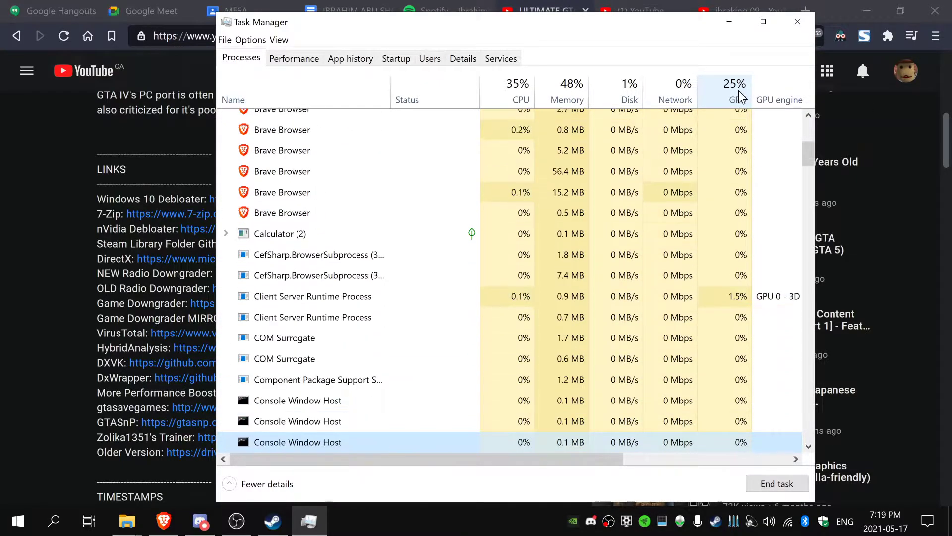
scroll(down, 3)
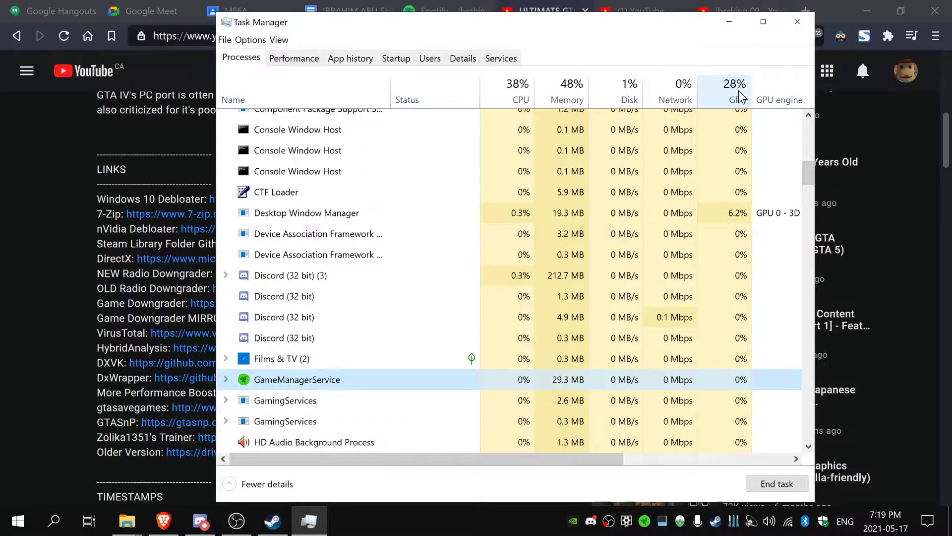
scroll(down, 3)
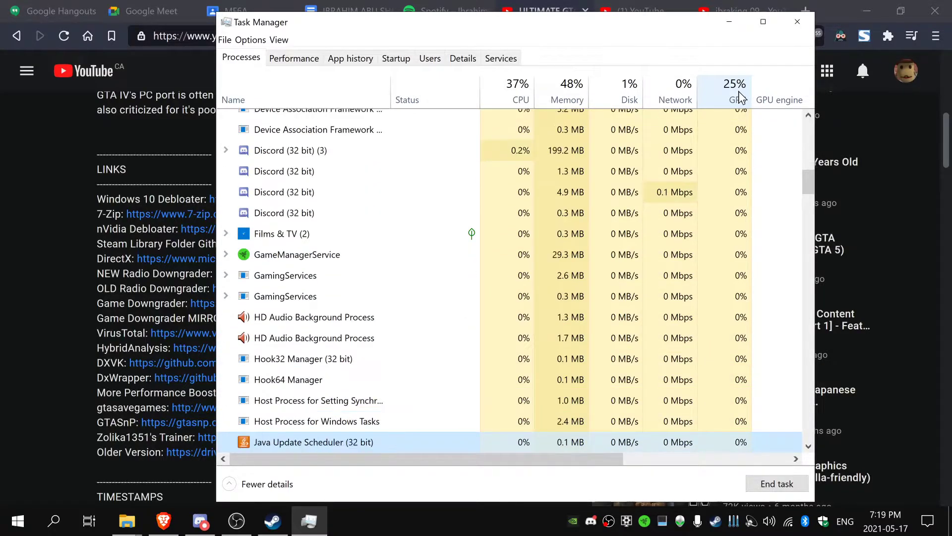
scroll(down, 3)
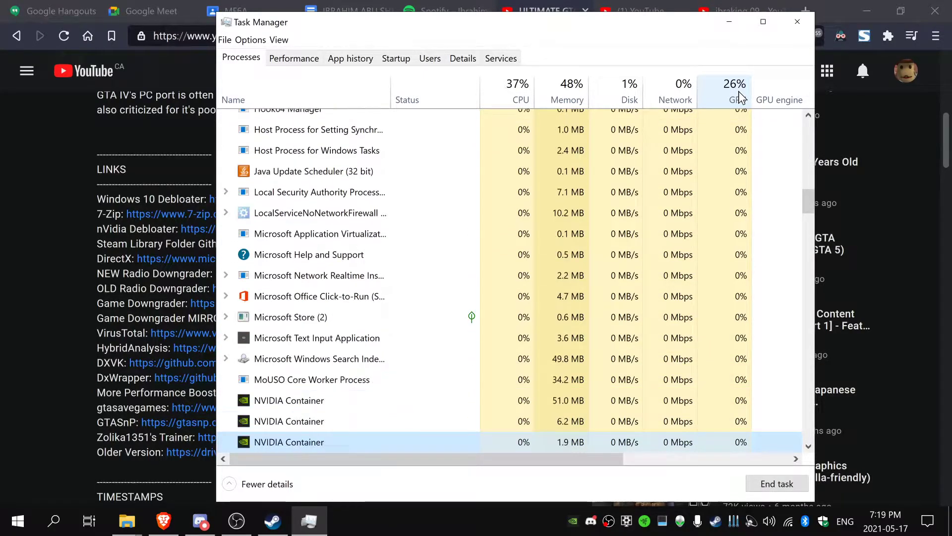
scroll(up, 3)
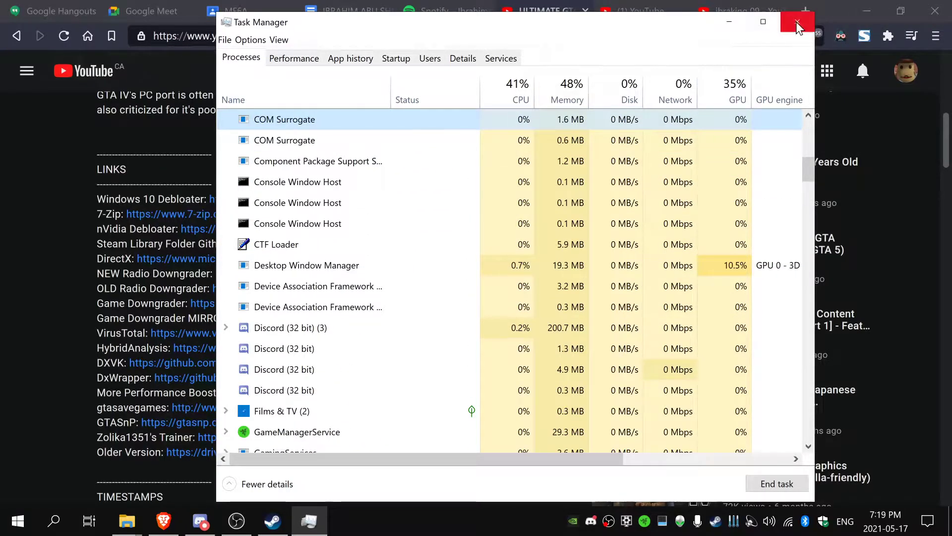
Step: Close Task Manager and return to the guide's TIMESTAMPS list down to Game Downgrading at 10:40
click(798, 23)
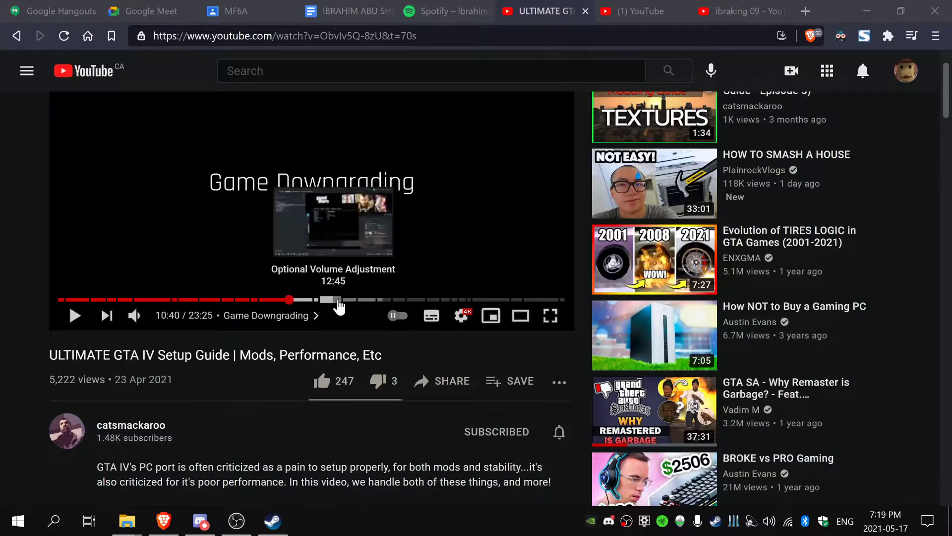
mouse_move(358, 299)
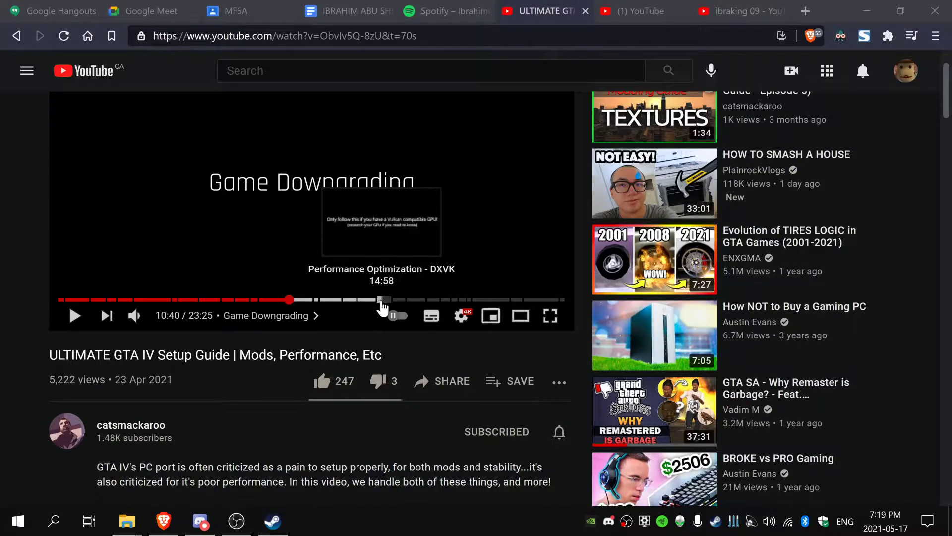
scroll(down, 3)
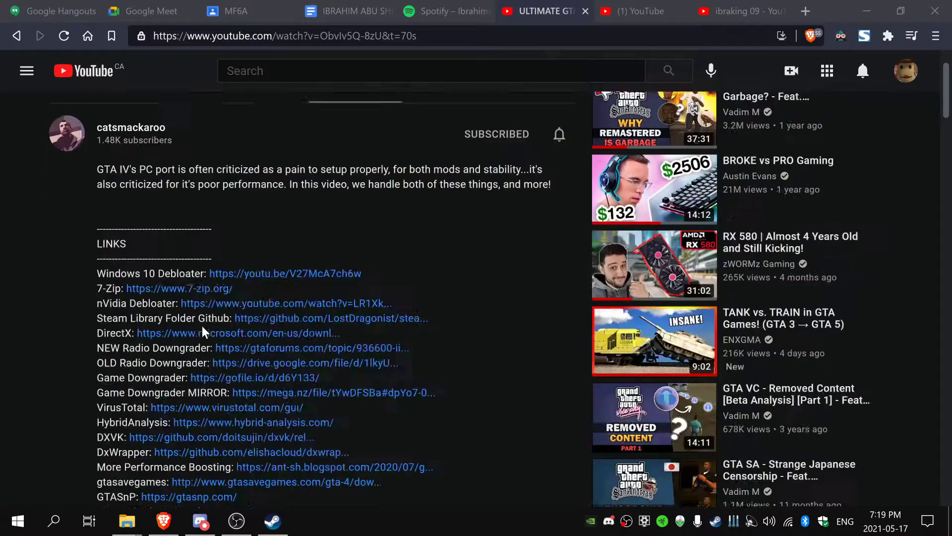
scroll(up, 3)
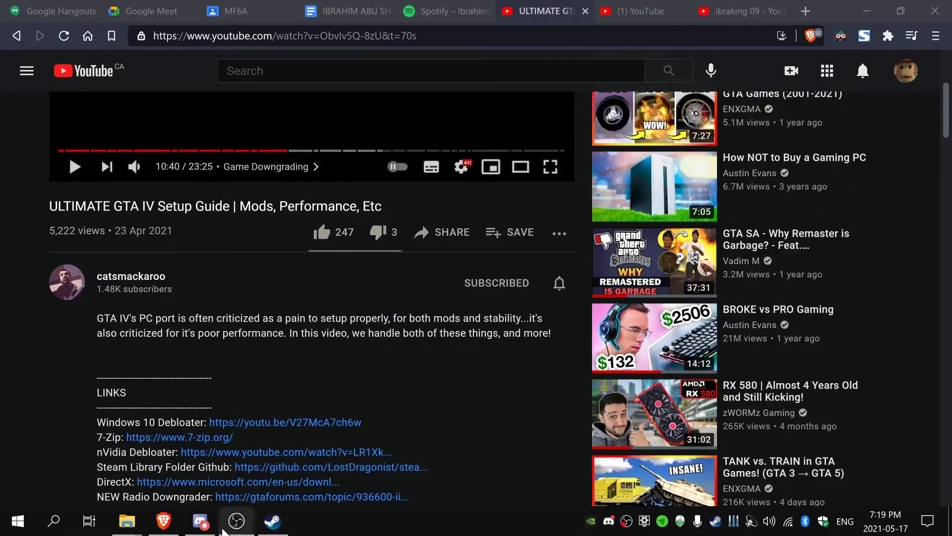
click(236, 520)
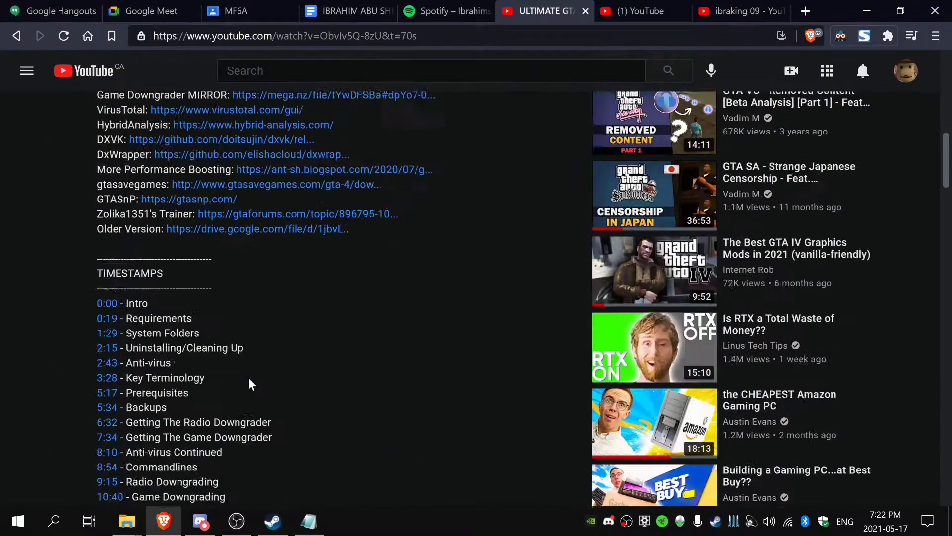
mouse_move(127, 477)
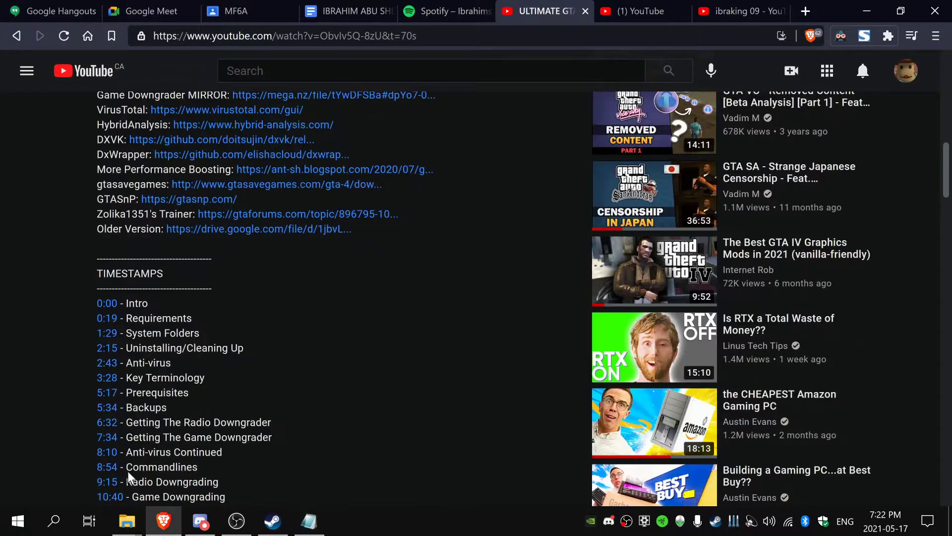
mouse_move(126, 521)
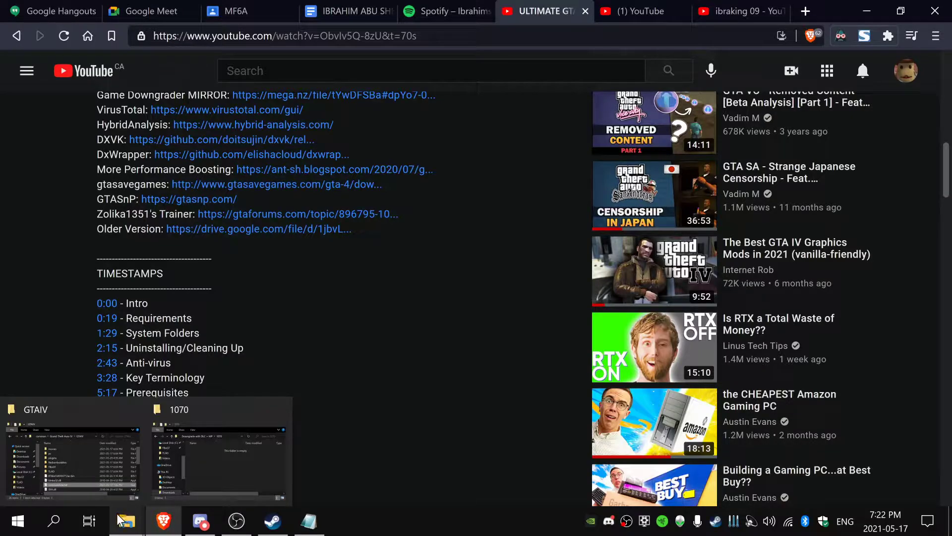
click(71, 450)
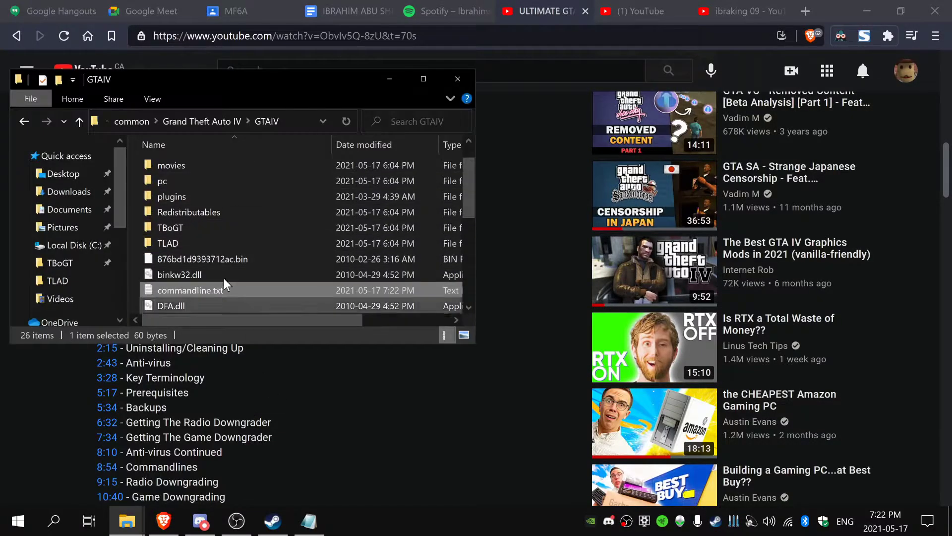
double_click(189, 290)
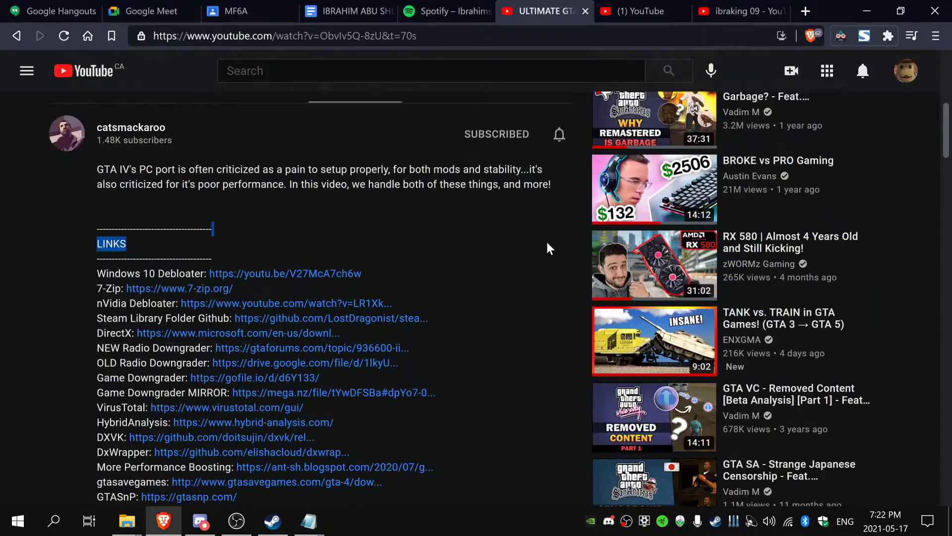
scroll(up, 3)
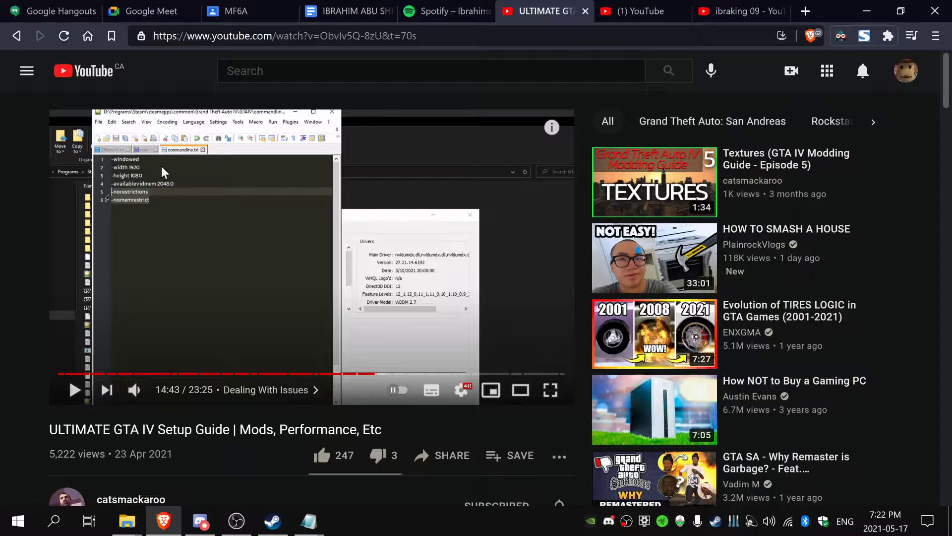
mouse_move(218, 171)
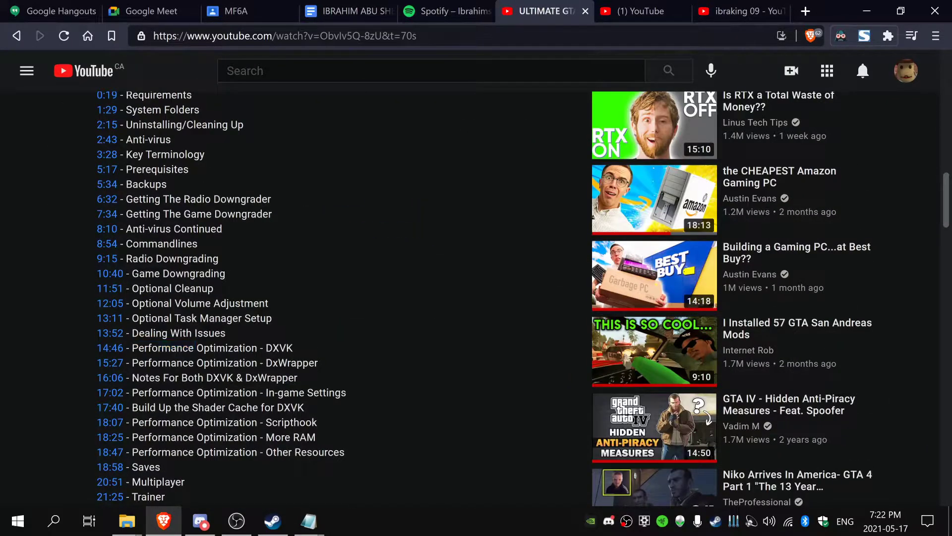
mouse_move(308, 521)
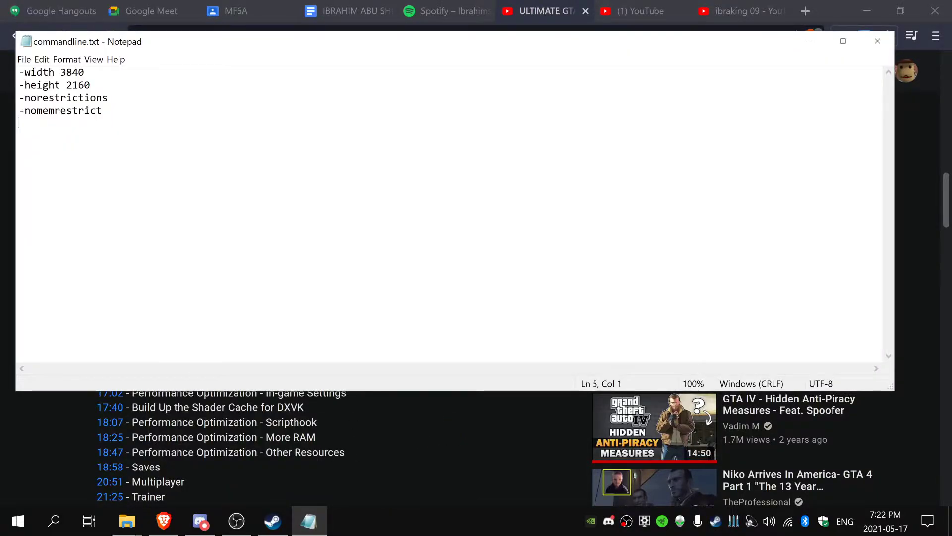
click(84, 71)
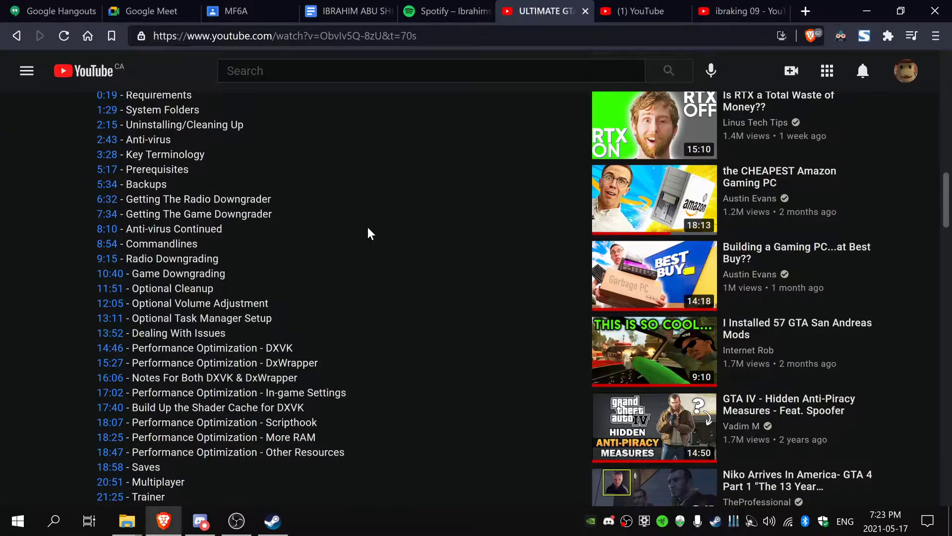
mouse_move(306, 374)
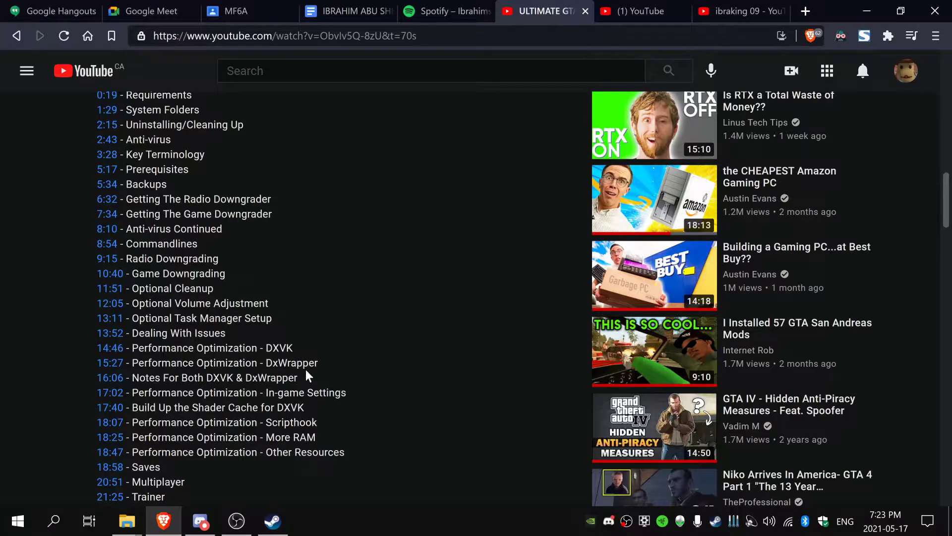
mouse_move(272, 344)
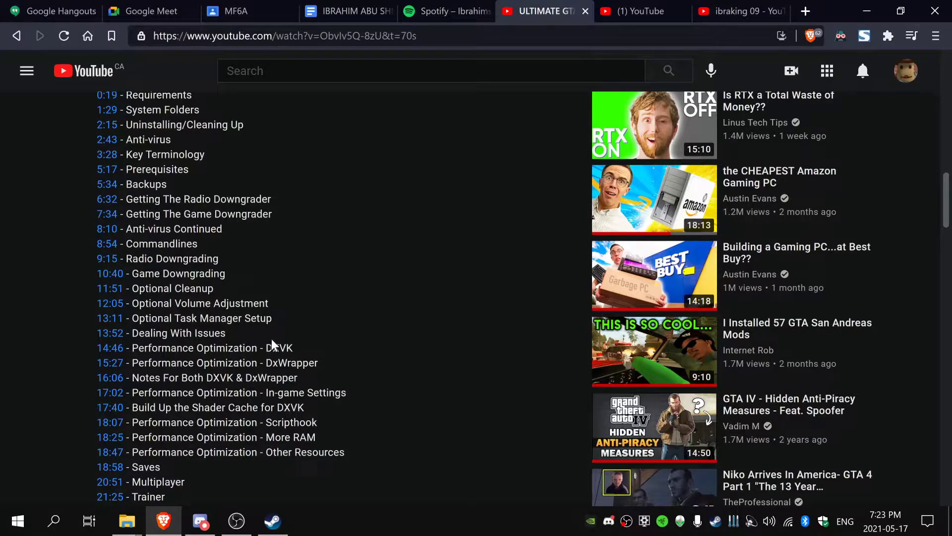
Step: Jump the GTA IV guide to its DXVK performance chapter via the timestamp list
double_click(280, 347)
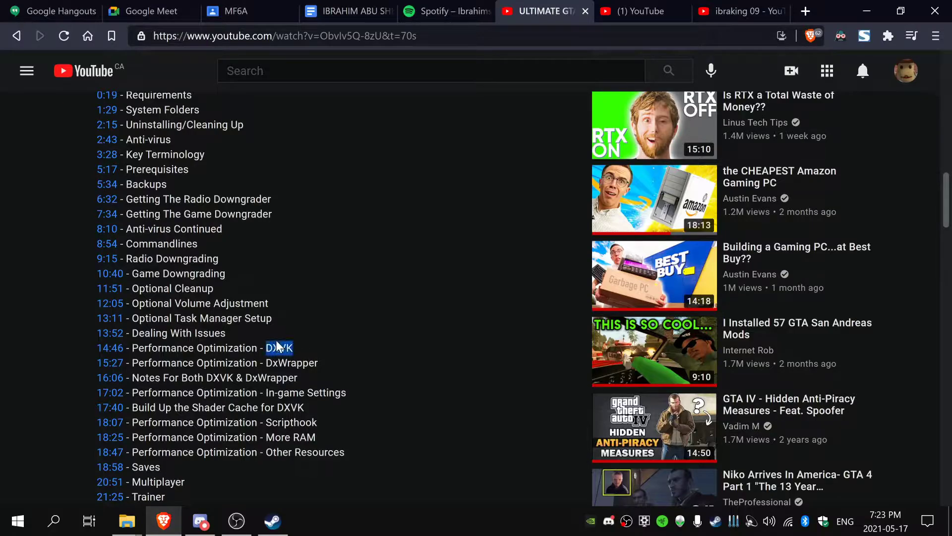
mouse_move(237, 280)
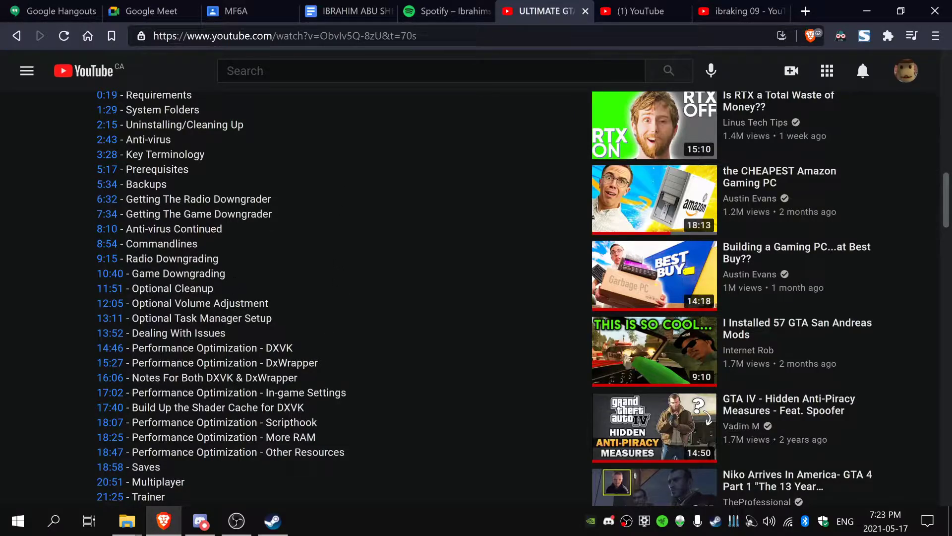
mouse_move(283, 311)
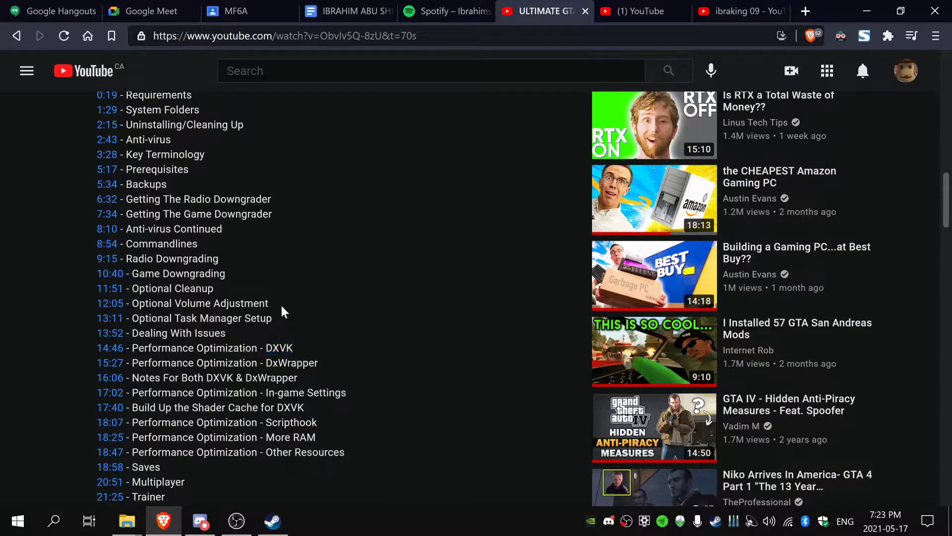
mouse_move(415, 342)
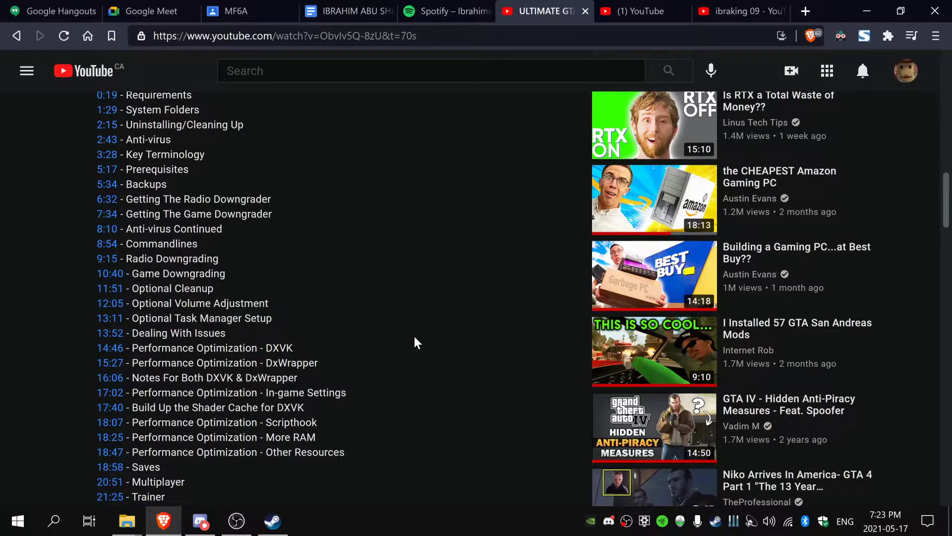
scroll(down, 3)
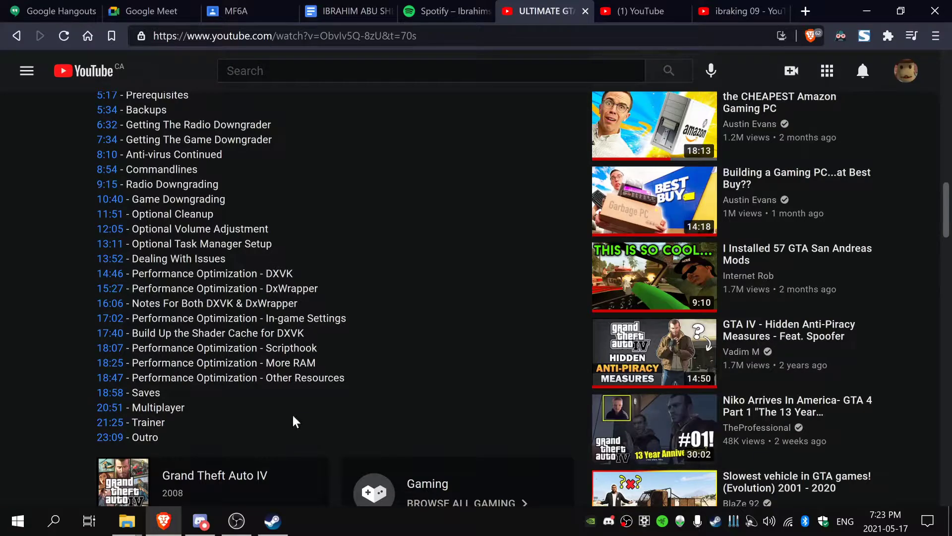
mouse_move(100, 407)
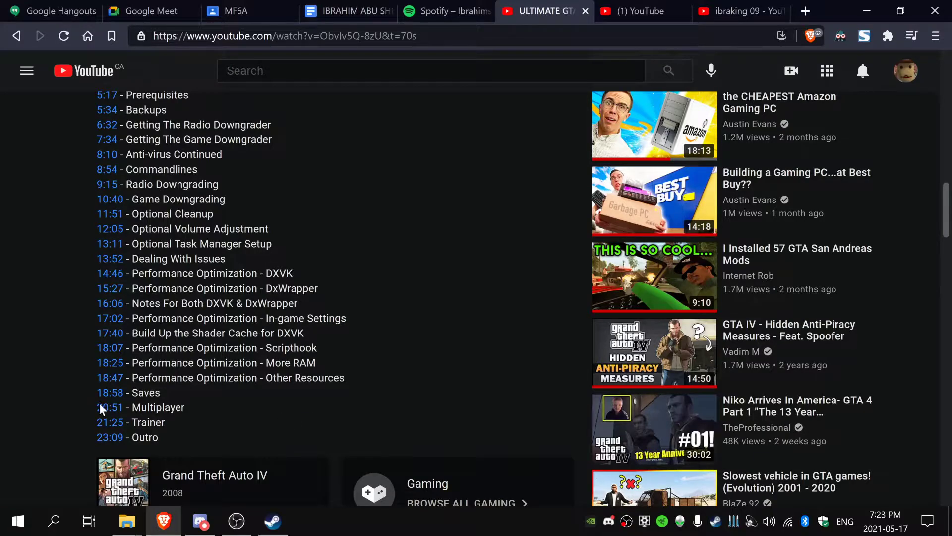
mouse_move(273, 287)
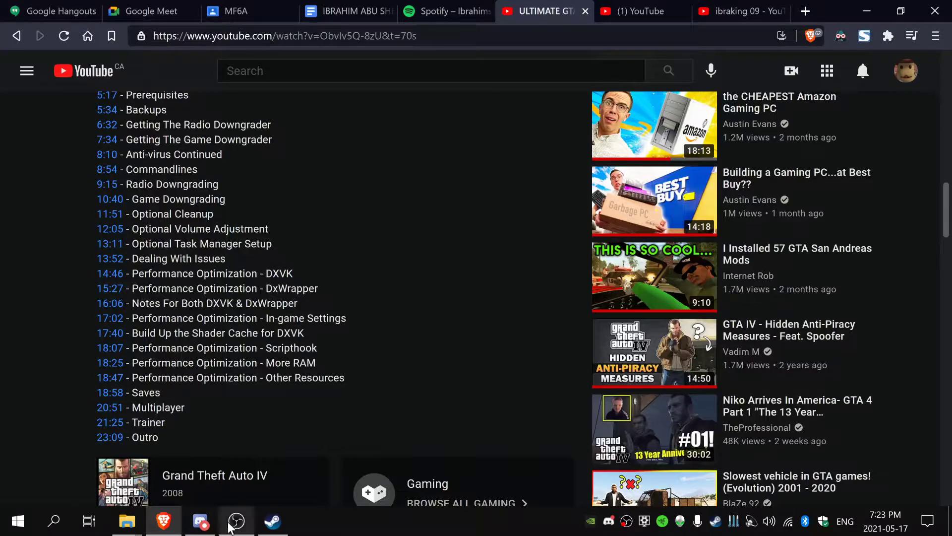
click(236, 520)
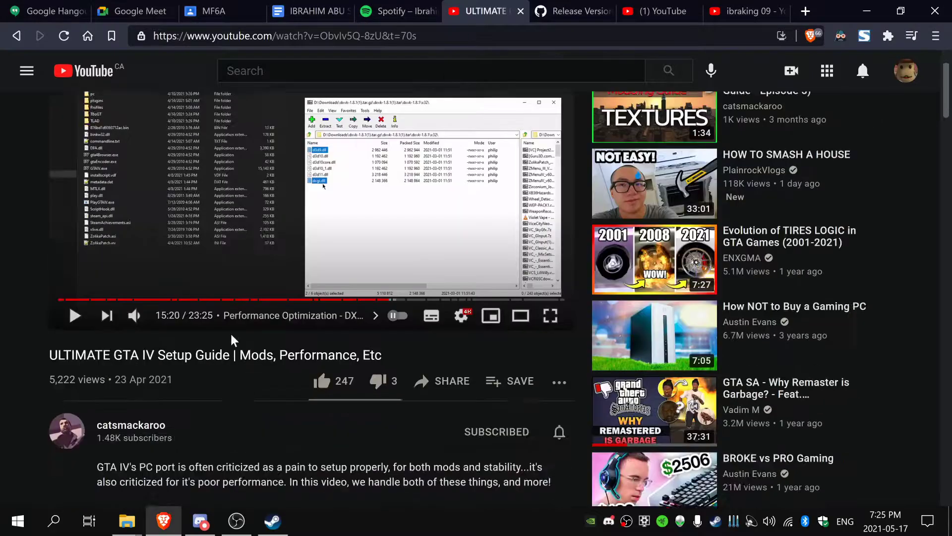
Step: Check the DXVK release page, then bring up the dxvk-1.7.1 folder window
scroll(down, 3)
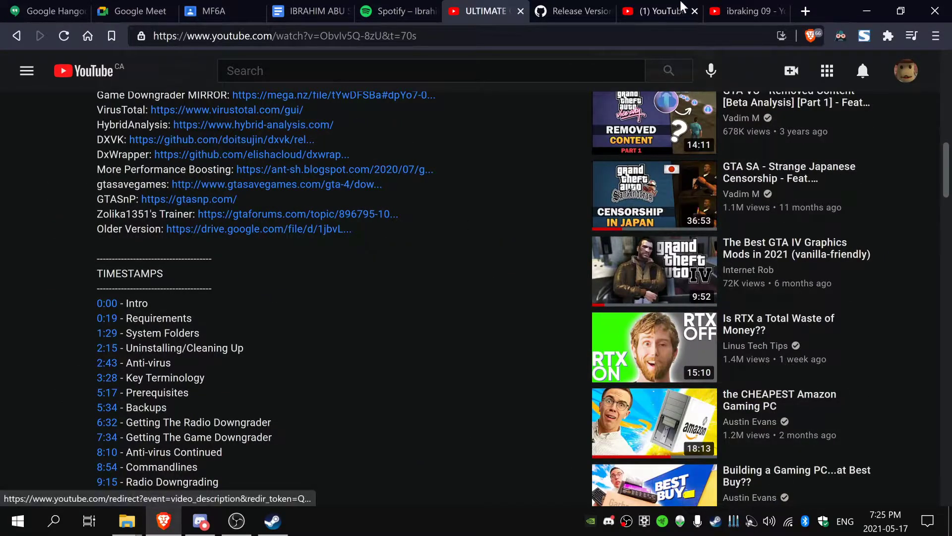
click(572, 11)
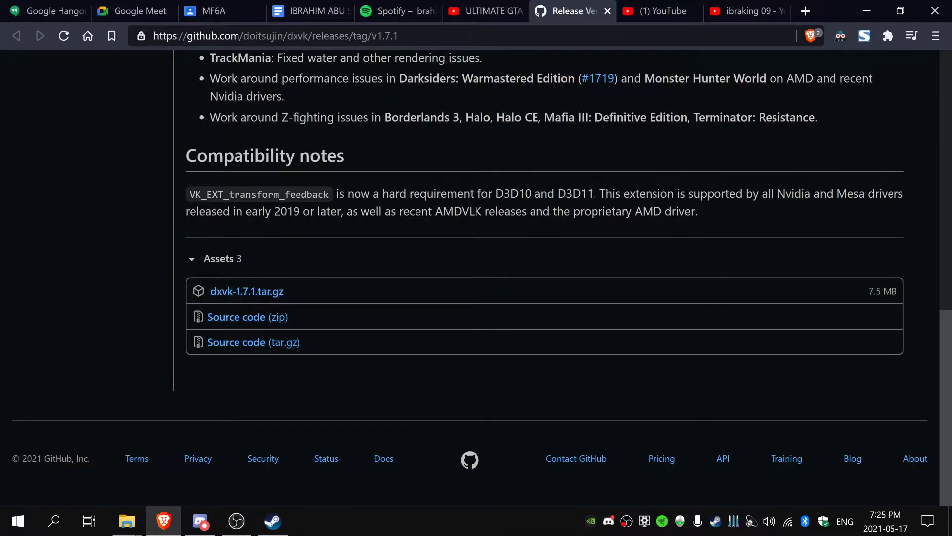
click(484, 11)
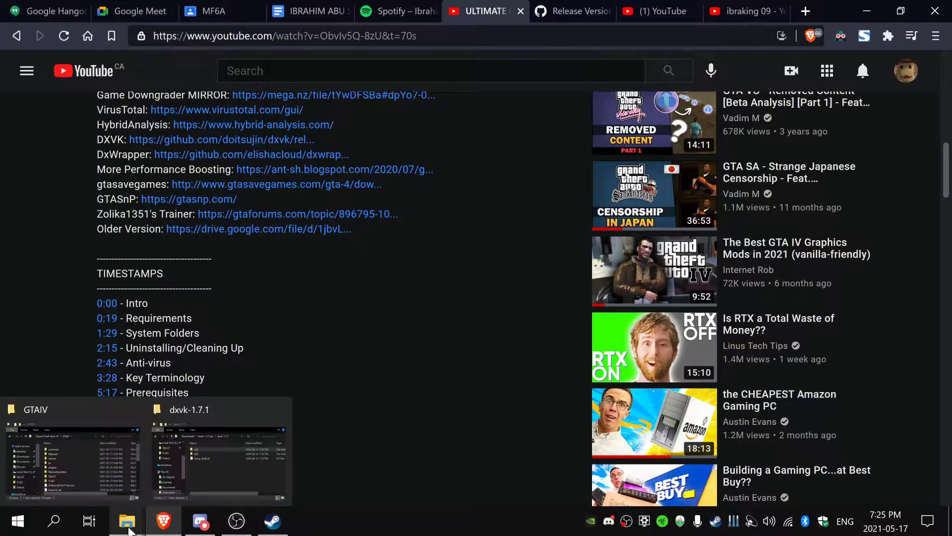
click(221, 456)
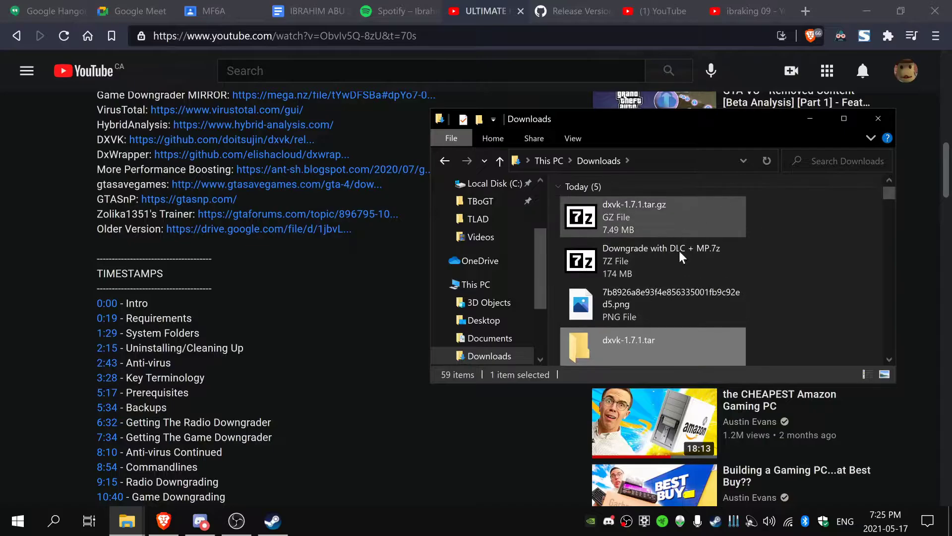
Step: Open dxvk-1.7.1.tar and its dxvk-1.7.1 folder toward the x32 DLLs
double_click(629, 346)
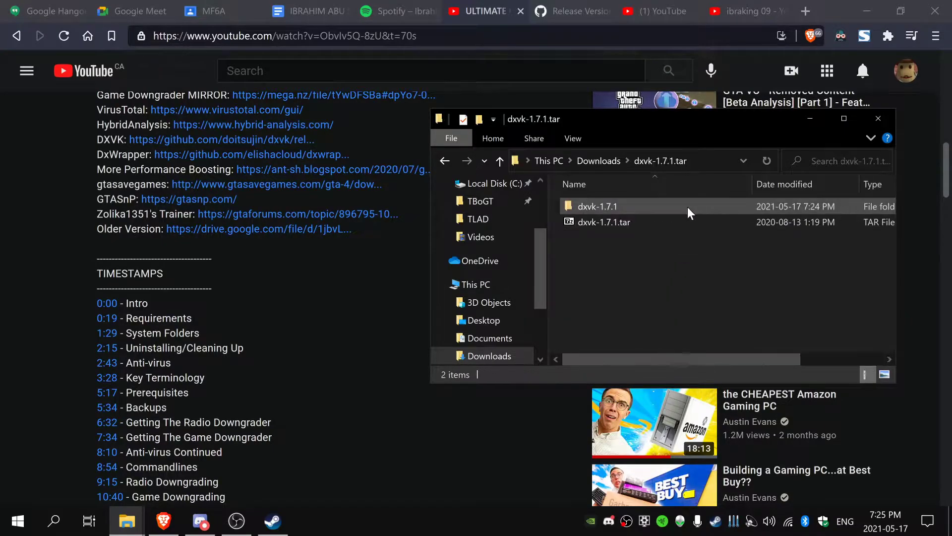
click(597, 206)
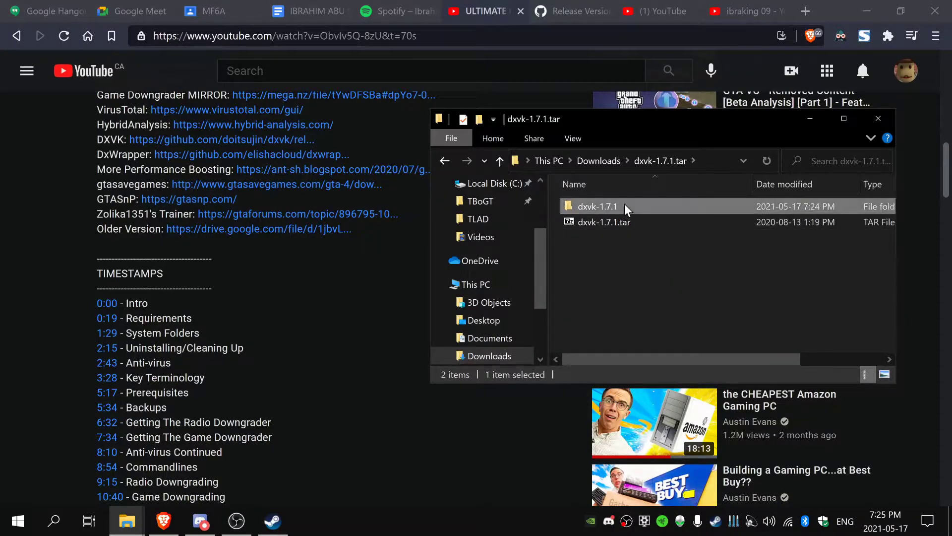
double_click(597, 207)
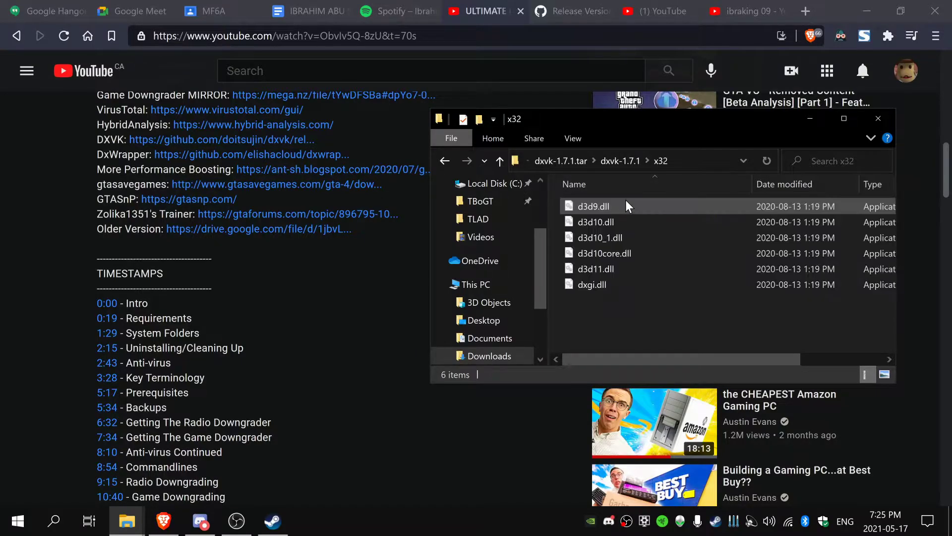
click(591, 284)
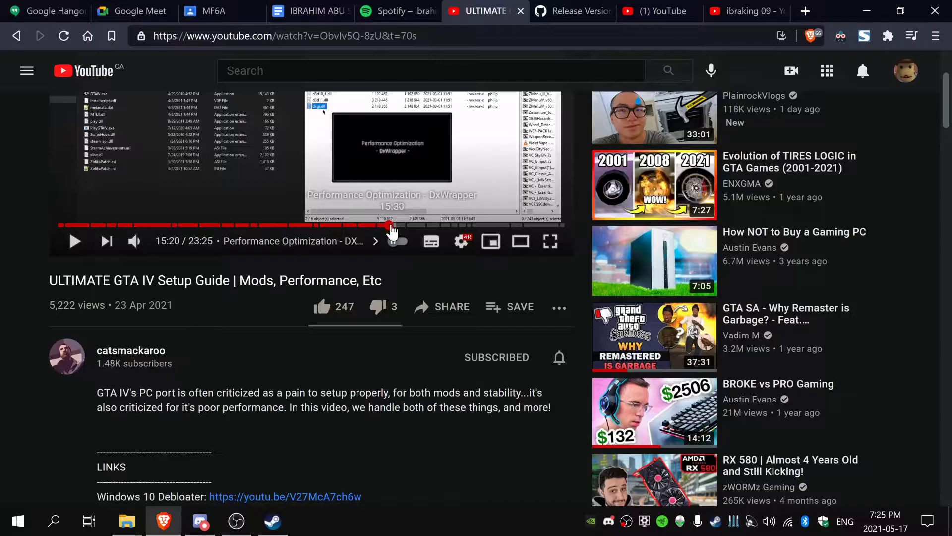
scroll(down, 3)
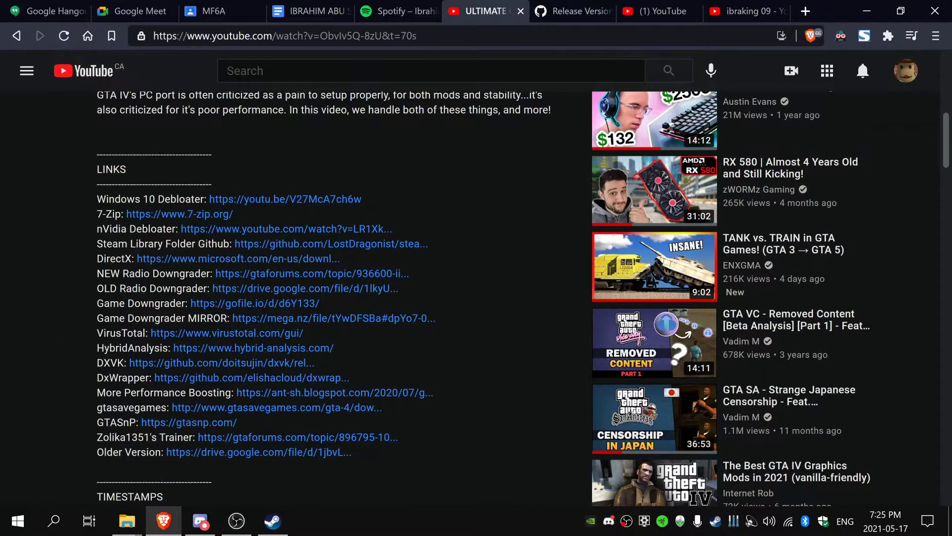
scroll(up, 3)
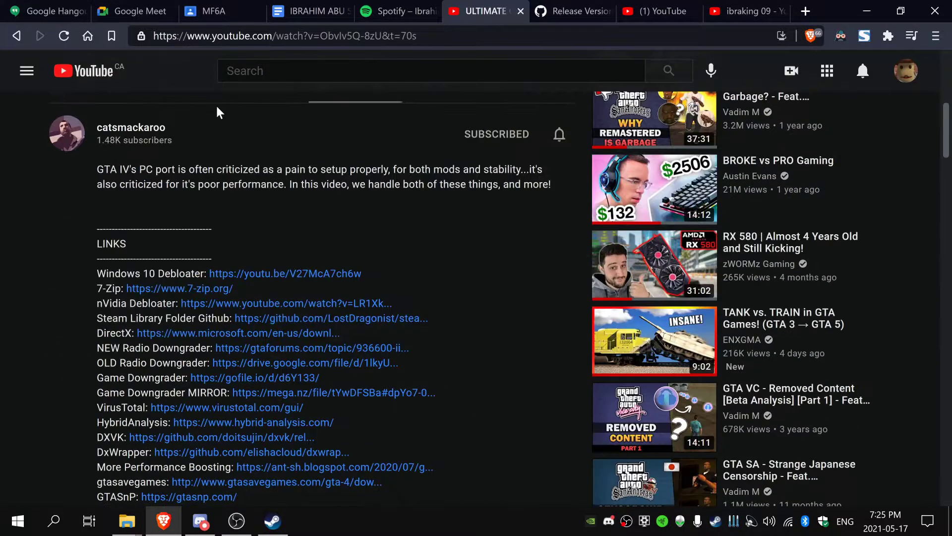
mouse_move(152, 367)
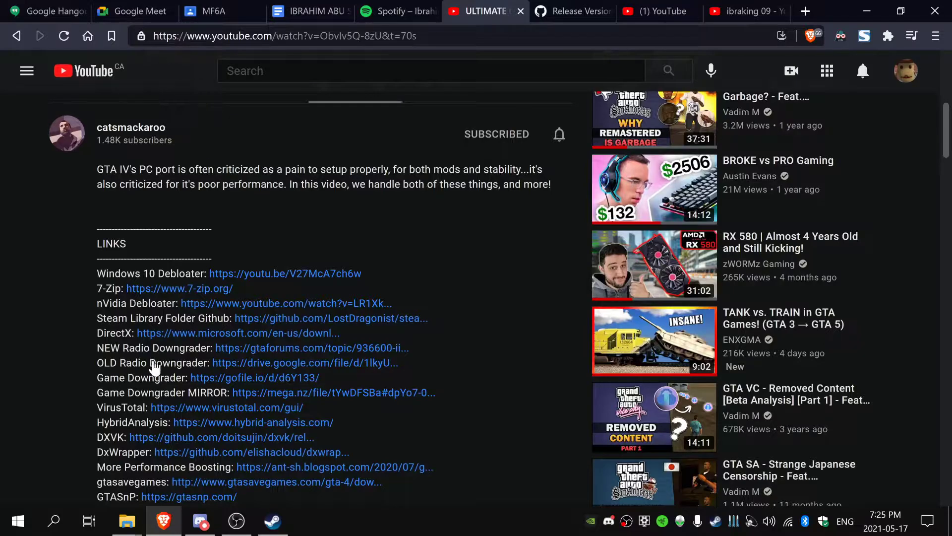
scroll(down, 3)
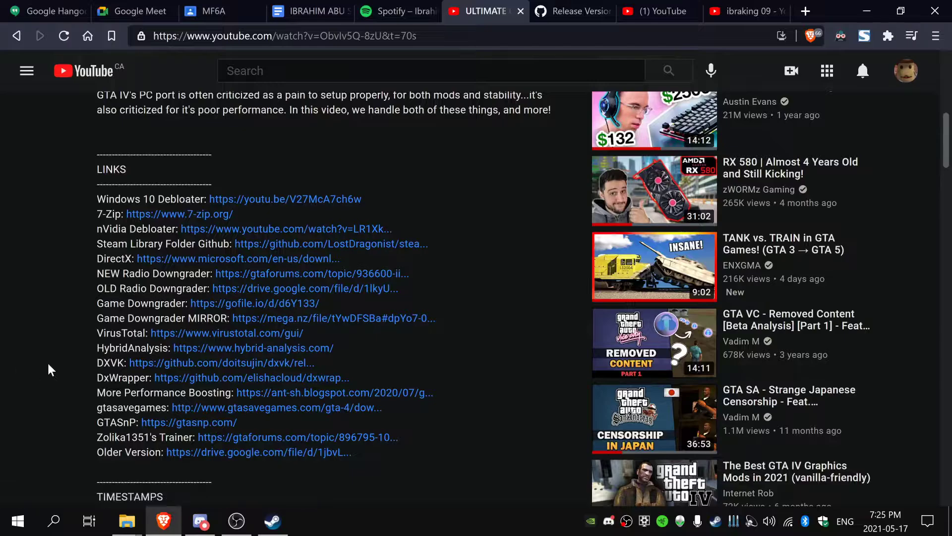
scroll(up, 3)
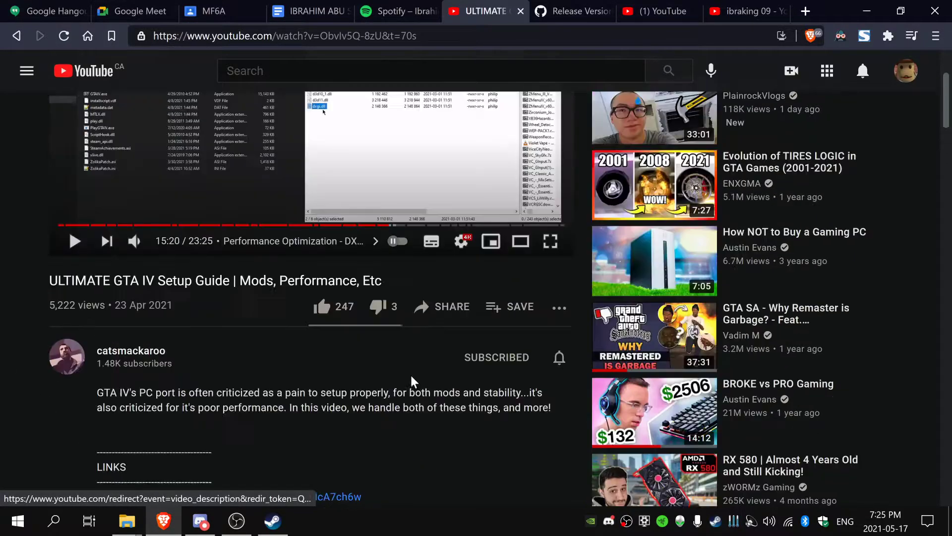
mouse_move(391, 226)
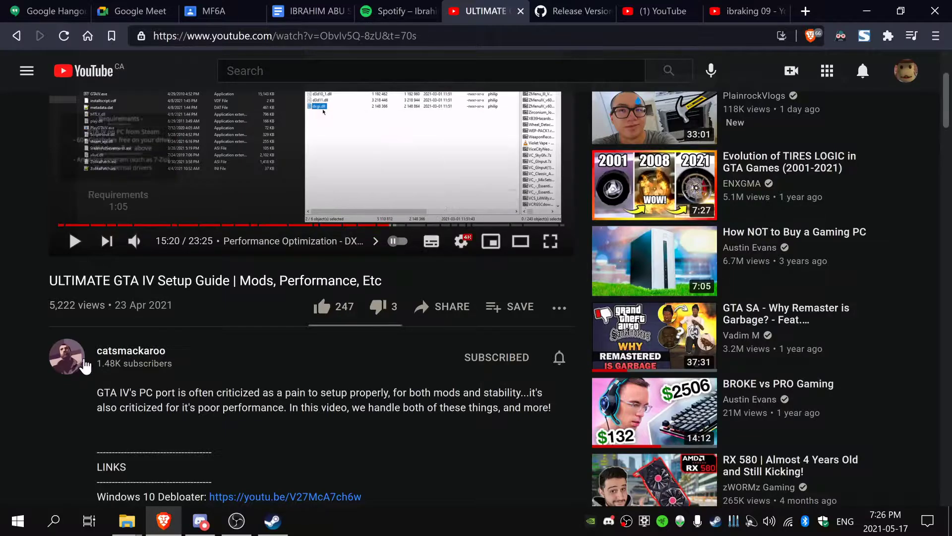
scroll(down, 3)
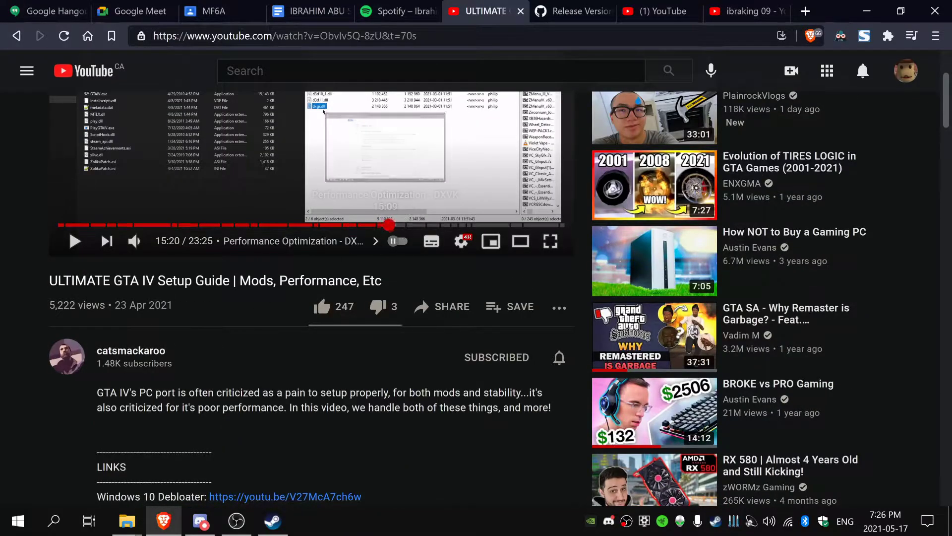
Step: Add a '-windowe' launch option line to GTAIV's commandline.txt in Notepad, then close it
click(273, 521)
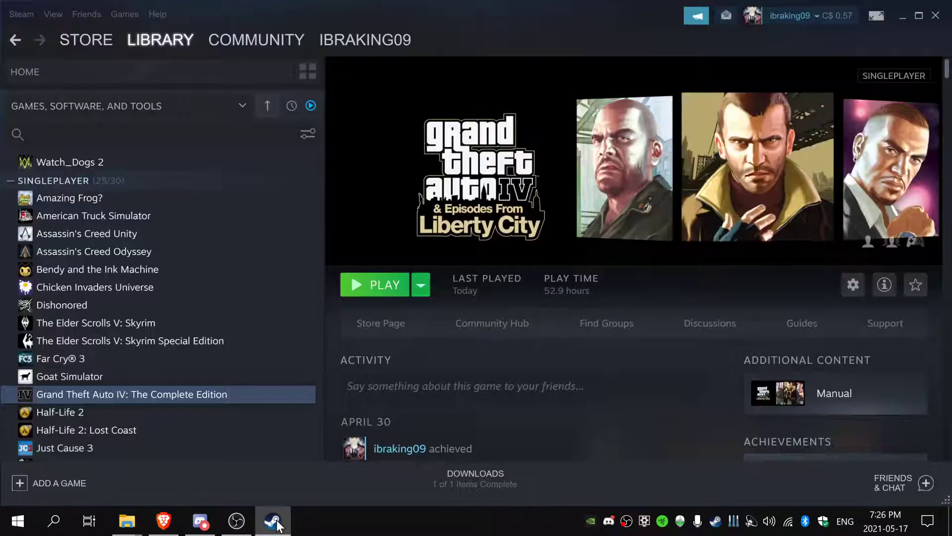
mouse_move(126, 521)
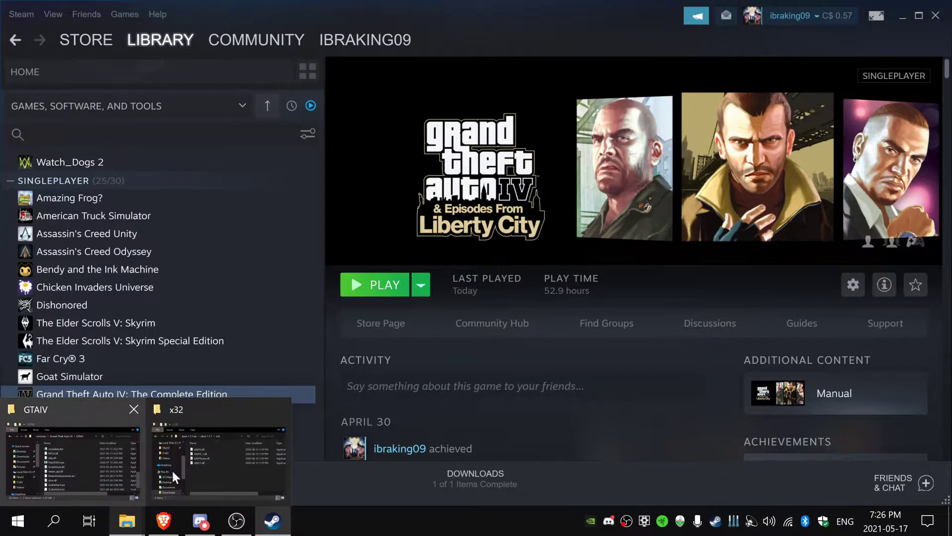
click(72, 461)
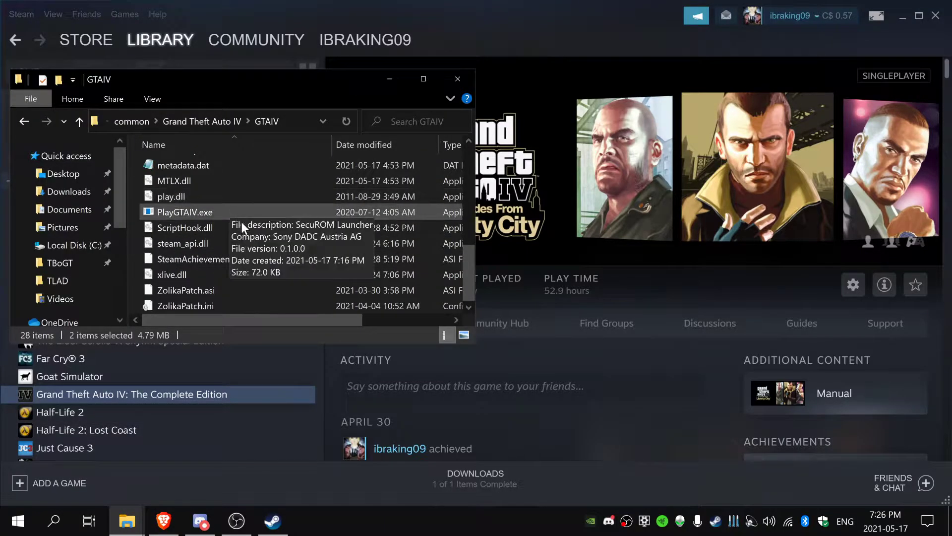
scroll(up, 3)
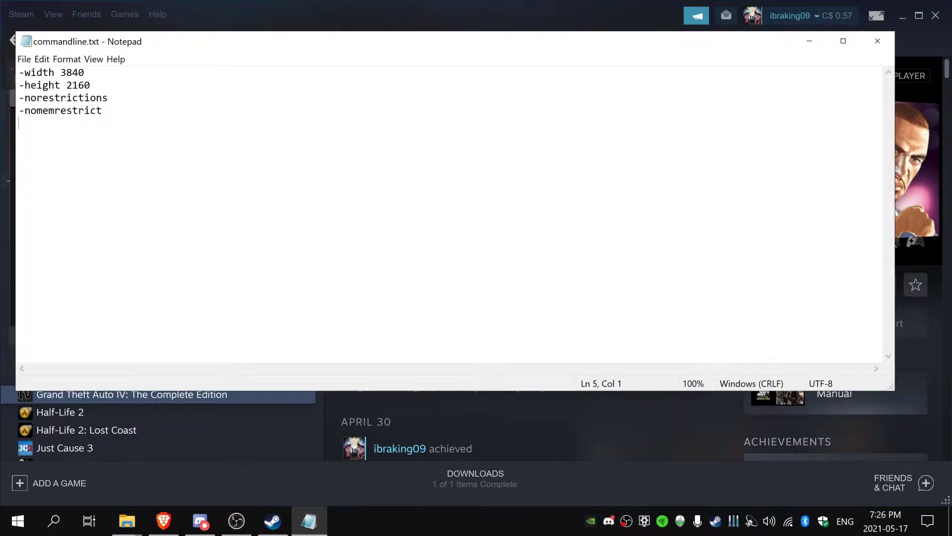
text(-windowe)
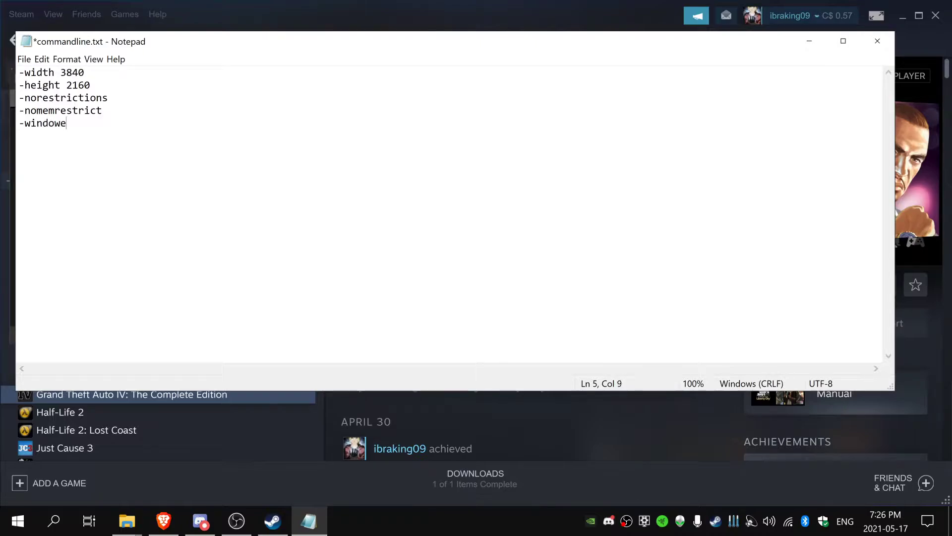
click(42, 59)
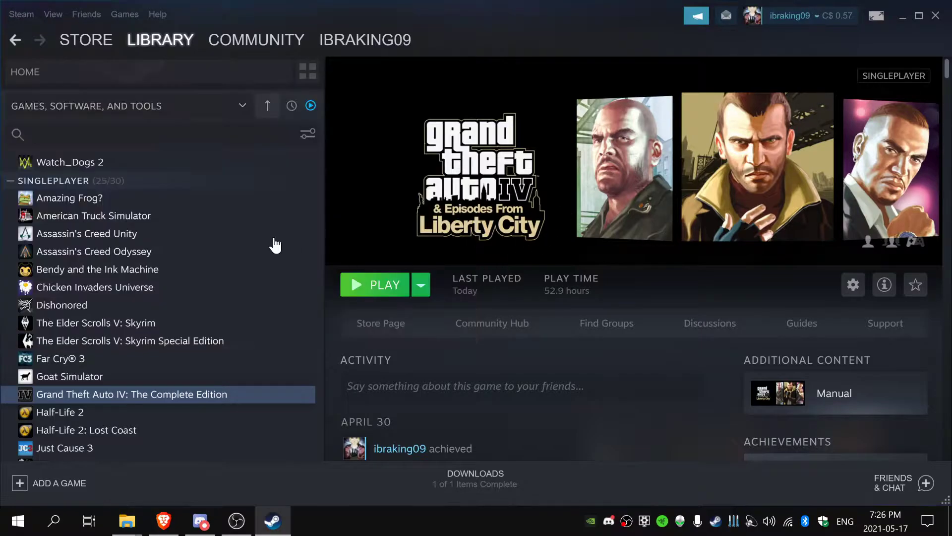
mouse_move(126, 520)
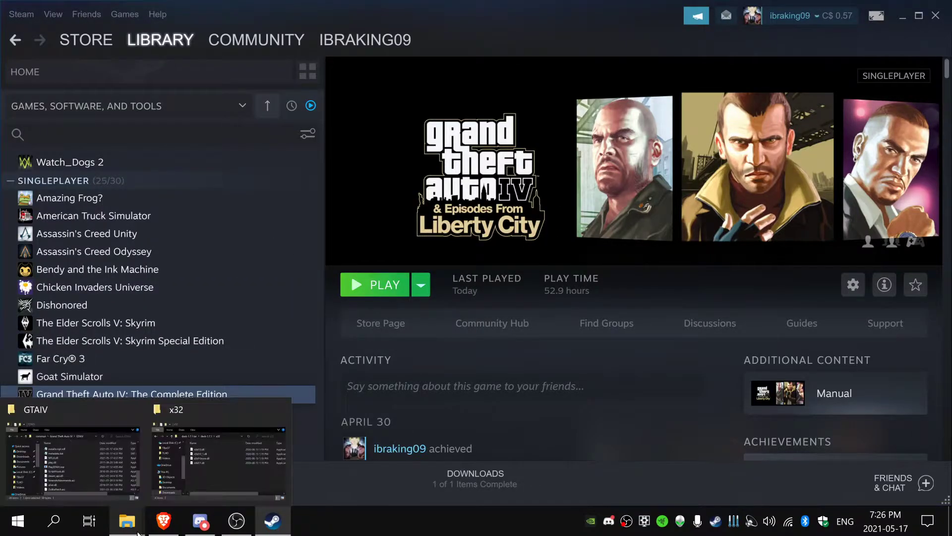
Step: Launch Grand Theft Auto IV from its folder and go to the graphics settings
click(71, 449)
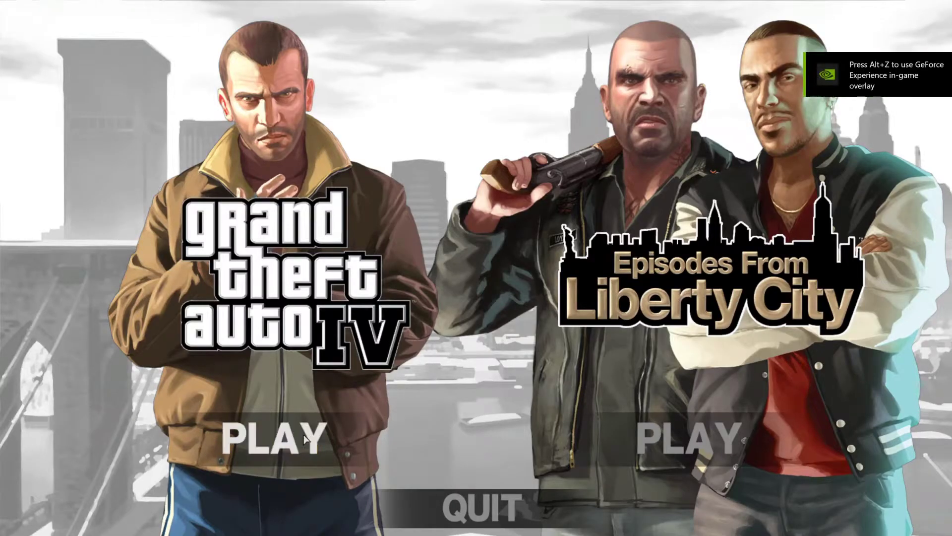
click(270, 438)
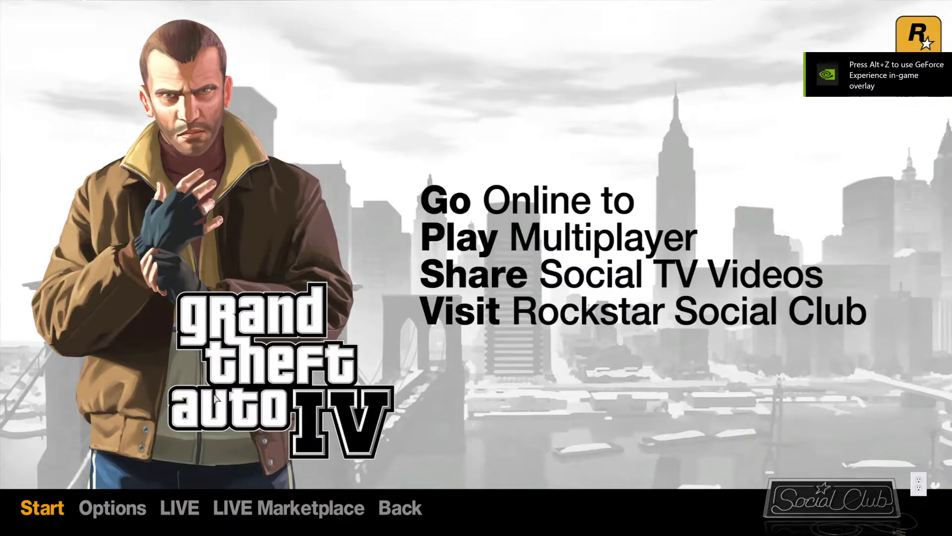
mouse_move(843, 189)
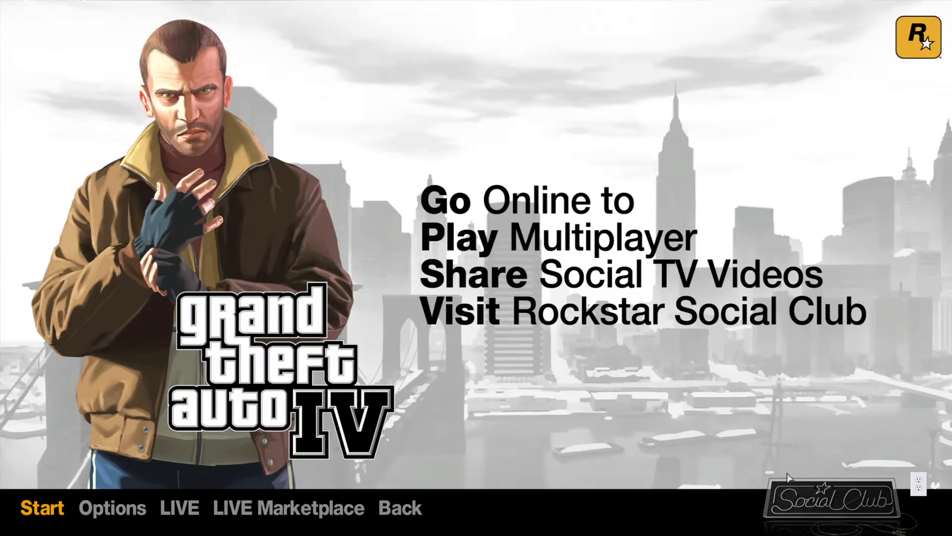
click(112, 508)
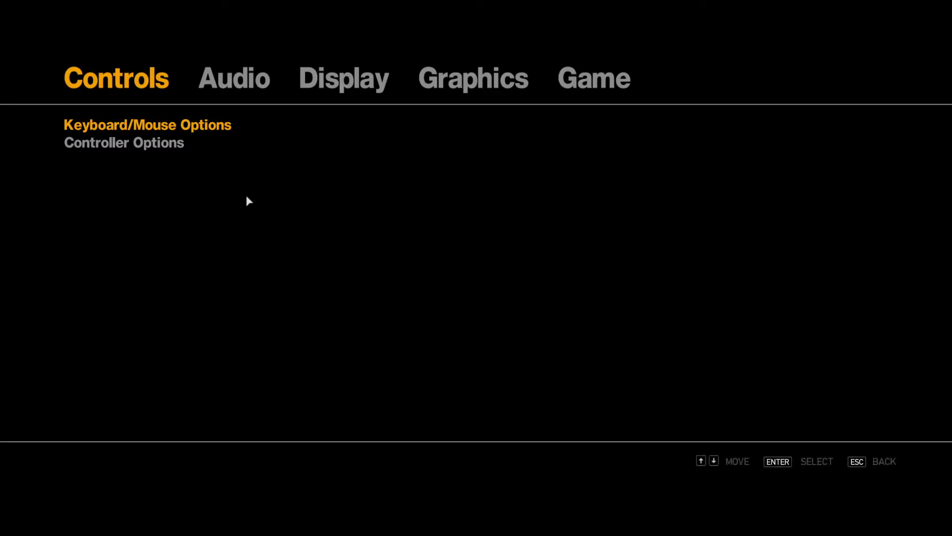
click(473, 77)
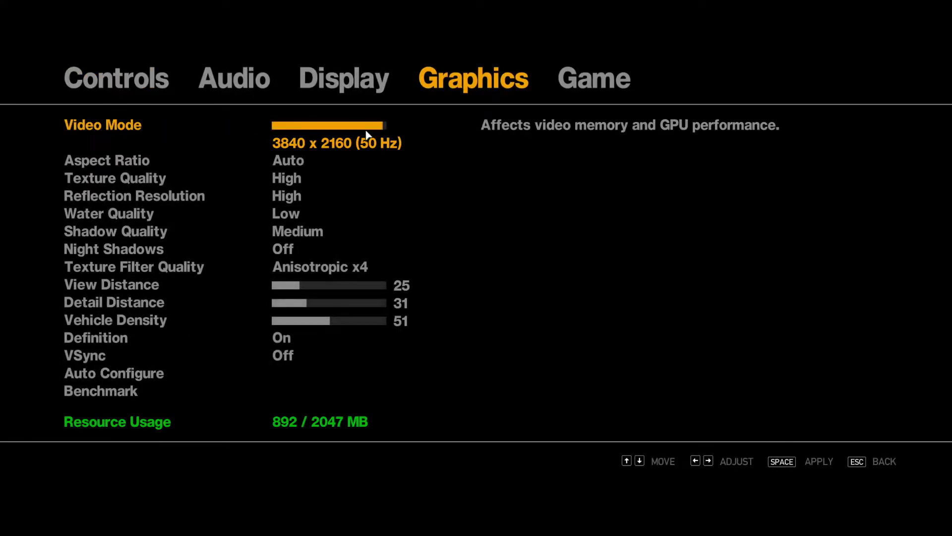
Step: Set the video mode to 3840 x 2160 at 60 Hz and Shadow Quality to High
key(Right)
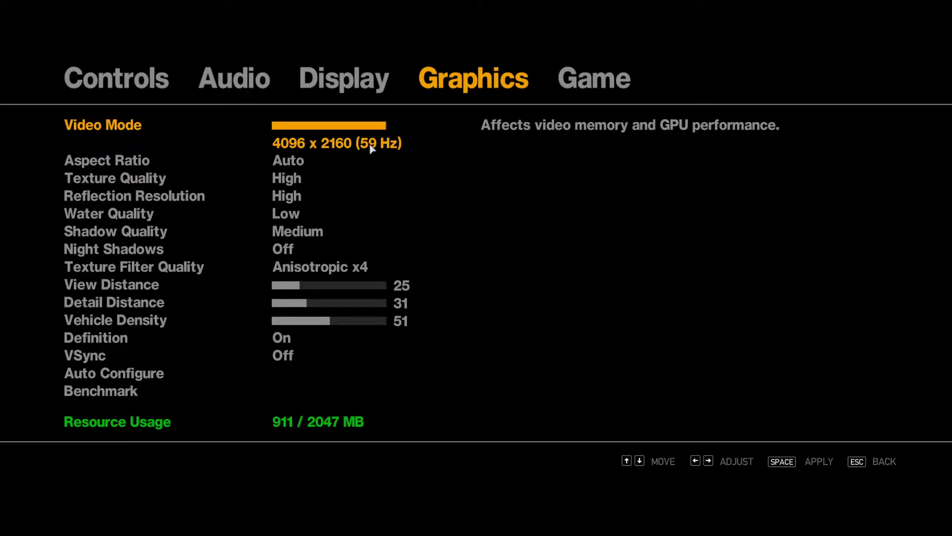
key(Left)
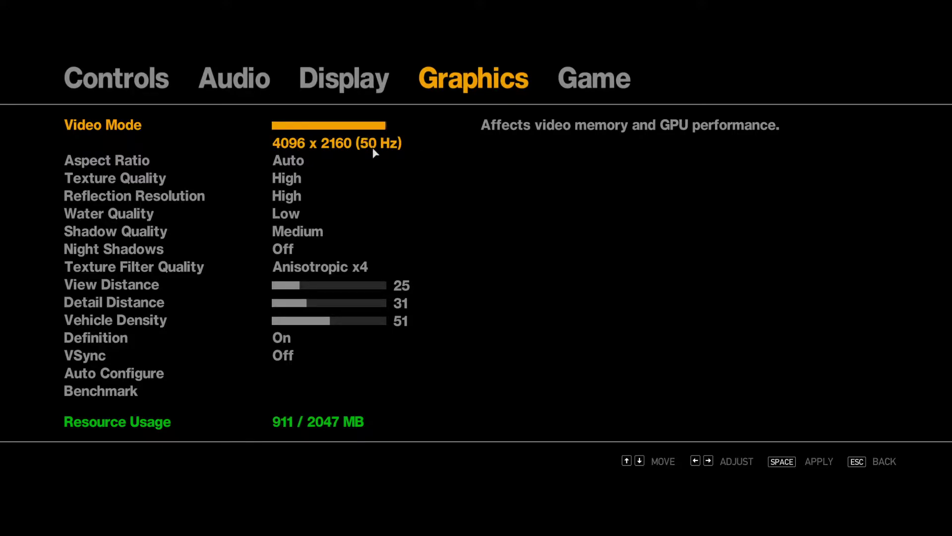
key(Left)
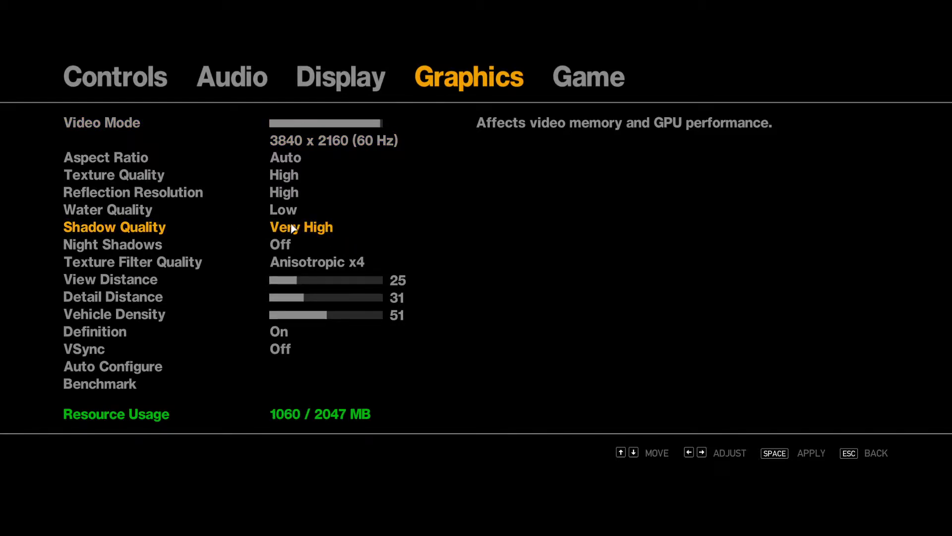
key(left)
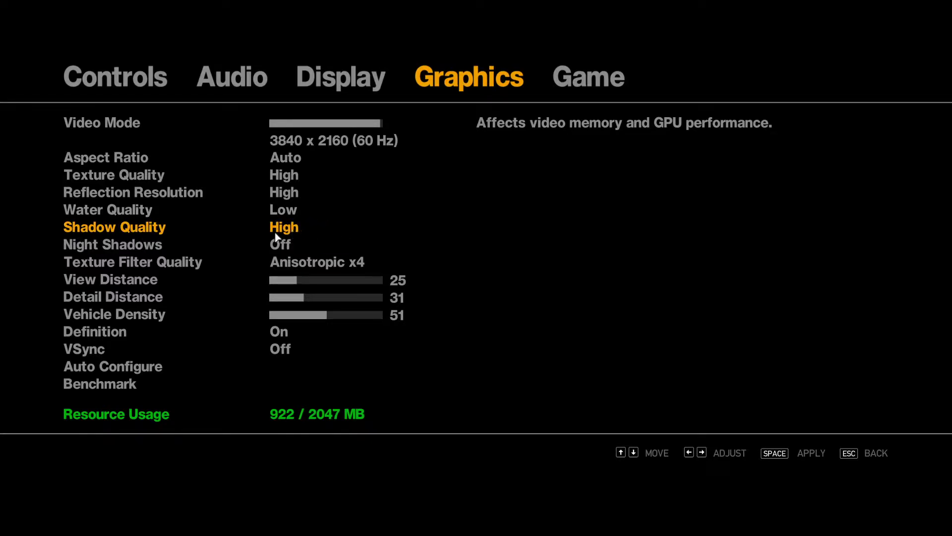
Step: Set Detail Distance to 33 and lower Vehicle Density to 32
key(up)
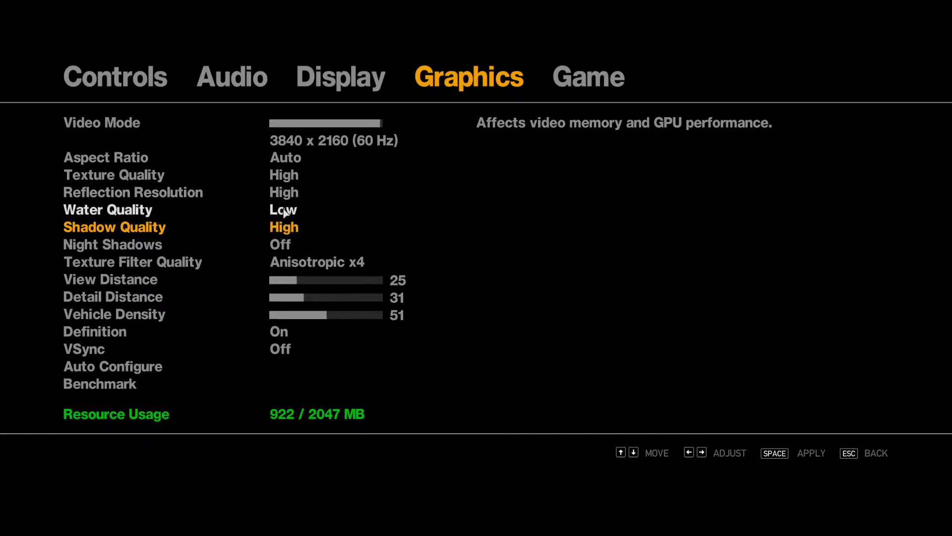
key(up)
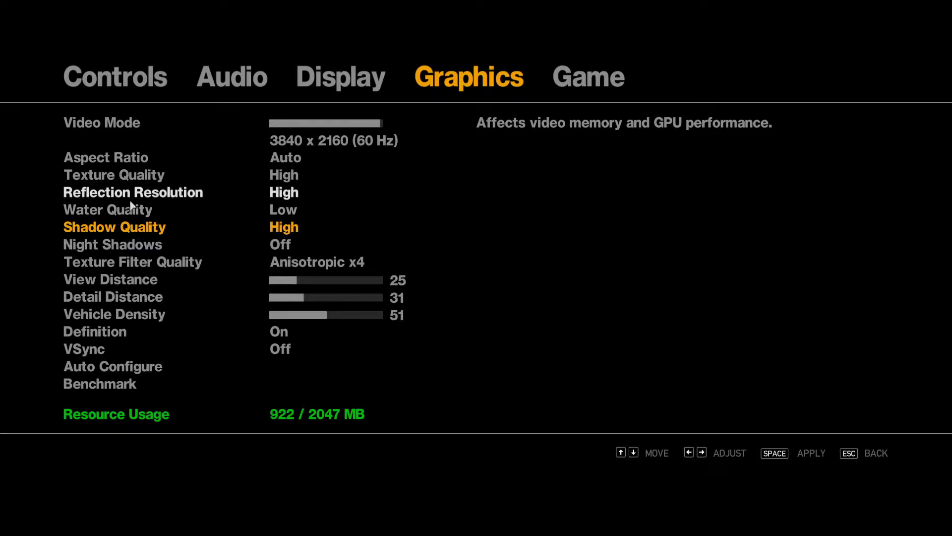
mouse_move(238, 361)
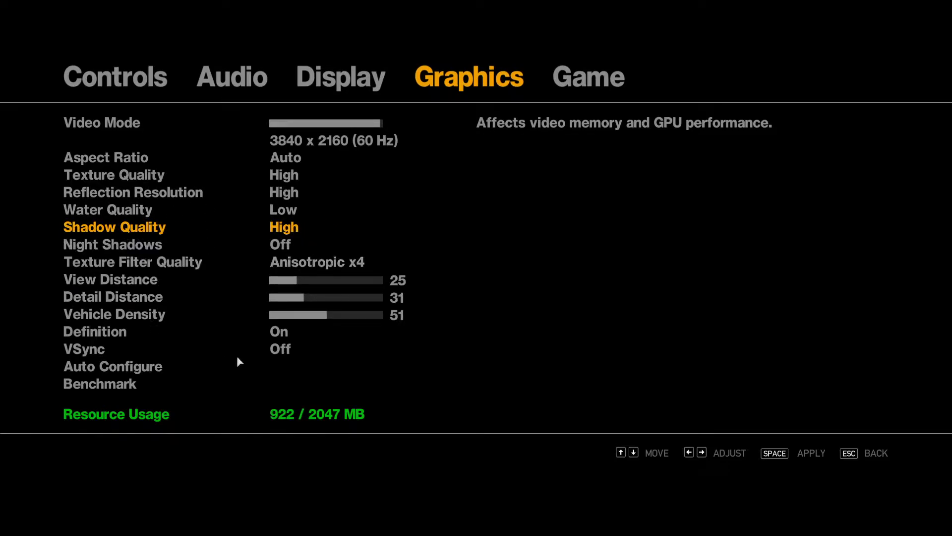
key(up)
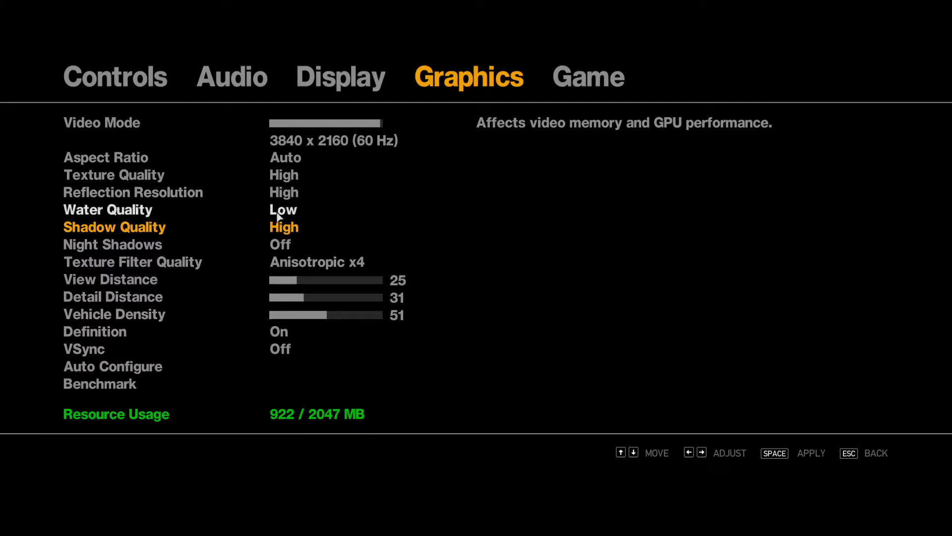
key(up)
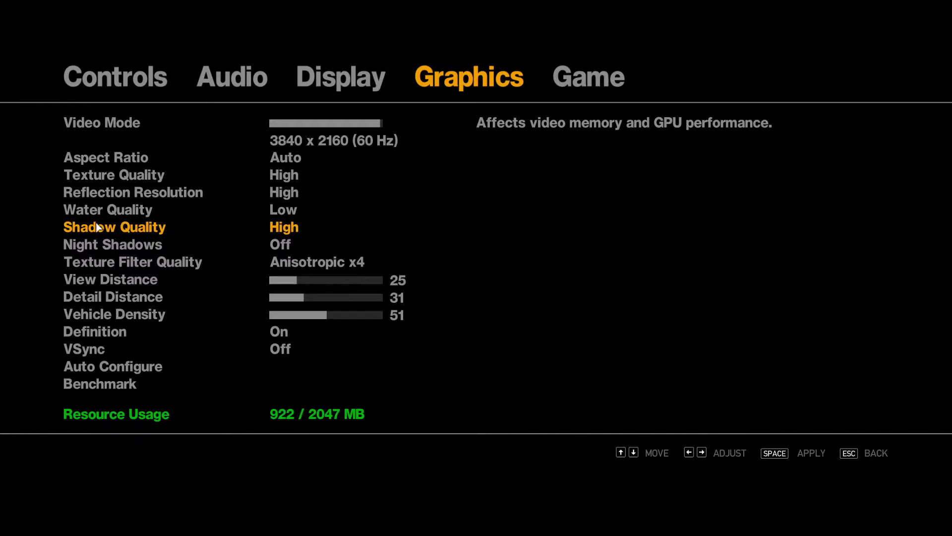
mouse_move(302, 189)
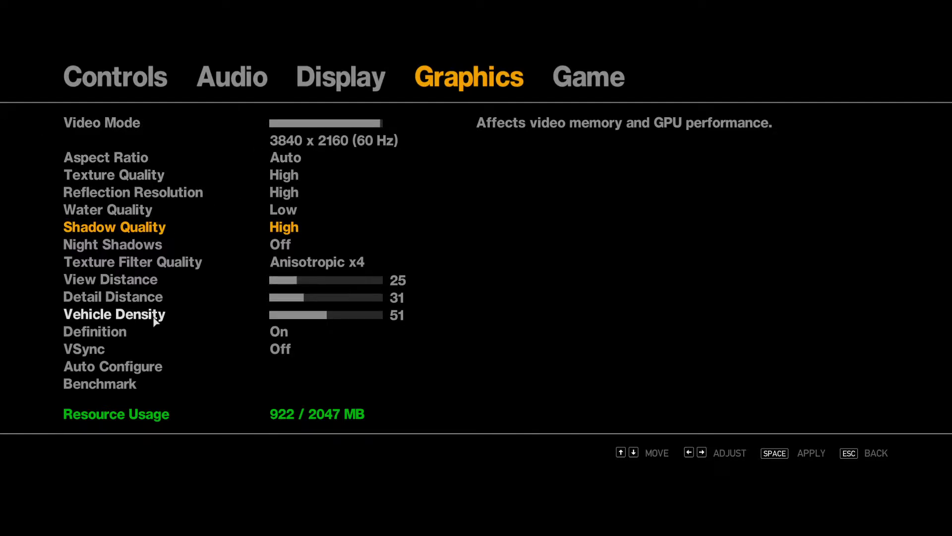
key(down)
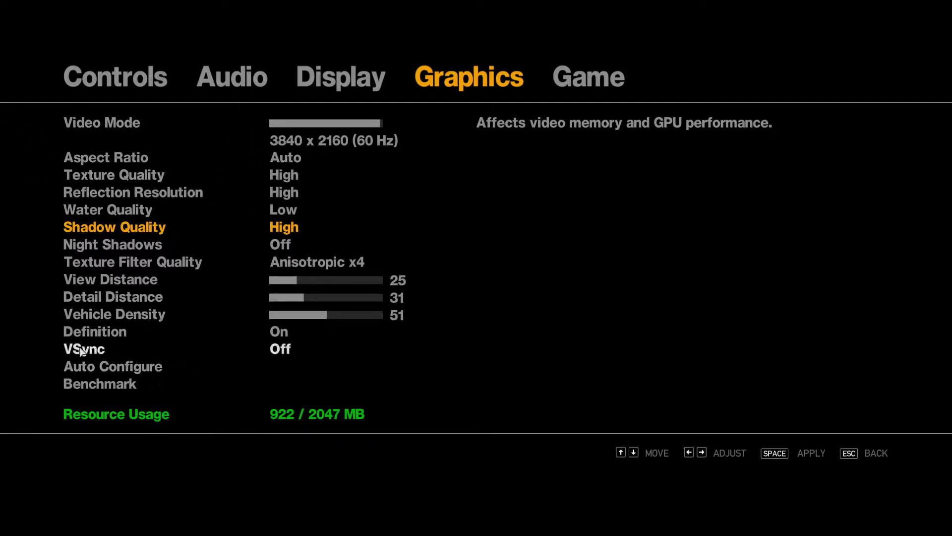
key(down)
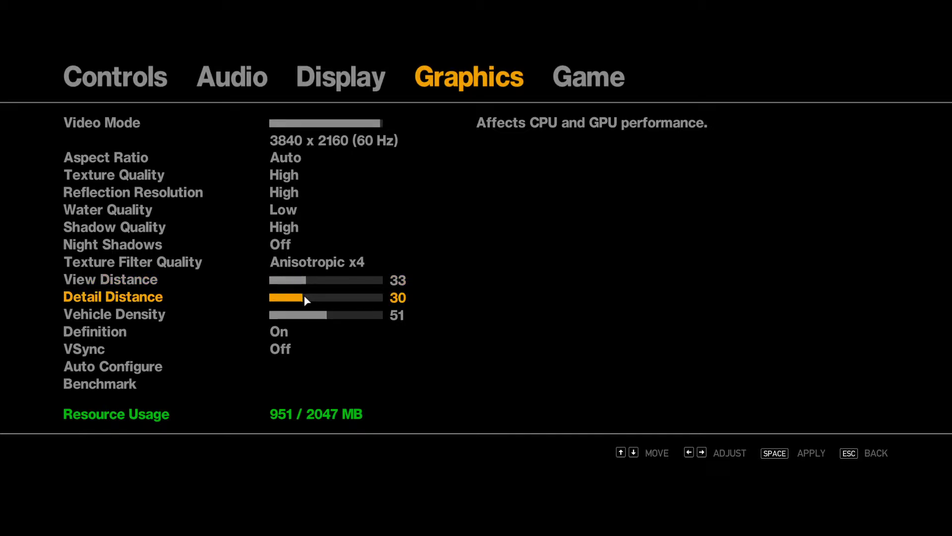
key(Right)
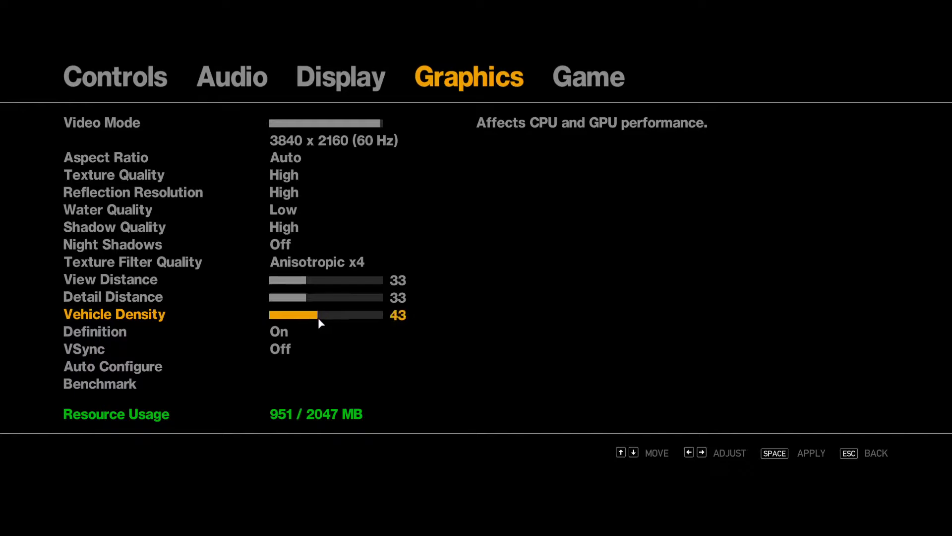
key(left)
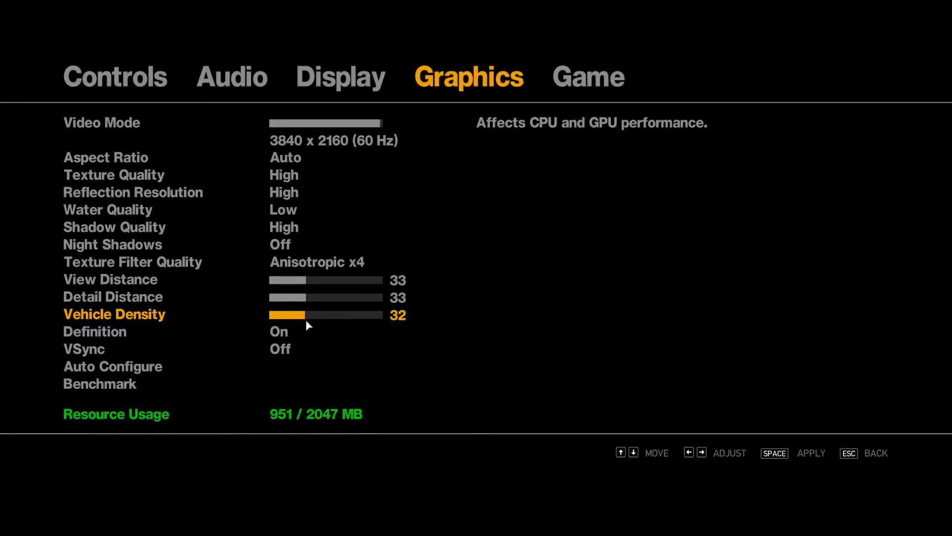
key(Right)
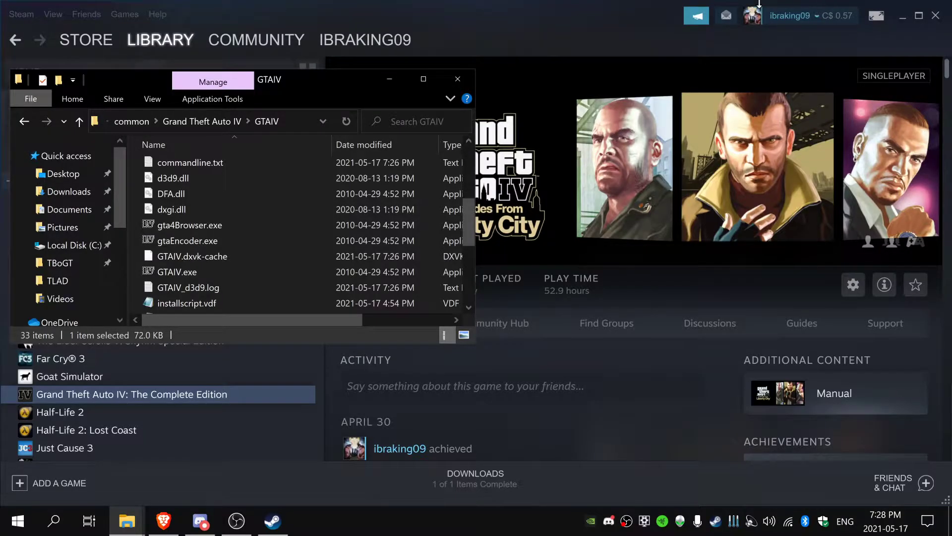
Step: Bring up the tutorial video's description with its LINKS list of downloads
click(163, 521)
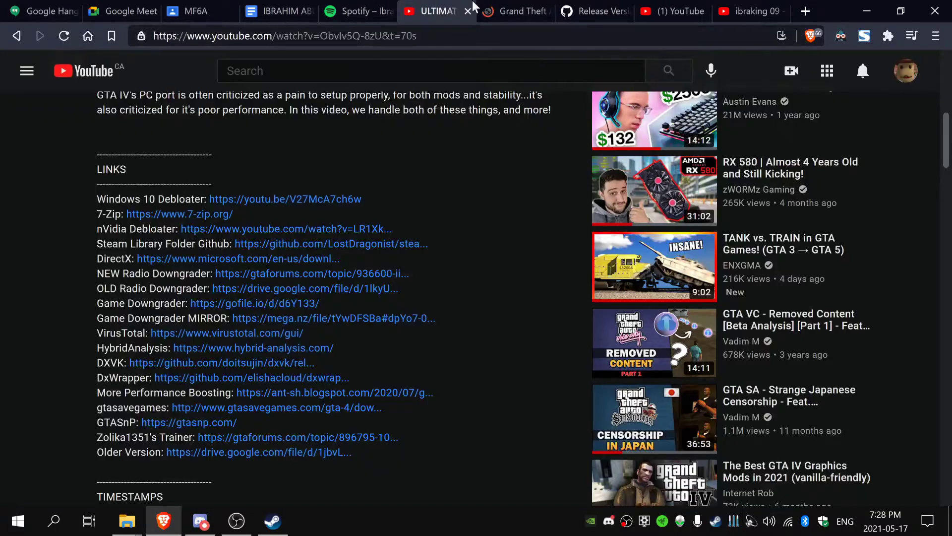
mouse_move(409, 450)
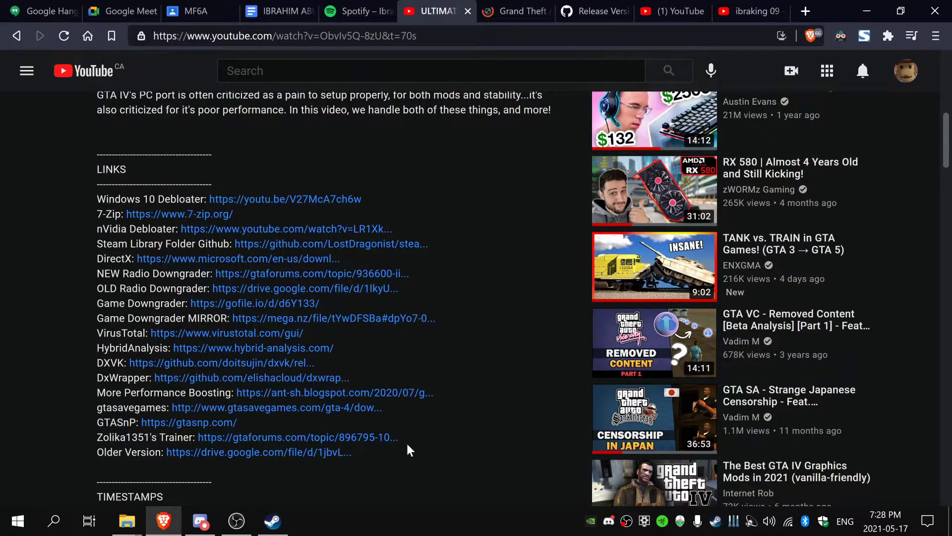
mouse_move(352, 261)
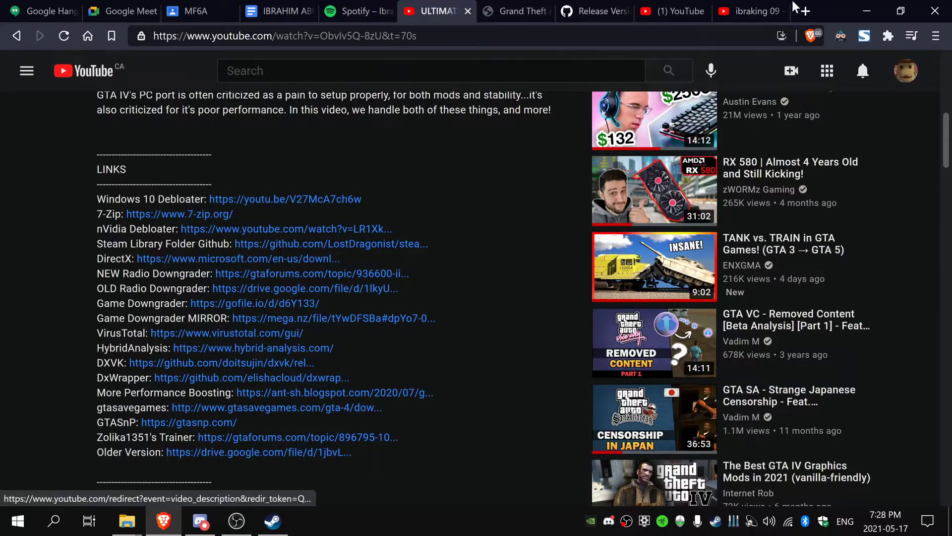
scroll(down, 3)
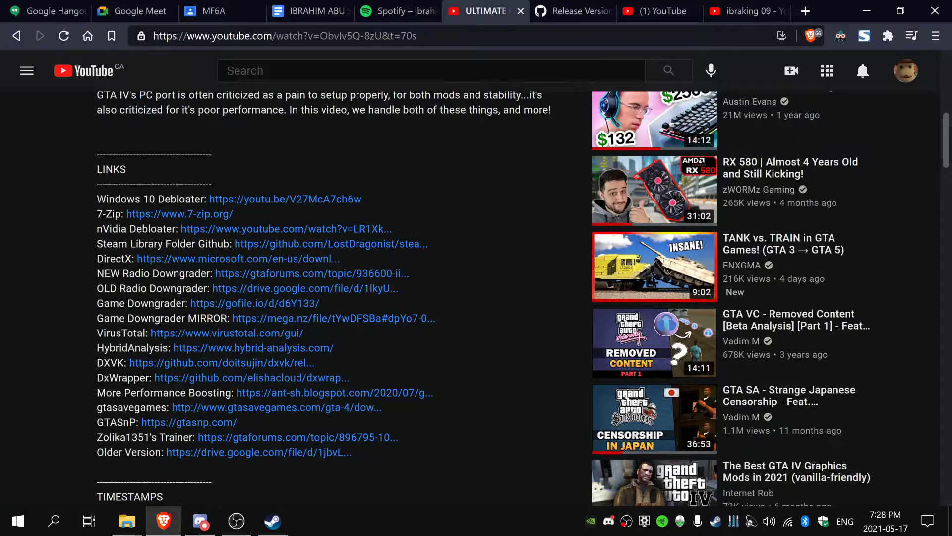
mouse_move(126, 520)
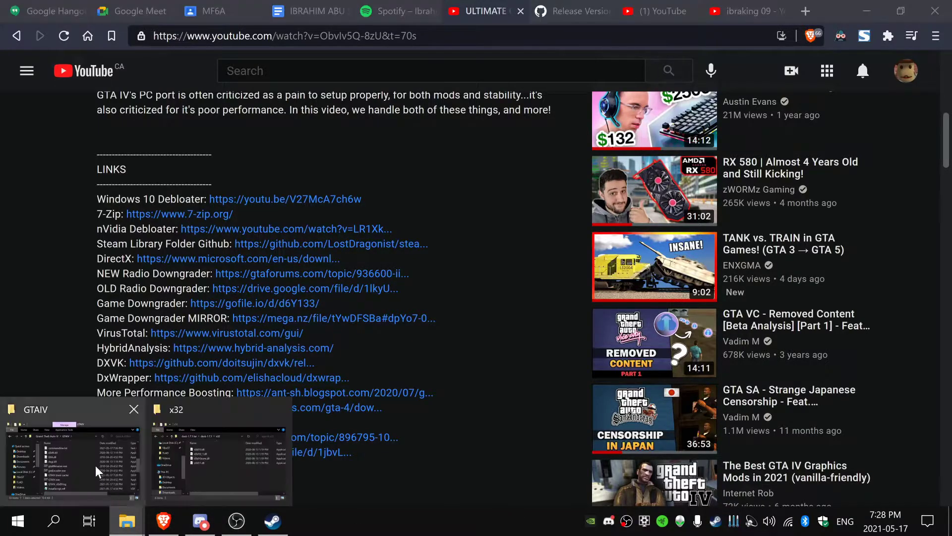
Step: Open a maximized File Explorer window on the Documents folder via Local Disk (C:)
right_click(126, 521)
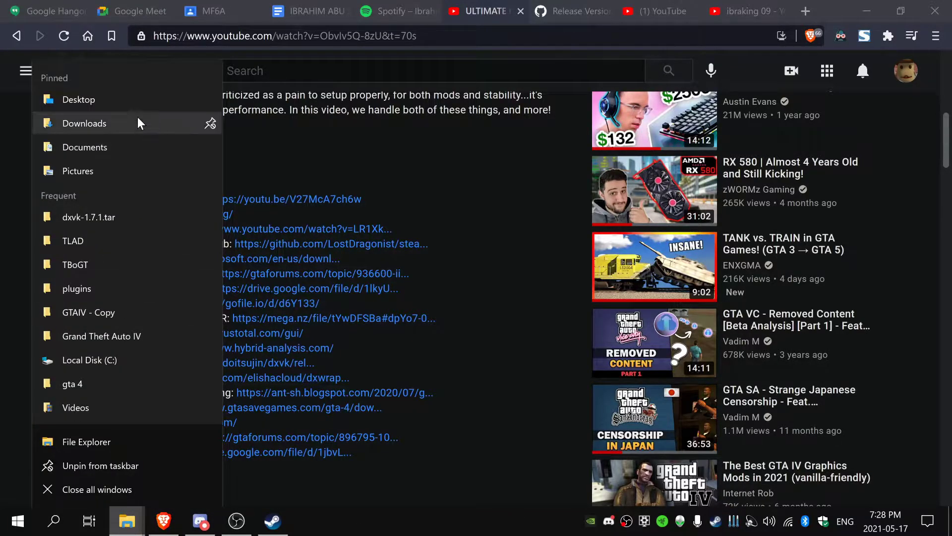
click(89, 359)
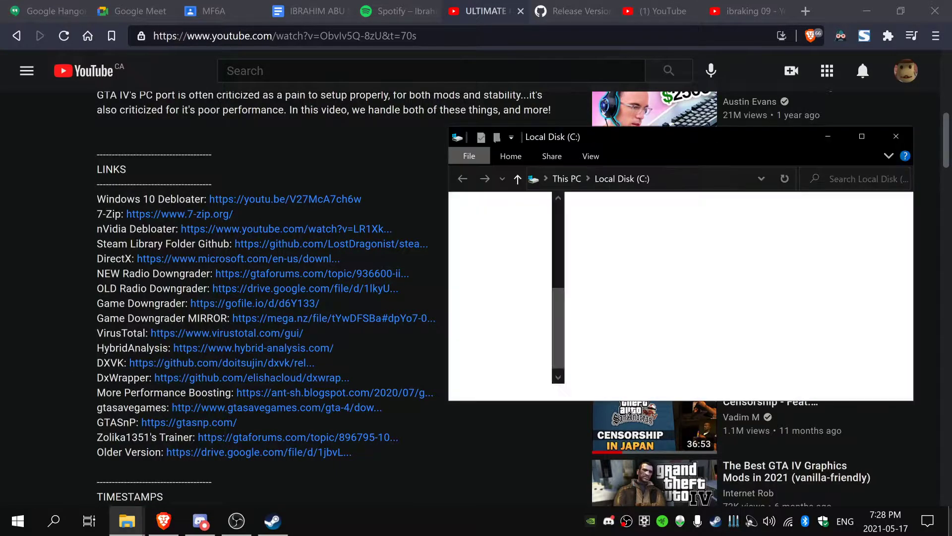
click(622, 178)
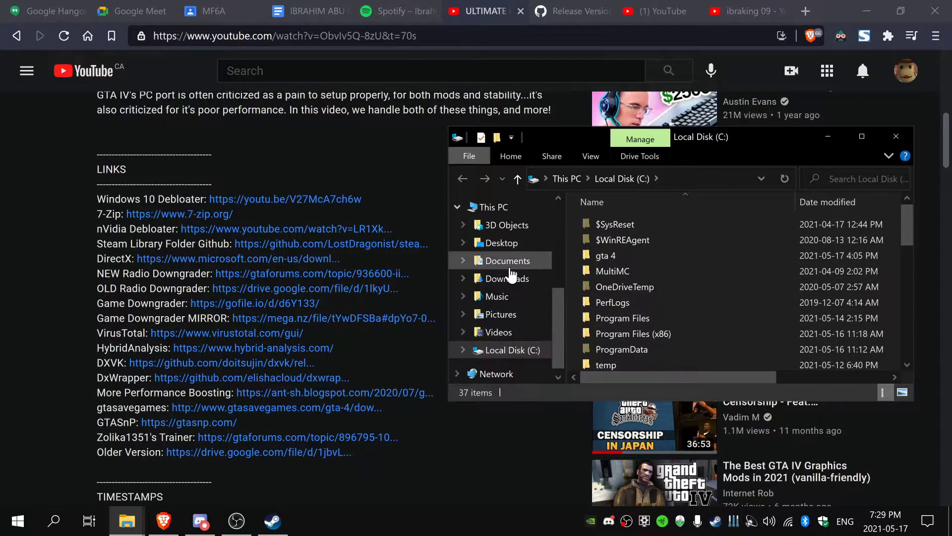
click(509, 261)
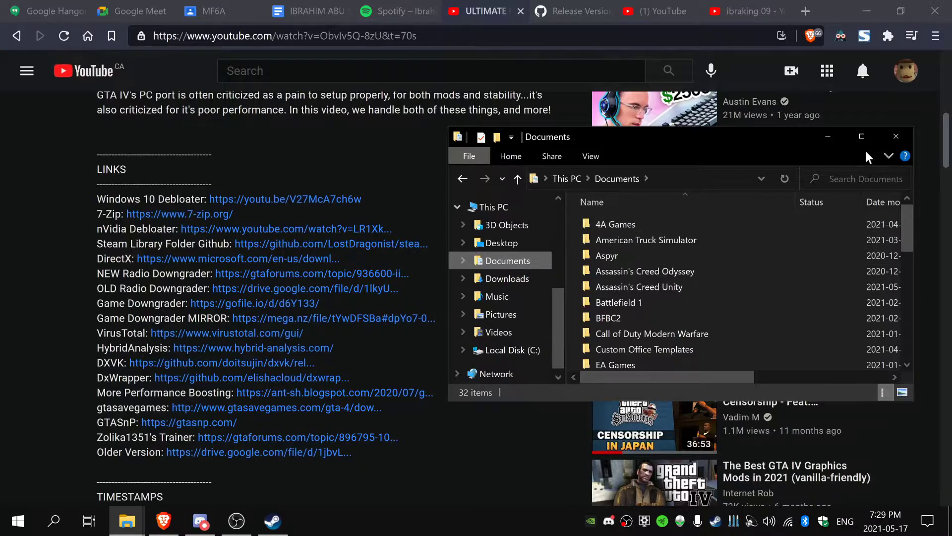
click(861, 136)
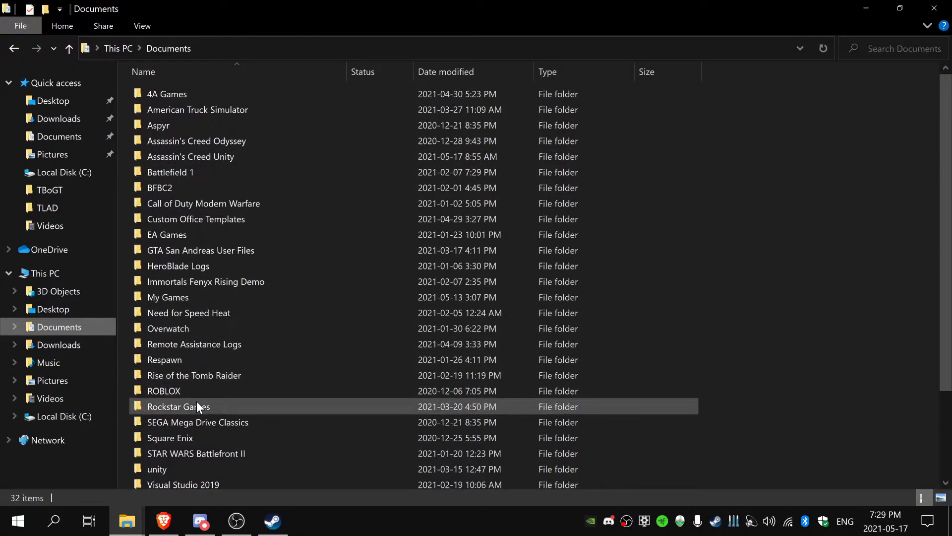
Step: Open the Rockstar Games folder and its GTA IV subfolder
double_click(179, 406)
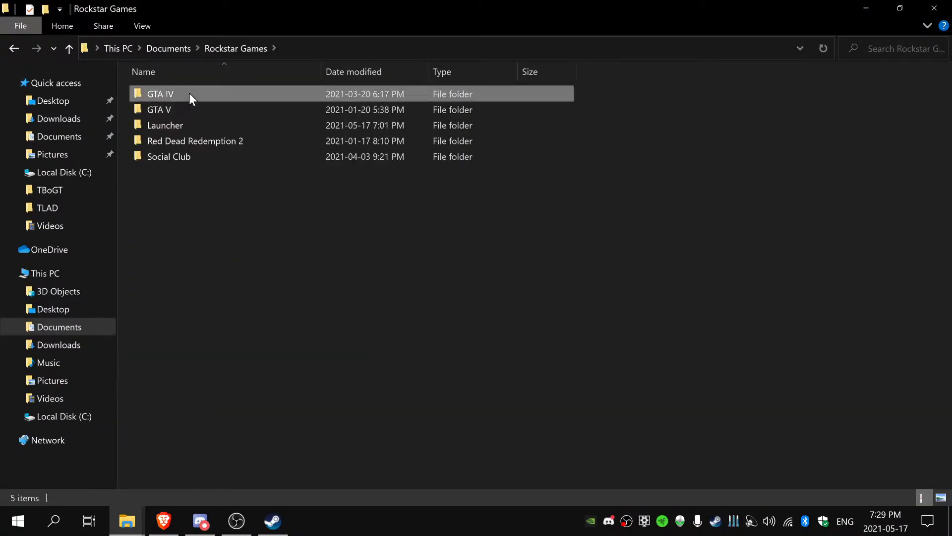
double_click(160, 93)
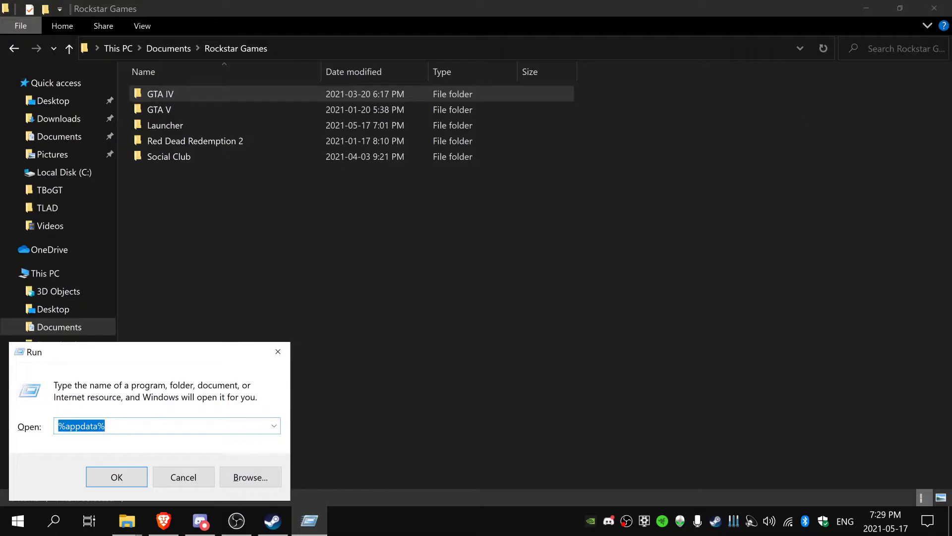
mouse_move(116, 477)
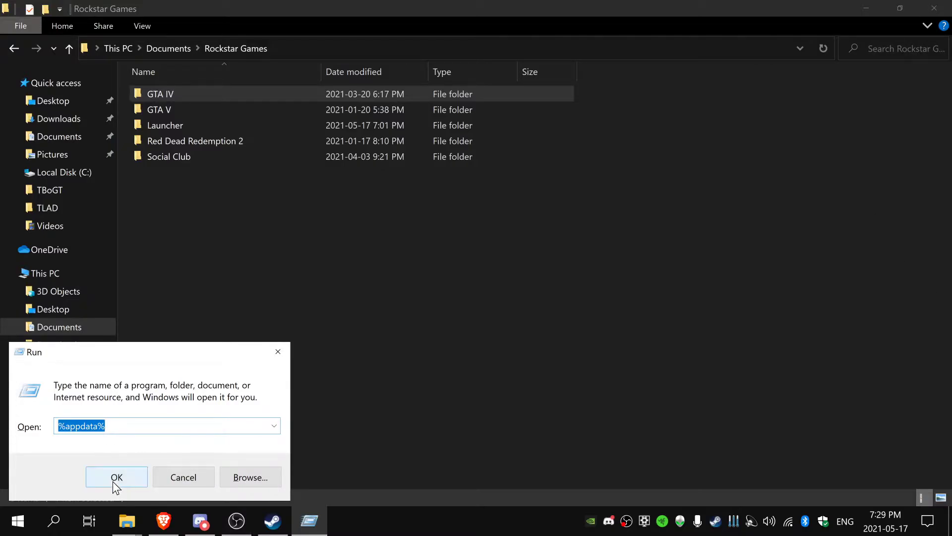
Step: Run %appdata%, maximize the window and move into the AppData Local folder
click(116, 477)
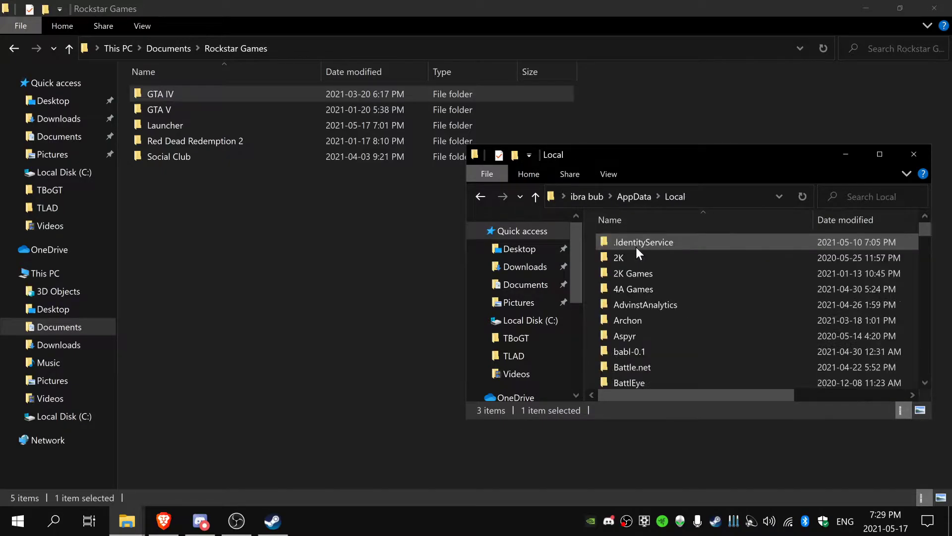
click(879, 154)
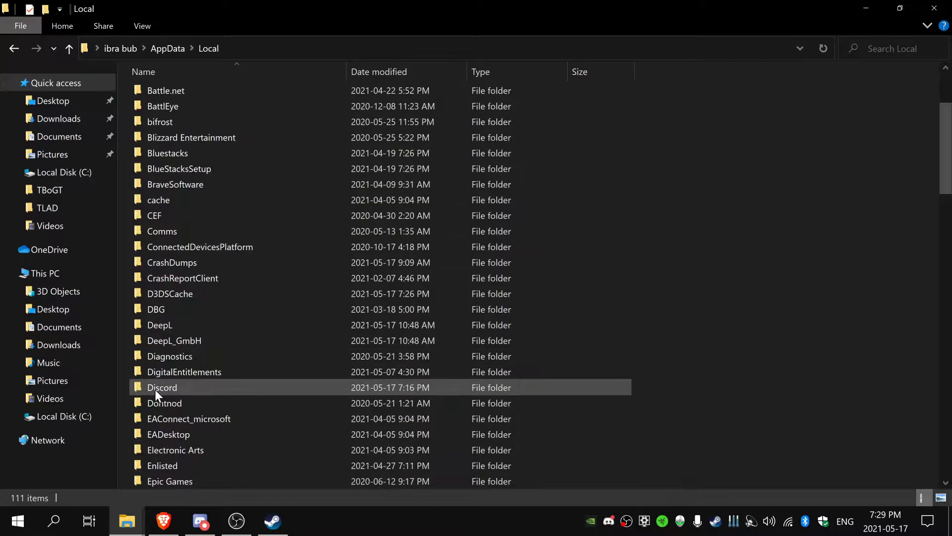
scroll(down, 3)
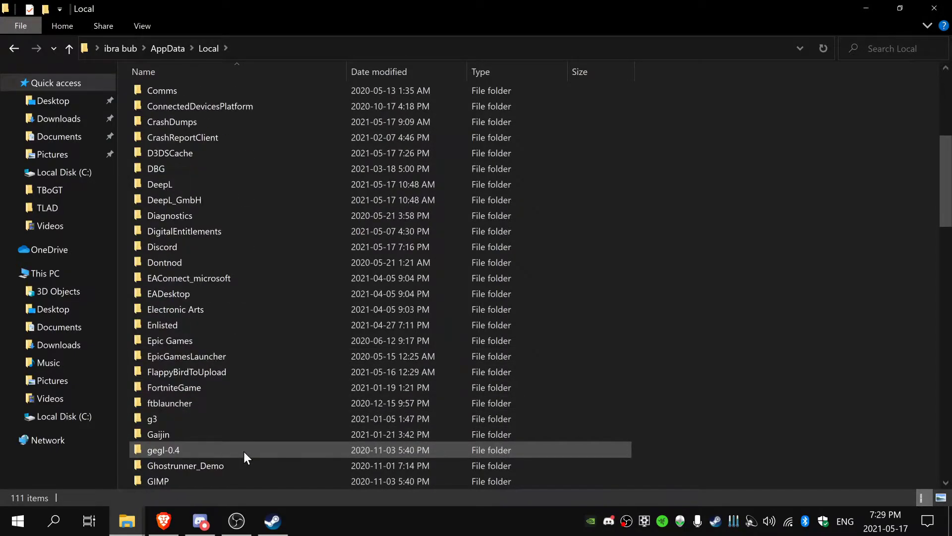
scroll(down, 3)
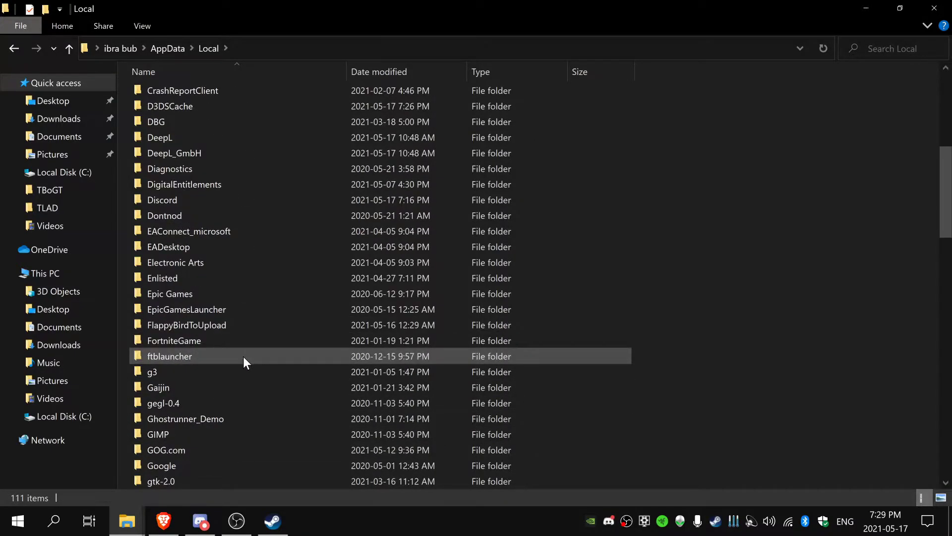
scroll(down, 3)
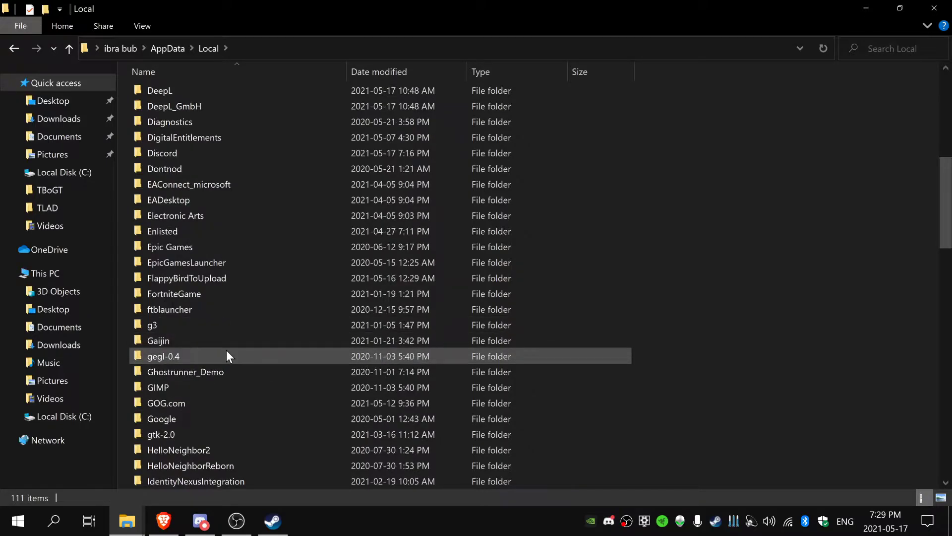
click(158, 387)
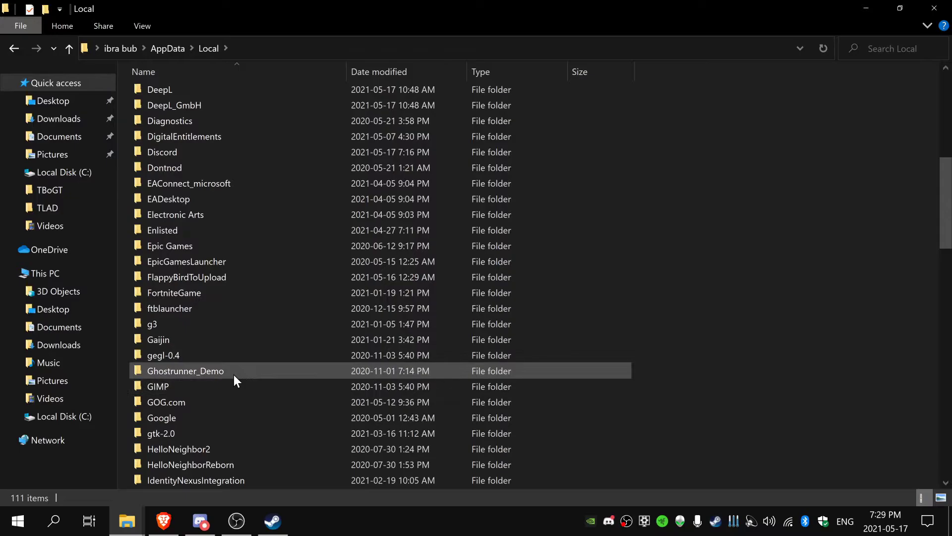
Step: Scroll through Local's folder list down to the Rockstar Games folder
scroll(down, 3)
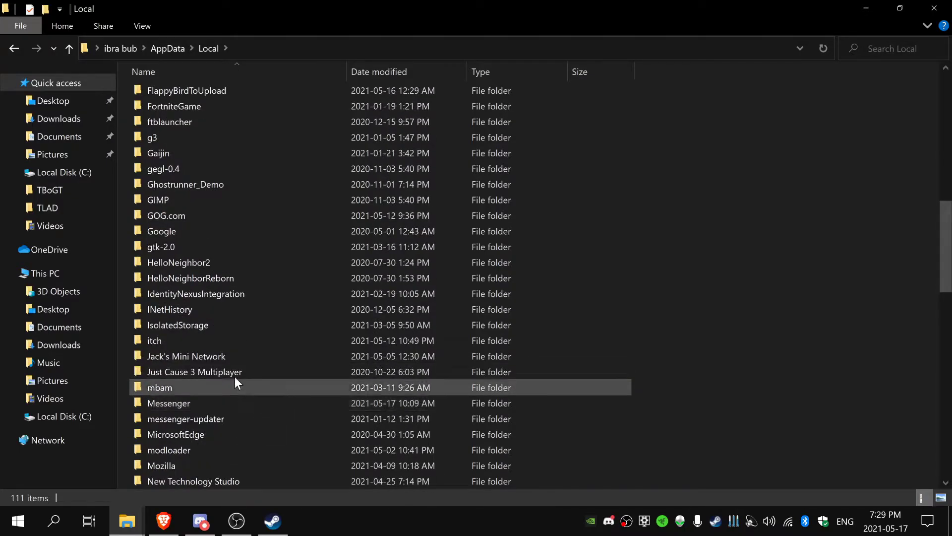
click(185, 419)
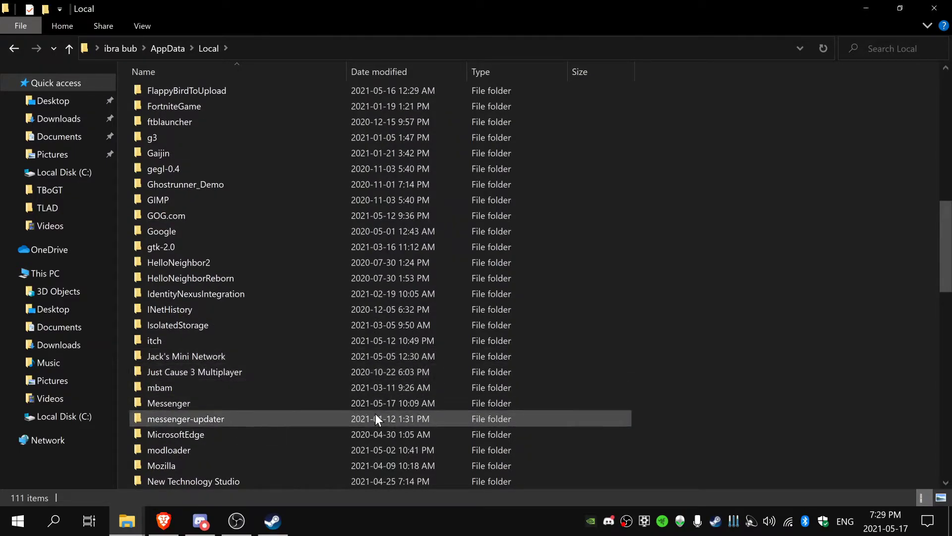
scroll(down, 3)
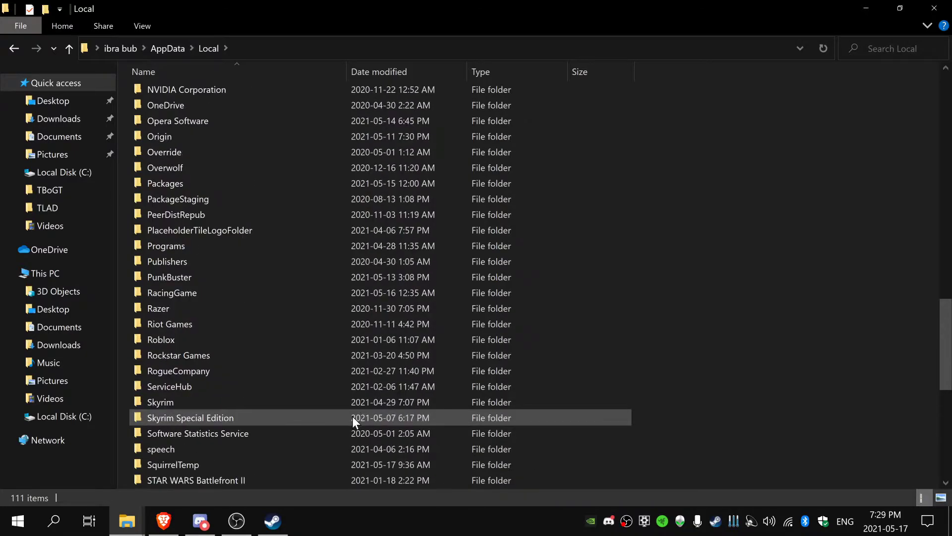
scroll(down, 3)
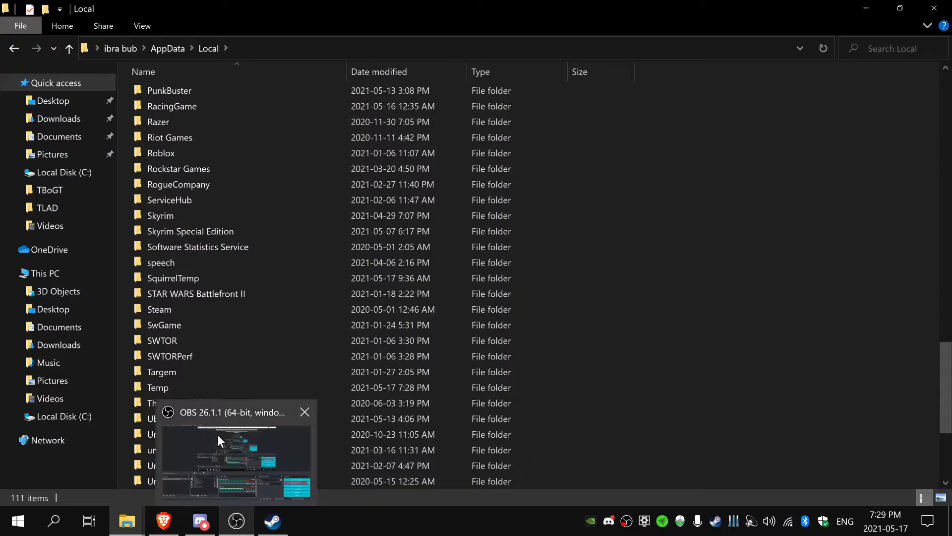
scroll(down, 3)
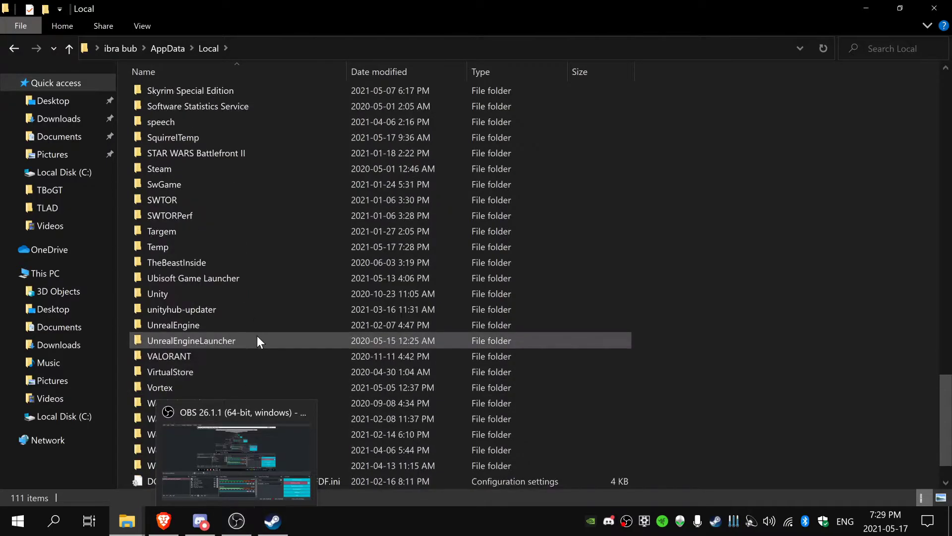
click(236, 521)
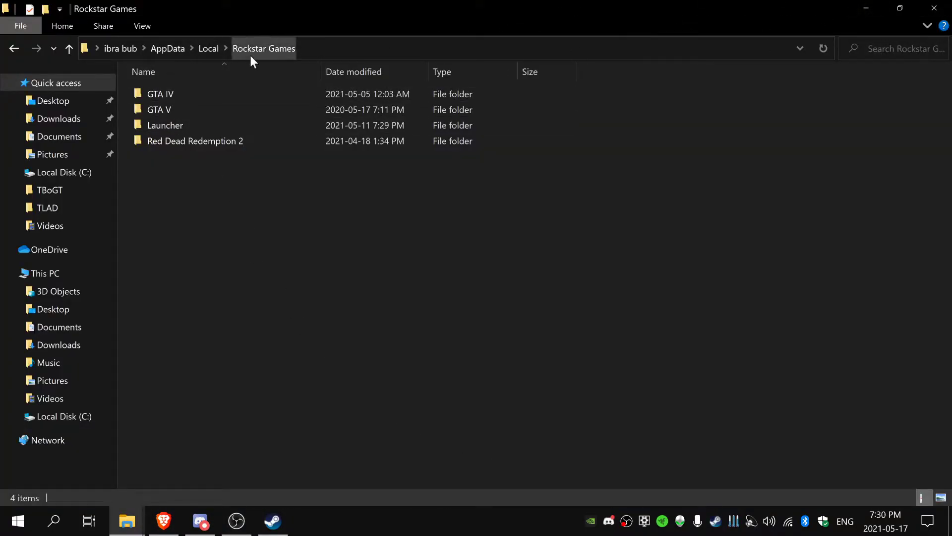
Step: Open GTA IV's savegames user folder under Local Rockstar Games and select the SGTA400 save
click(209, 49)
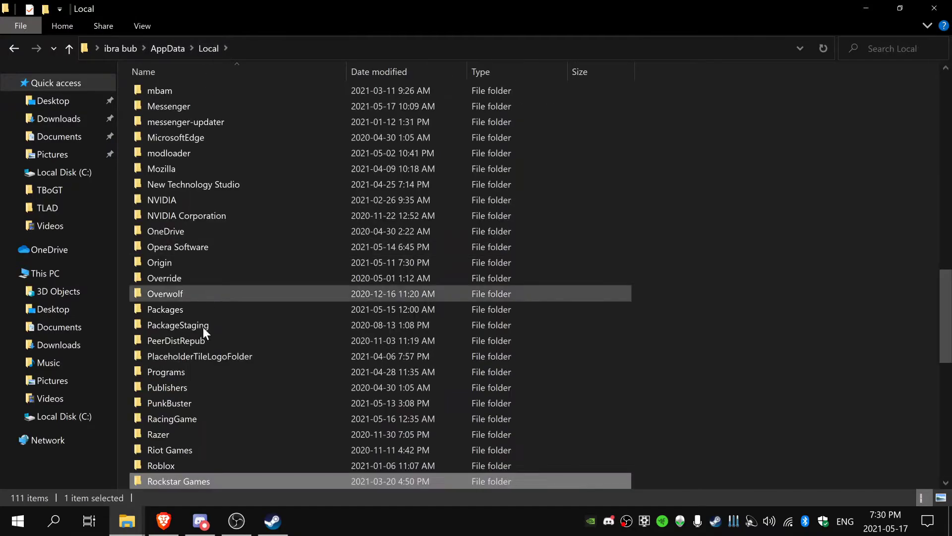
double_click(177, 481)
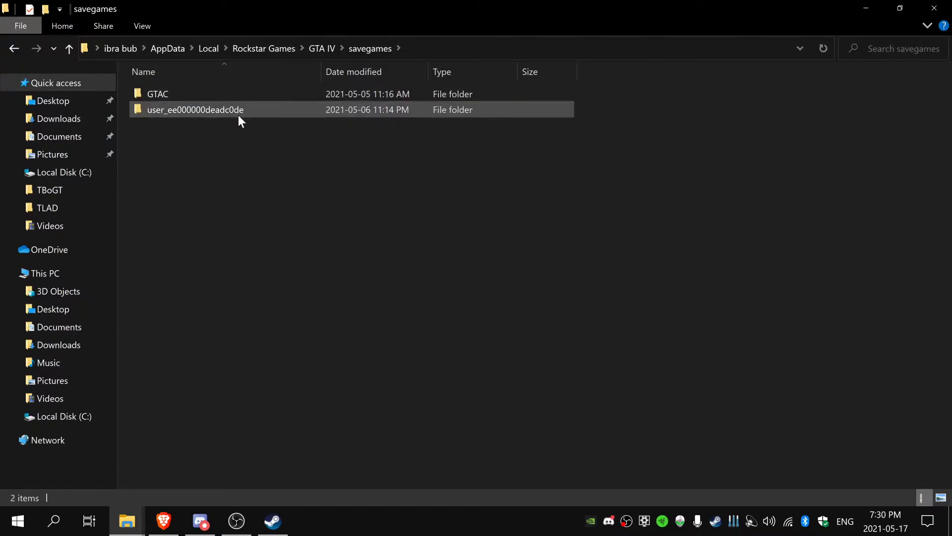
double_click(196, 109)
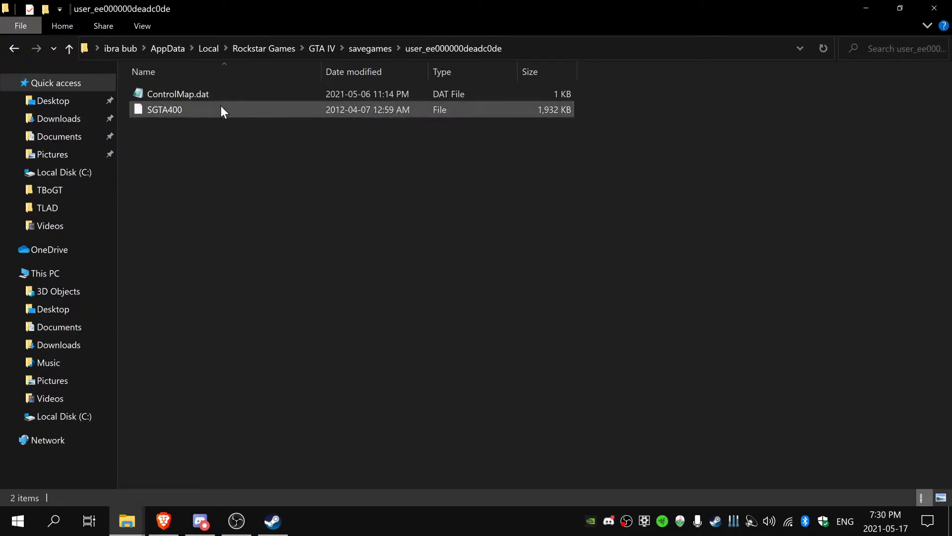
click(164, 109)
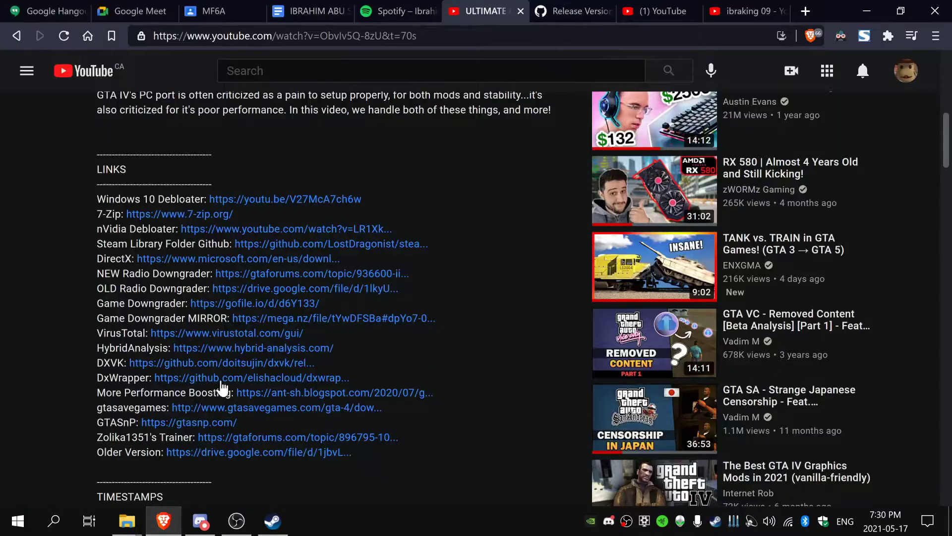
Step: Open GTASnP from the description links and upload the SGTA400 save
click(188, 423)
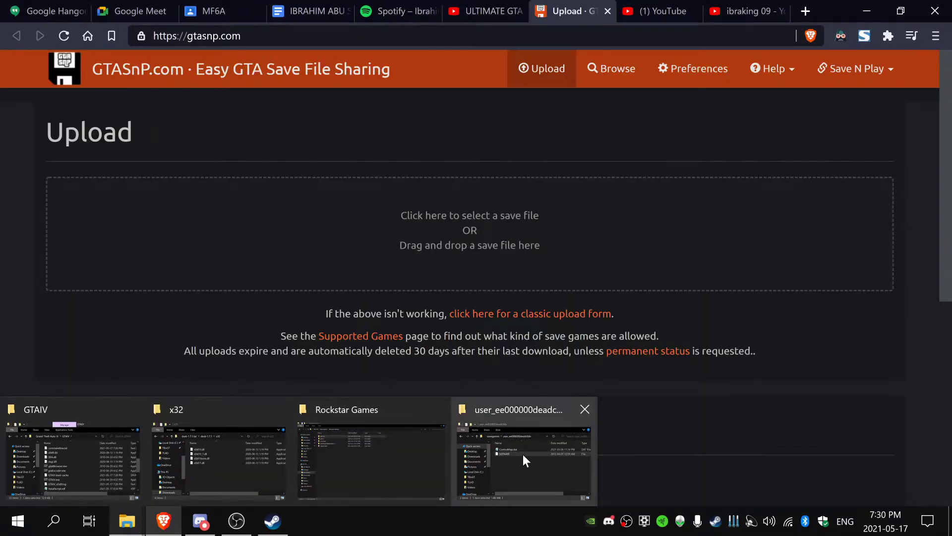
click(525, 458)
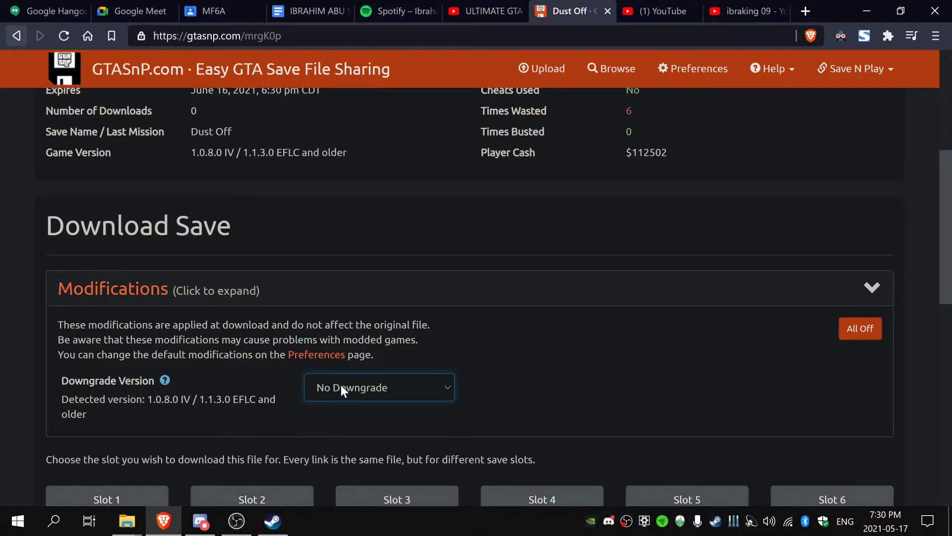
scroll(up, 3)
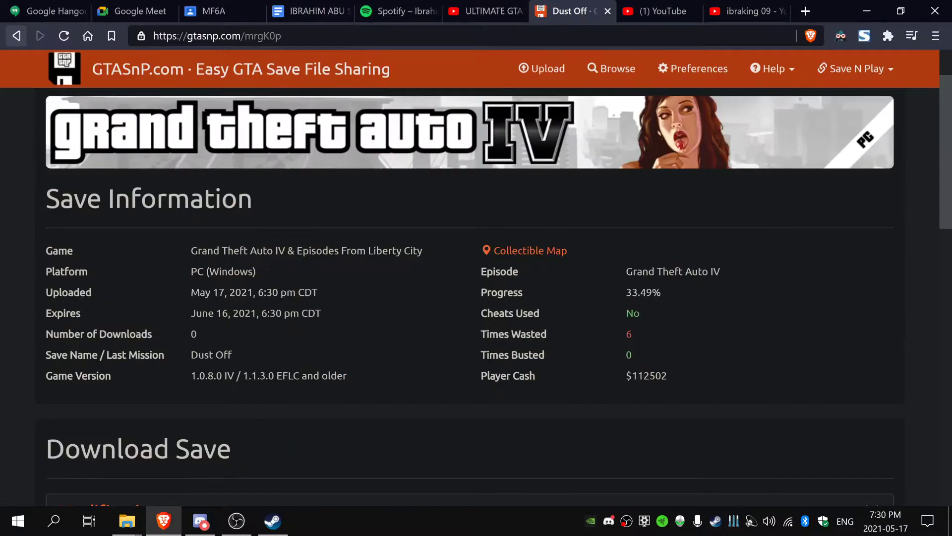
scroll(down, 3)
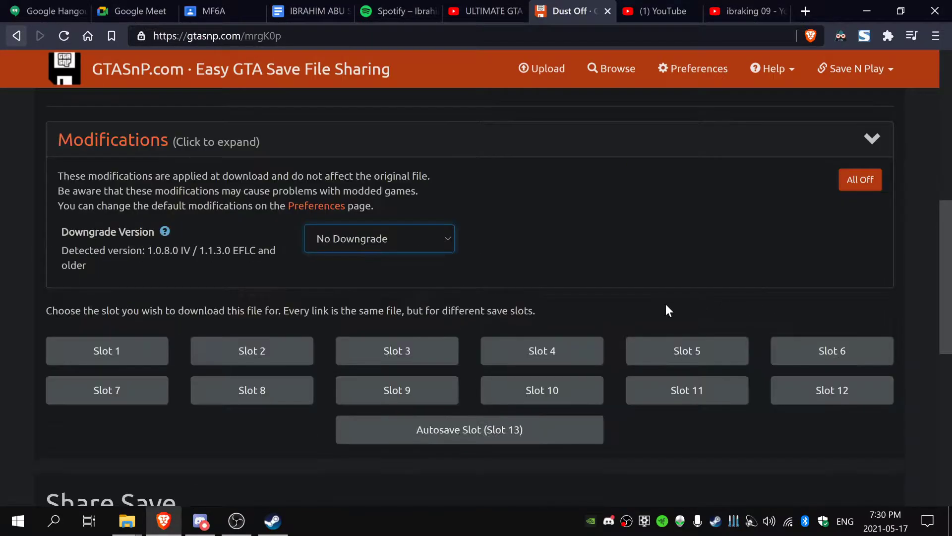
mouse_move(315, 381)
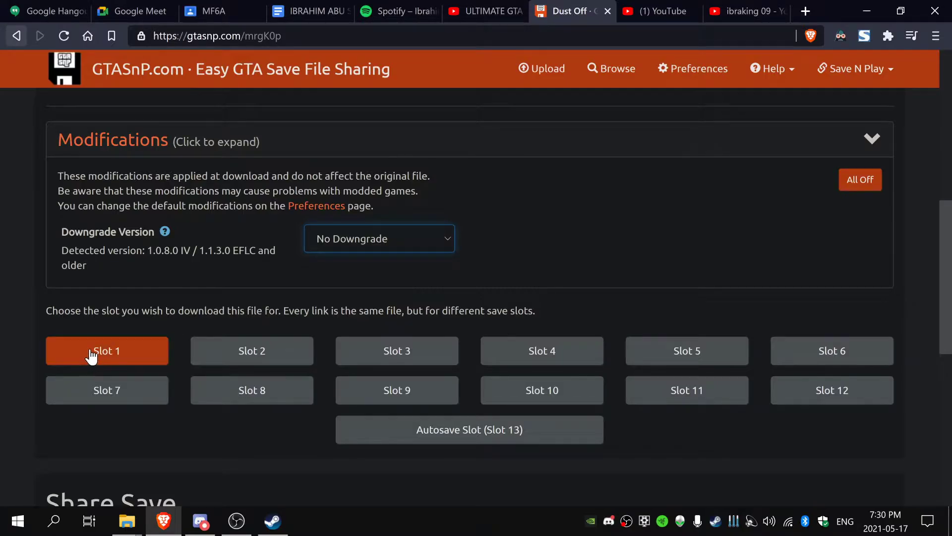
Step: Download the uploaded save back for slot 1 and slot 2 (SGTA401)
click(251, 350)
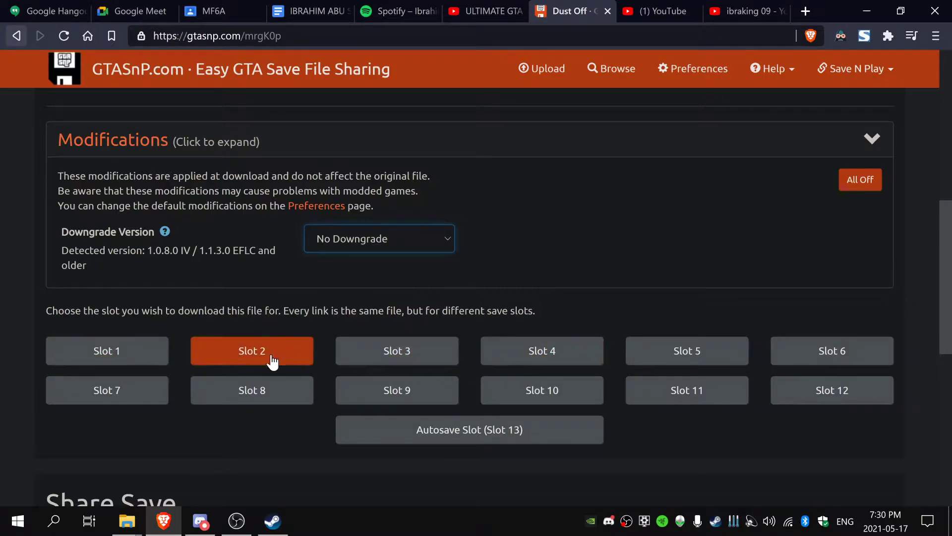
click(251, 351)
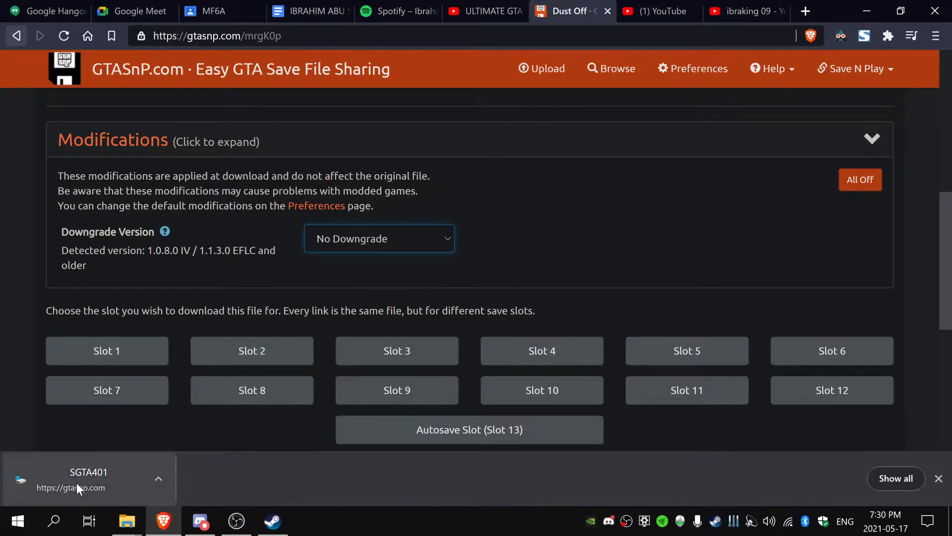
mouse_move(92, 498)
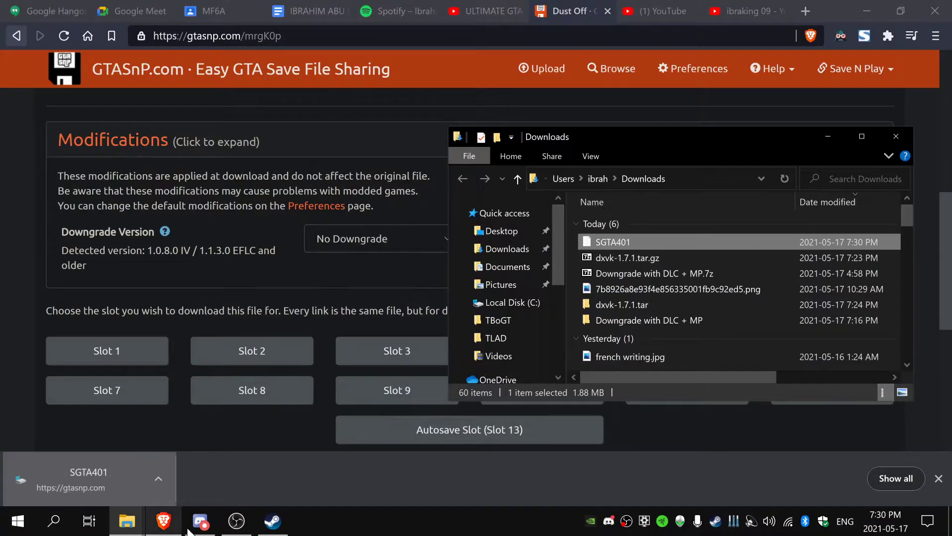
mouse_move(126, 521)
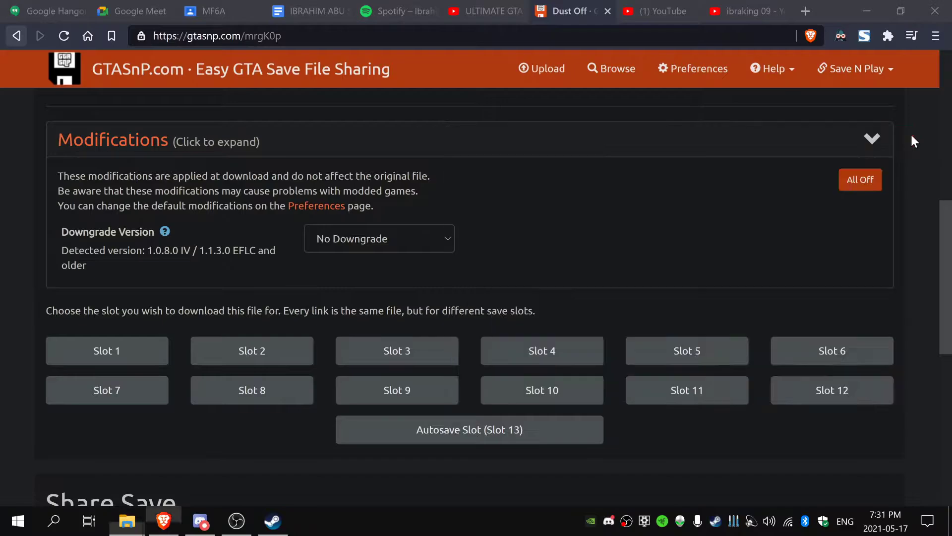
Step: Open gtasavegames.com from the description links and page through the GTA IV saves
click(484, 11)
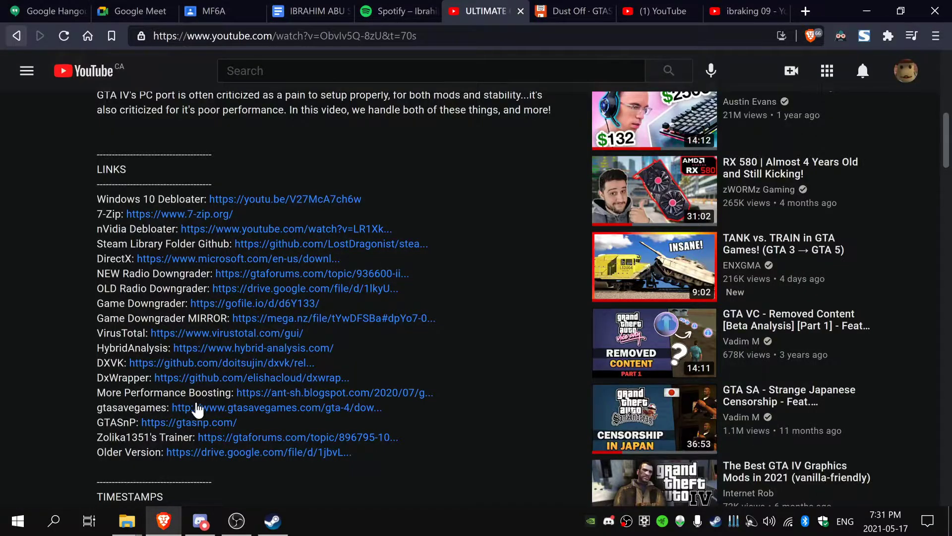
click(276, 408)
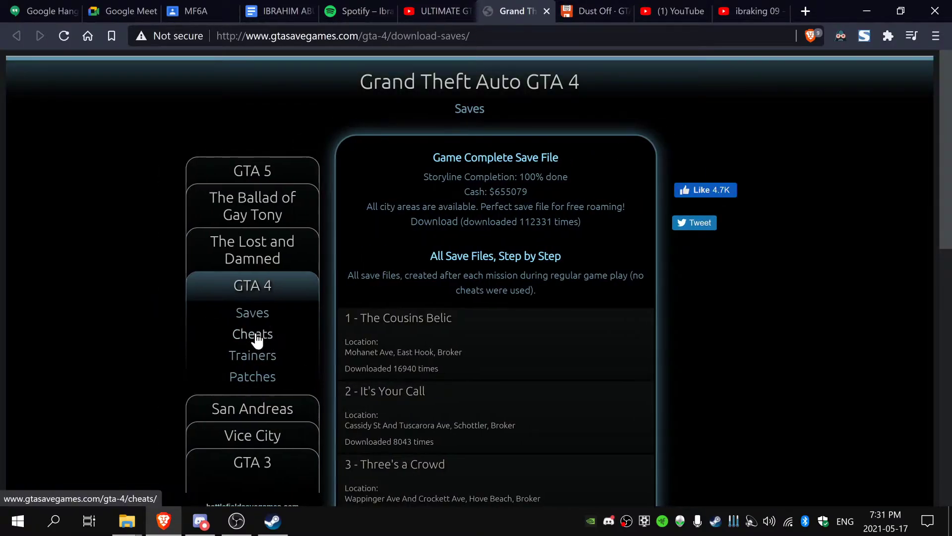
scroll(down, 3)
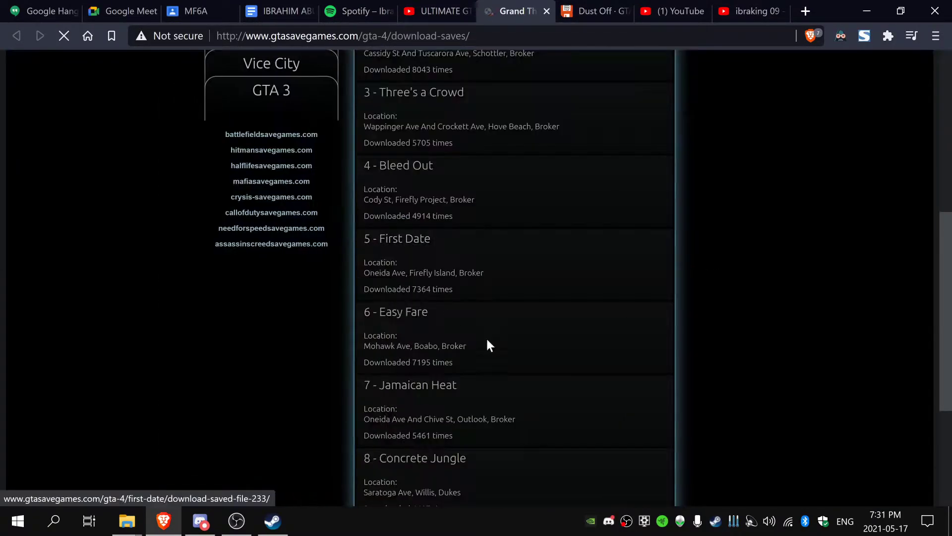
scroll(down, 3)
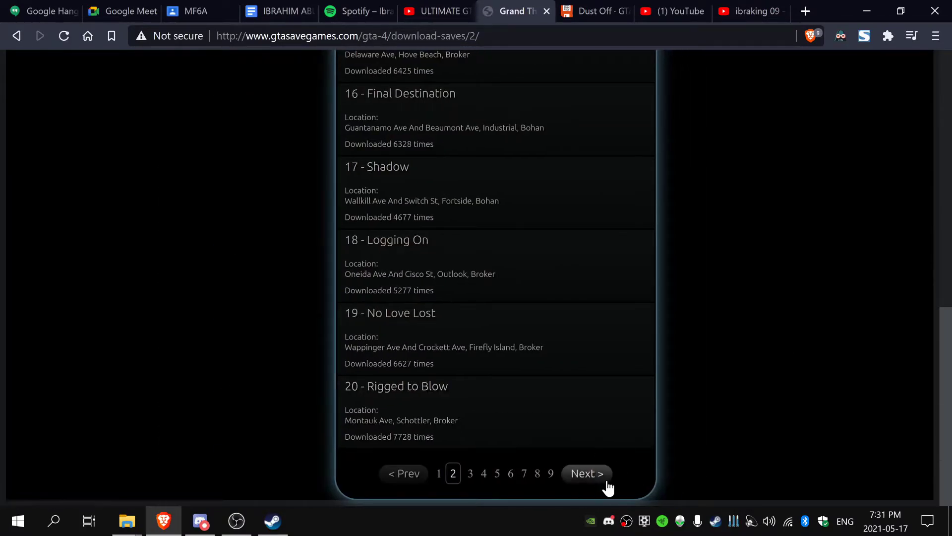
click(585, 473)
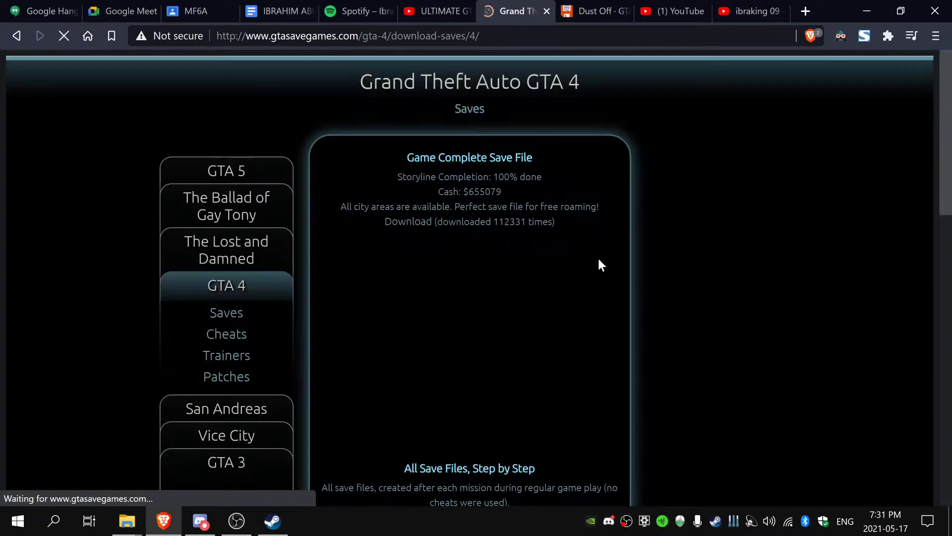
Step: Open the download page for save 40 - Wrong is Right
scroll(down, 3)
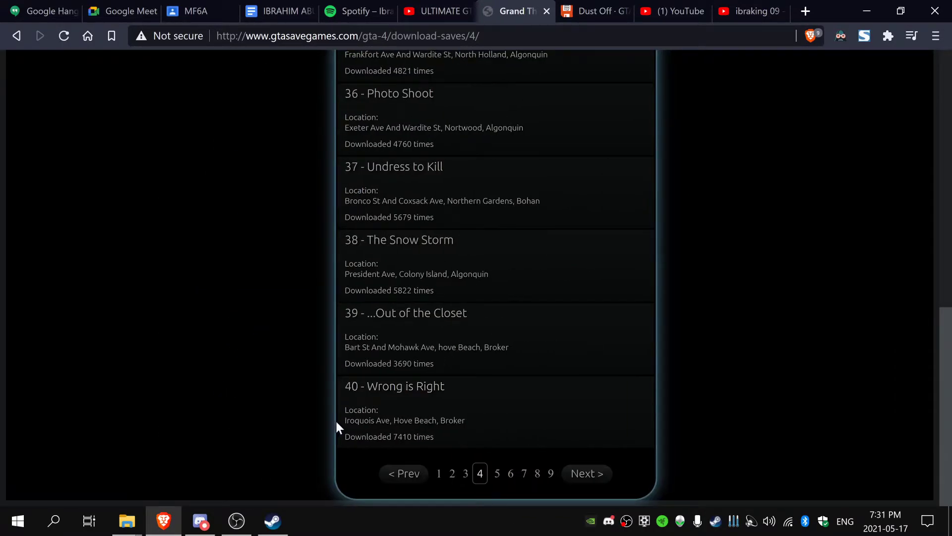
click(394, 386)
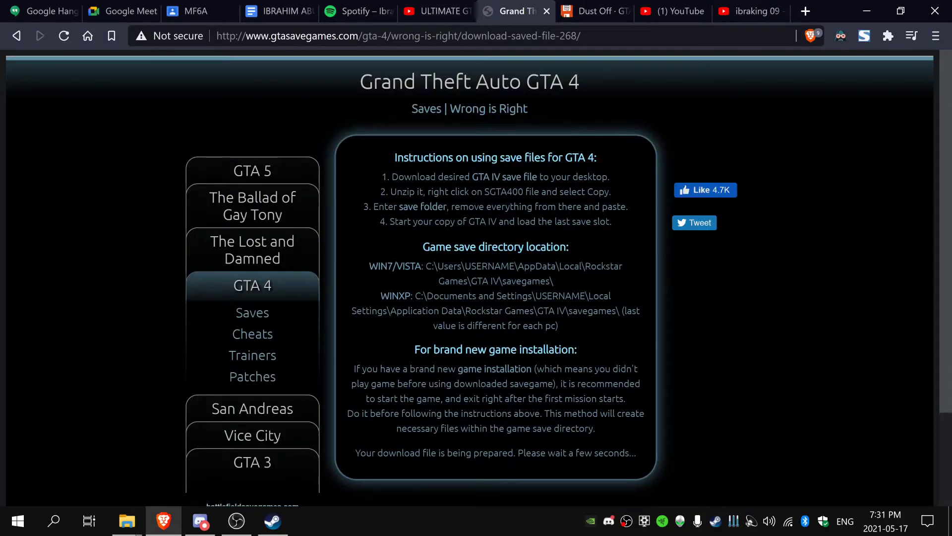
mouse_move(546, 442)
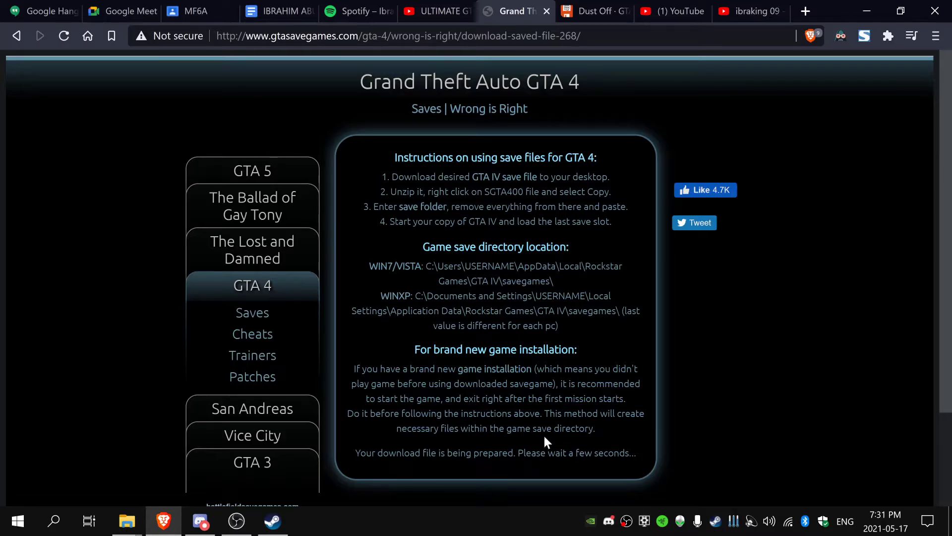
mouse_move(257, 264)
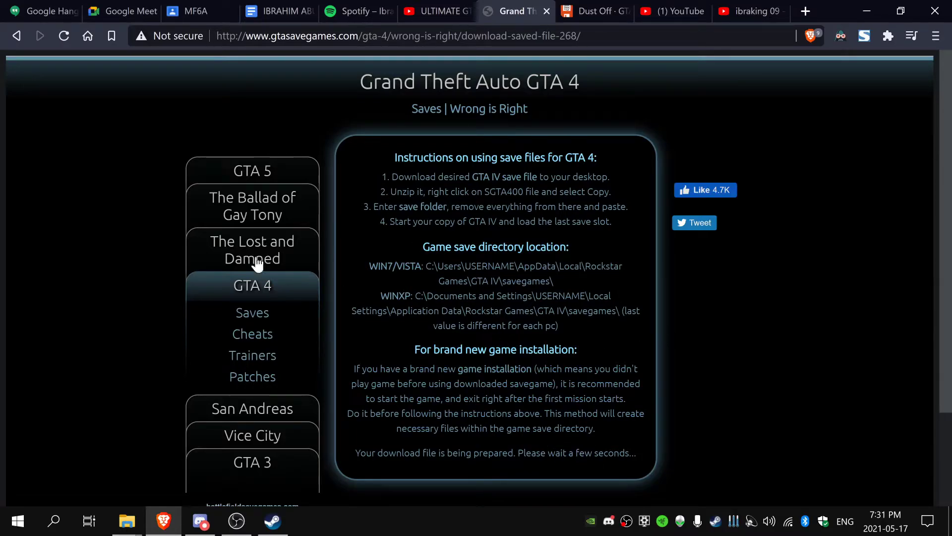
mouse_move(340, 141)
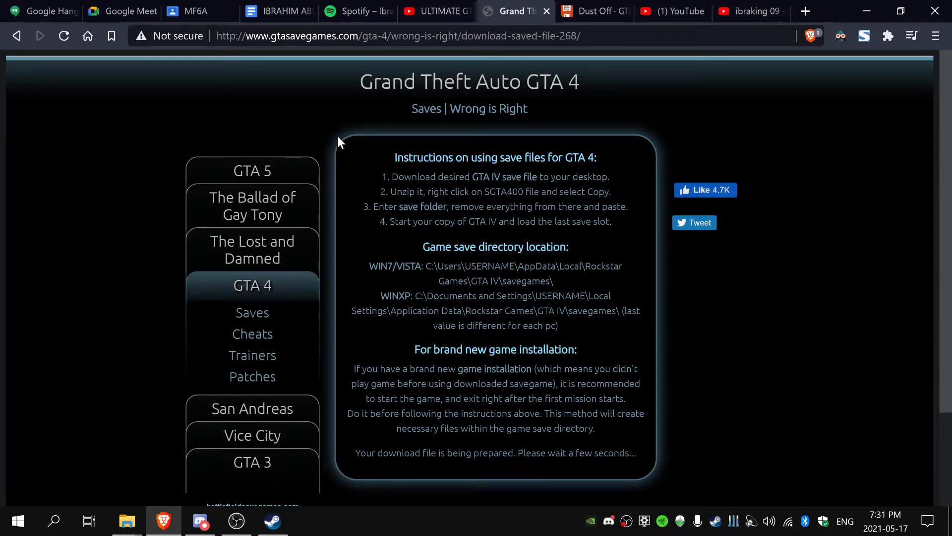
click(633, 11)
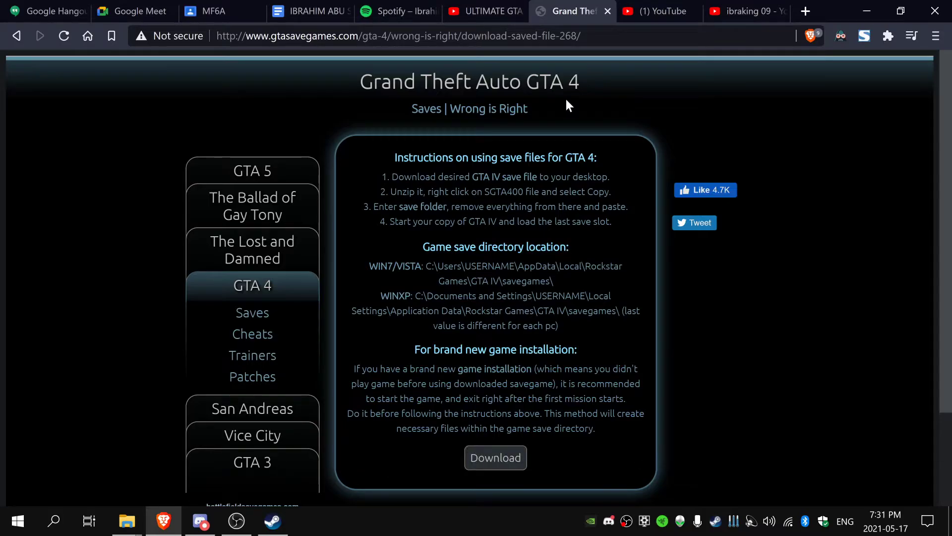
mouse_move(501, 467)
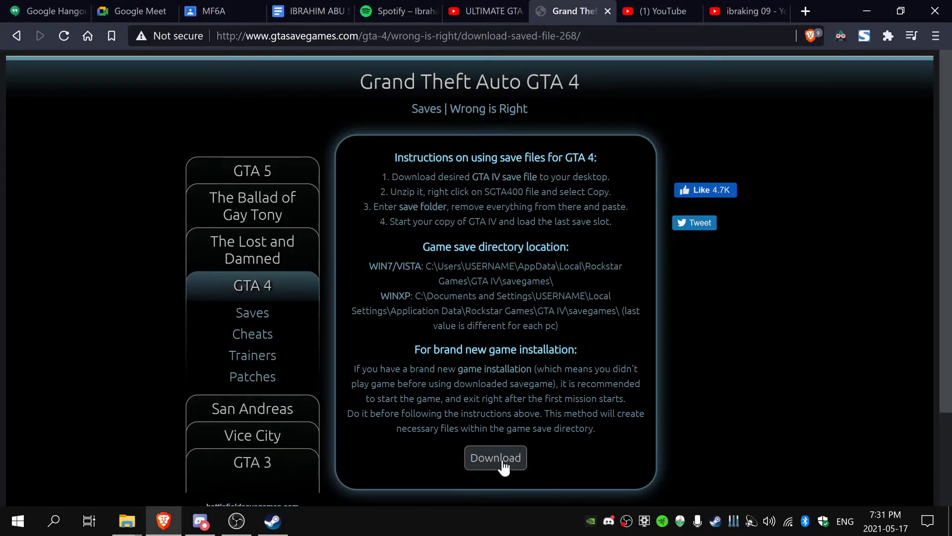
Step: Download the Wrong is Right save zip and locate it in the Downloads folder
click(494, 457)
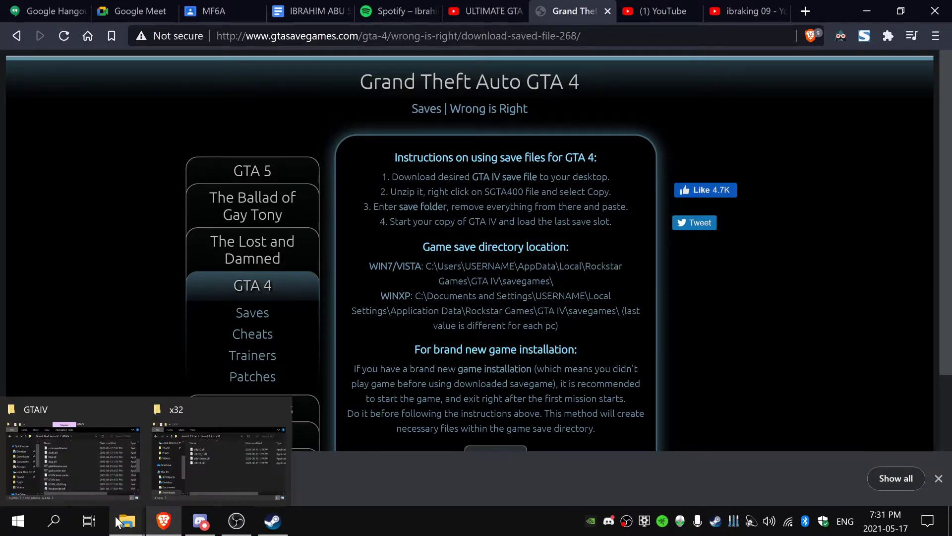
right_click(126, 521)
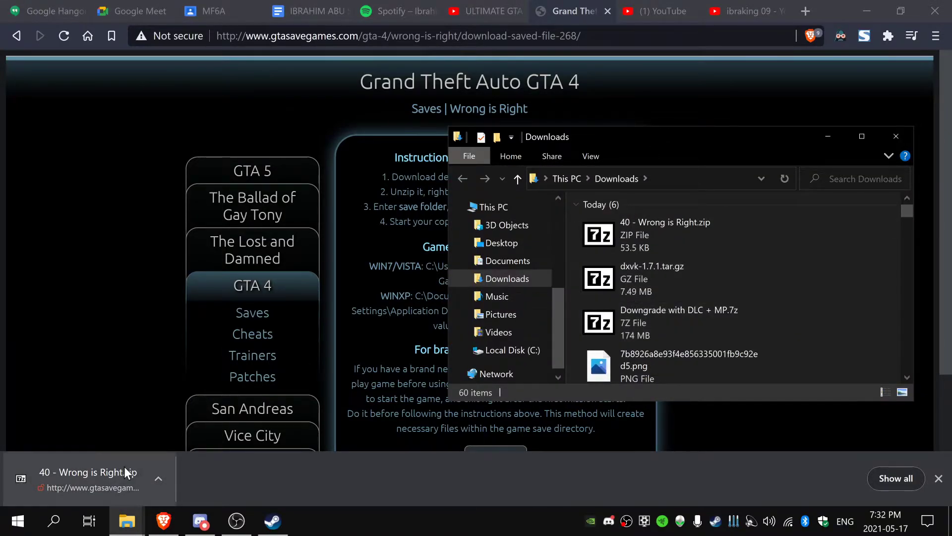
double_click(664, 222)
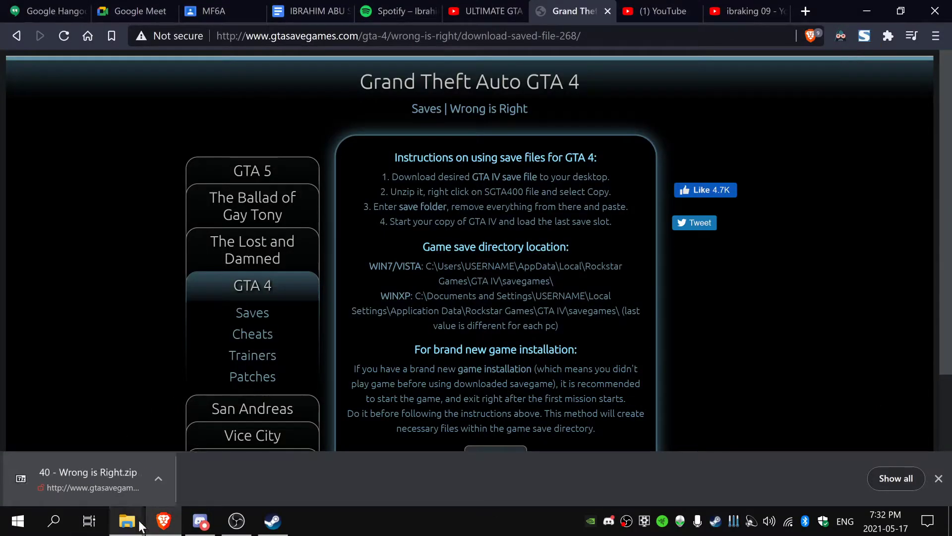
Step: Extract the '40 - Wrong is Right' zip and open its folder holding the SGTA400 save
click(126, 521)
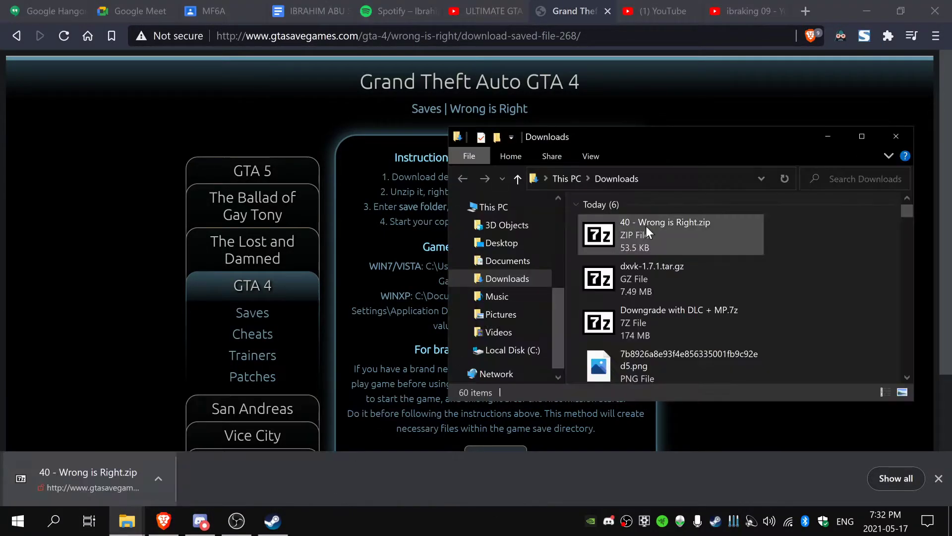
right_click(665, 234)
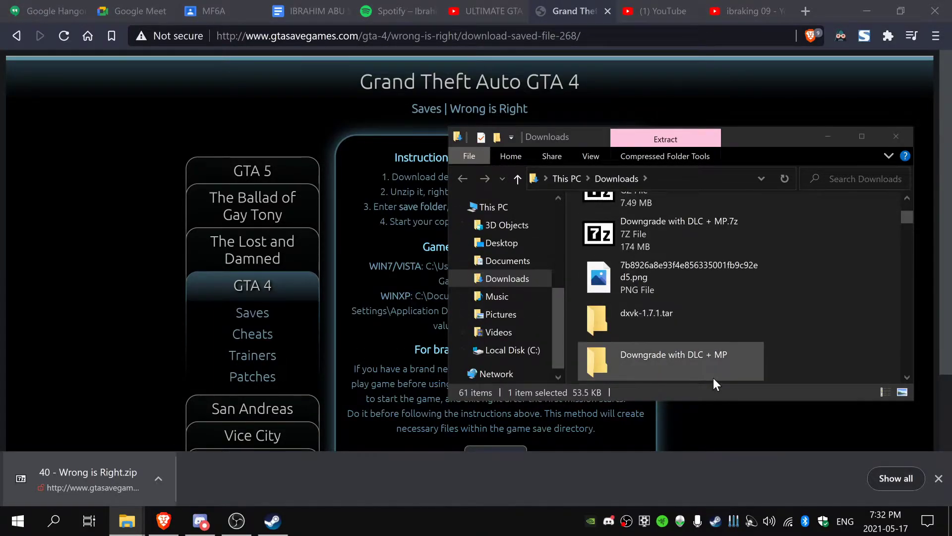
double_click(672, 354)
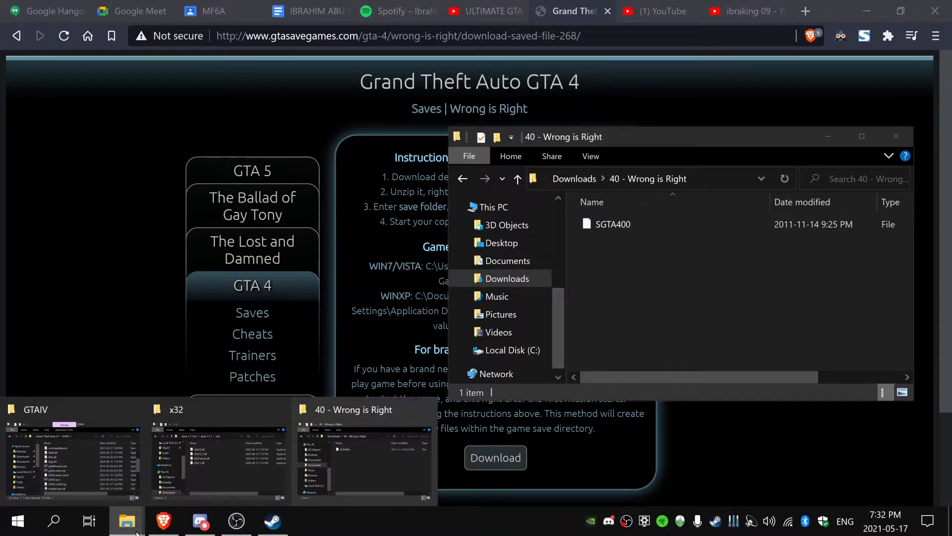
mouse_move(805, 429)
text(%appdata%)
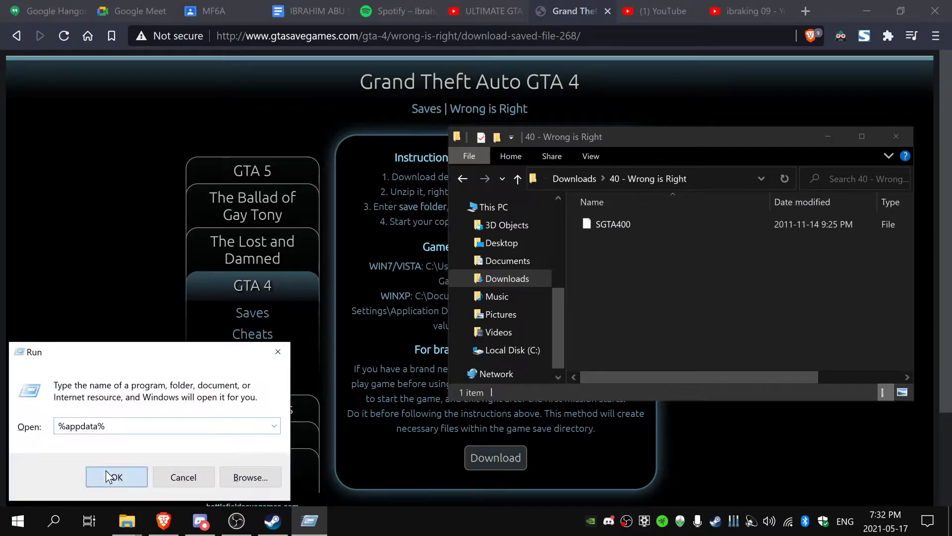
Step: Navigate AppData\Local\Rockstar Games\GTA IV into savegames, then return to the YouTube guide's links
click(116, 478)
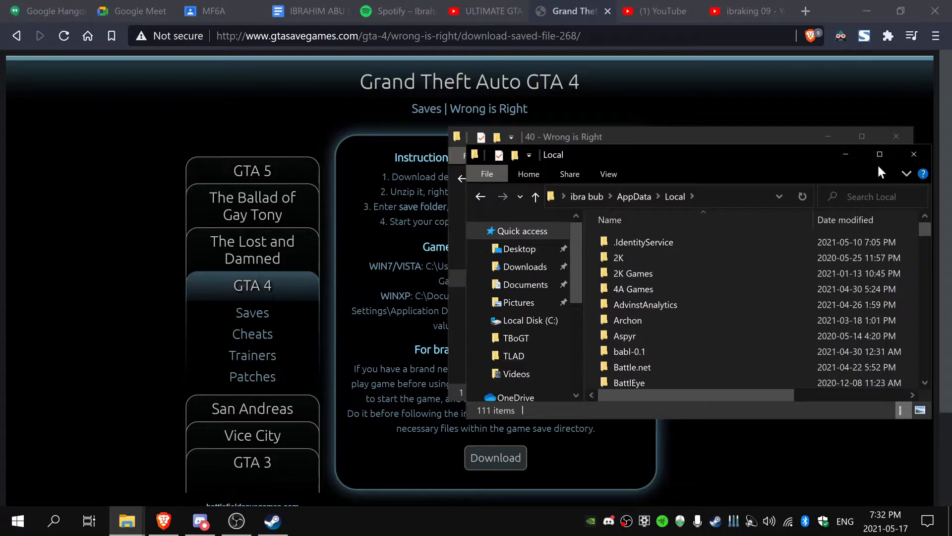
click(879, 154)
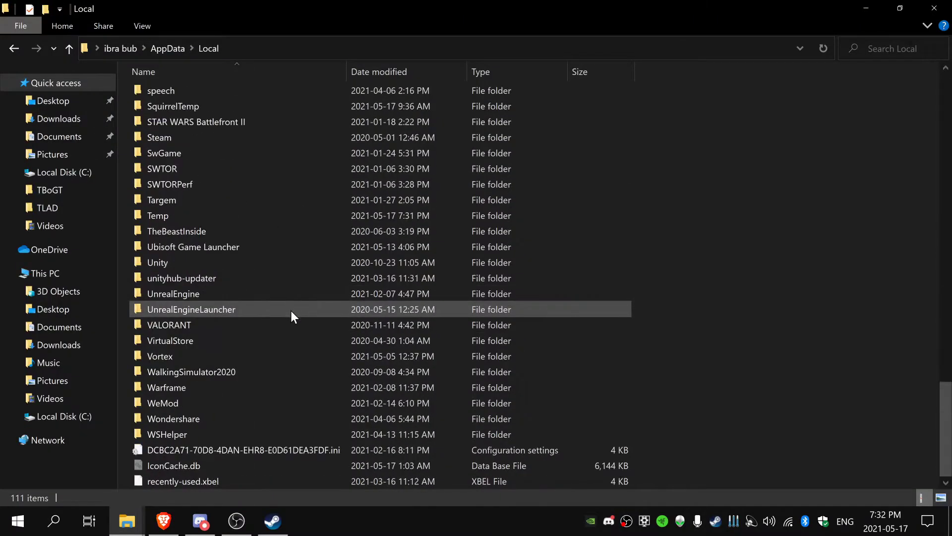
scroll(up, 3)
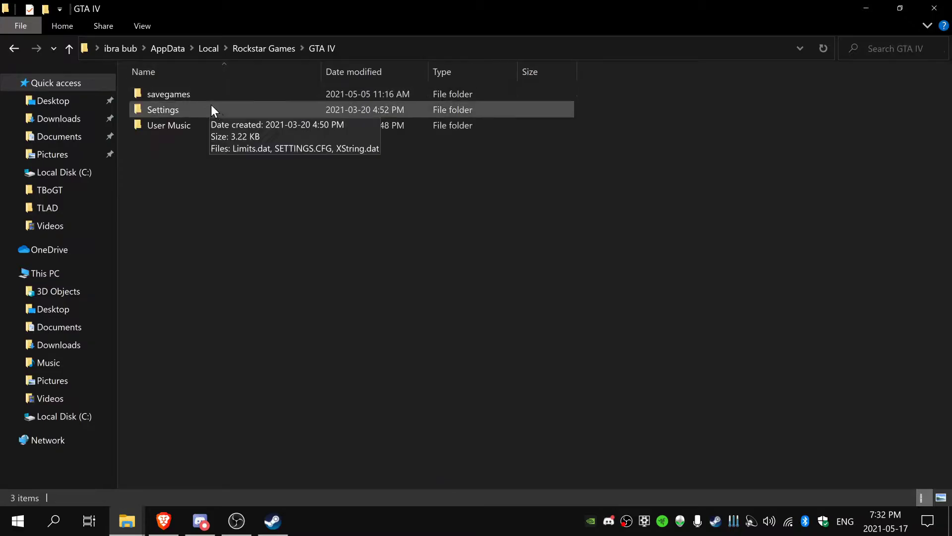
double_click(169, 94)
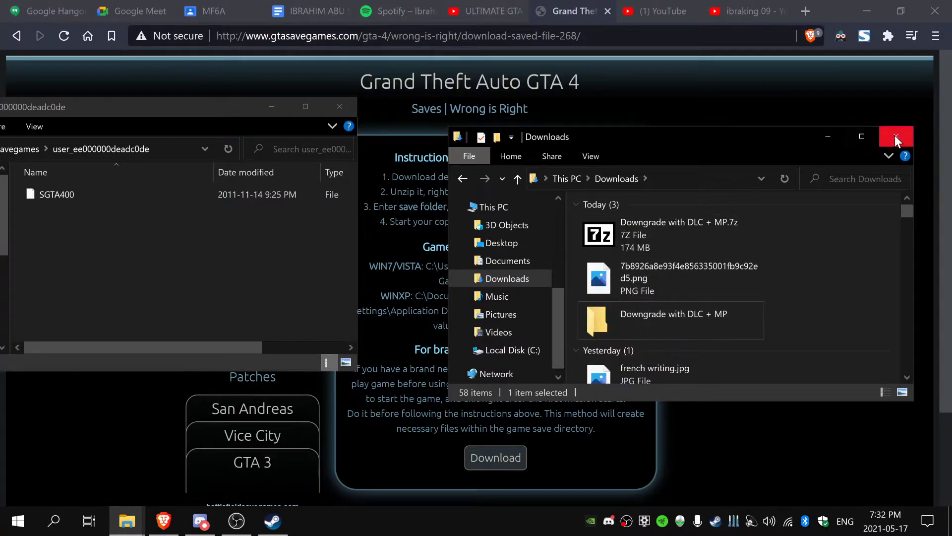
mouse_move(903, 87)
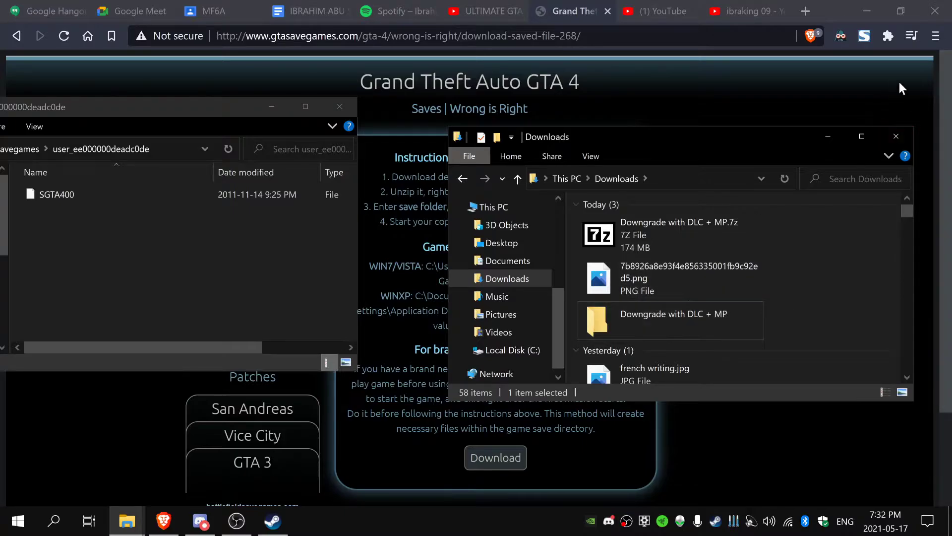
click(480, 11)
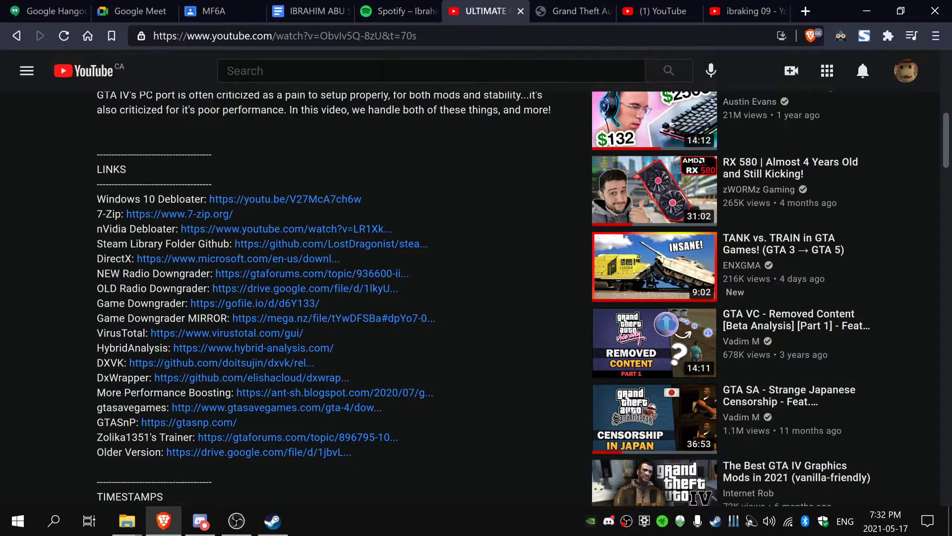
mouse_move(126, 520)
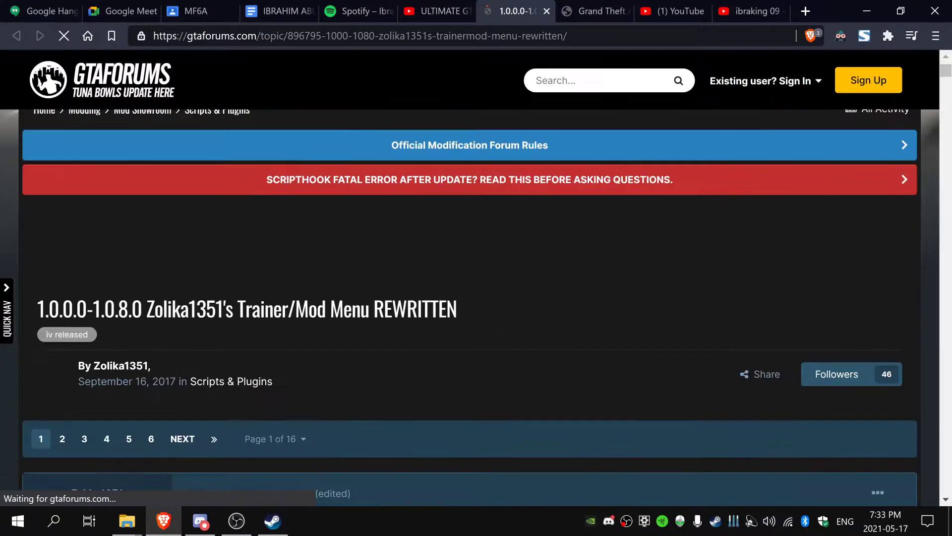
Step: Scroll Zolika1351's GTAForums trainer topic to find the REWRITE 60.9 .asi download link
scroll(down, 3)
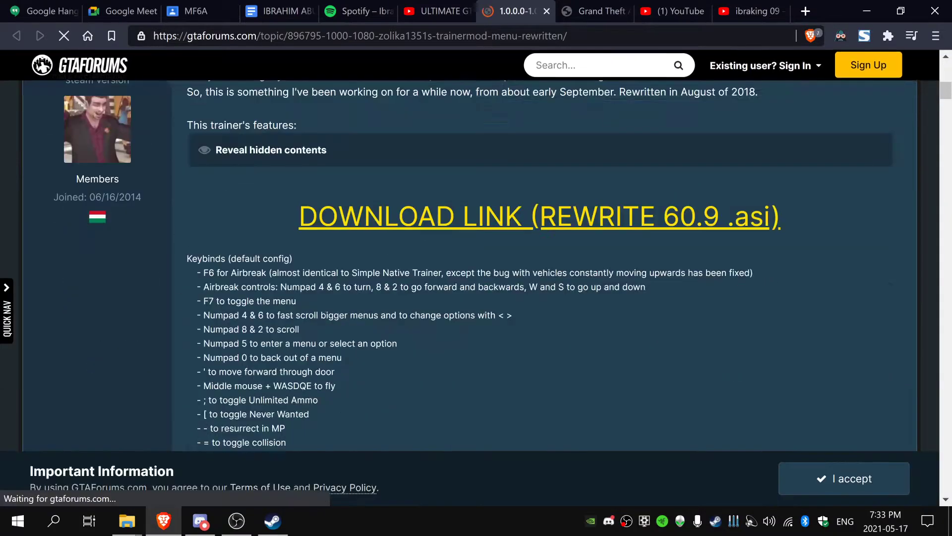
scroll(down, 3)
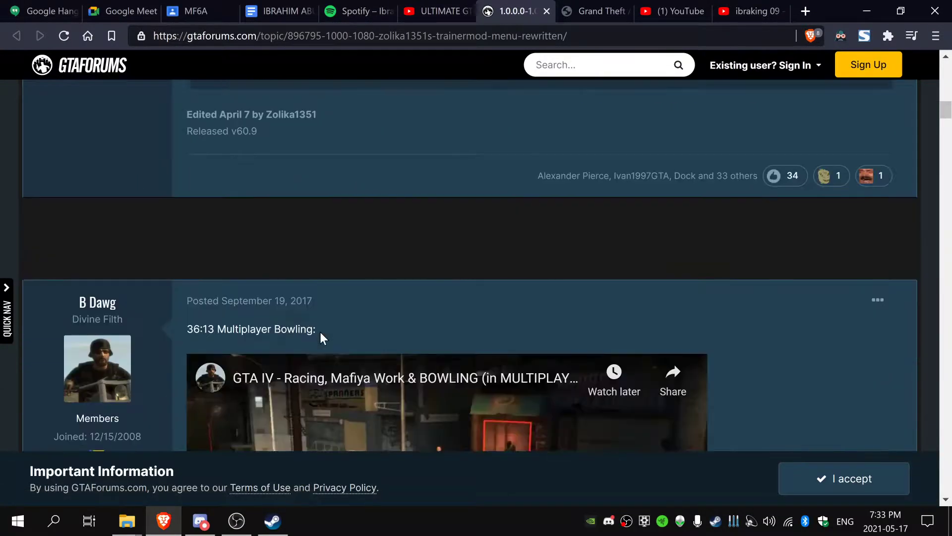
scroll(up, 3)
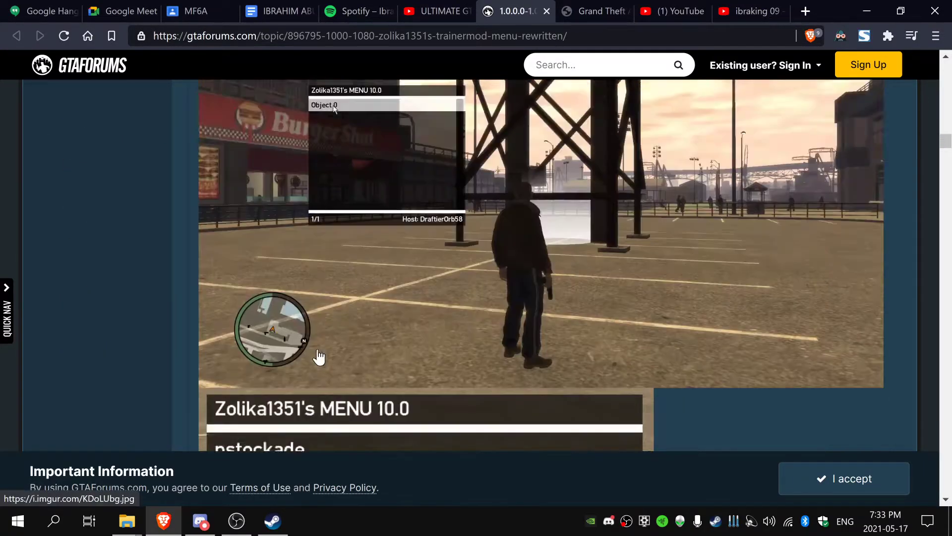
scroll(down, 3)
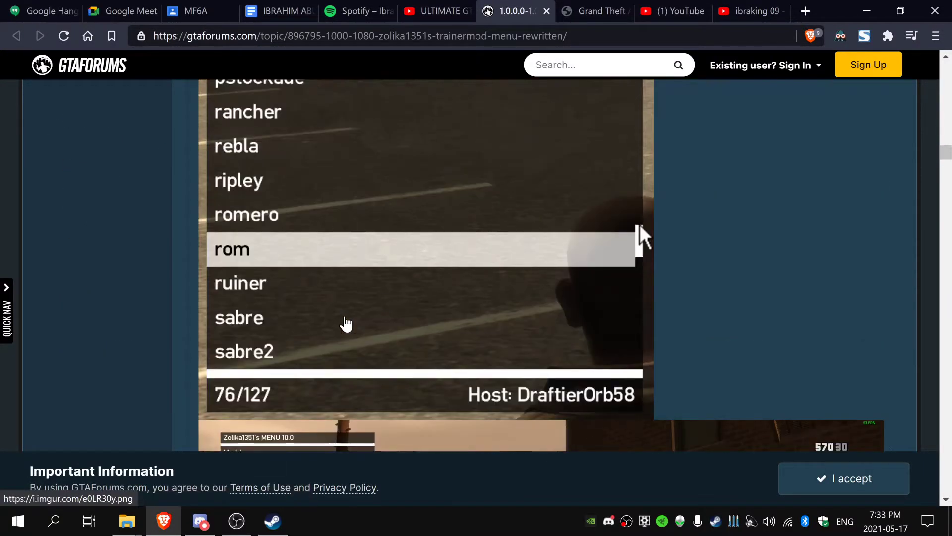
scroll(up, 3)
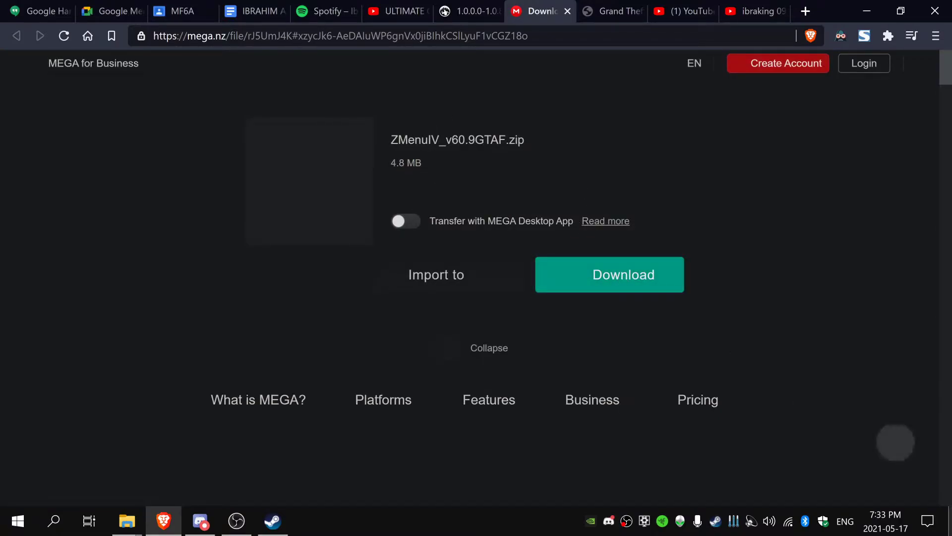
Step: Download ZMenuIV_v60.9GTAF.zip from MEGA and find it in Downloads
click(608, 274)
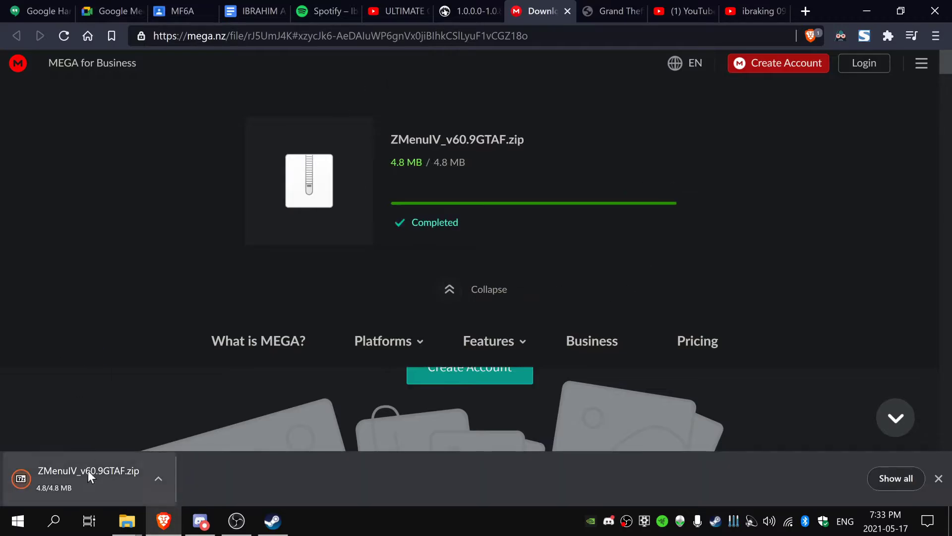
mouse_move(126, 520)
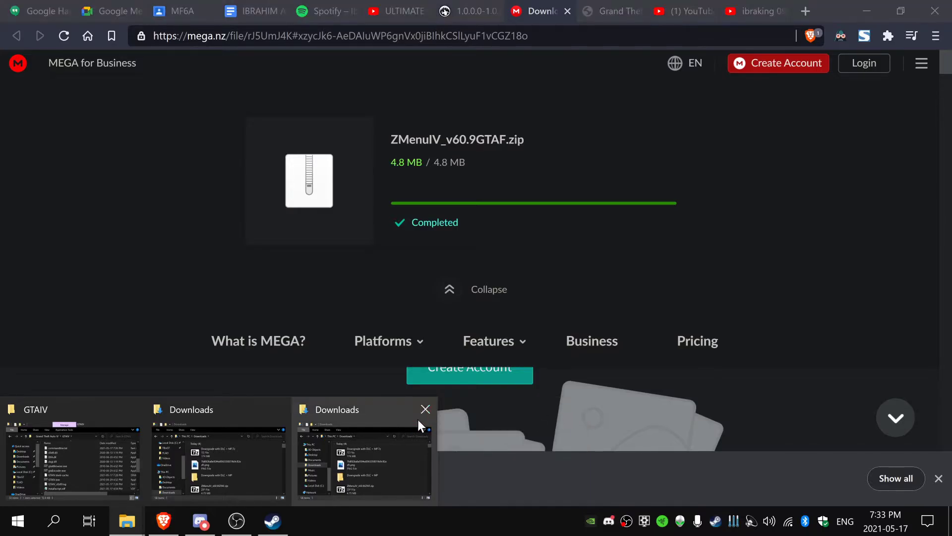
click(364, 456)
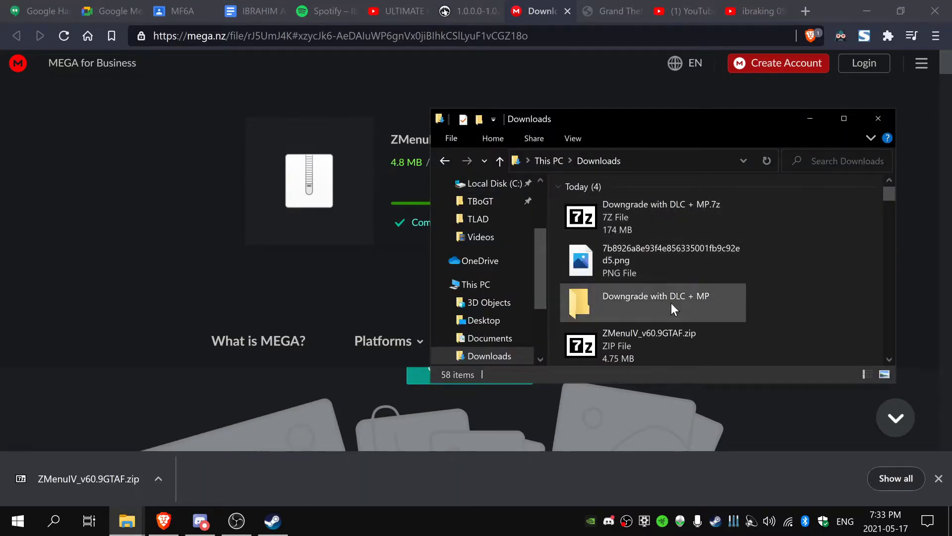
right_click(649, 344)
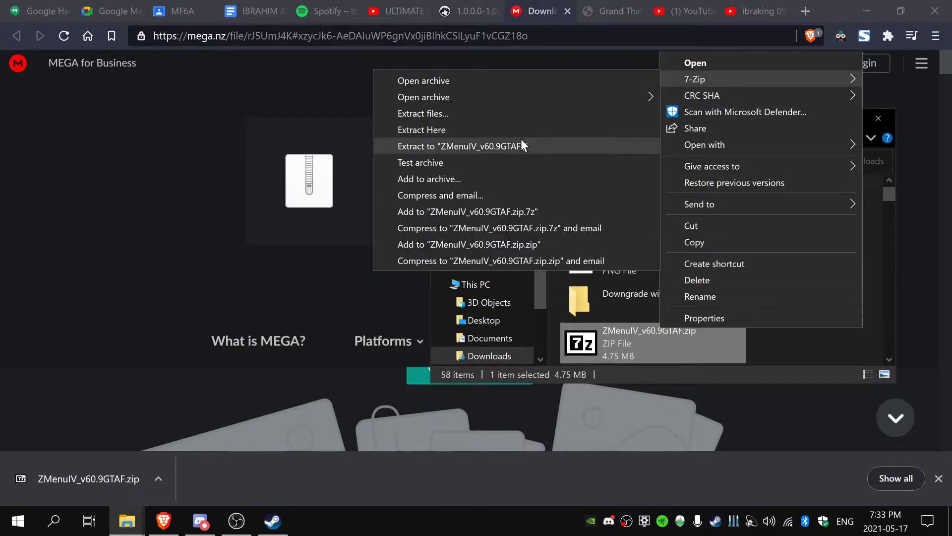
Step: Extract the archive via 7-Zip into its own ZMenuIV_v60.9GTAF folder and open it
click(461, 146)
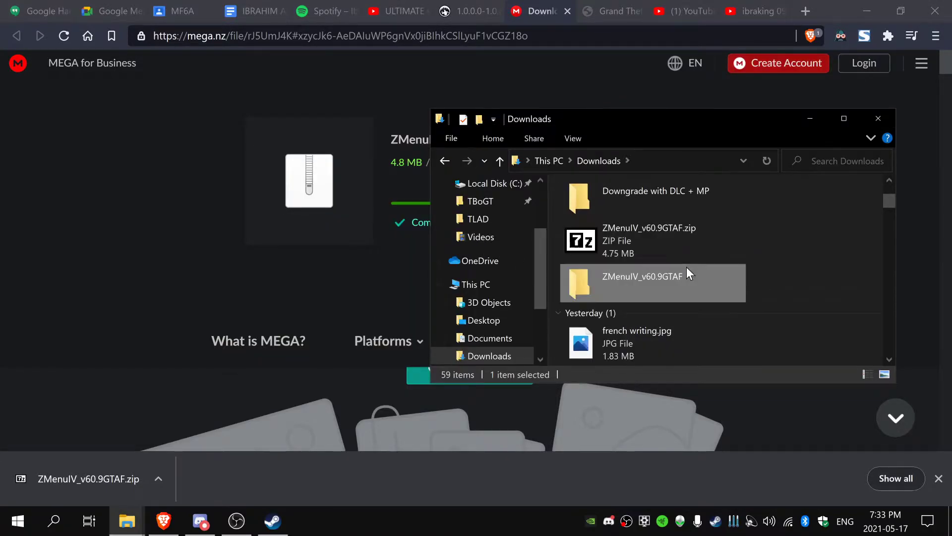
double_click(642, 283)
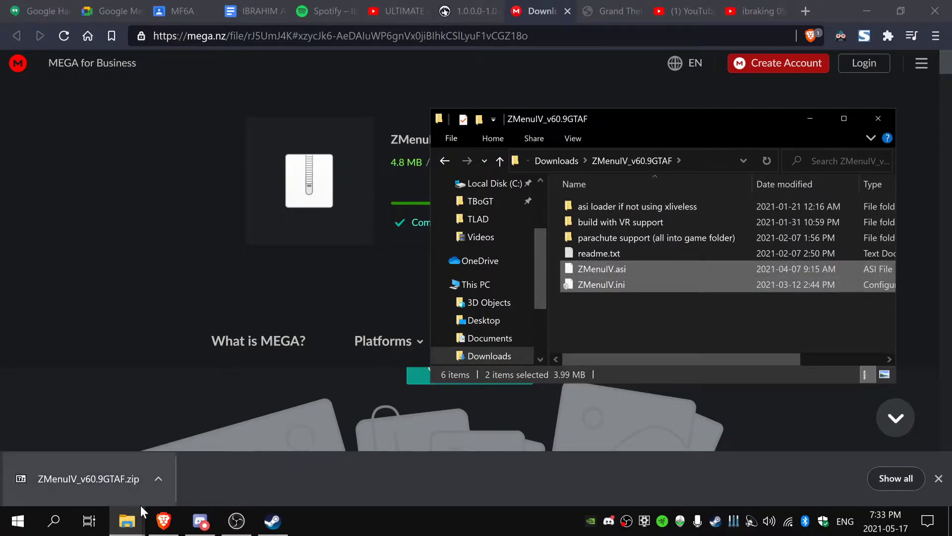
mouse_move(126, 521)
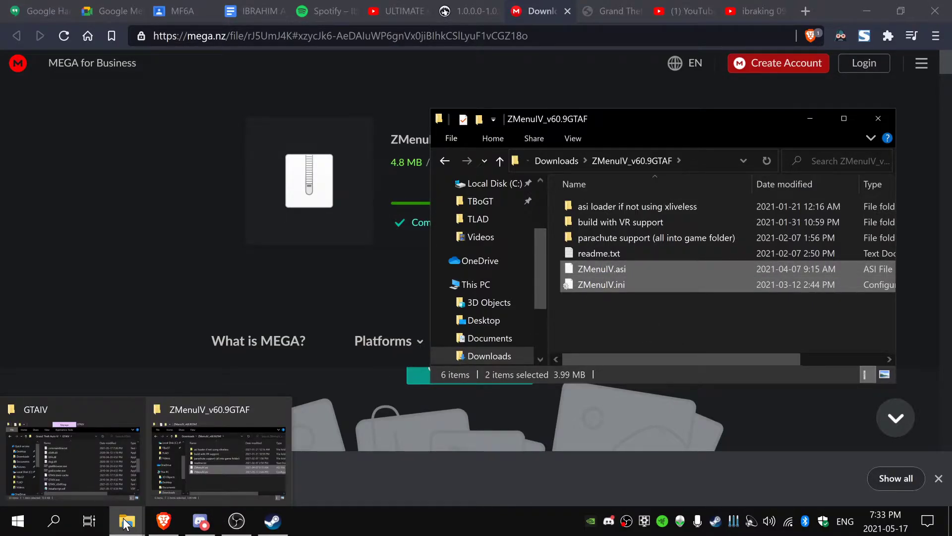
click(73, 449)
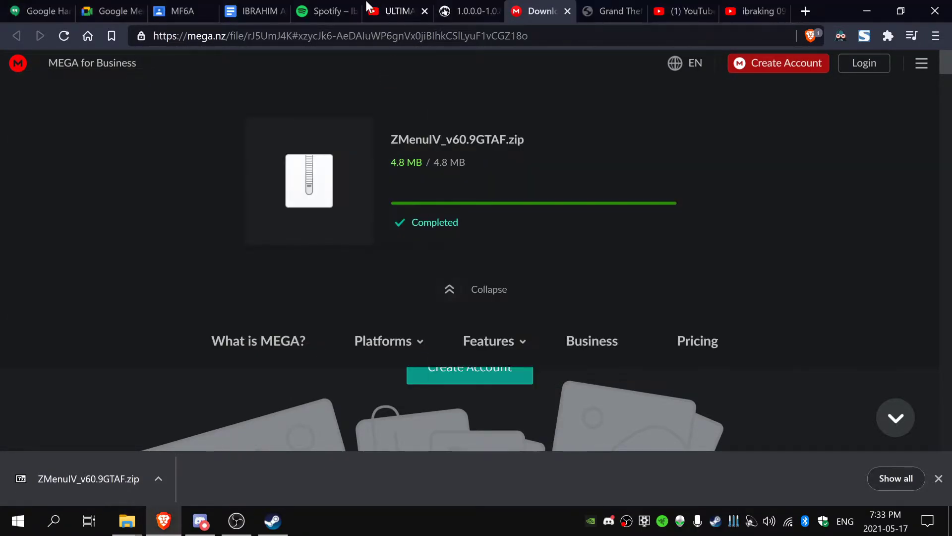
Step: Switch back to the YouTube guide and scroll its description to the LINKS section
click(391, 11)
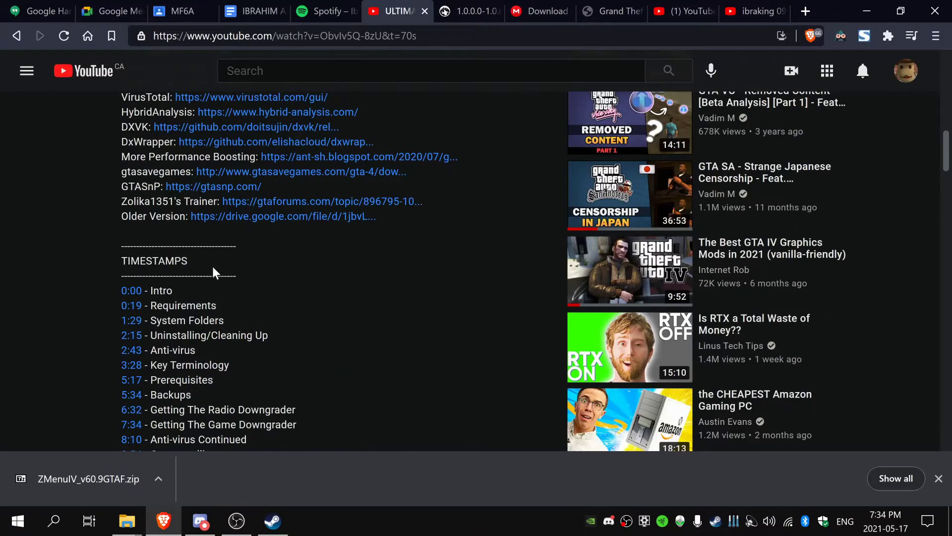
mouse_move(229, 220)
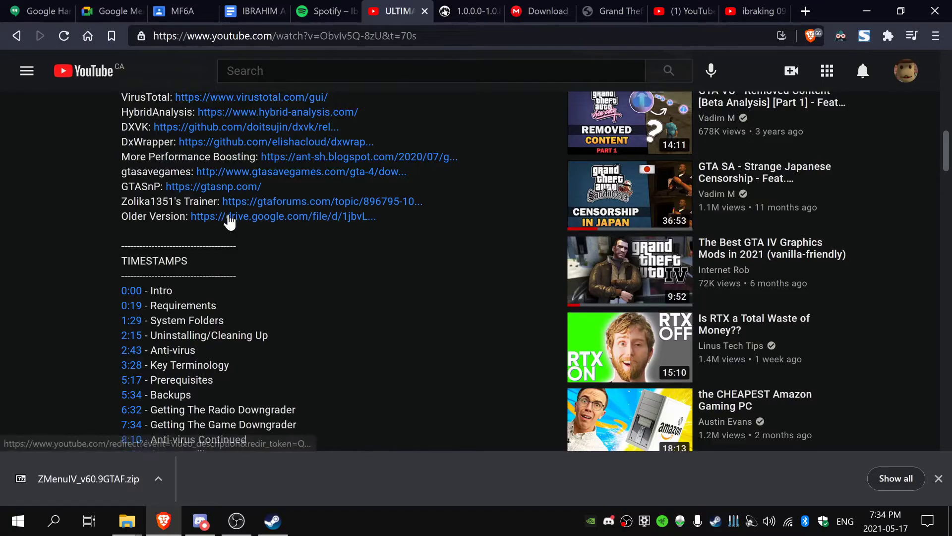
mouse_move(291, 202)
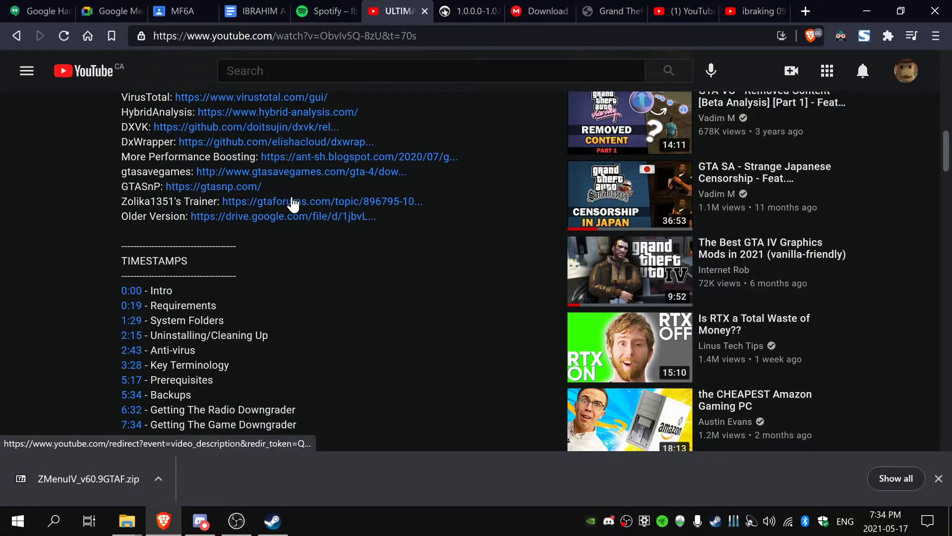
scroll(up, 3)
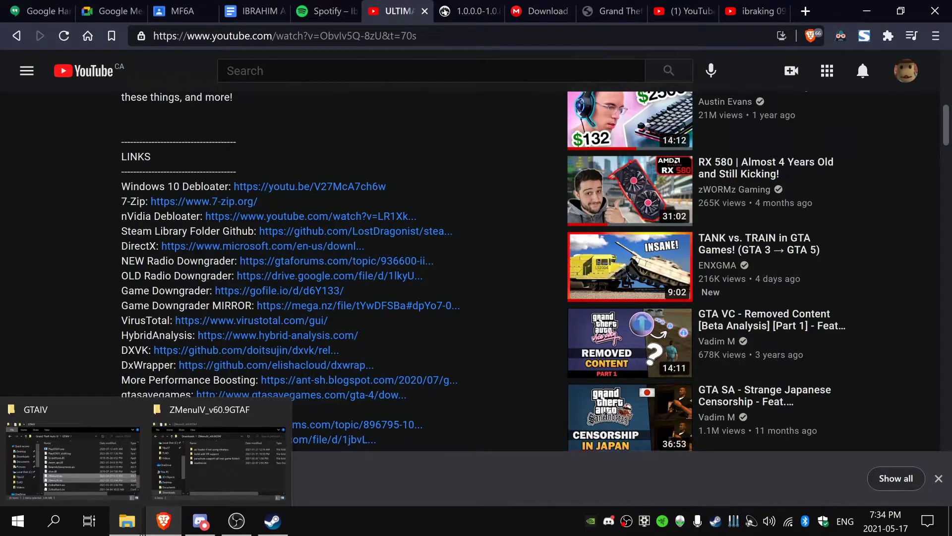
Step: Launch GTA Connected Installer.exe from the Downgrade with DLC + MP folder
click(221, 455)
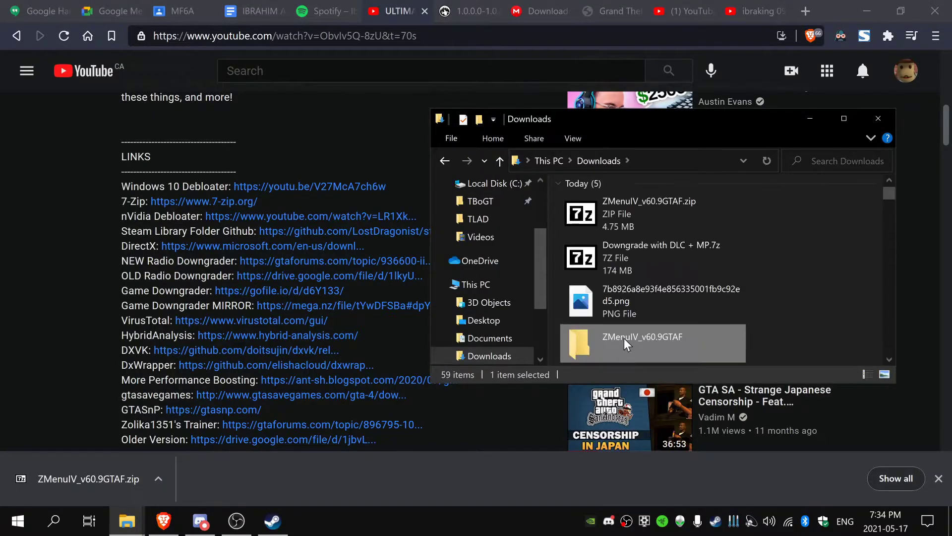
double_click(643, 342)
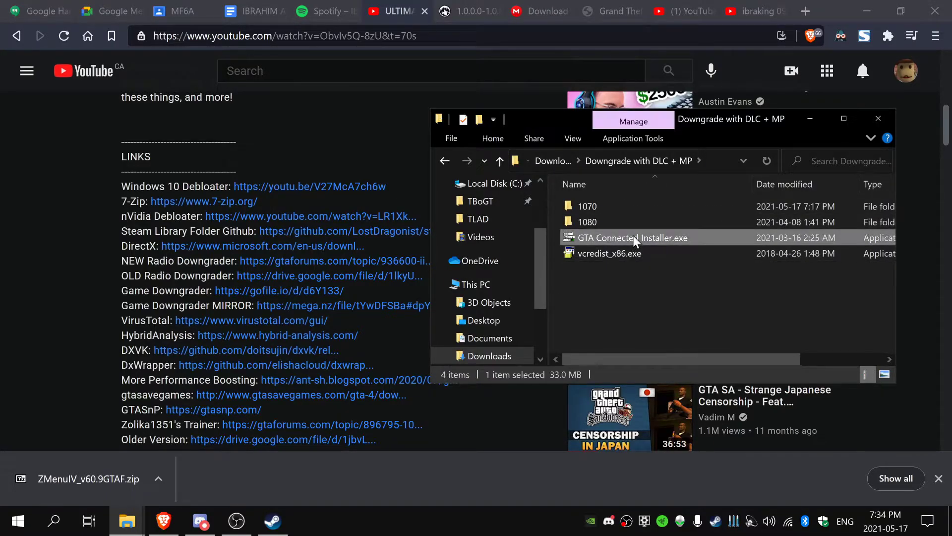
double_click(632, 237)
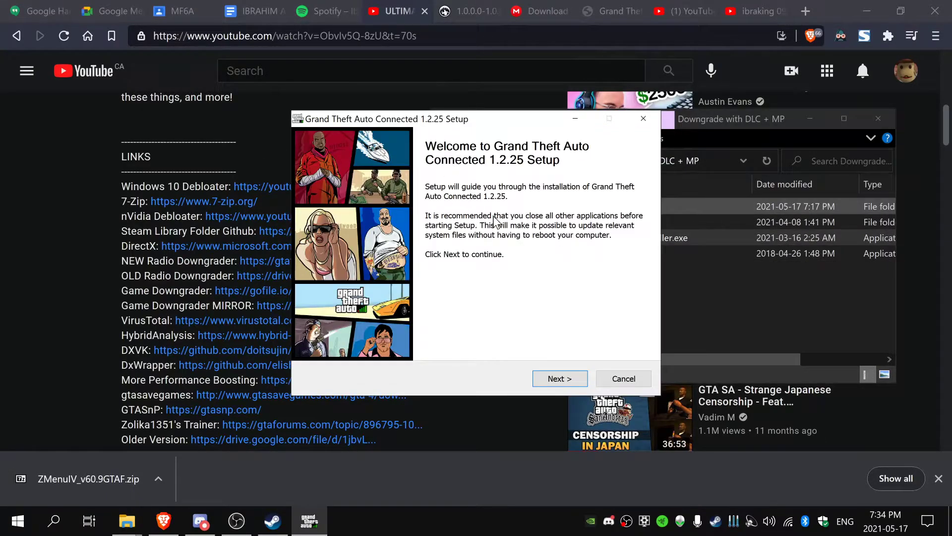
Step: Run the Grand Theft Auto Connected 1.2.25 setup through license and default folder to Finish
click(559, 378)
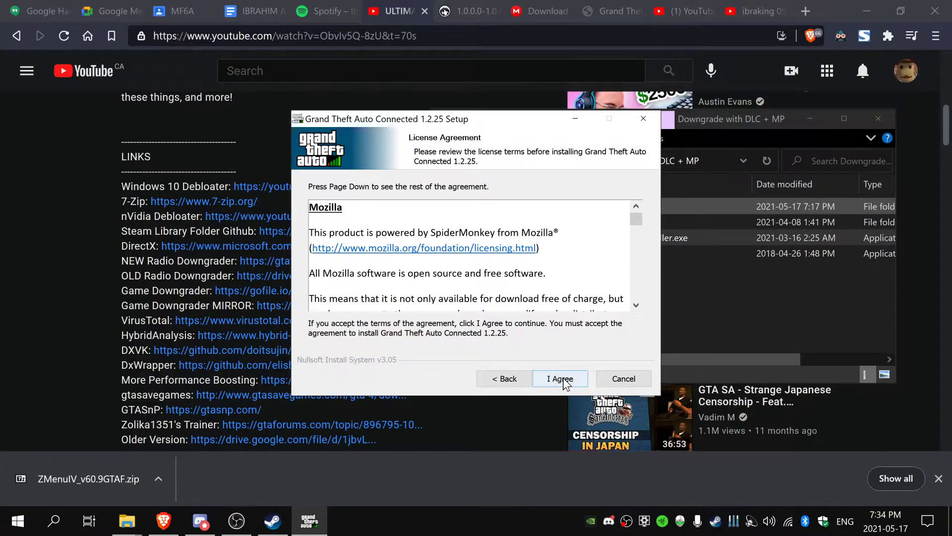
click(559, 378)
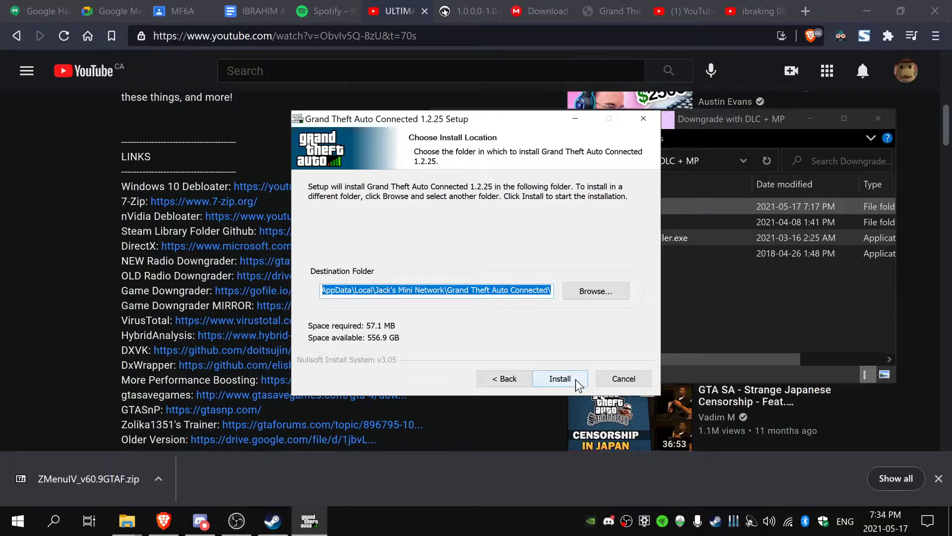
click(559, 378)
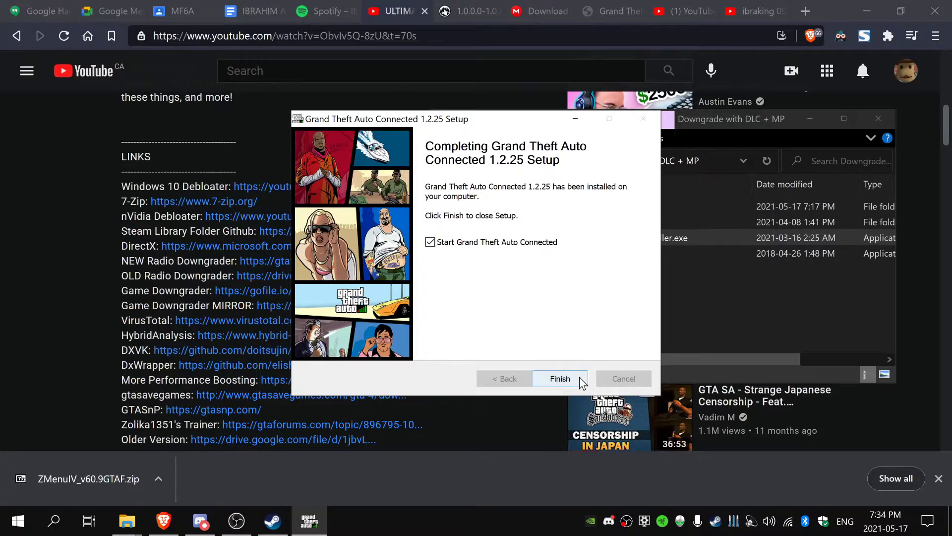
click(559, 378)
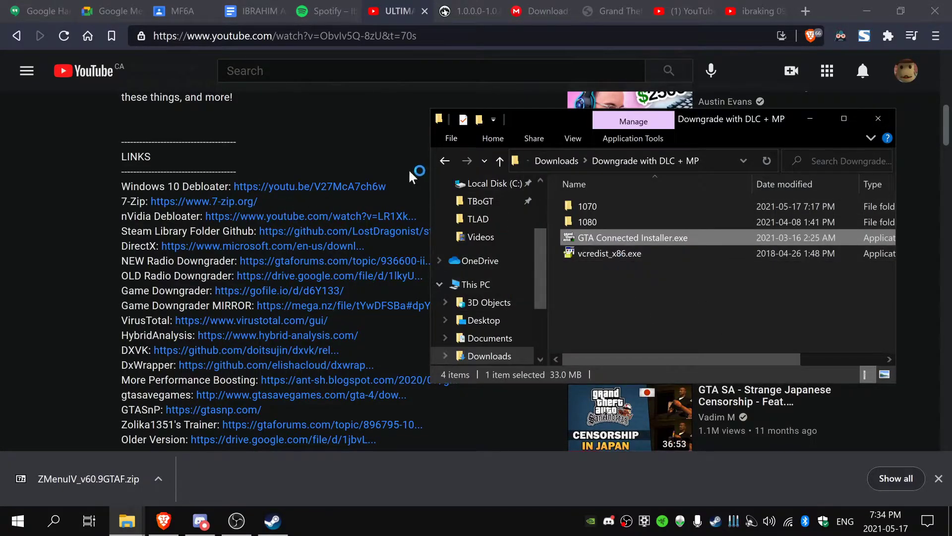
Step: Check the player Name in Tools > Launcher Settings and close the dialog
double_click(632, 238)
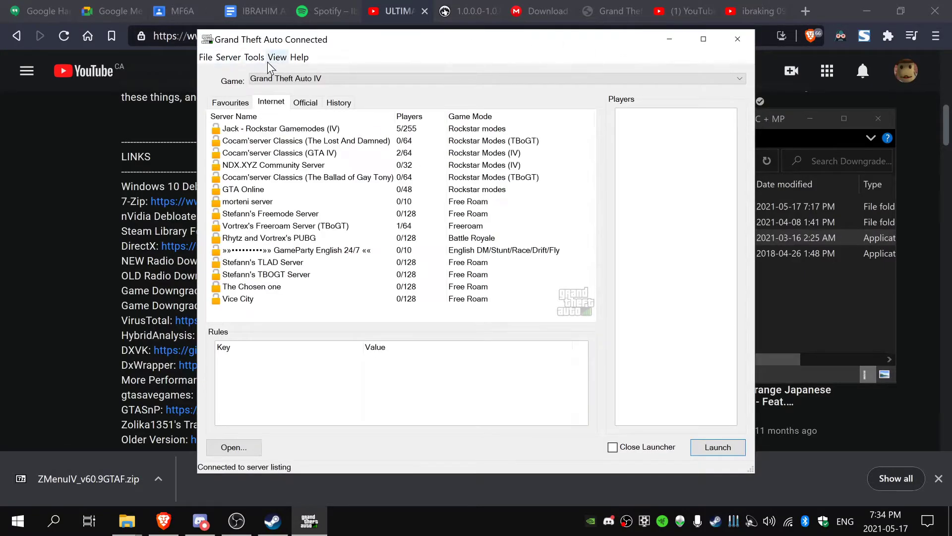
click(253, 57)
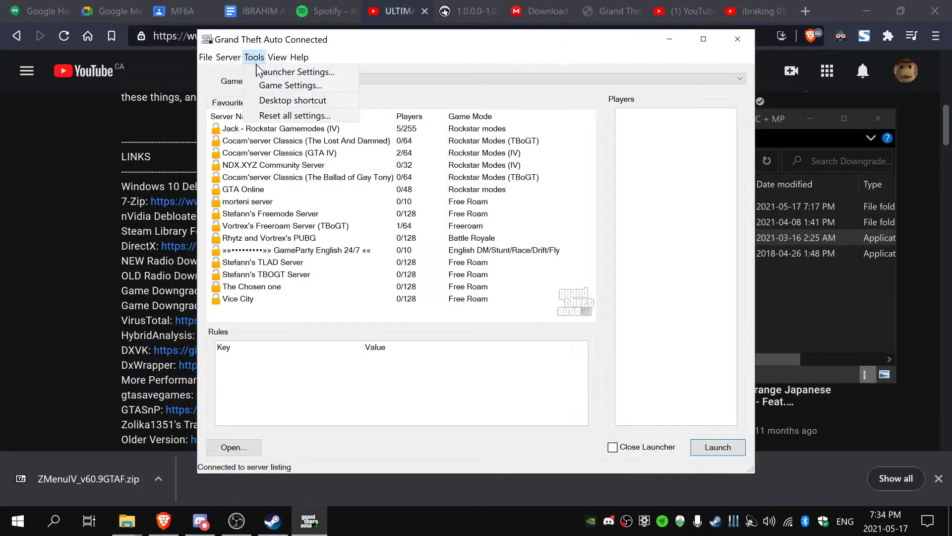
click(297, 71)
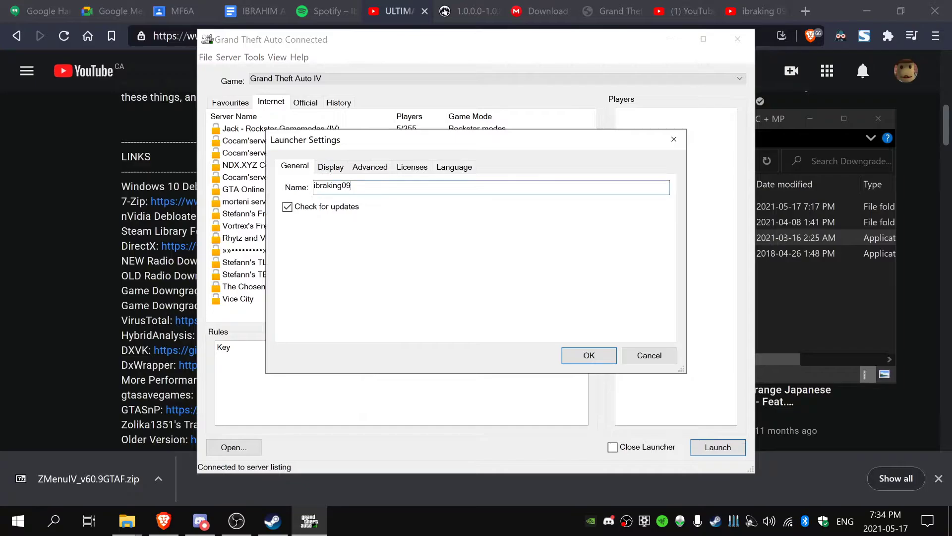
click(587, 355)
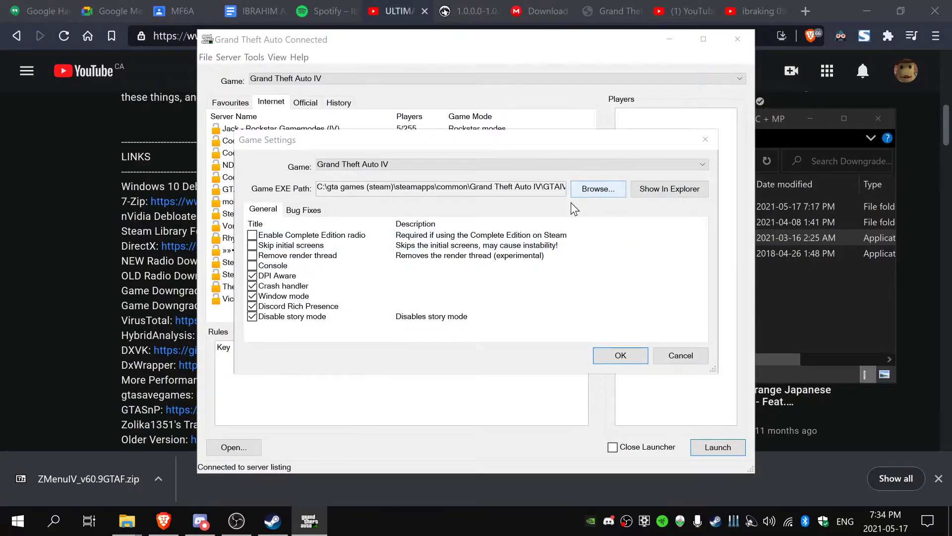
Step: Browse to steamapps\common\Grand Theft Auto IV\GTAIV and select GTAIV.exe as the game executable
click(596, 188)
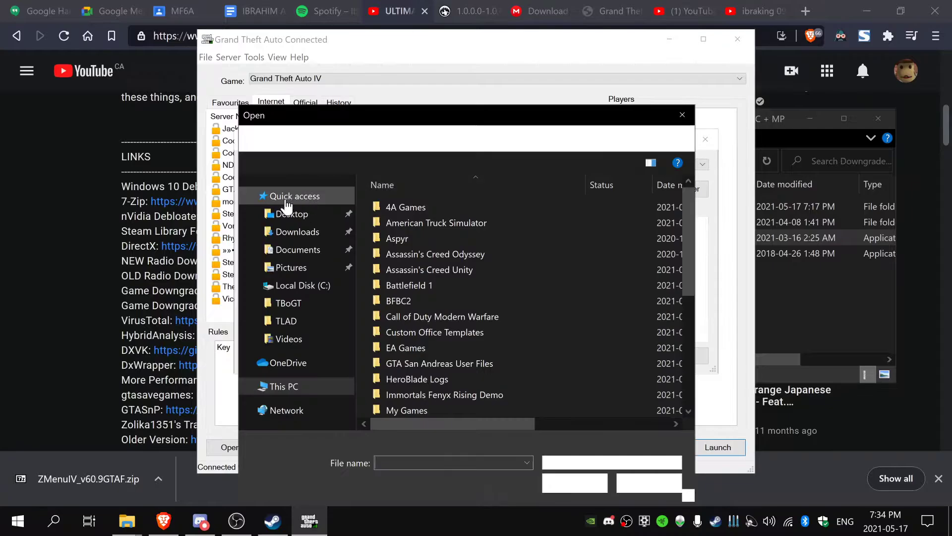
click(302, 284)
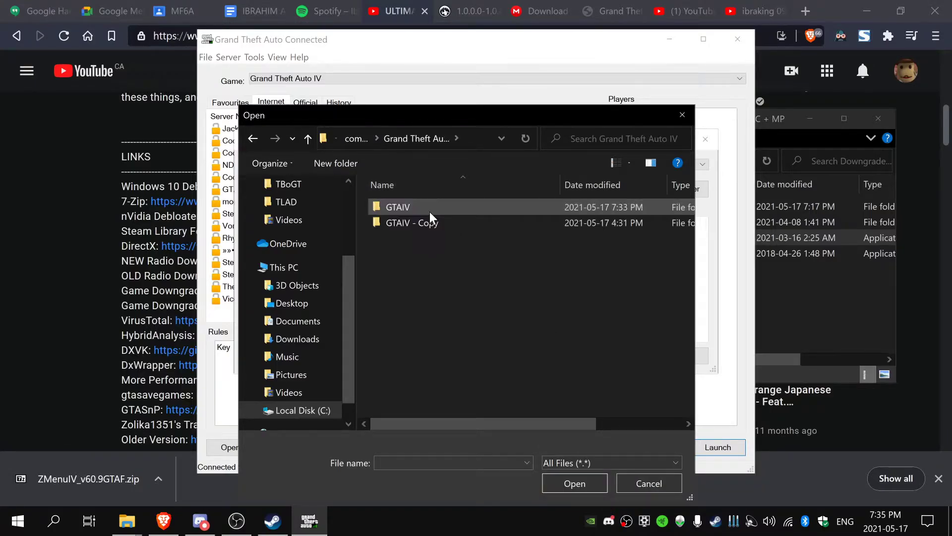
double_click(398, 207)
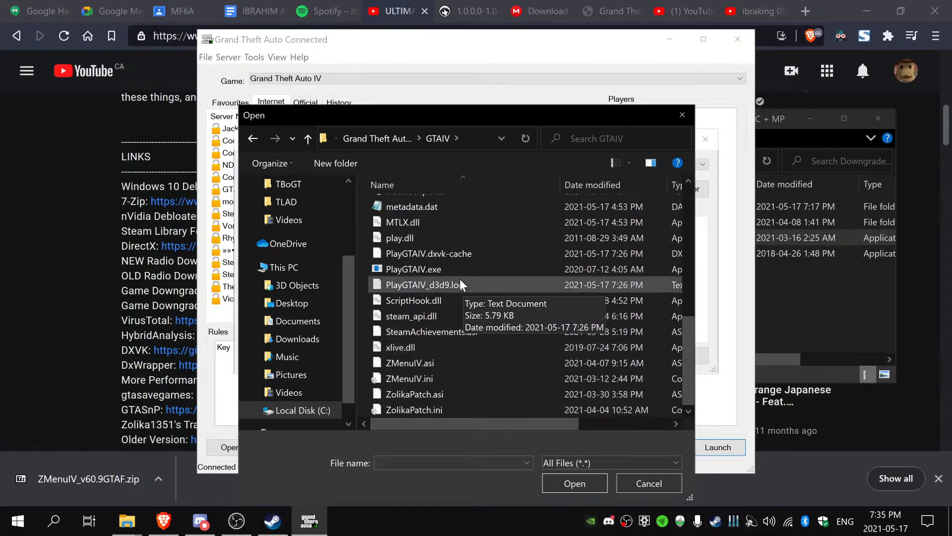
scroll(up, 3)
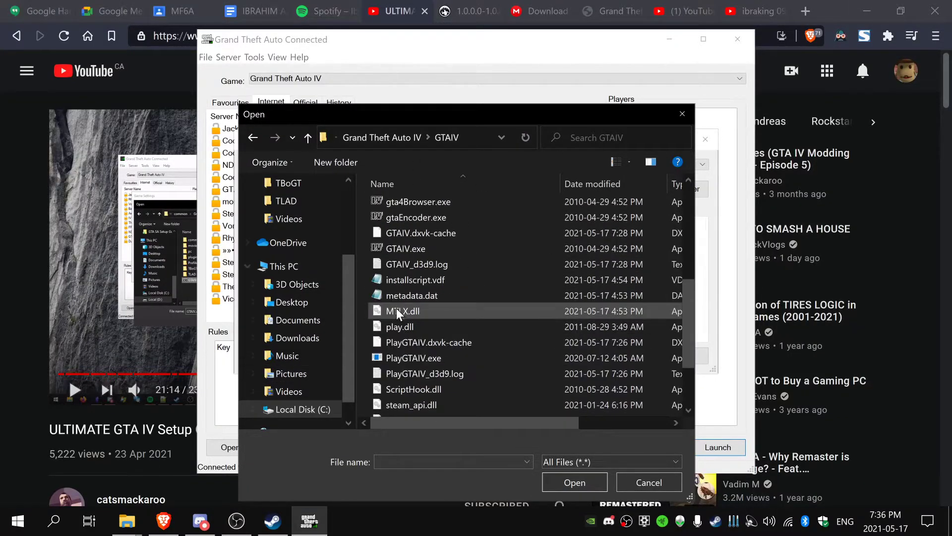
click(405, 248)
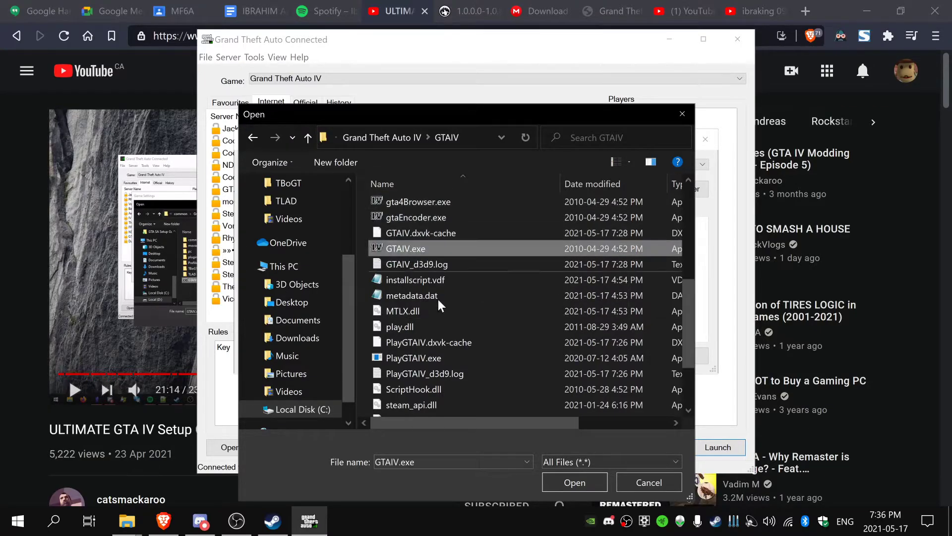
click(573, 482)
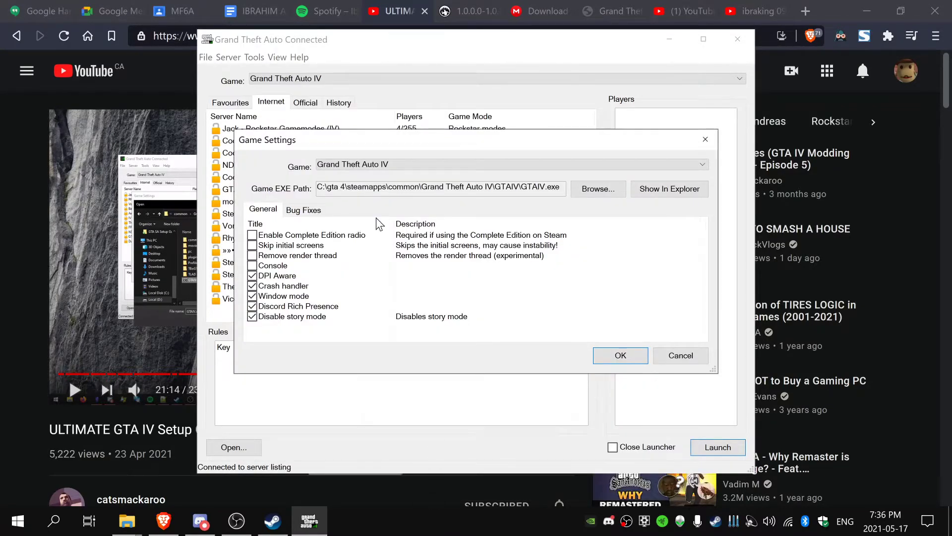
Step: Review the executable path, General and Bug Fixes options, then save Game Settings with OK
double_click(418, 187)
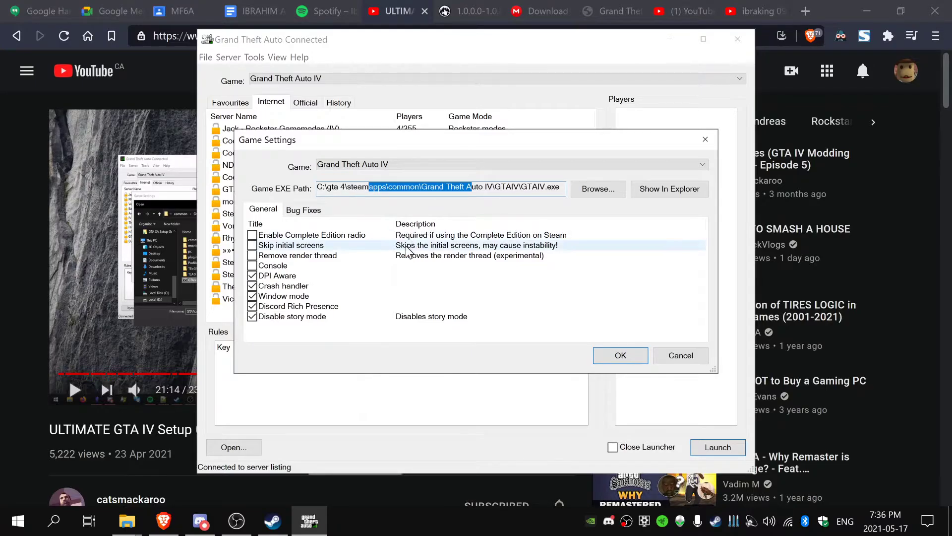
click(303, 209)
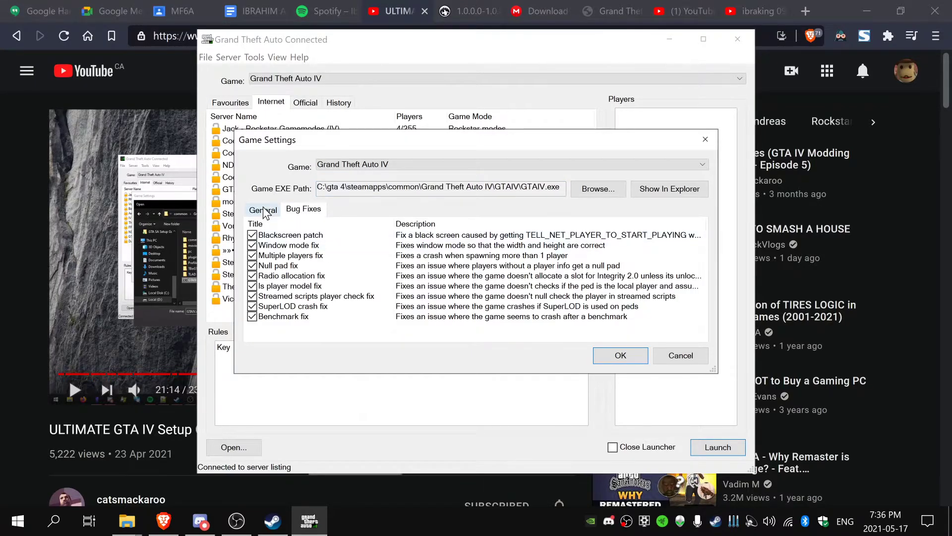
click(261, 209)
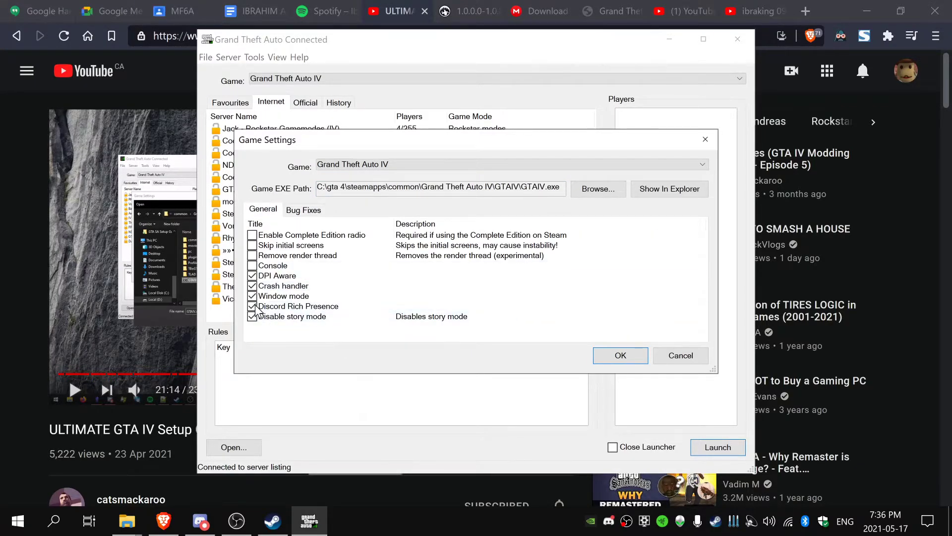
mouse_move(357, 272)
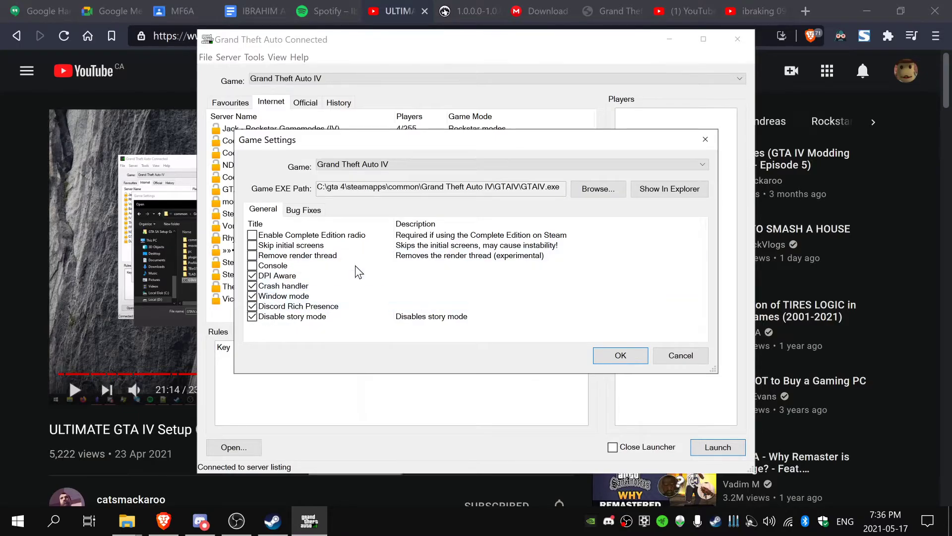
mouse_move(375, 332)
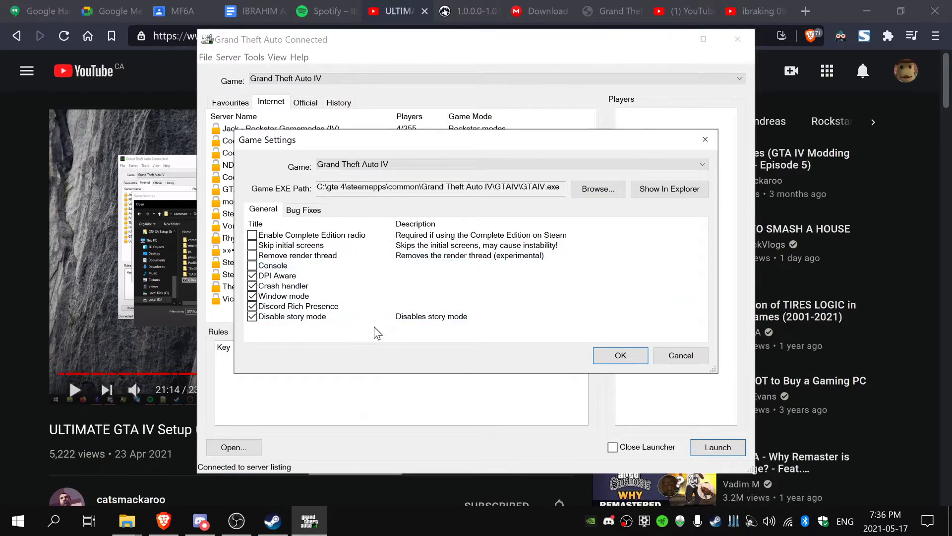
mouse_move(276, 255)
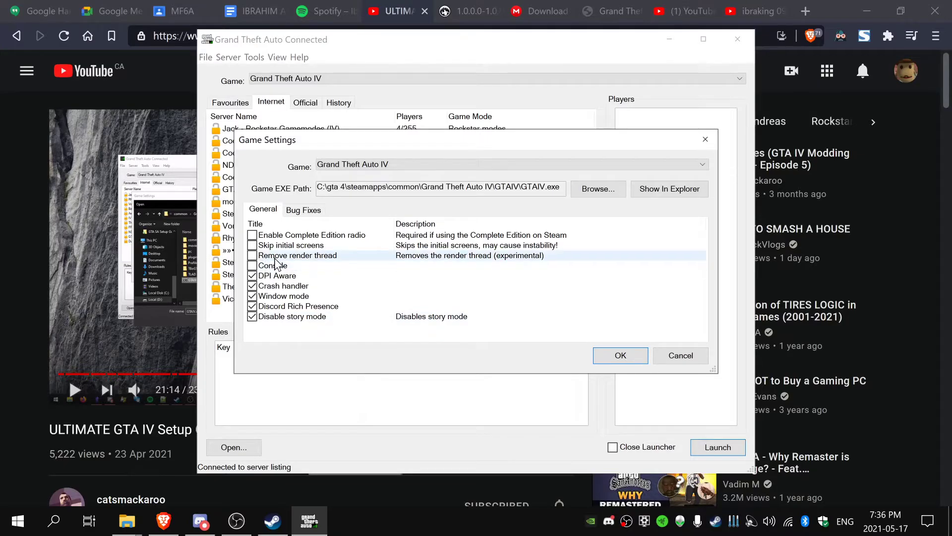
mouse_move(331, 202)
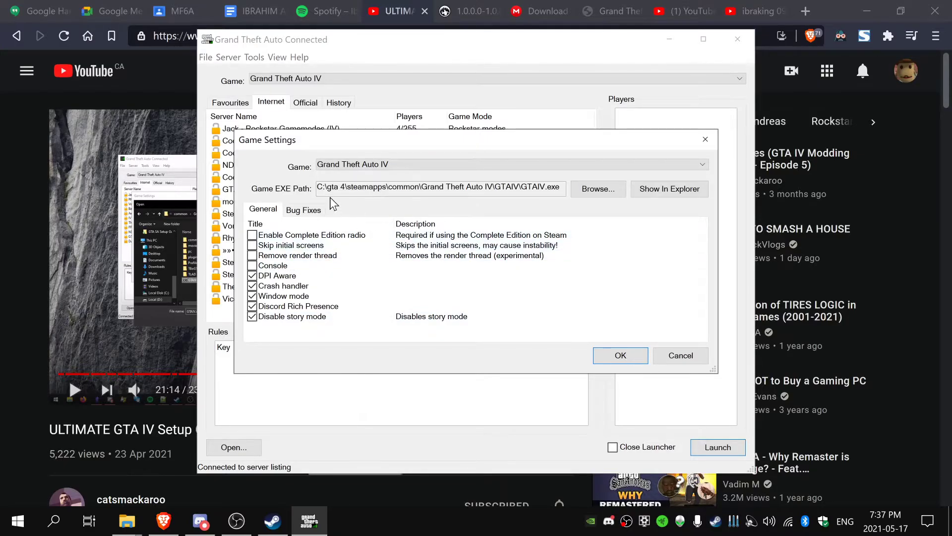
click(303, 209)
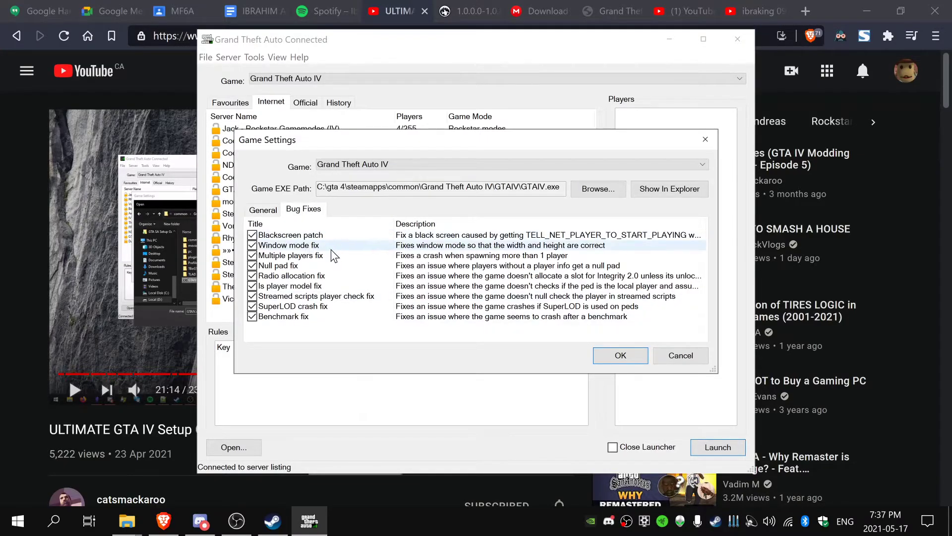
click(620, 355)
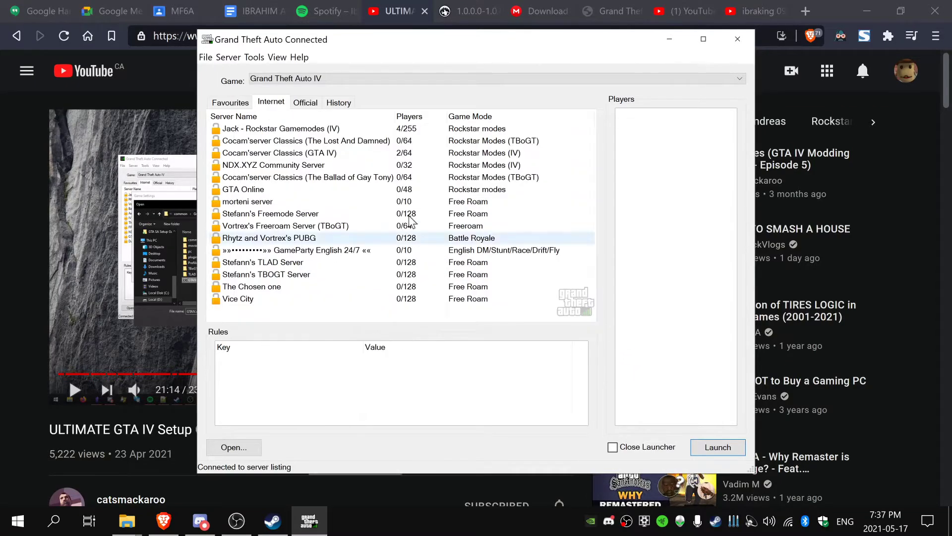
Step: Select the Jack - Rockstar Gamemodes (IV) server to show its players and version 1.2.9 rules
click(305, 140)
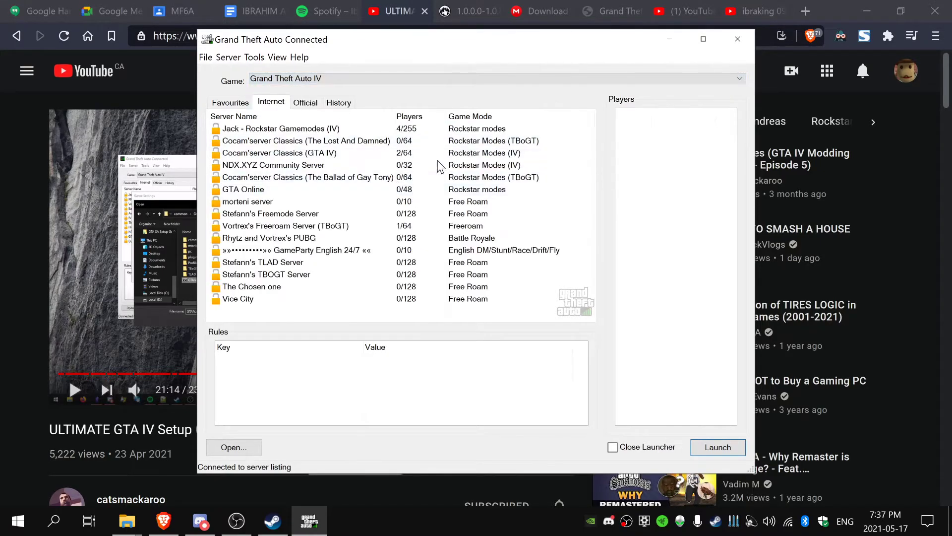
click(269, 237)
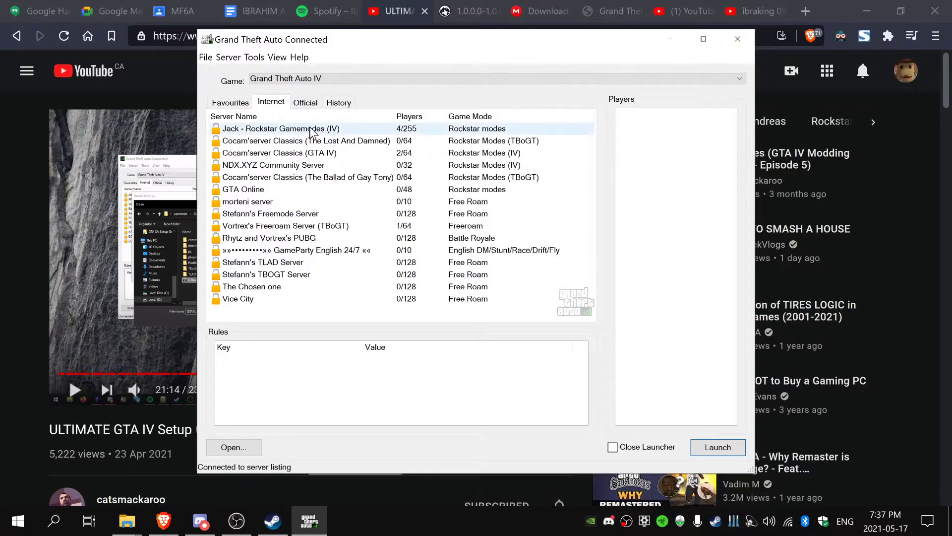
mouse_move(404, 141)
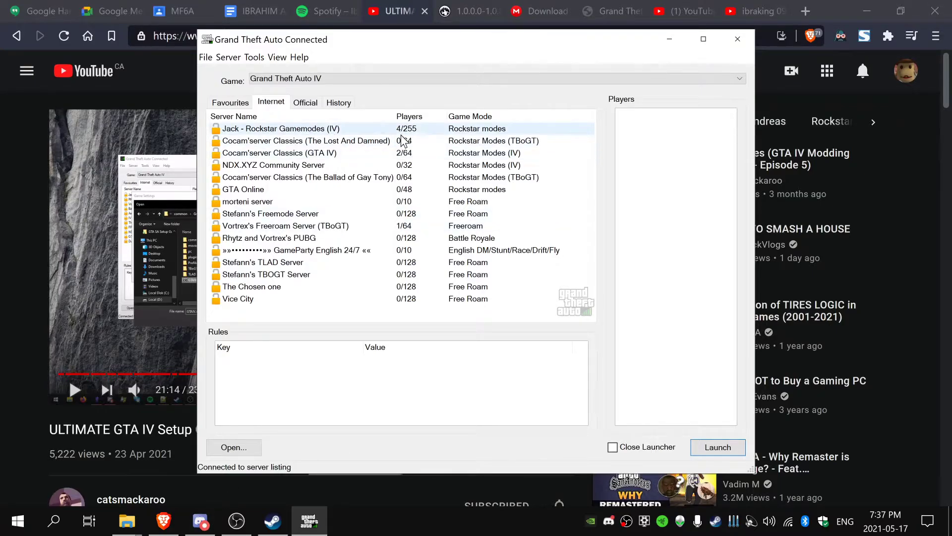
click(280, 128)
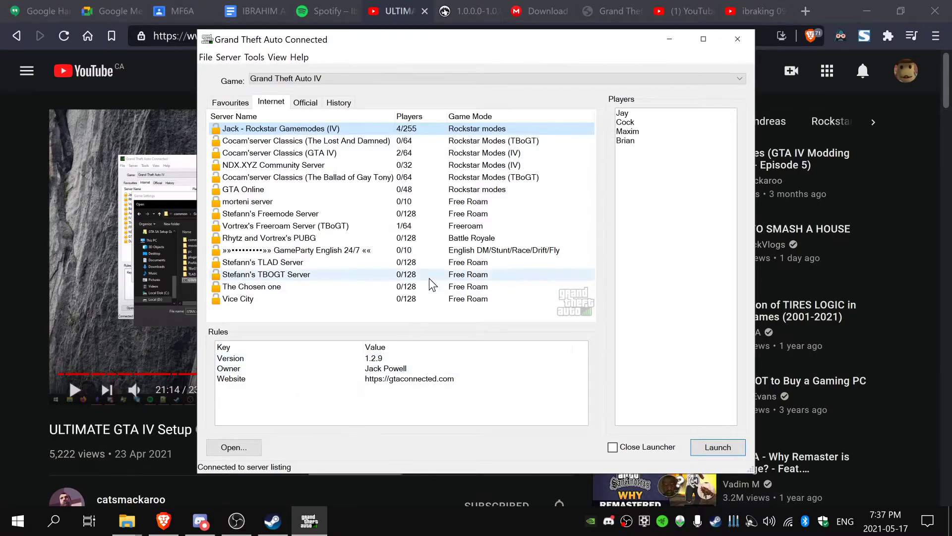
mouse_move(626, 187)
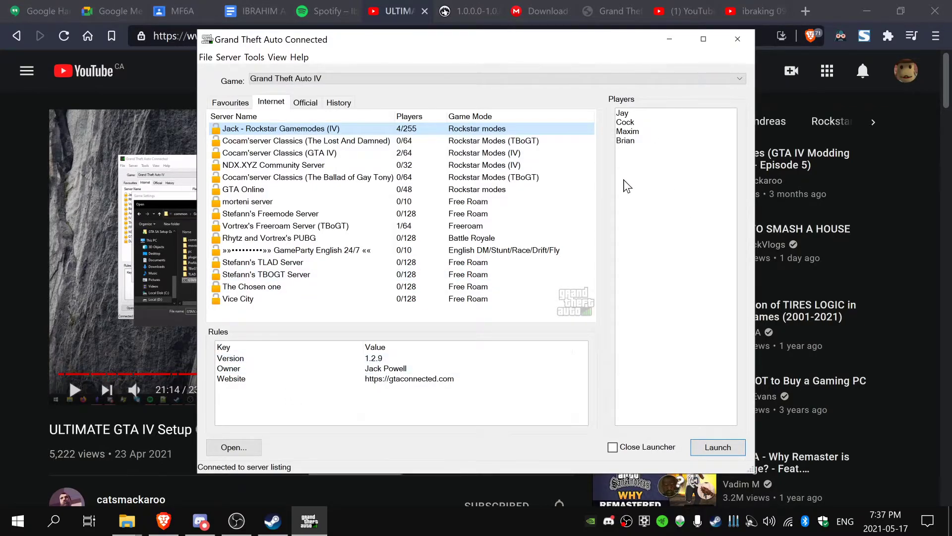
mouse_move(449, 115)
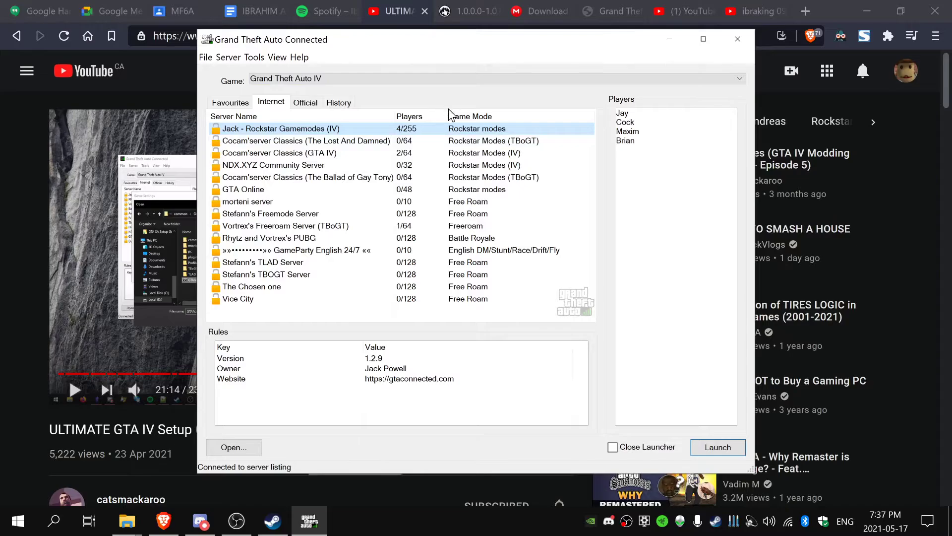
mouse_move(351, 221)
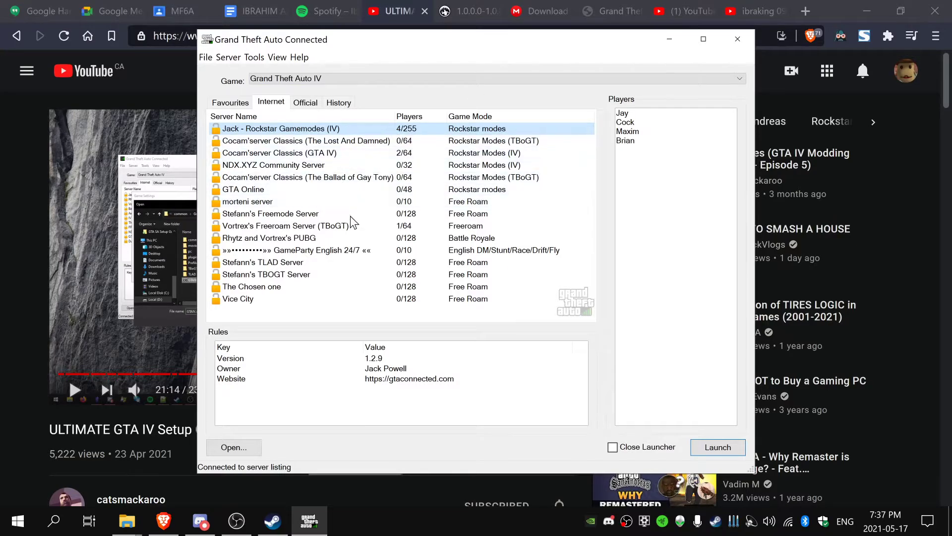
mouse_move(458, 408)
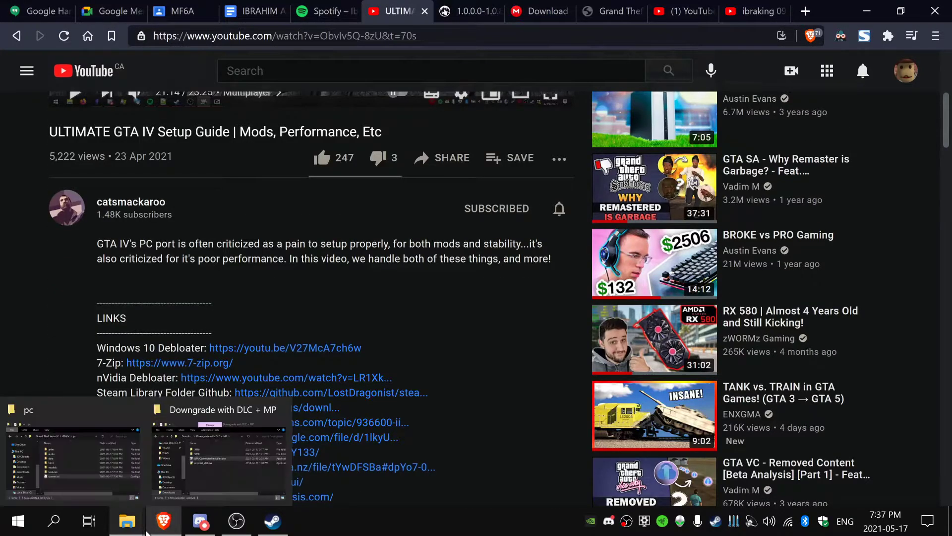
click(72, 456)
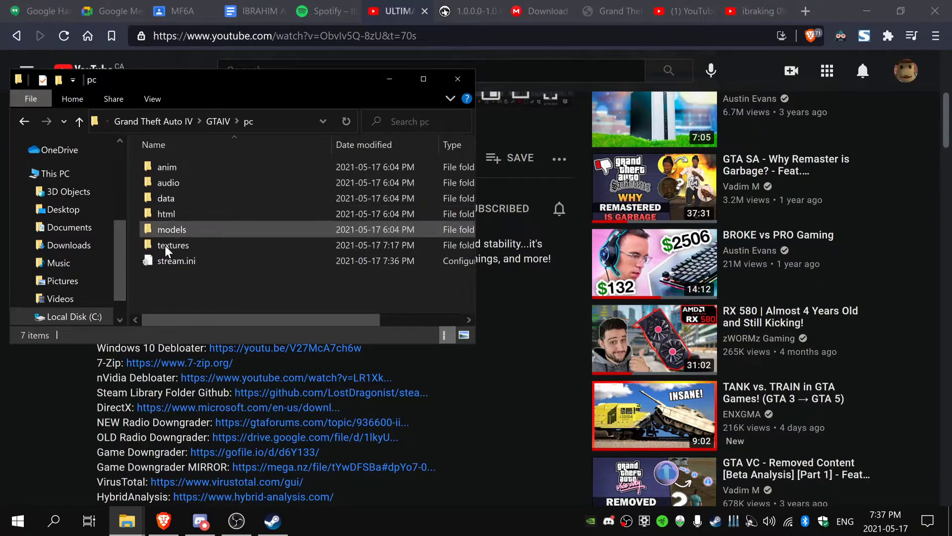
double_click(176, 261)
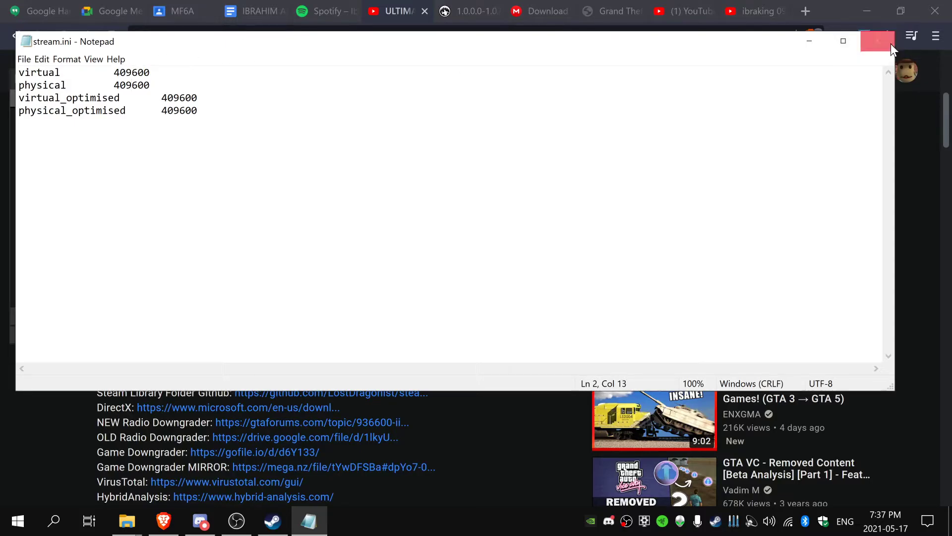
click(877, 40)
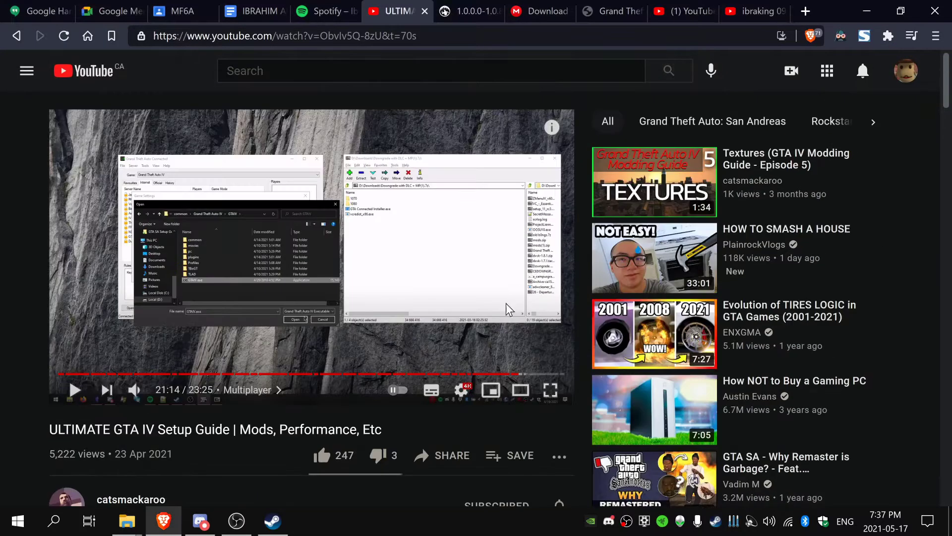
mouse_move(516, 374)
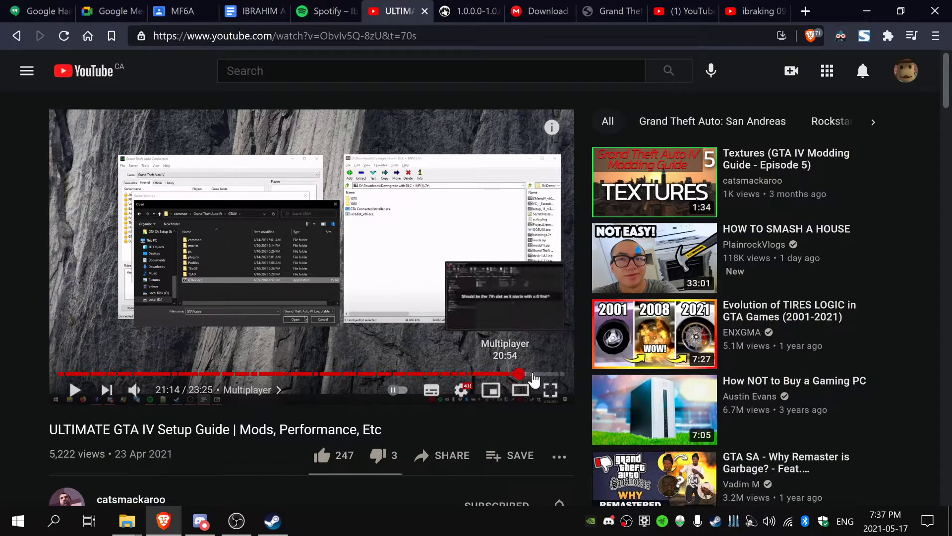
Step: Send PlayGTAIV.exe from the GTAIV game folder to the desktop as a shortcut
scroll(down, 3)
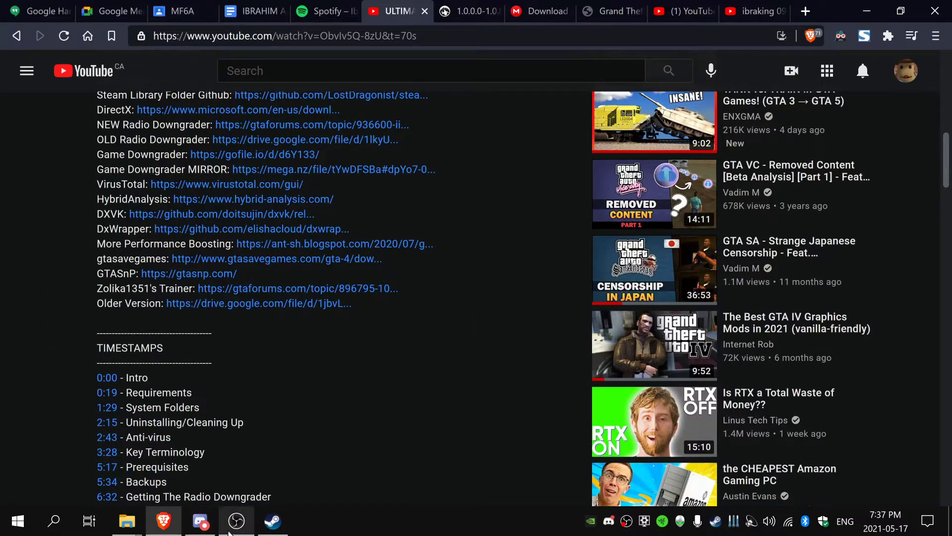
mouse_move(126, 521)
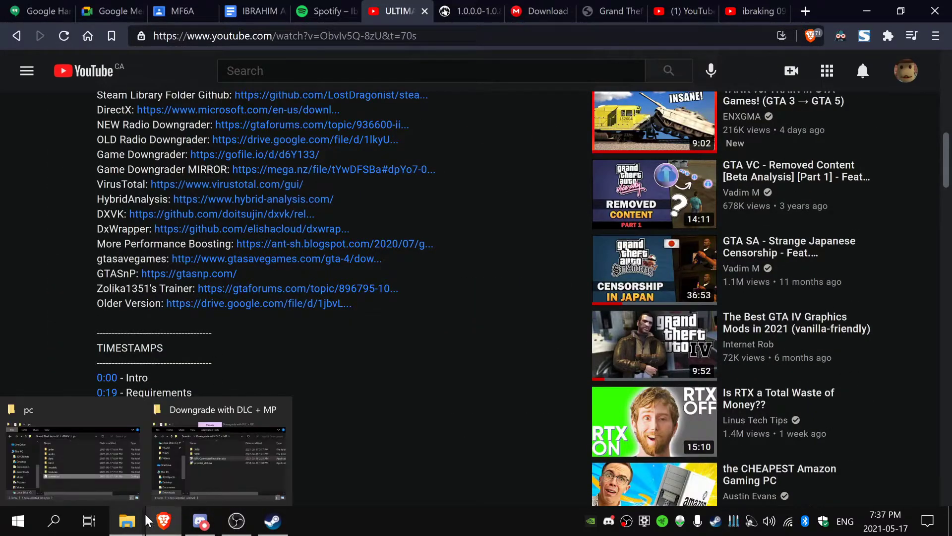
click(71, 452)
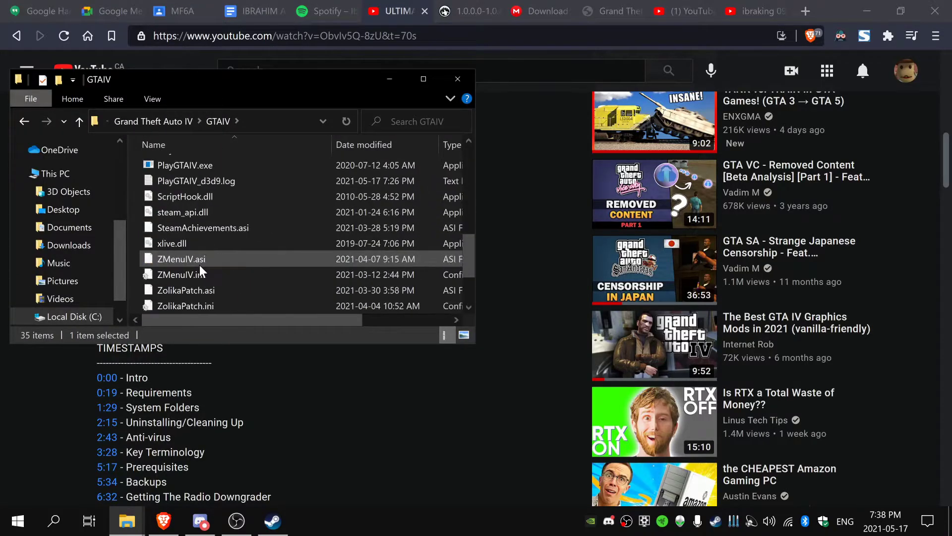
click(184, 303)
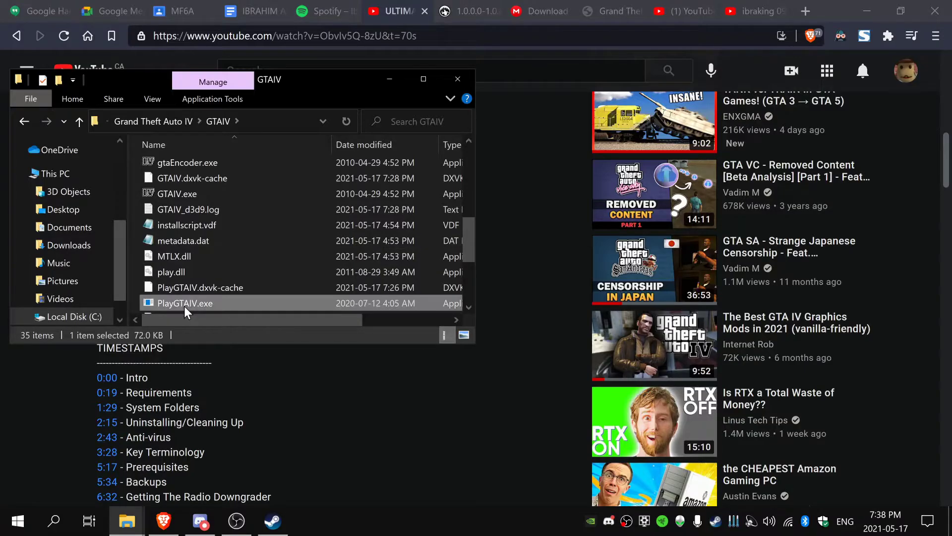
right_click(184, 302)
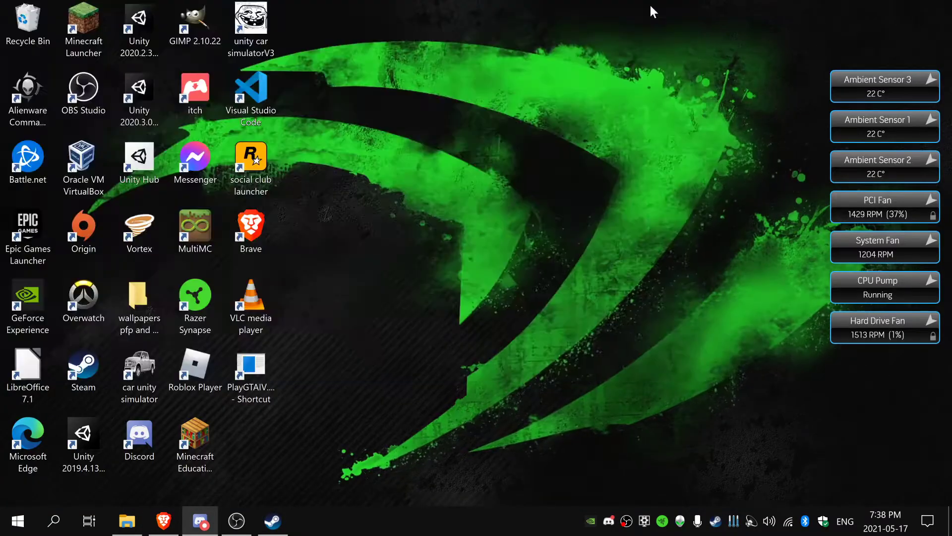
Step: Launch Grand Theft Auto IV from the PlayGTAIV.exe desktop shortcut
click(250, 370)
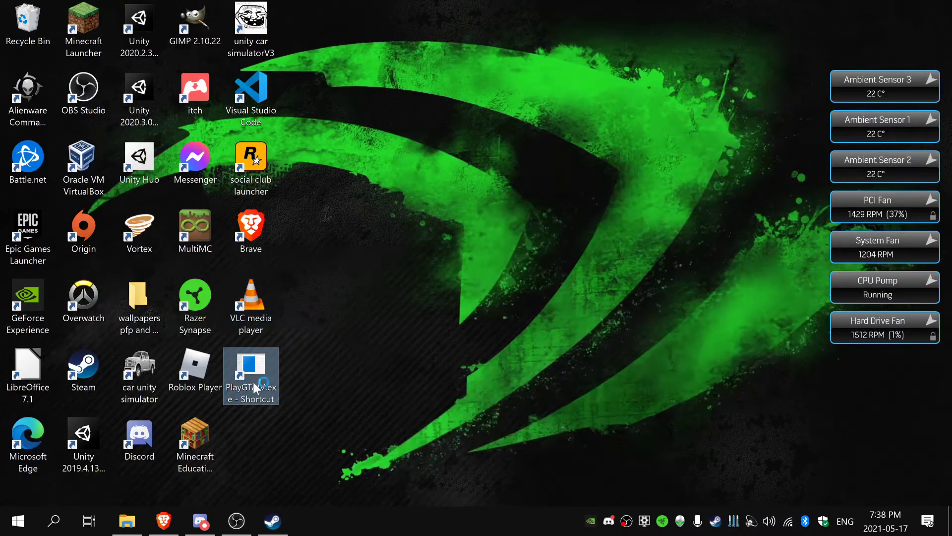
mouse_move(195, 298)
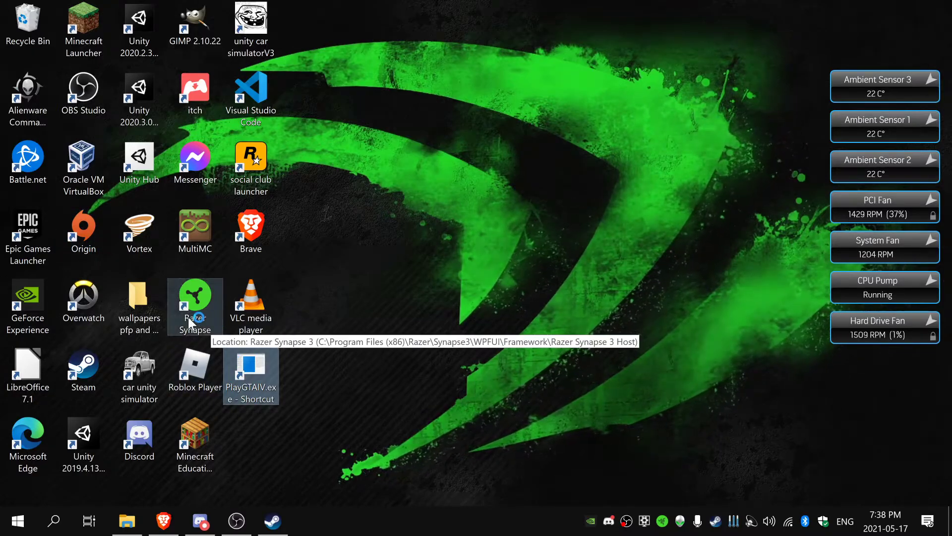
double_click(250, 371)
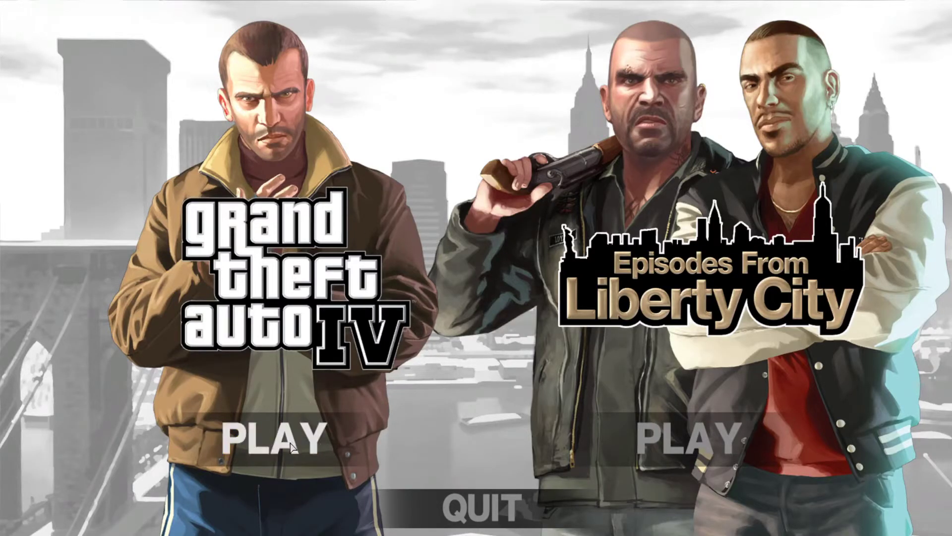
Step: Choose PLAY under Grand Theft Auto IV on the launcher screen
click(272, 440)
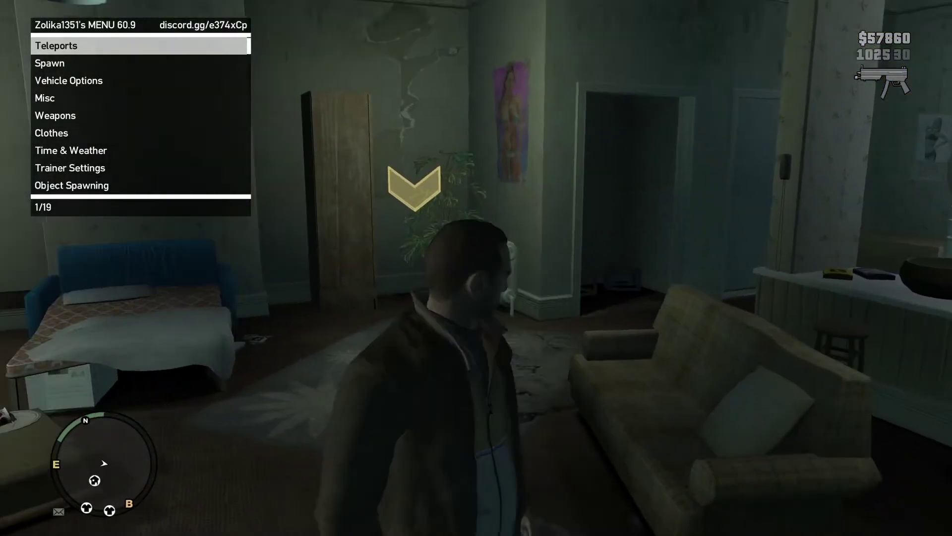
Step: Walk Niko forward through the streets while checking the trainer menu and FPS counter
scroll(down, 3)
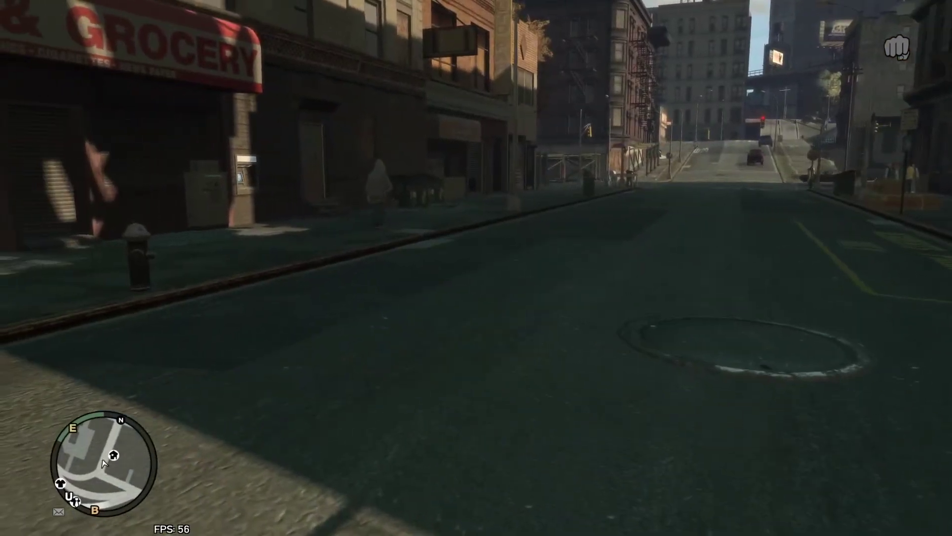
key(w)
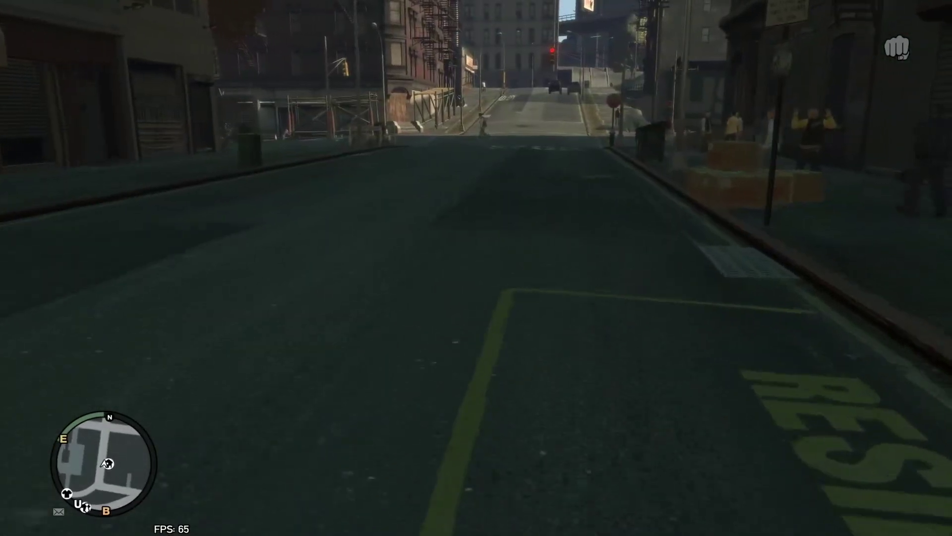
key(w)
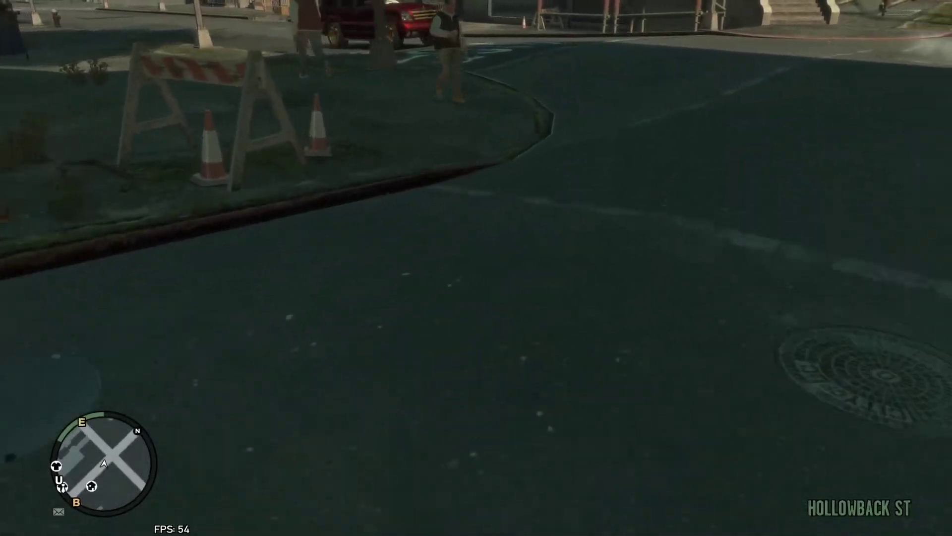
mouse_move(476, 268)
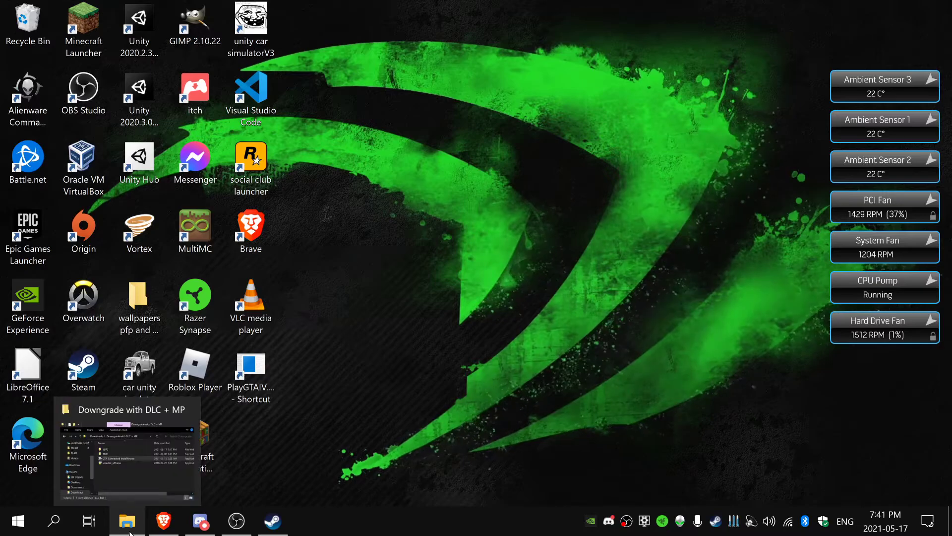
Step: Return to the Downgrade with DLC + MP folder and confirm quitting the GTA Connected setup
click(127, 521)
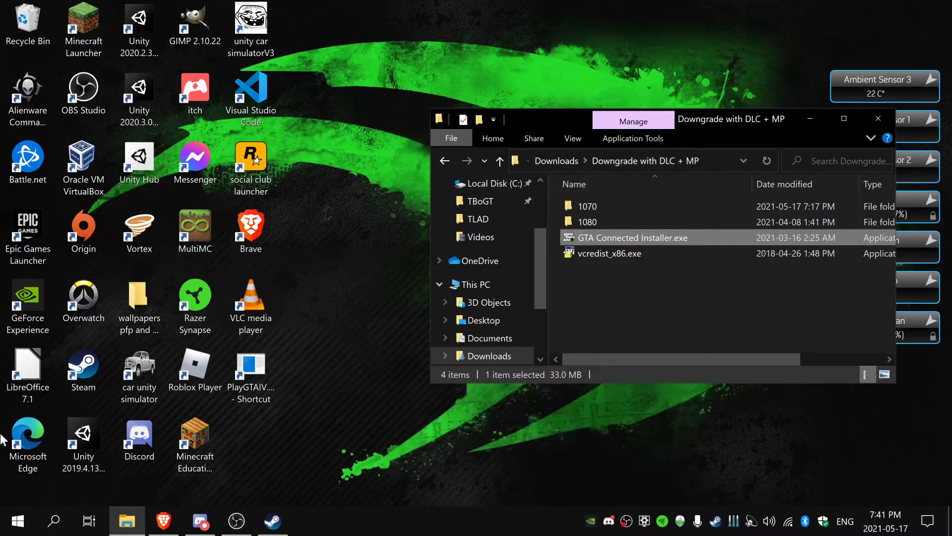
mouse_move(627, 172)
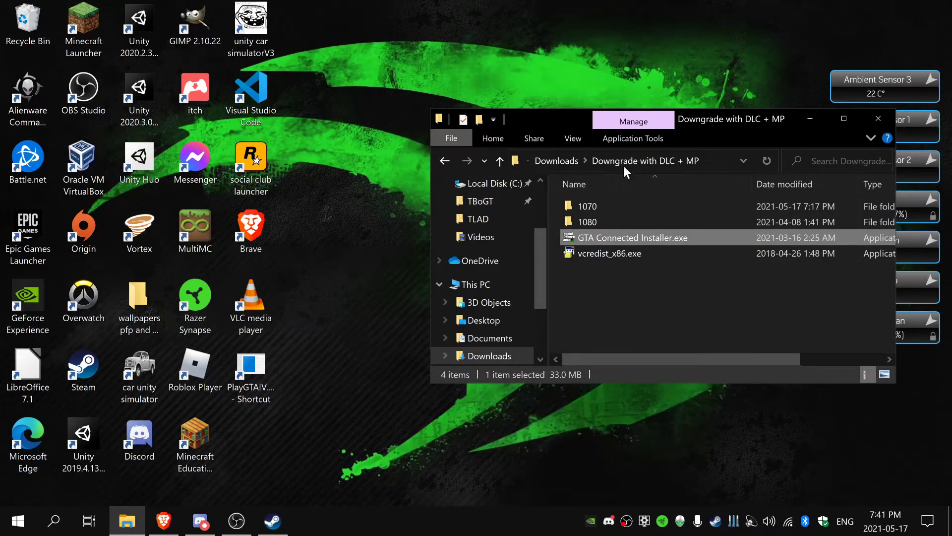
click(500, 160)
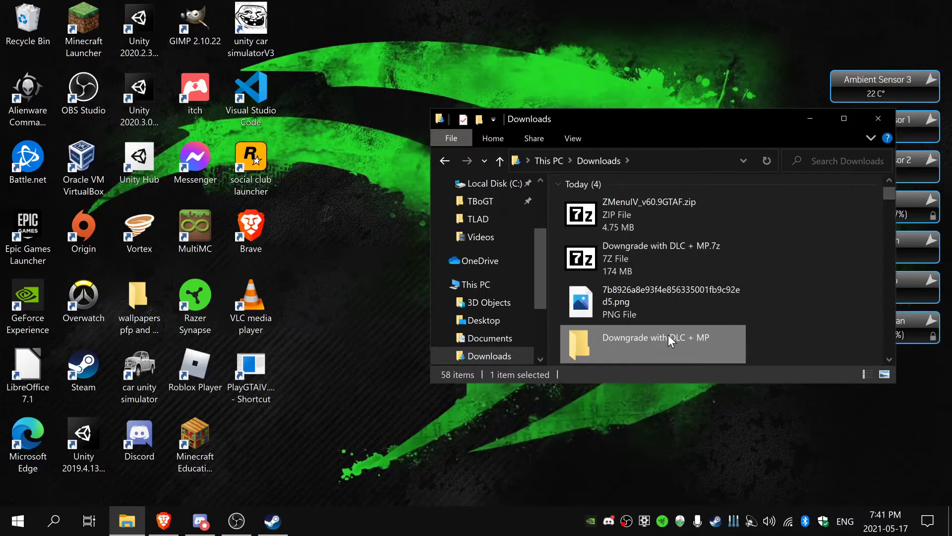
double_click(649, 337)
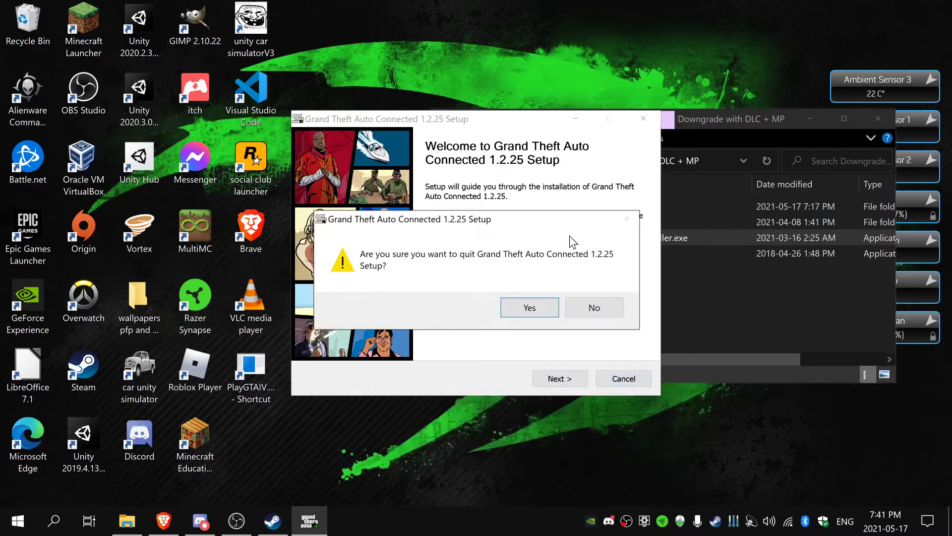
click(529, 307)
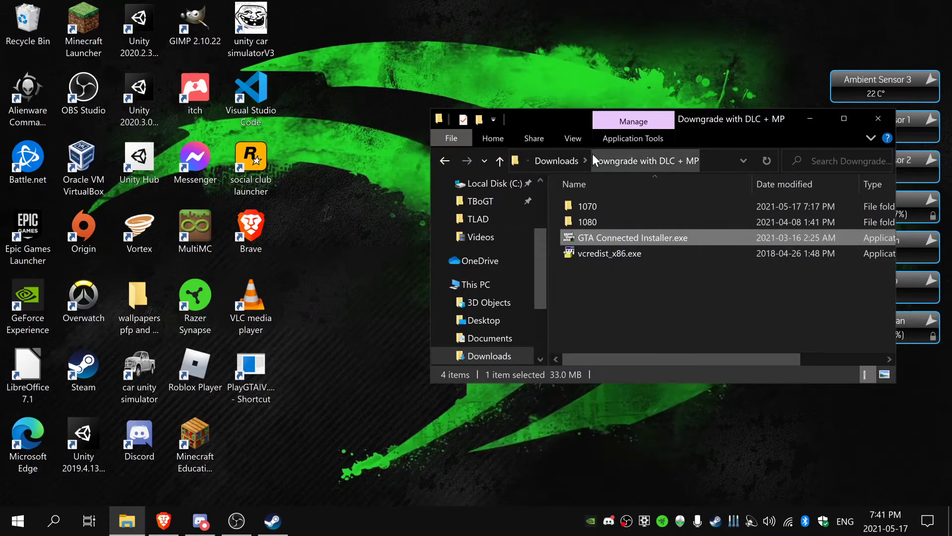
Step: Launch the installed Grand Theft Auto Connected from the Start menu
click(17, 521)
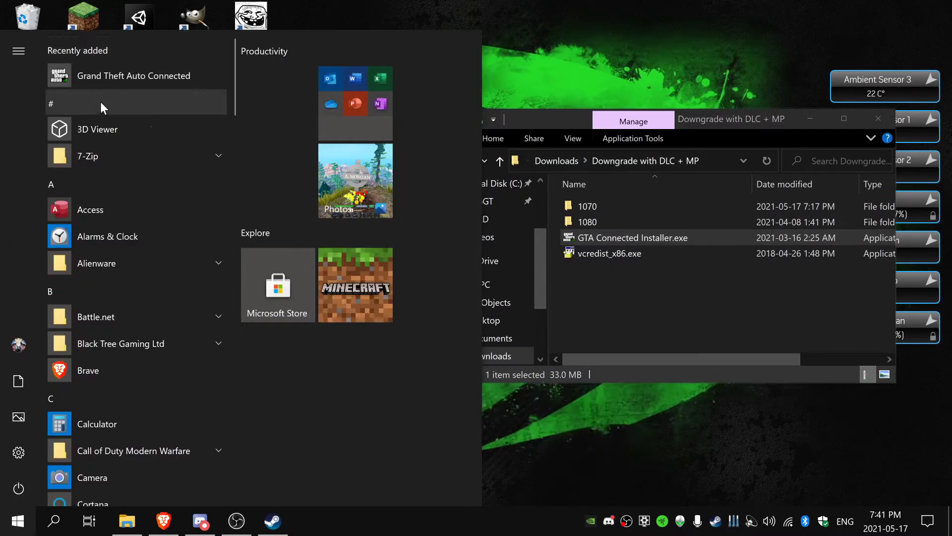
click(133, 75)
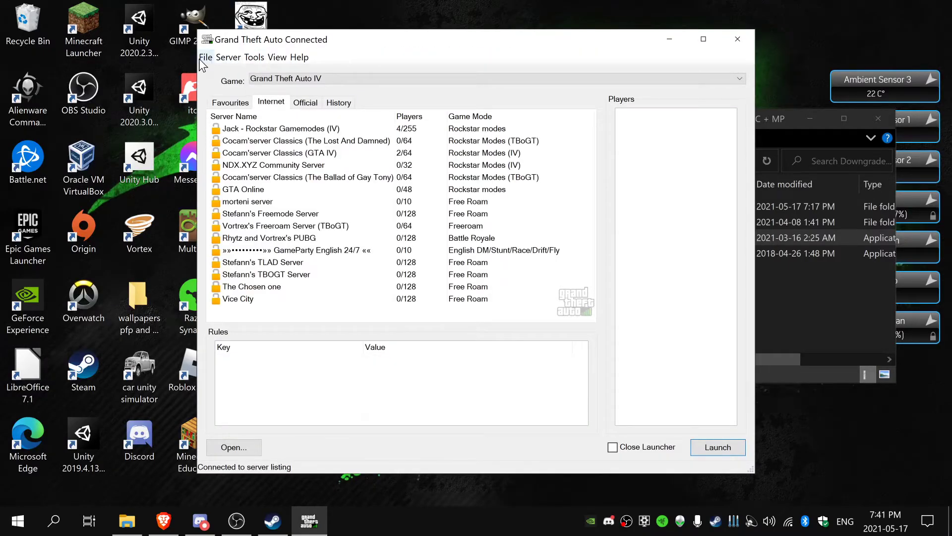
Step: Select the Jack - Rockstar Gamemodes (IV) server on the Internet list and launch GTA IV to join it
click(253, 57)
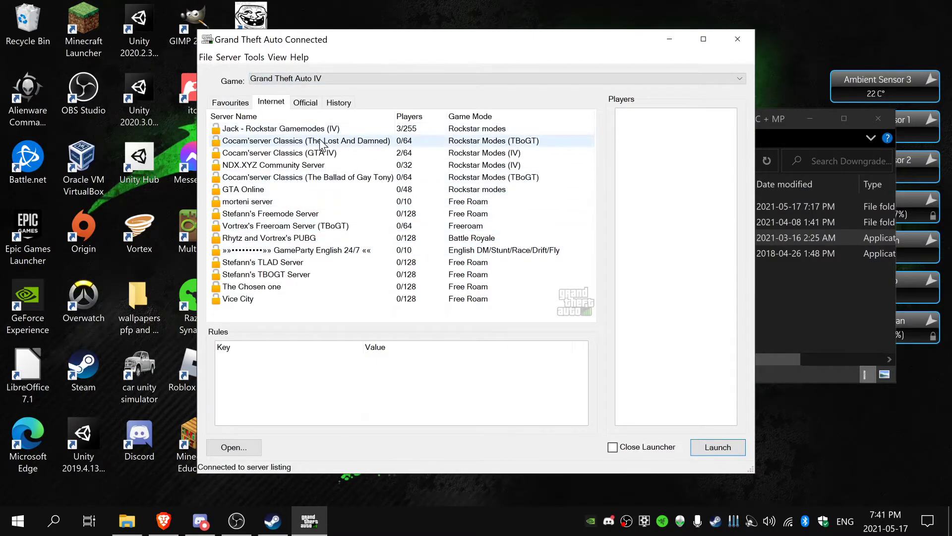
click(281, 128)
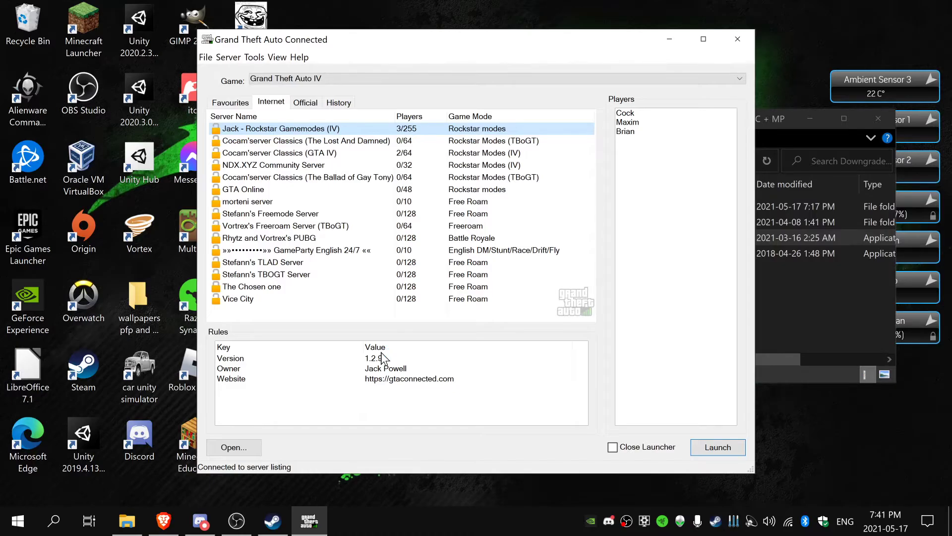
click(718, 447)
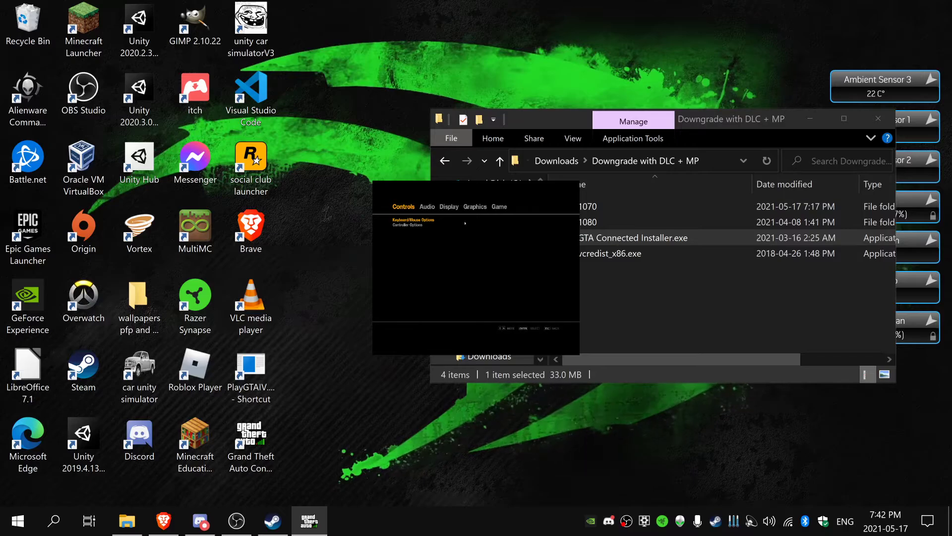
Step: Focus the game, back out of Options with Esc and let the multiplayer session load into Westdyke
click(475, 206)
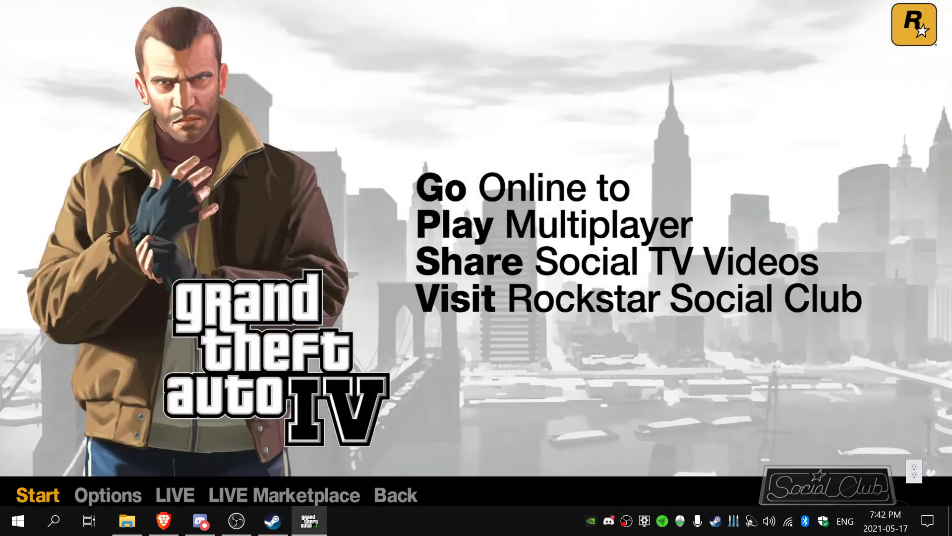
click(107, 495)
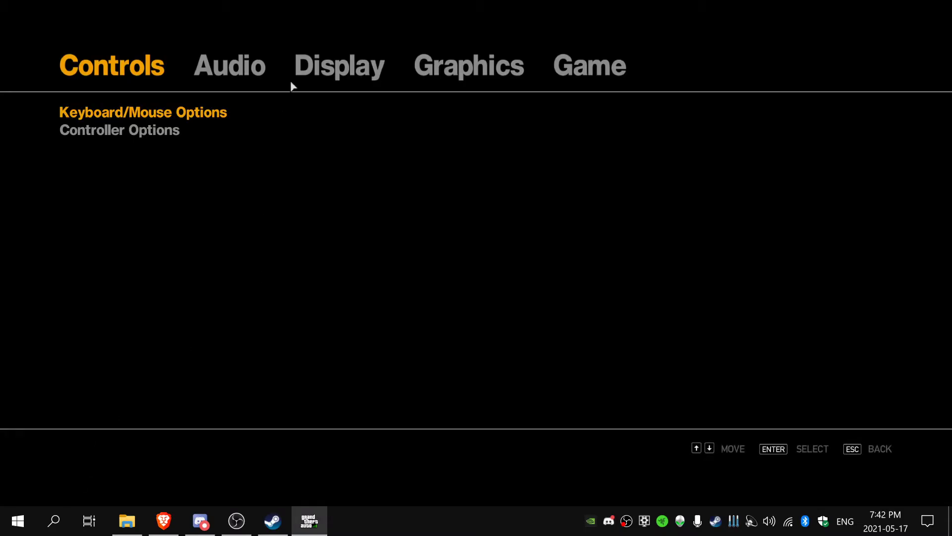
mouse_move(395, 531)
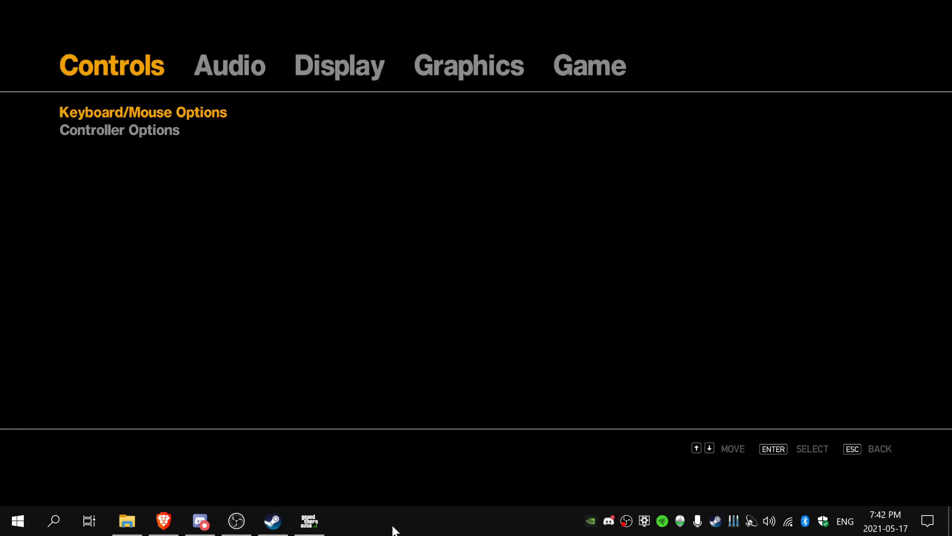
mouse_move(425, 512)
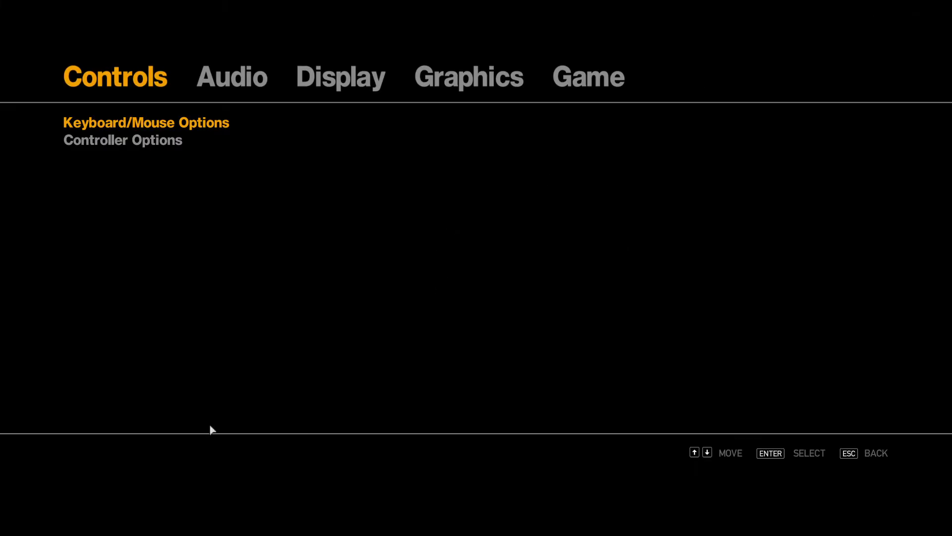
mouse_move(445, 368)
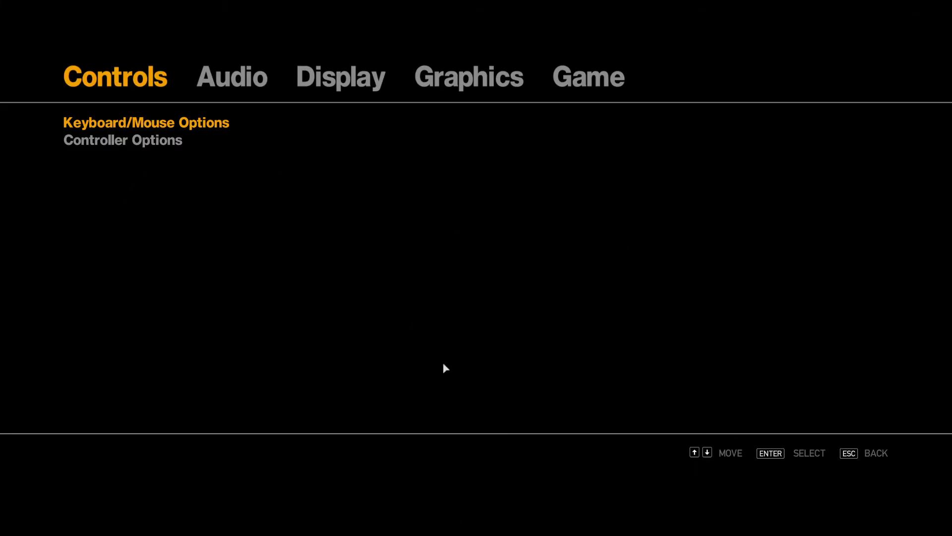
key(Escape)
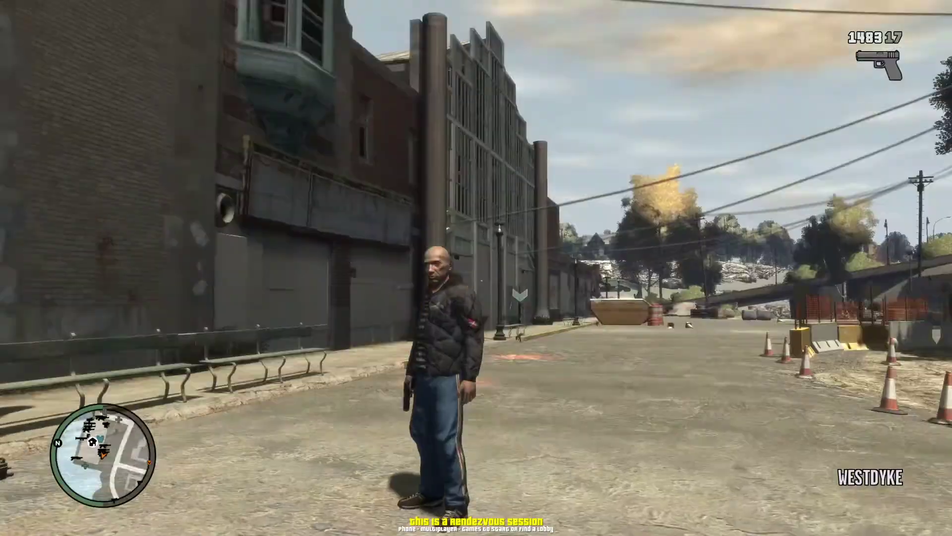
Step: Walk forward on the rooftop, then bring up the pause menu's city map with Esc
key(w)
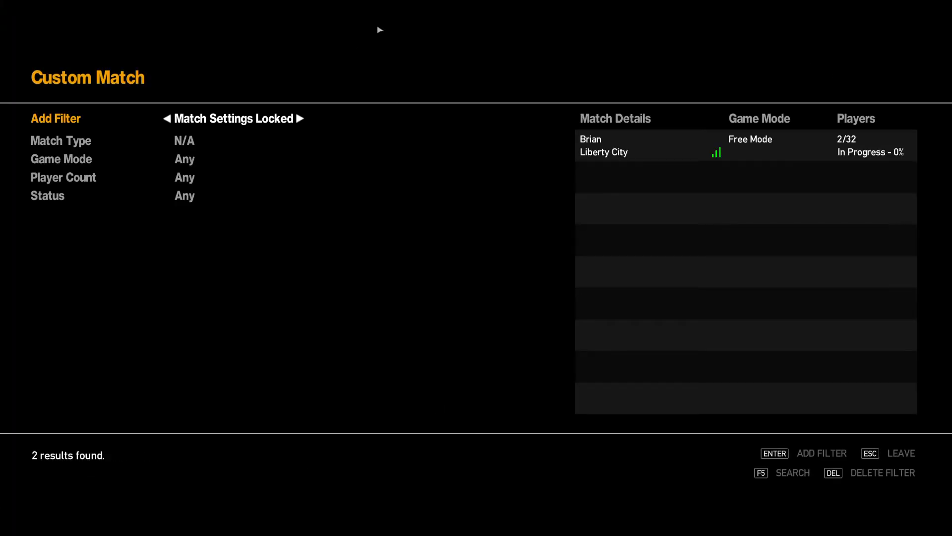
mouse_move(704, 160)
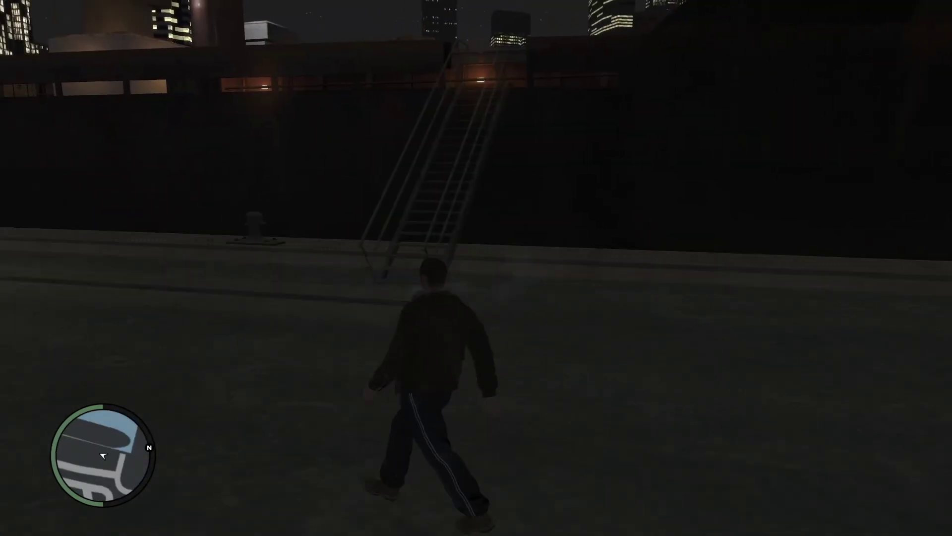
key(w)
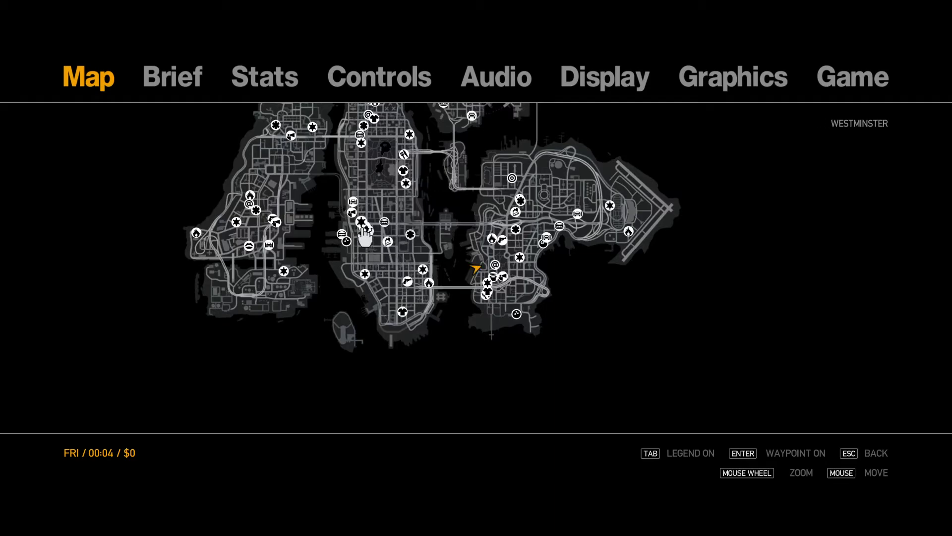
key(Escape)
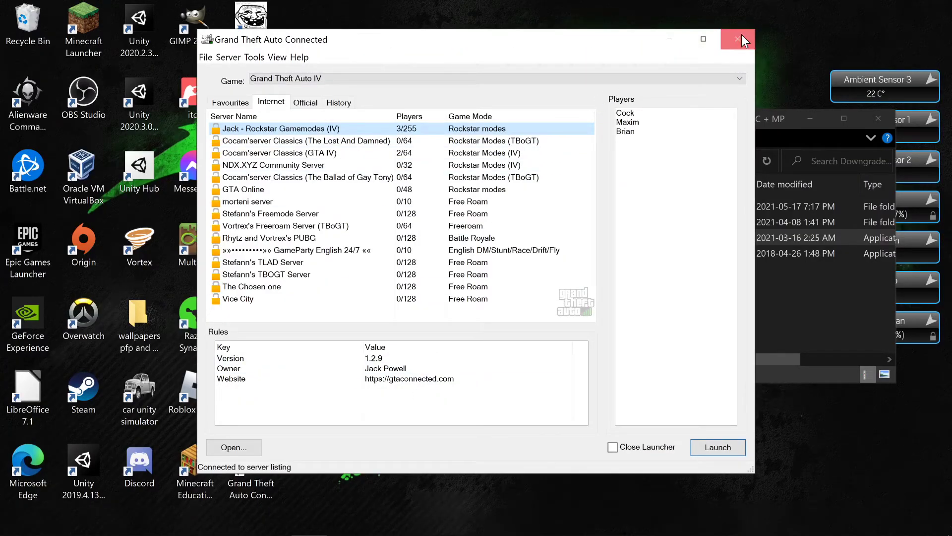
Step: Close the Grand Theft Auto Connected launcher, leaving the desktop showing
click(739, 39)
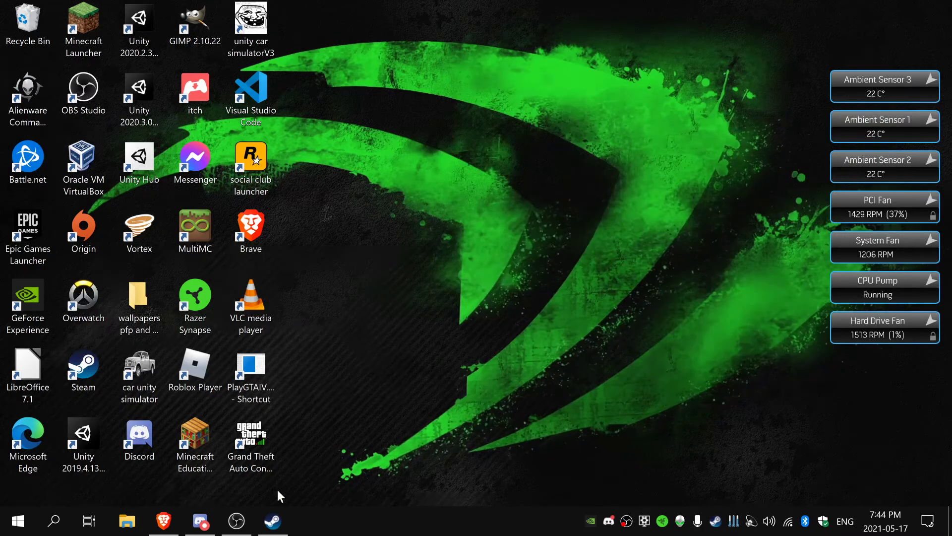
click(126, 521)
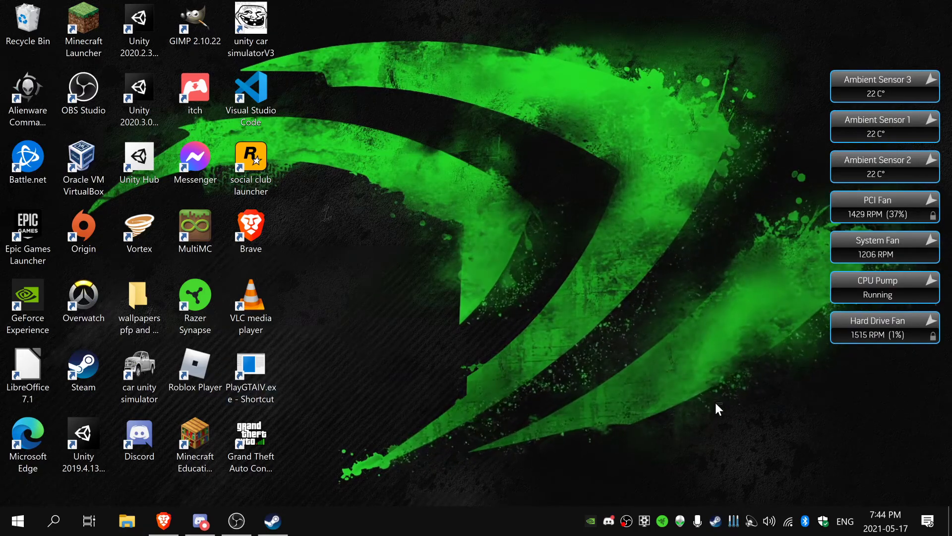
mouse_move(464, 63)
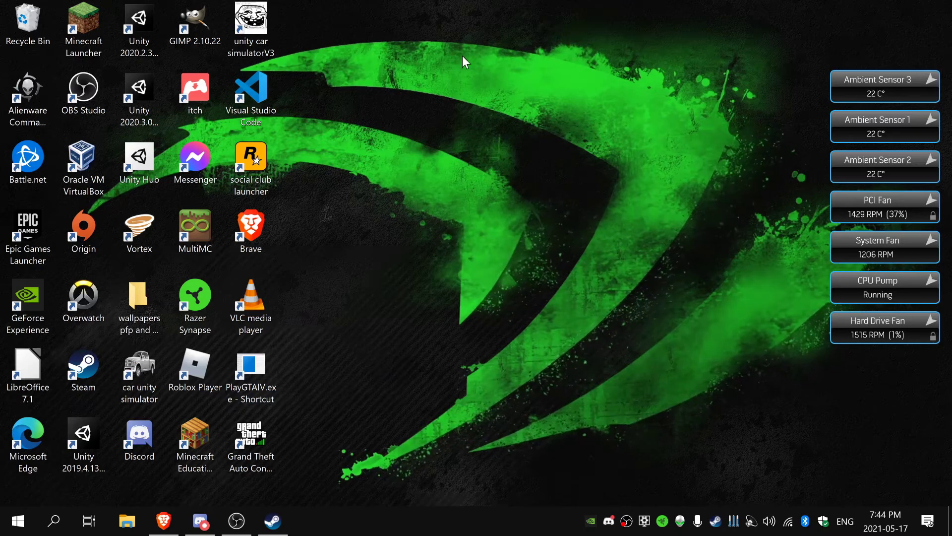
mouse_move(429, 516)
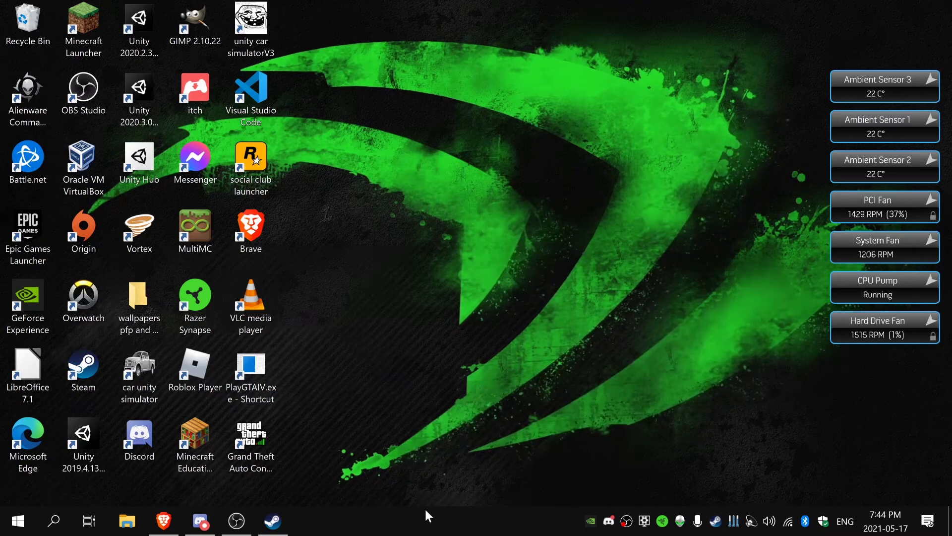
mouse_move(732, 370)
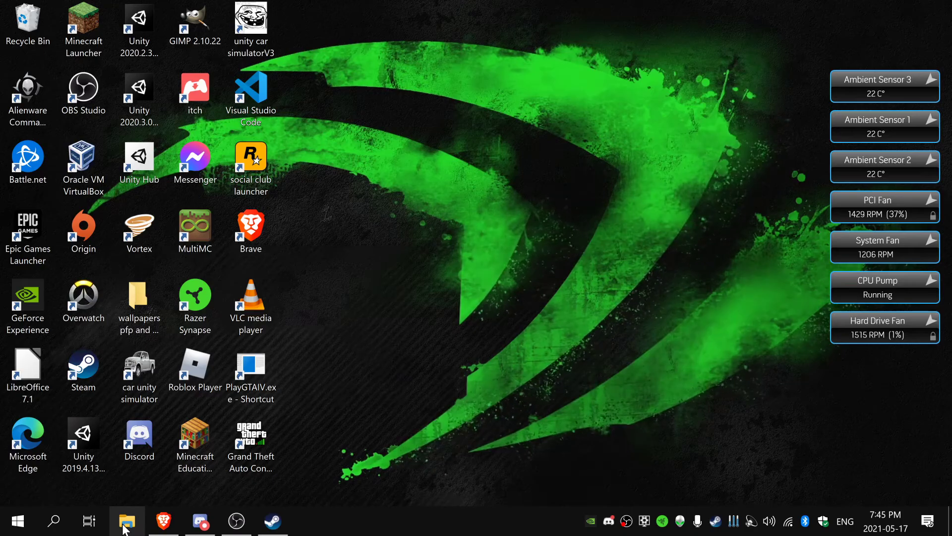
Step: Bring the Steam library to the front and start Add a Non-Steam Game
click(273, 521)
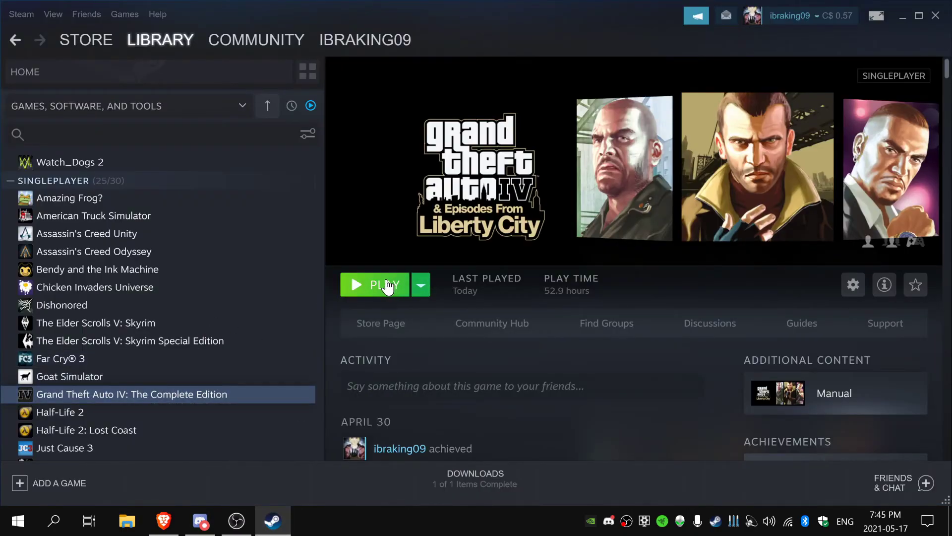
right_click(131, 394)
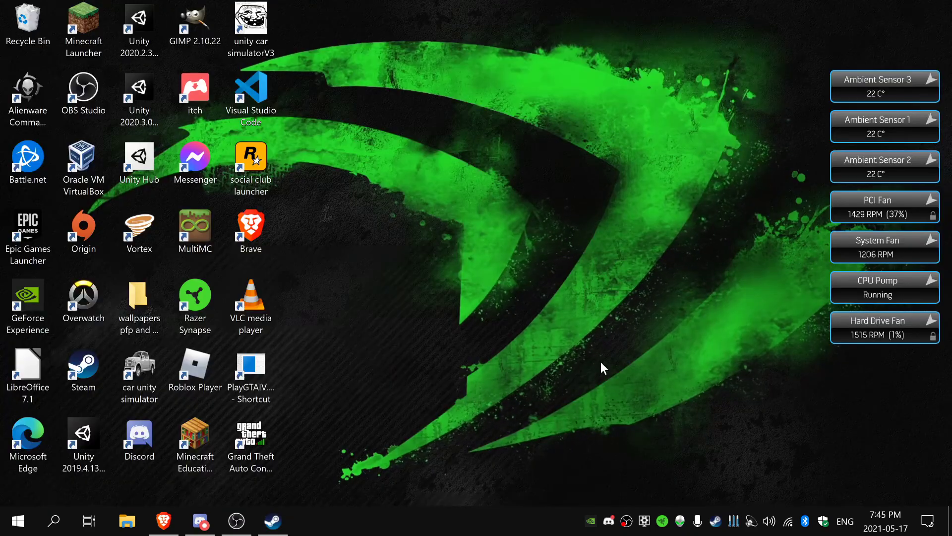
mouse_move(344, 341)
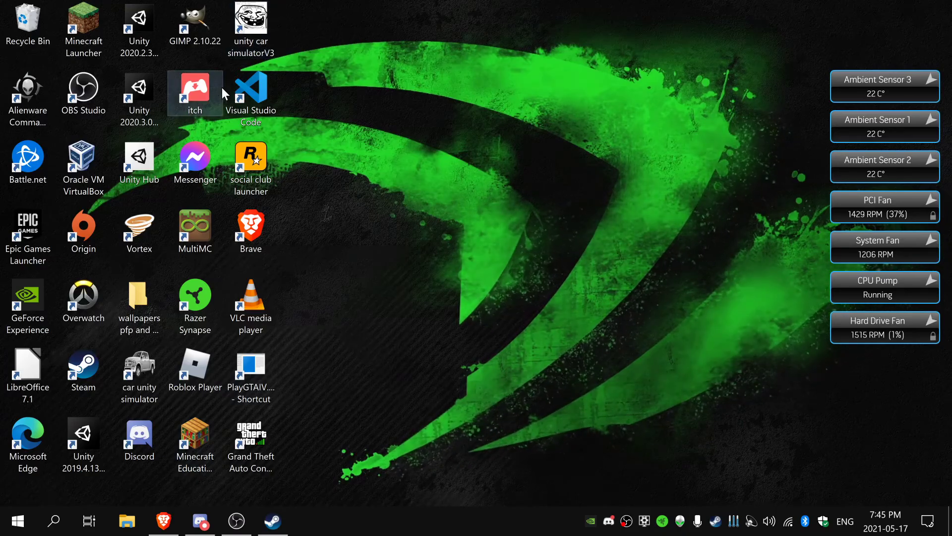
click(199, 521)
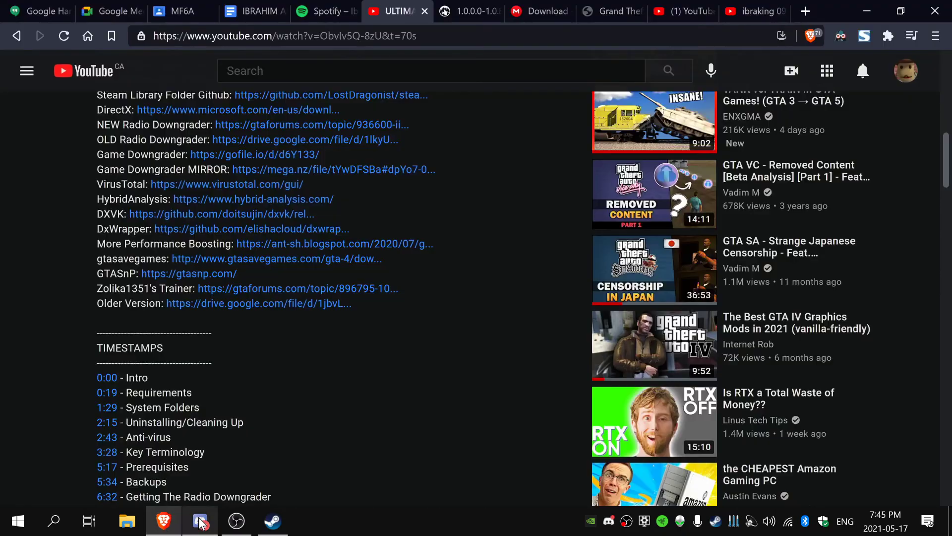
click(200, 520)
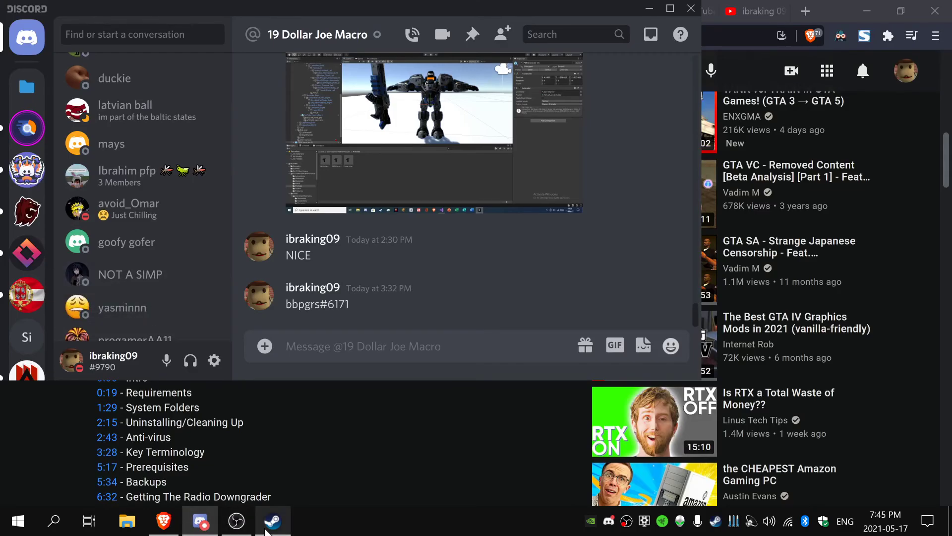
click(273, 521)
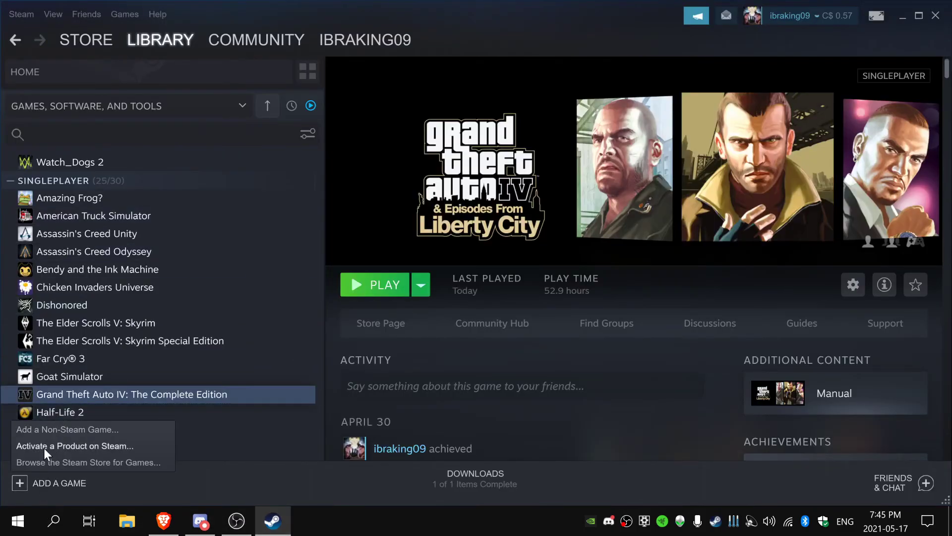
click(66, 429)
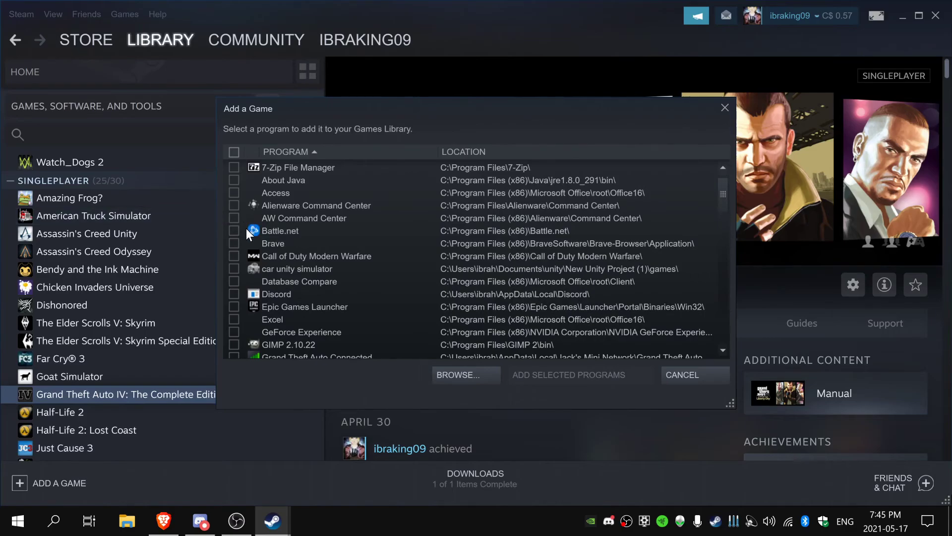
Step: Browse to the desktop, pick PlayGTAIV.exe - Shortcut and add it to the Steam library
scroll(down, 3)
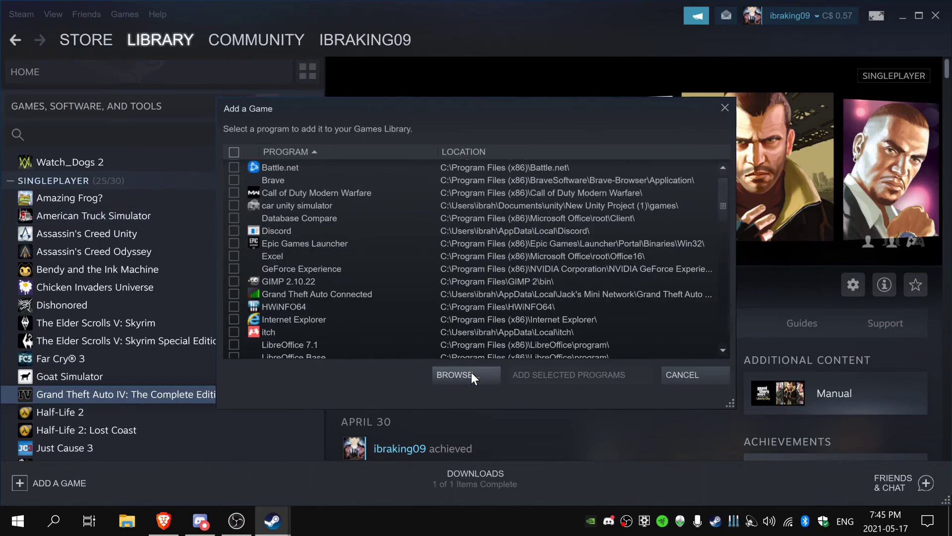
click(456, 375)
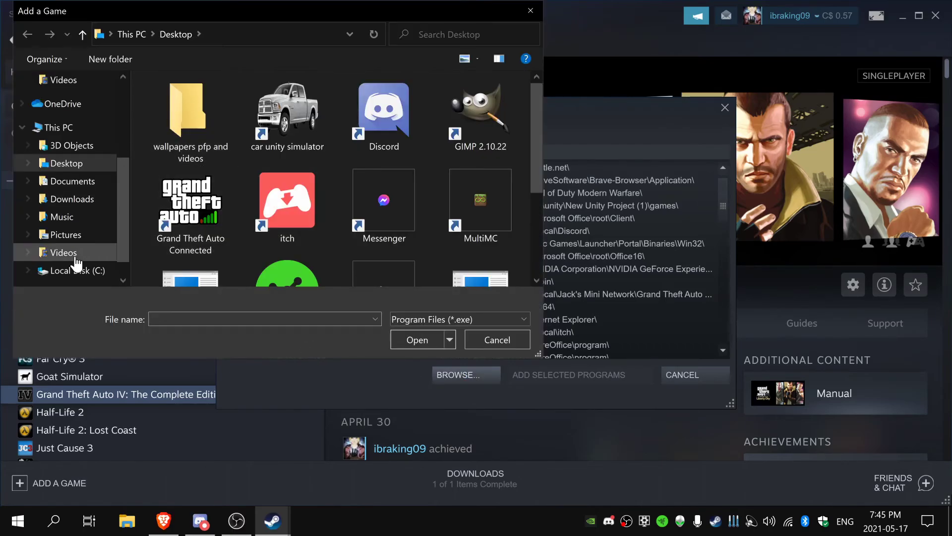
scroll(down, 3)
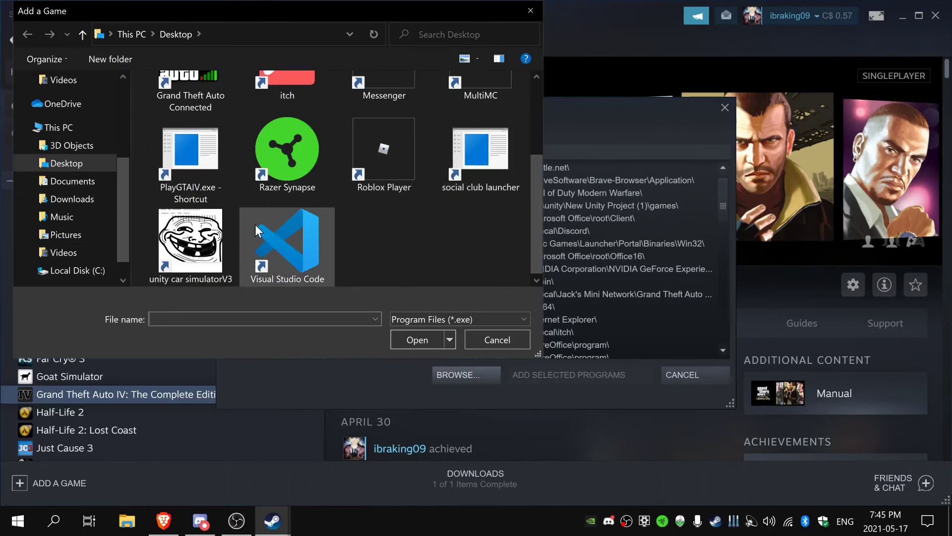
click(496, 340)
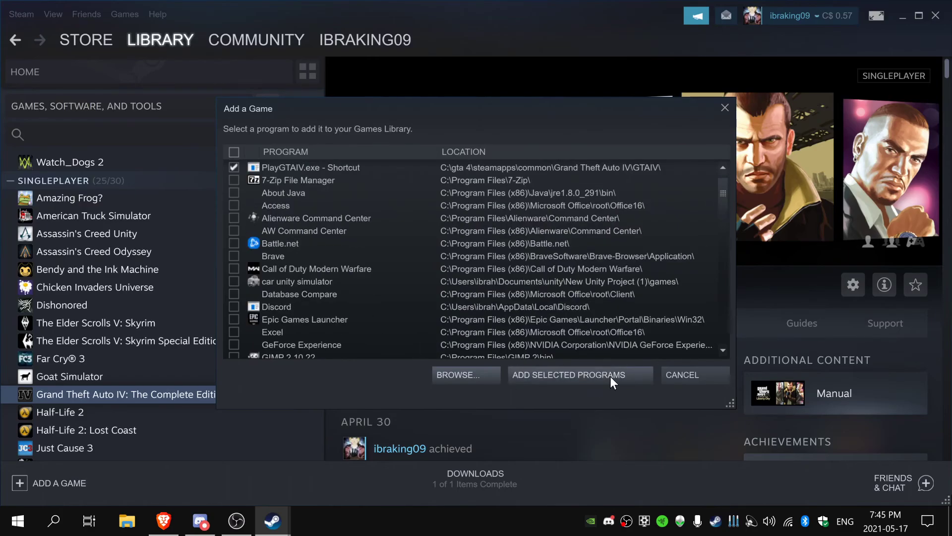
click(569, 375)
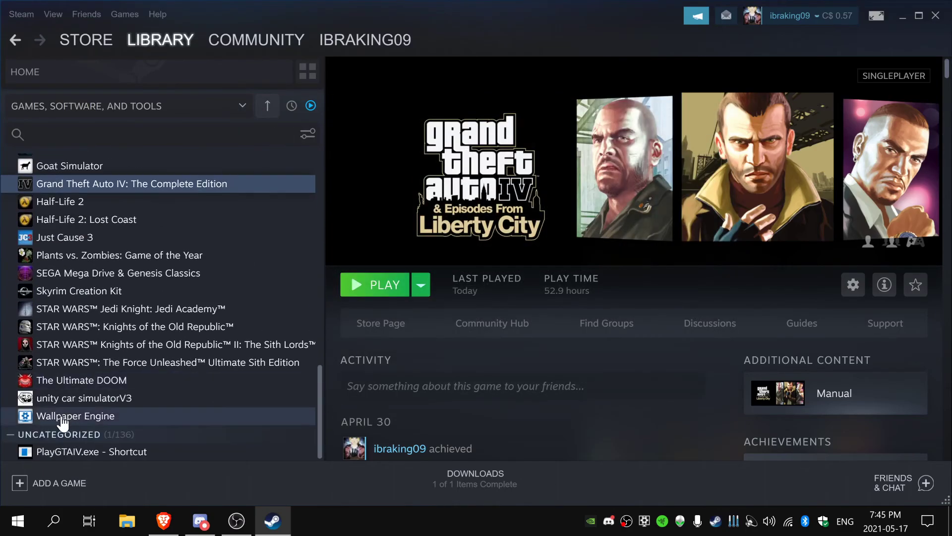
right_click(90, 451)
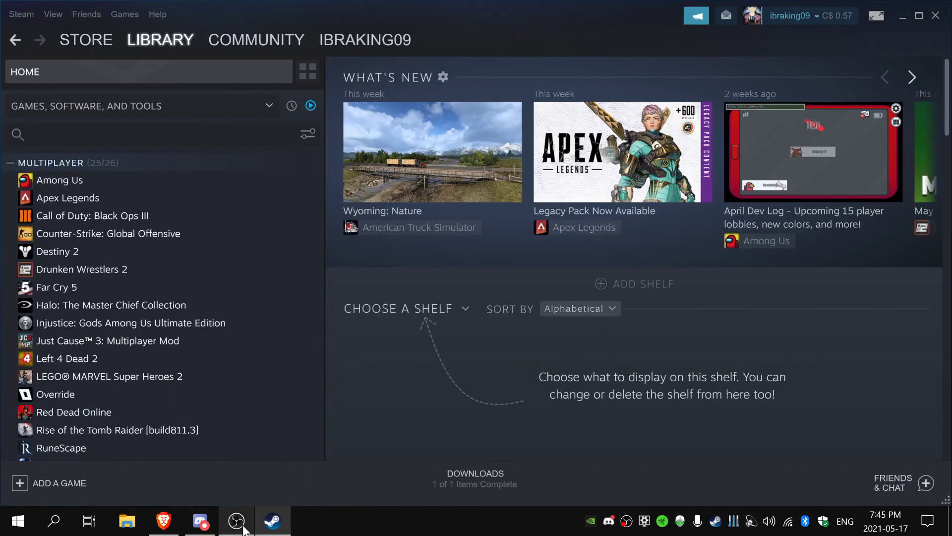
click(236, 521)
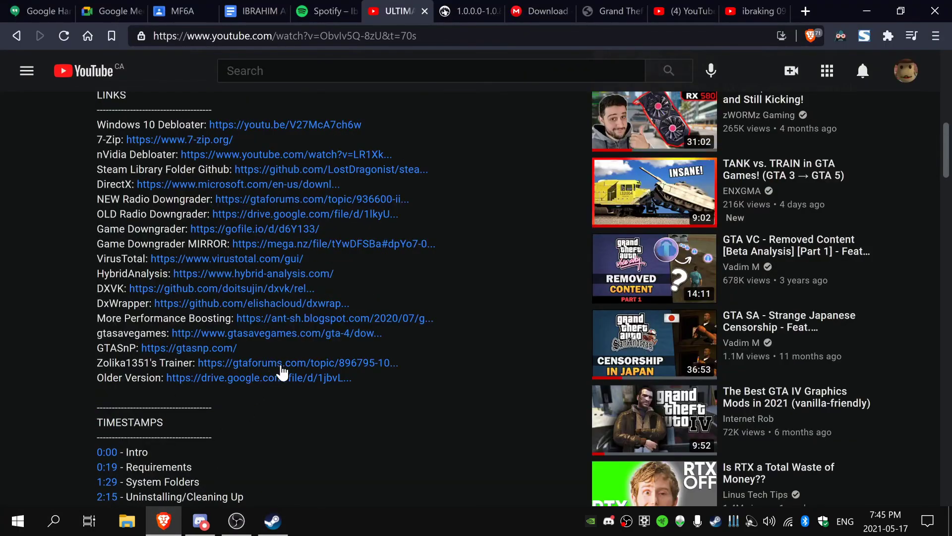
scroll(up, 3)
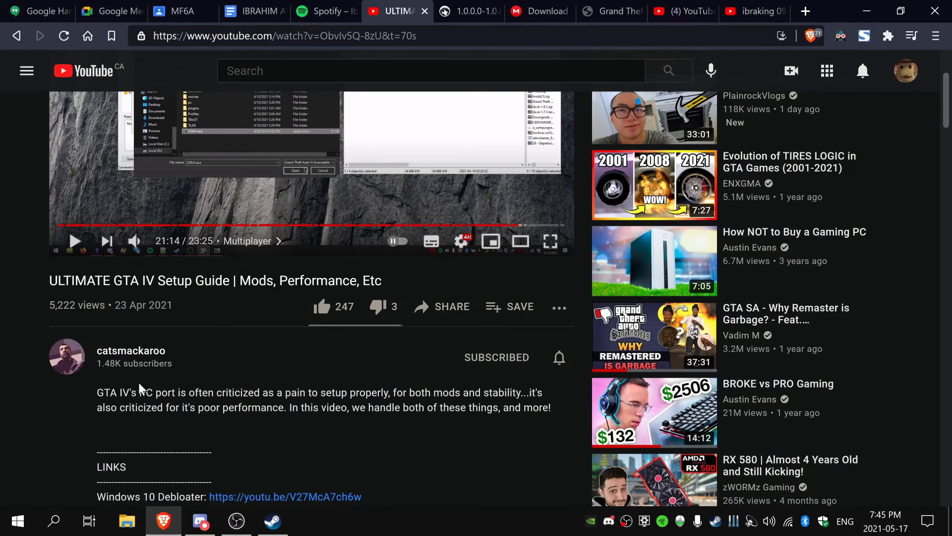
mouse_move(148, 389)
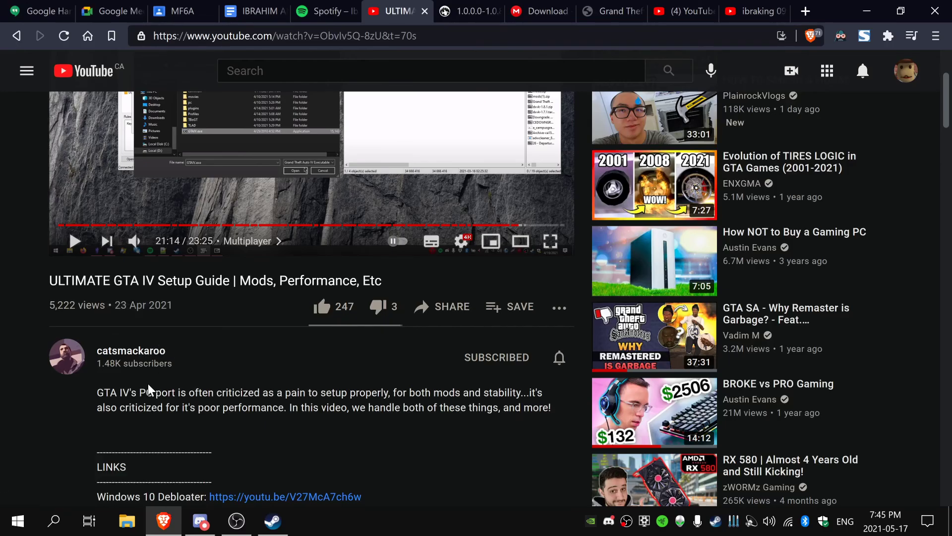
scroll(down, 3)
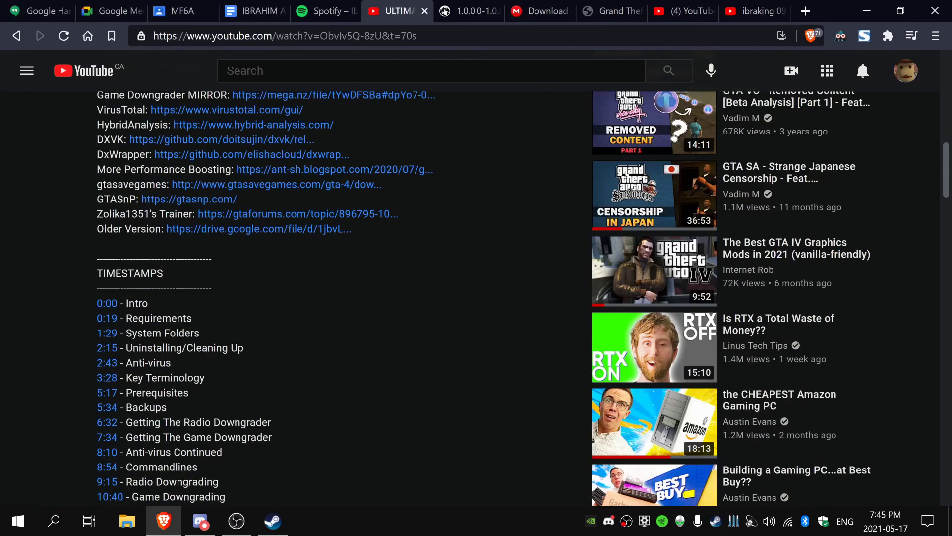
scroll(down, 3)
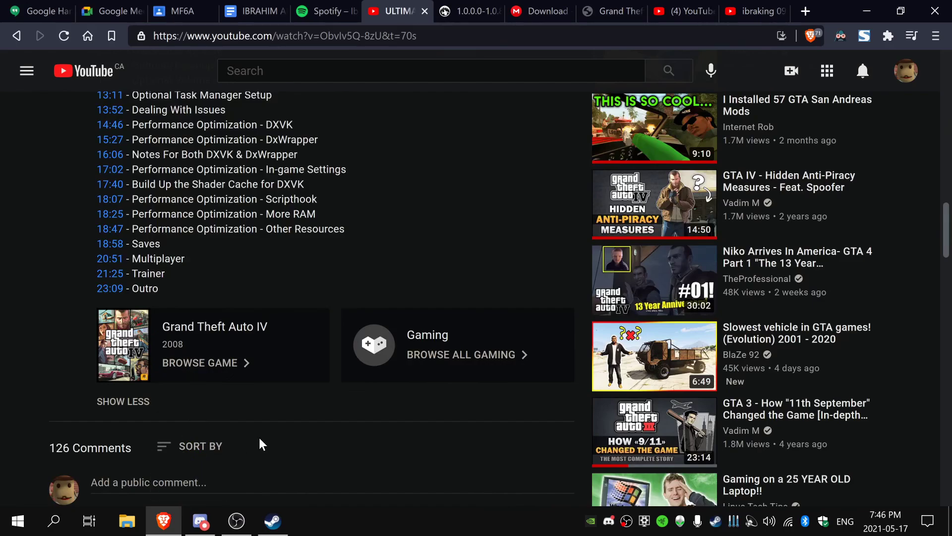